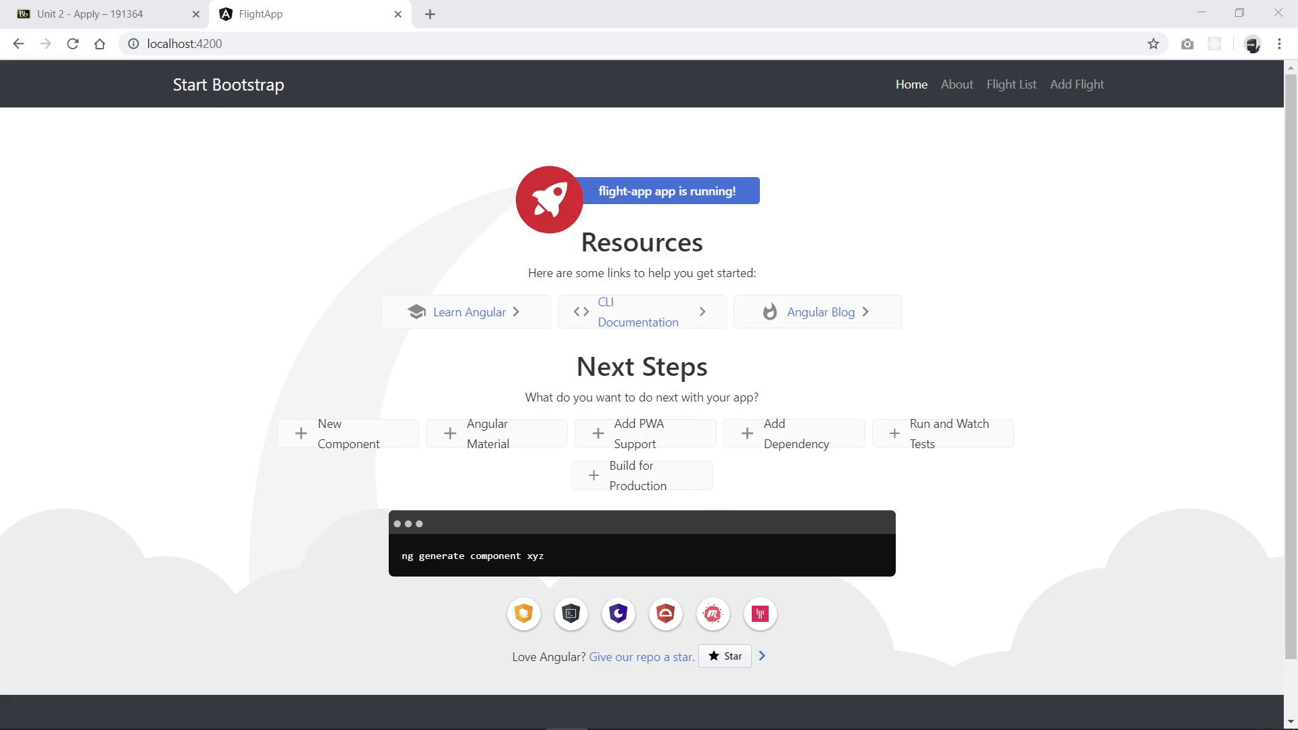
{"action": "mouse_move", "coordinate": [1075, 343]}
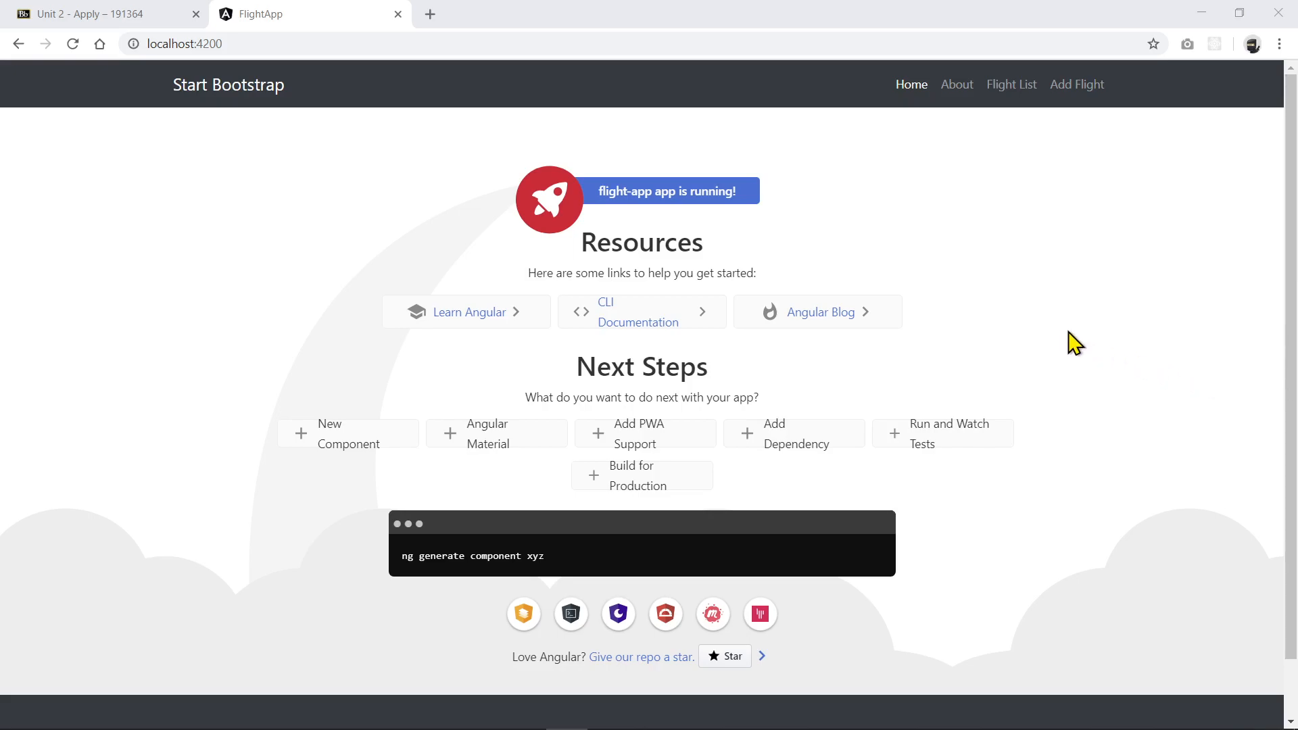
{"action": "mouse_move", "coordinate": [1006, 253]}
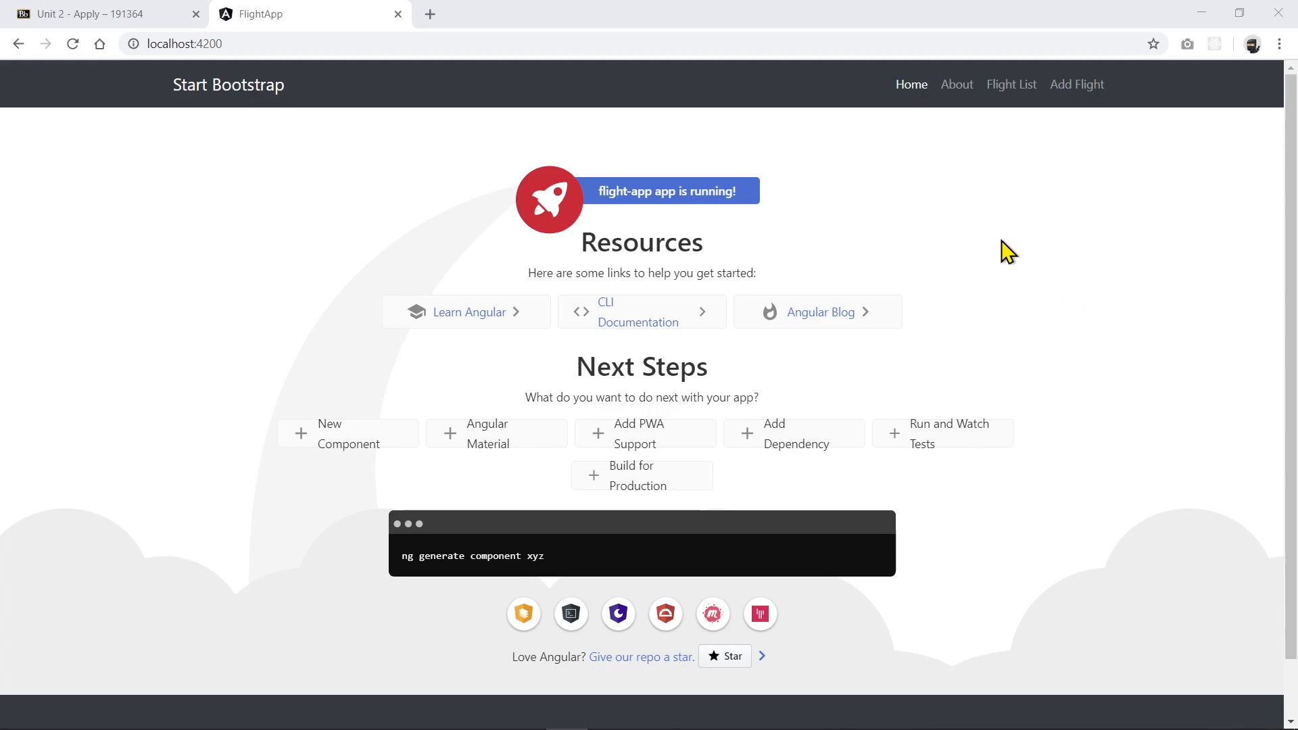
{"action": "mouse_move", "coordinate": [368, 127]}
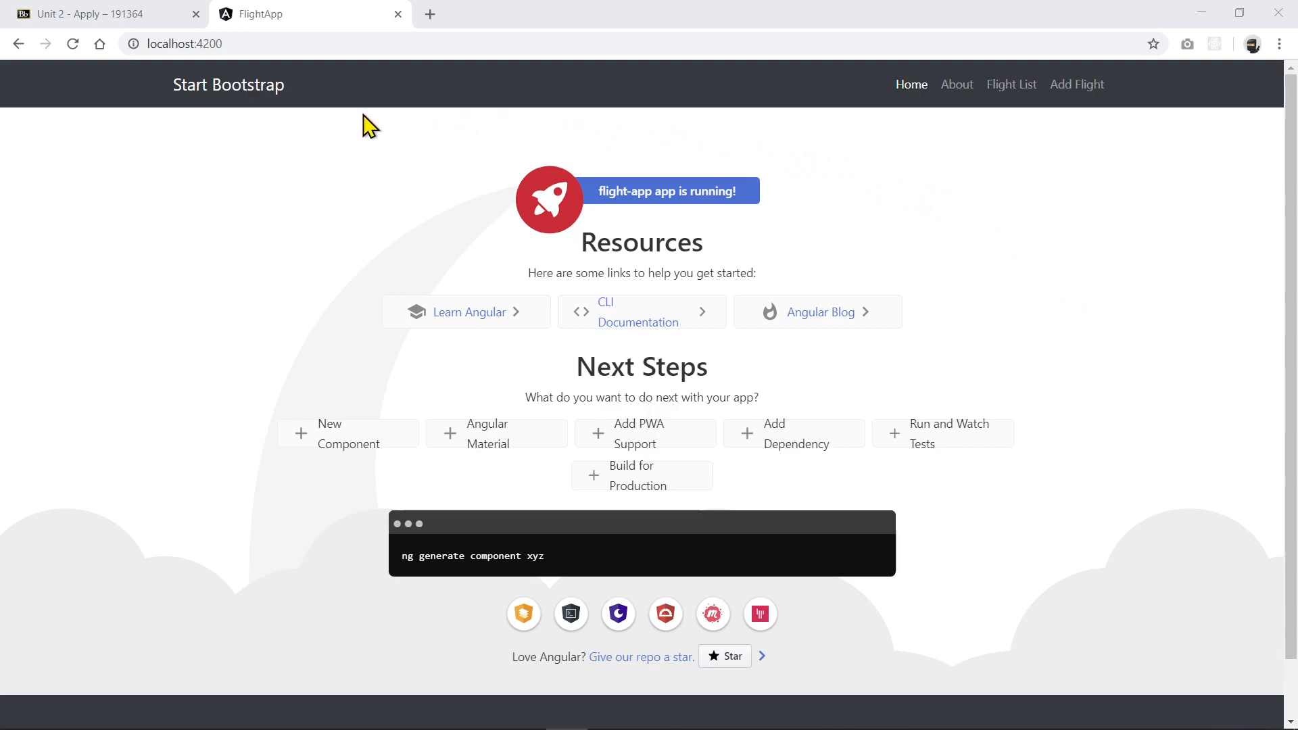
Switch to the Blackboard assignment instructions with the sample Flight Scheduler table
{"action": "left_click", "coordinate": [91, 14]}
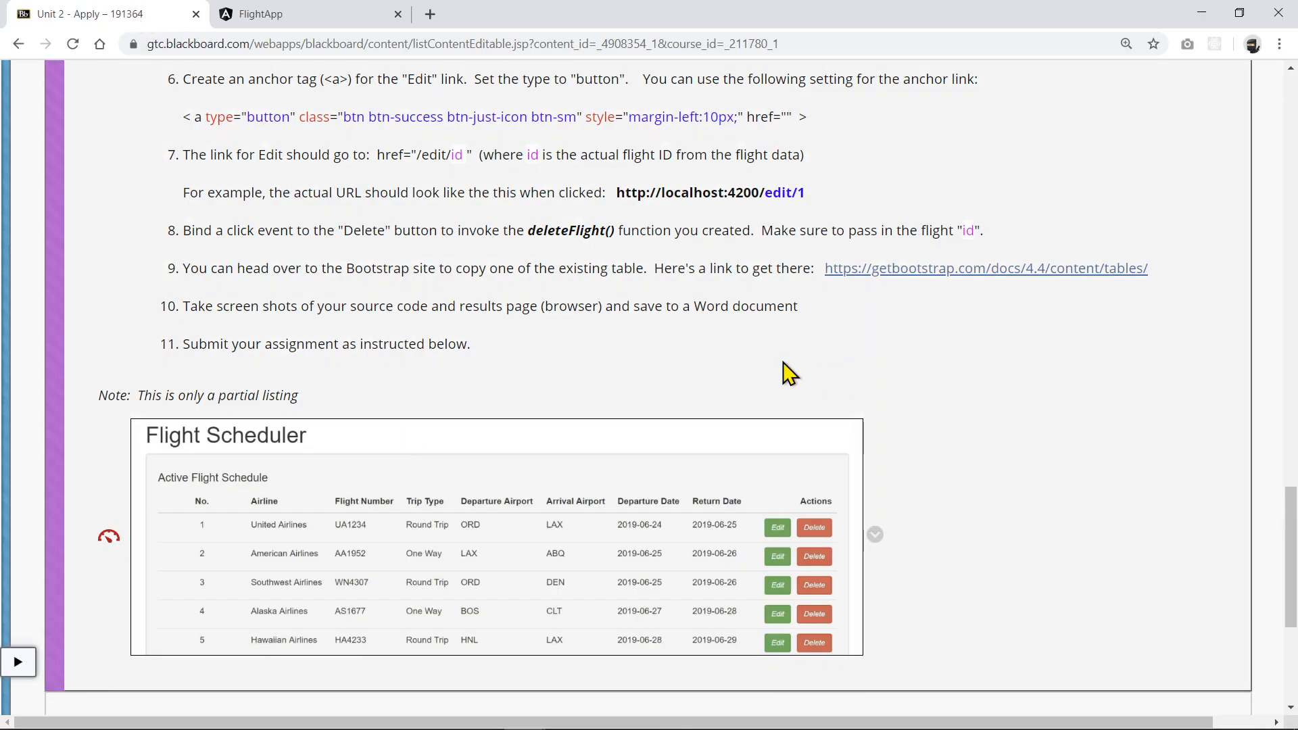
{"action": "mouse_move", "coordinate": [489, 390]}
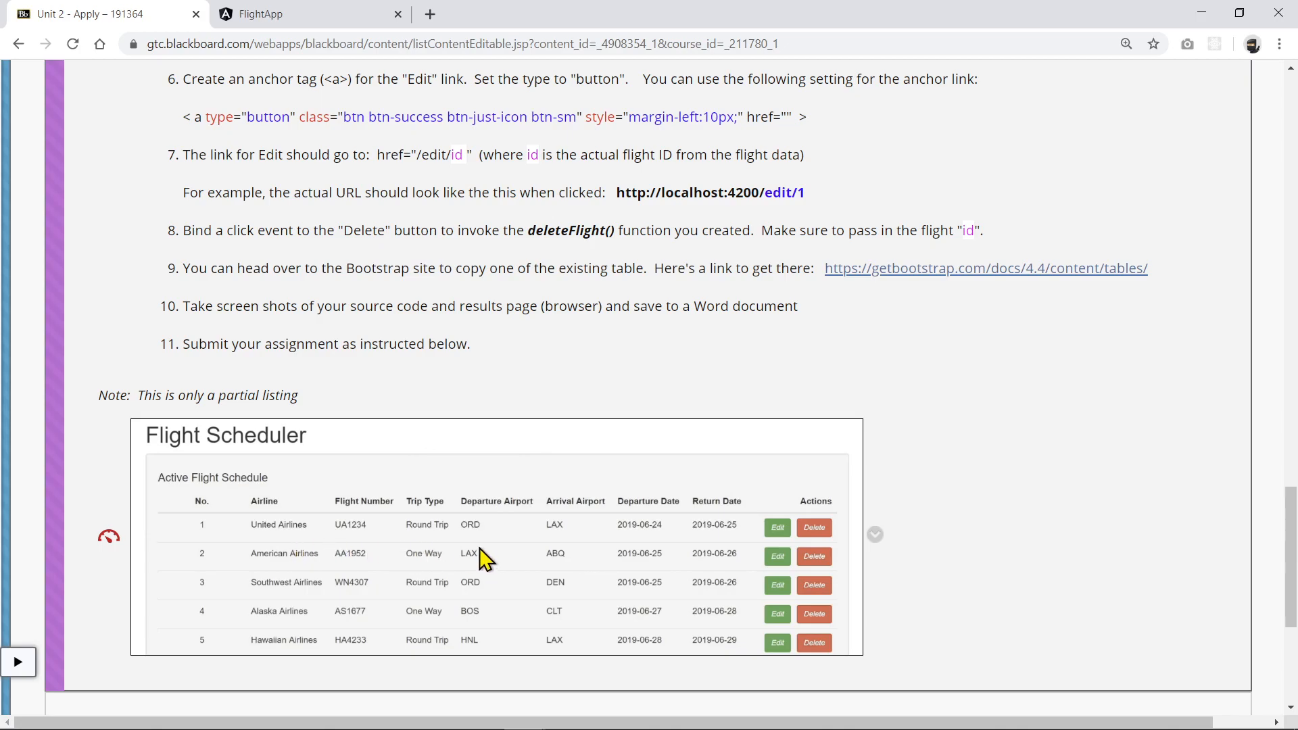
{"action": "mouse_move", "coordinate": [642, 547]}
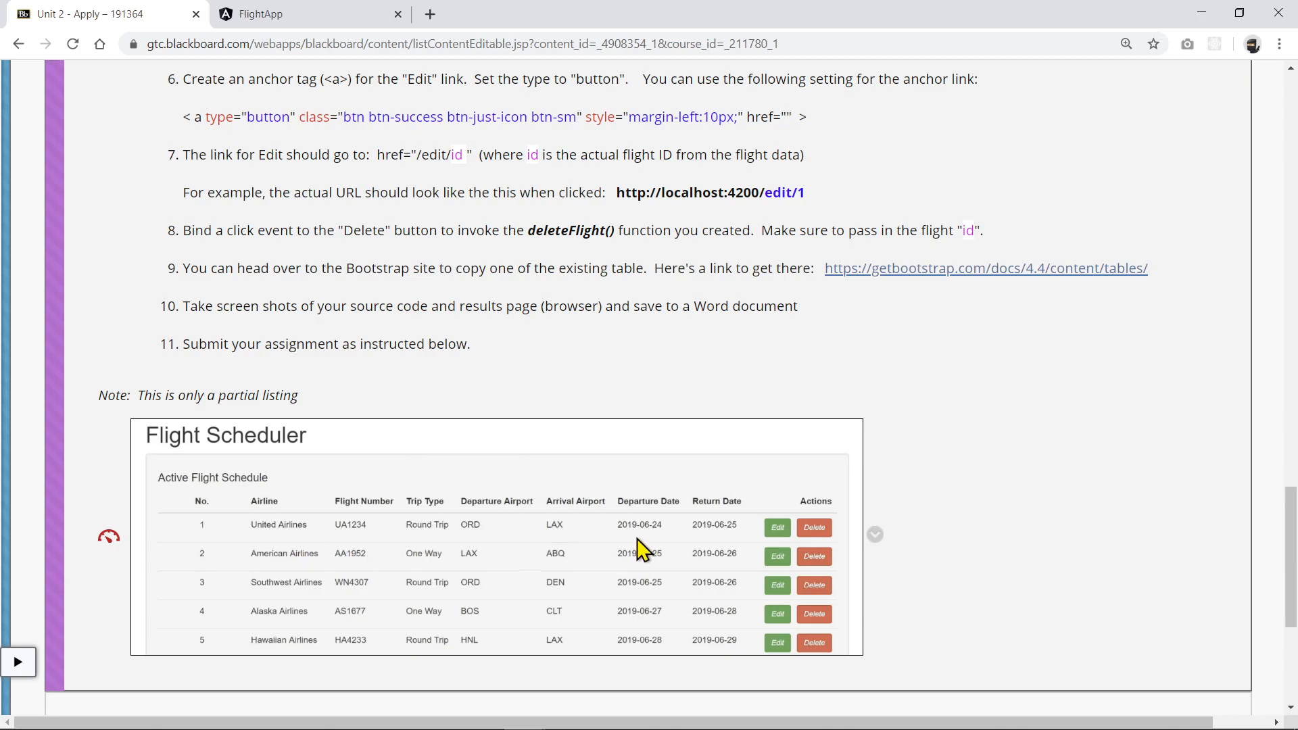
{"action": "mouse_move", "coordinate": [377, 522]}
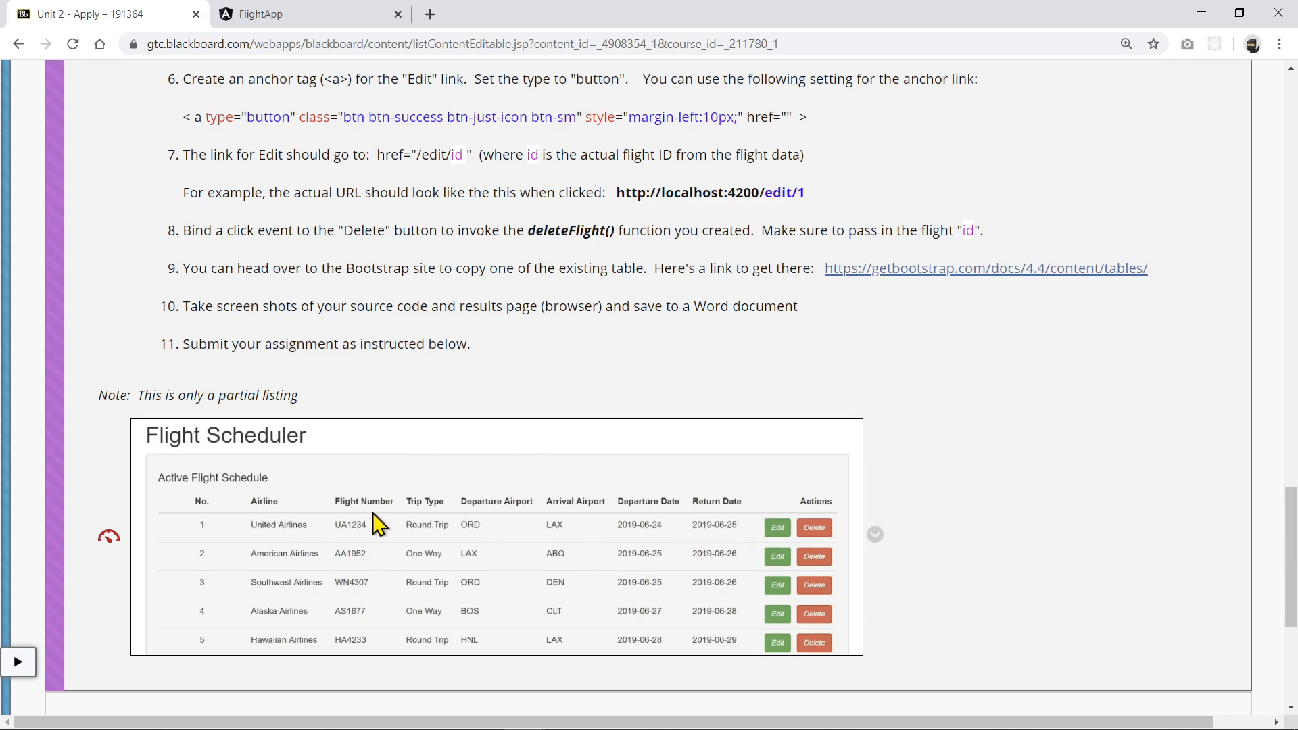
{"action": "mouse_move", "coordinate": [423, 618]}
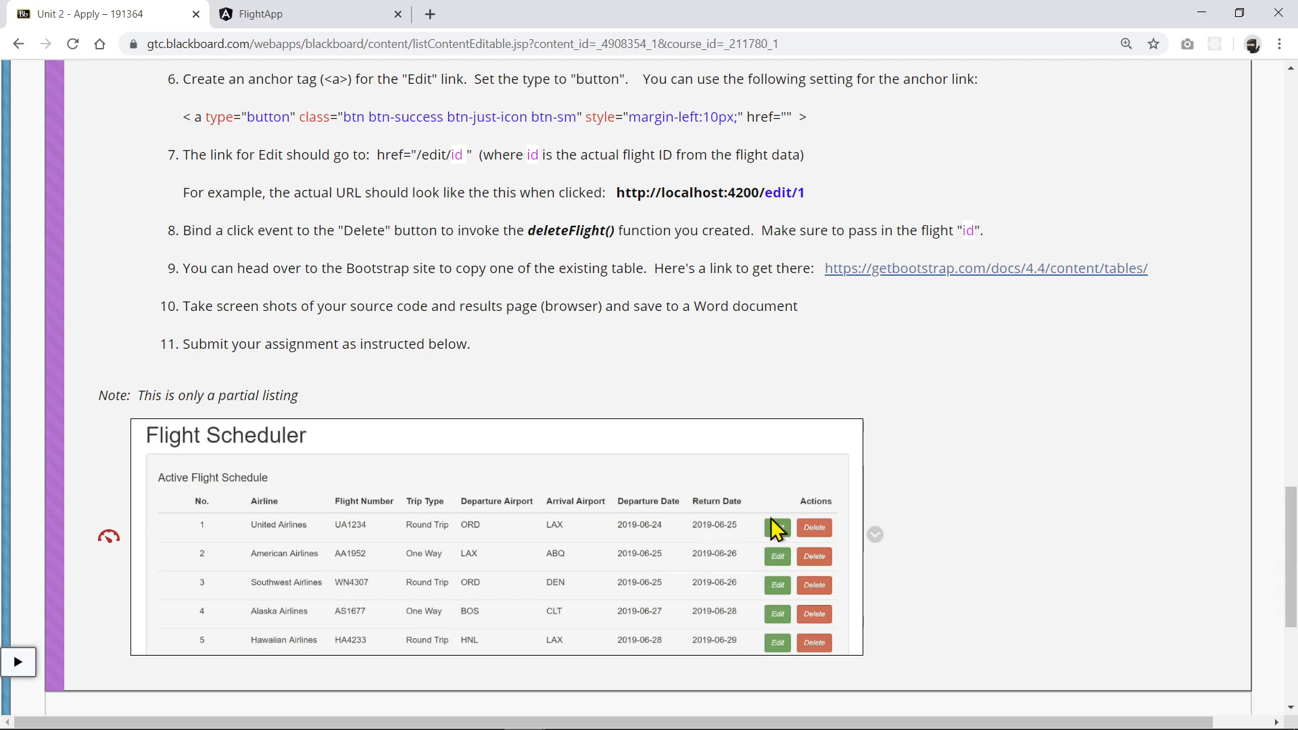
{"action": "mouse_move", "coordinate": [910, 484]}
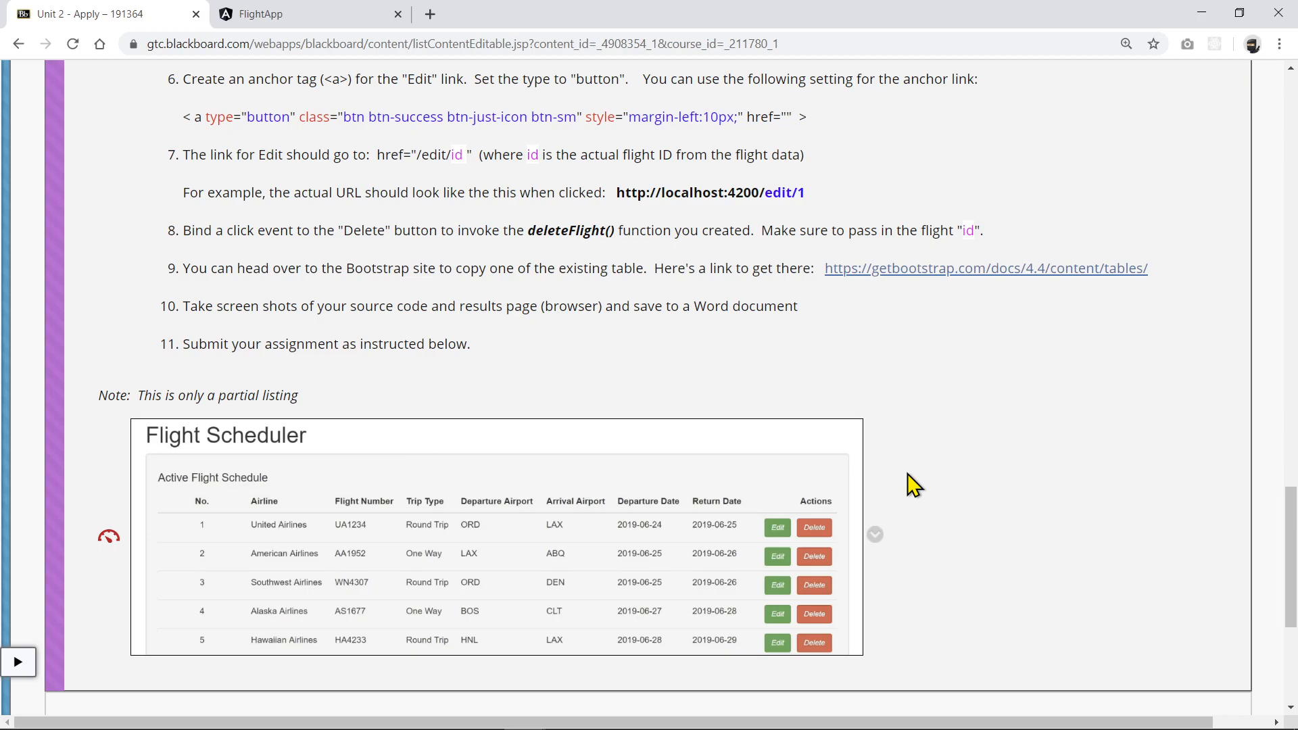
{"action": "mouse_move", "coordinate": [176, 458]}
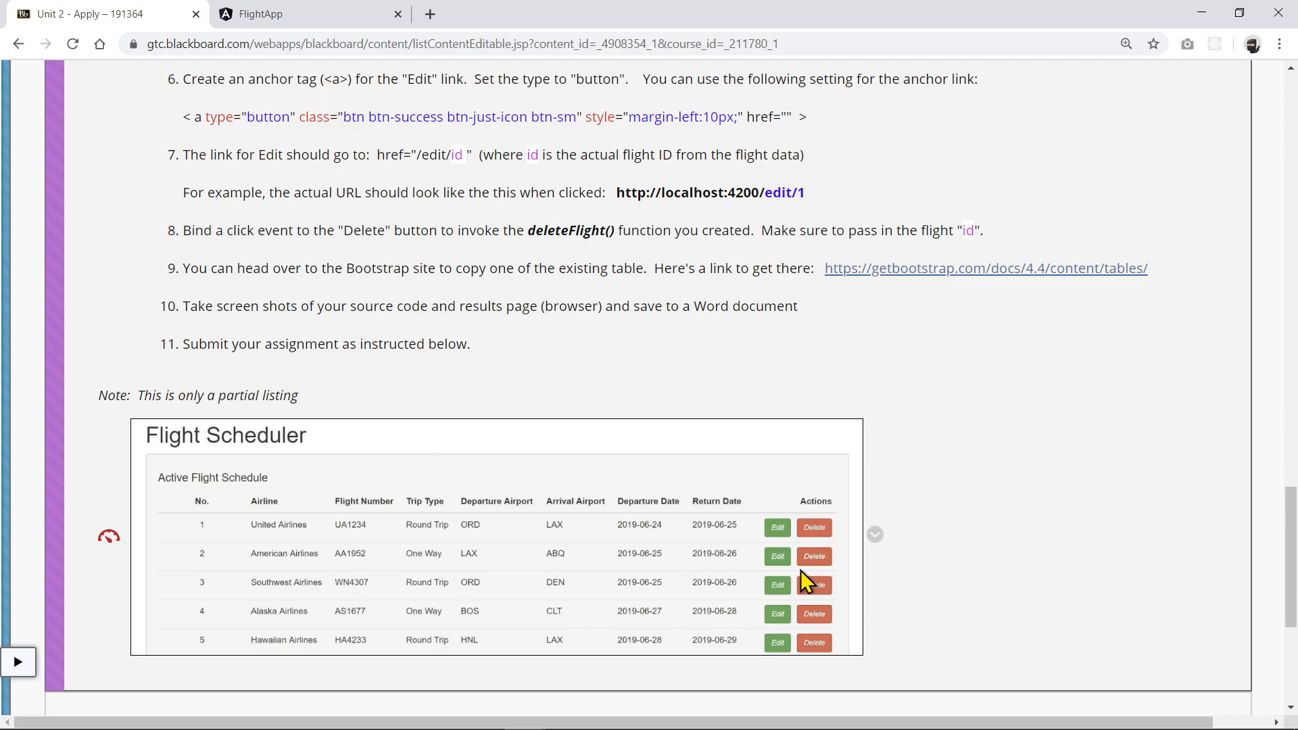
{"action": "mouse_move", "coordinate": [843, 463]}
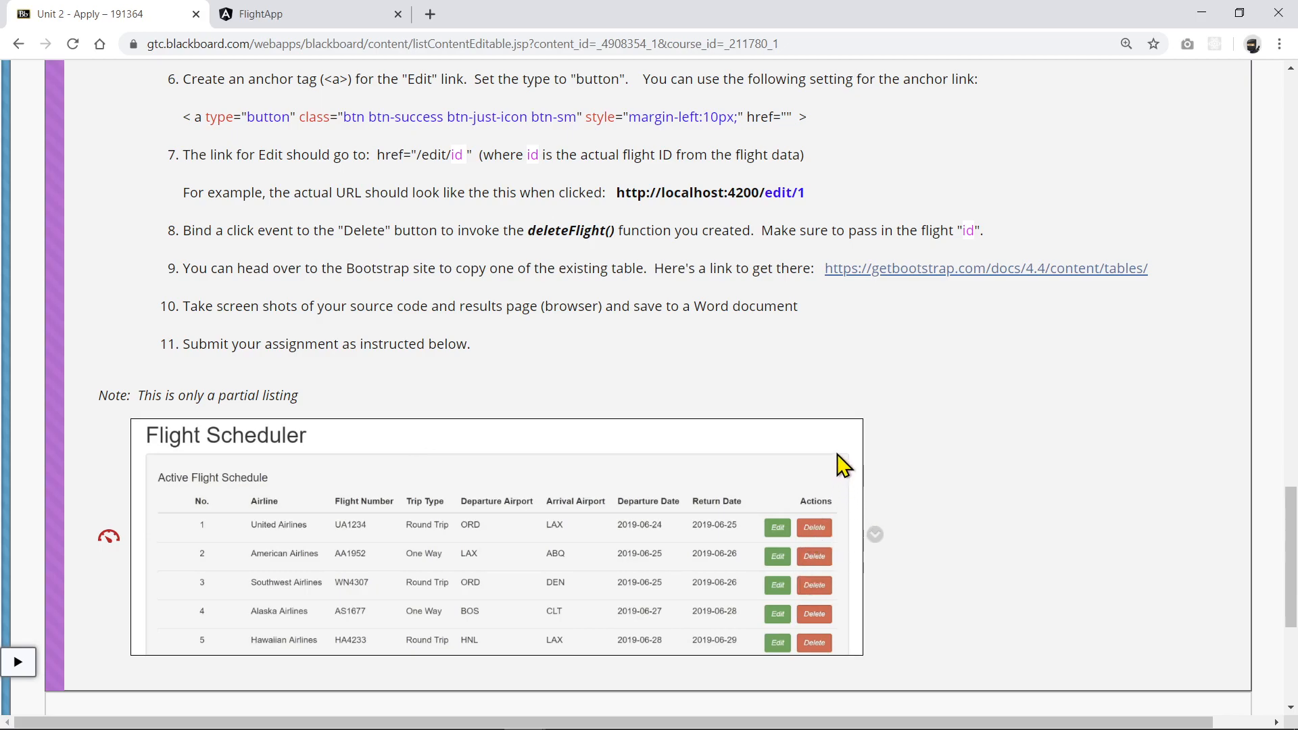
{"action": "mouse_move", "coordinate": [319, 590]}
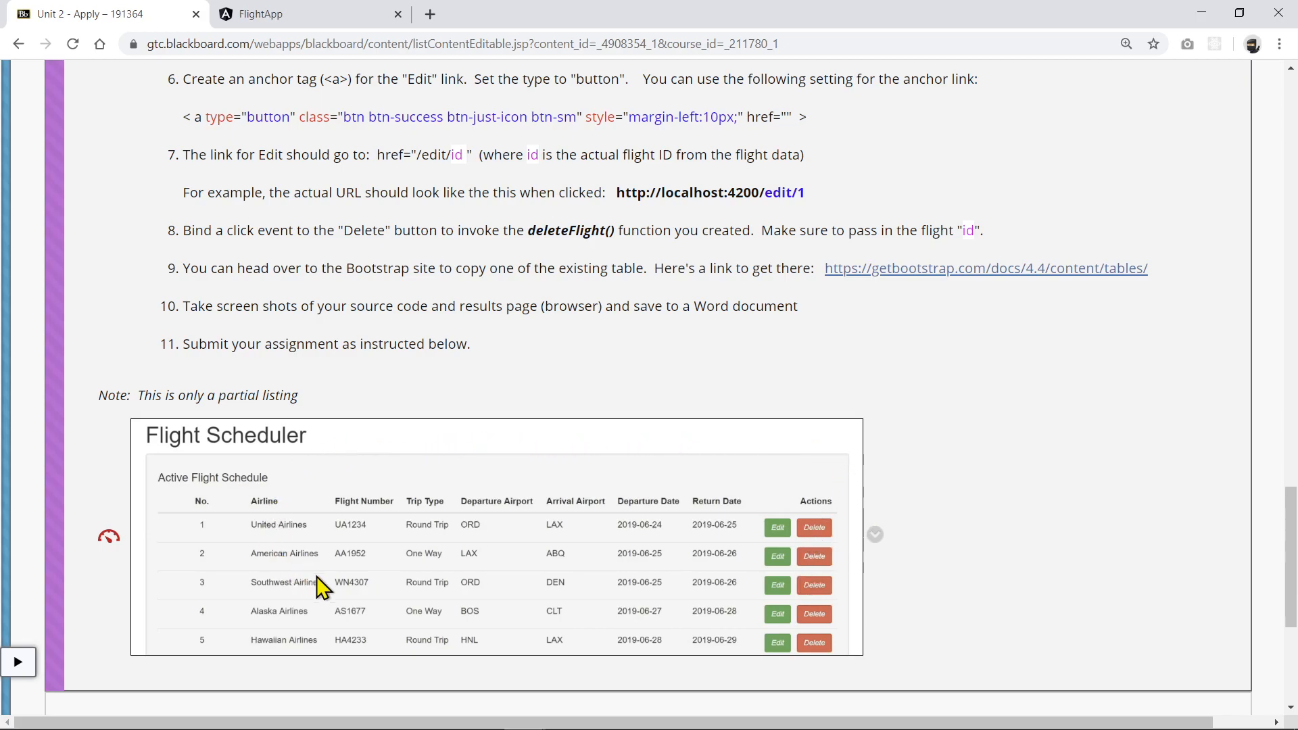
{"action": "mouse_move", "coordinate": [528, 598]}
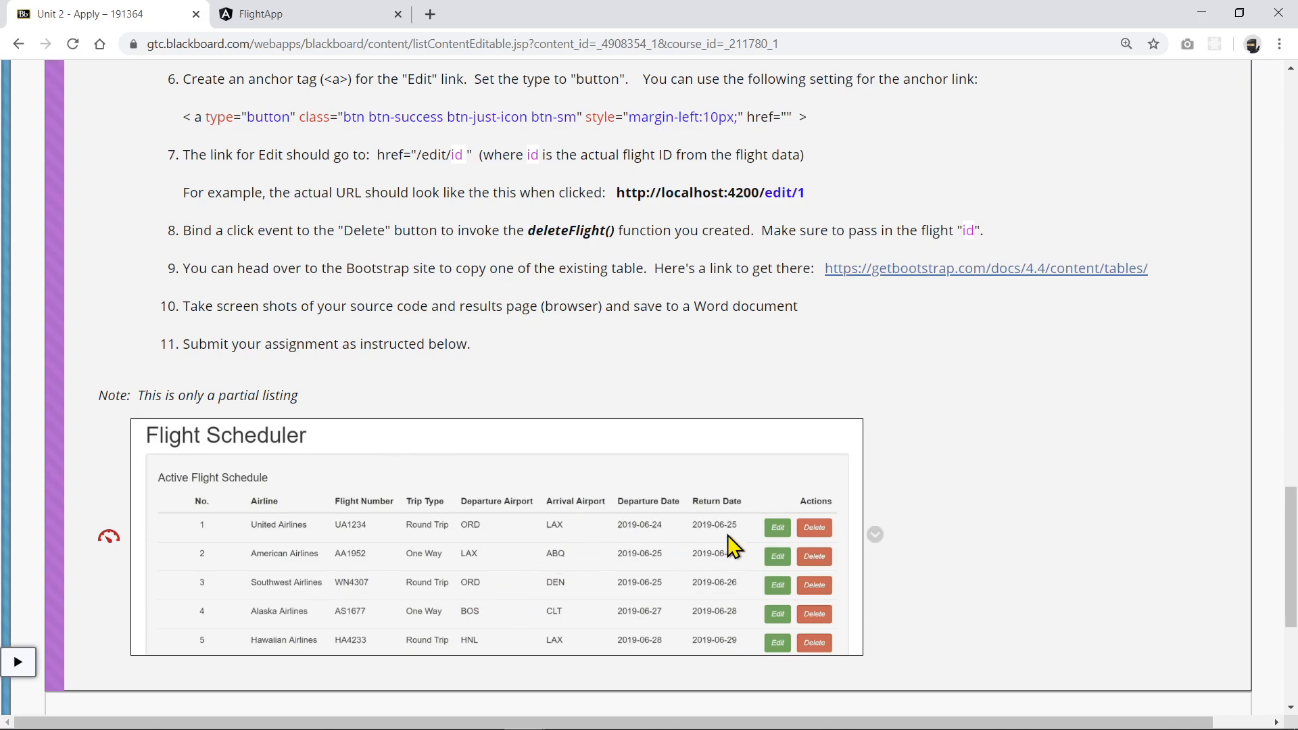
{"action": "mouse_move", "coordinate": [795, 546]}
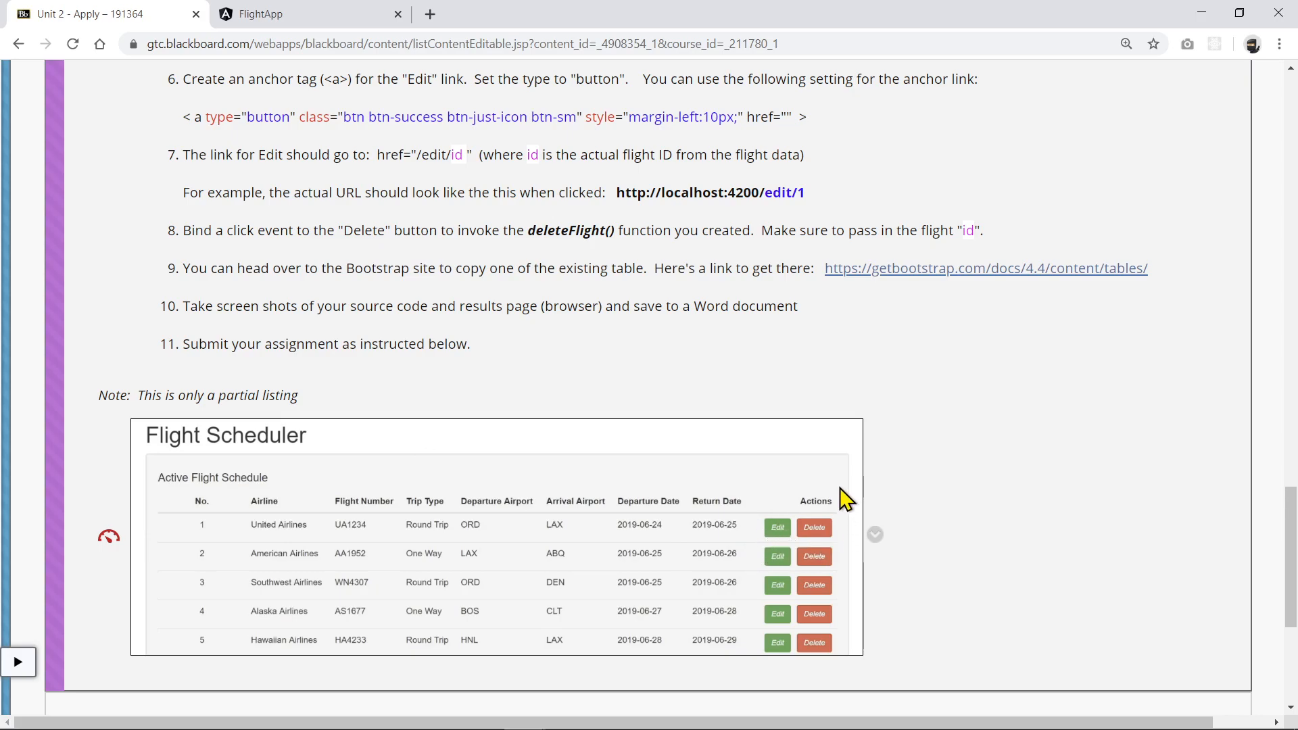
{"action": "mouse_move", "coordinate": [838, 461]}
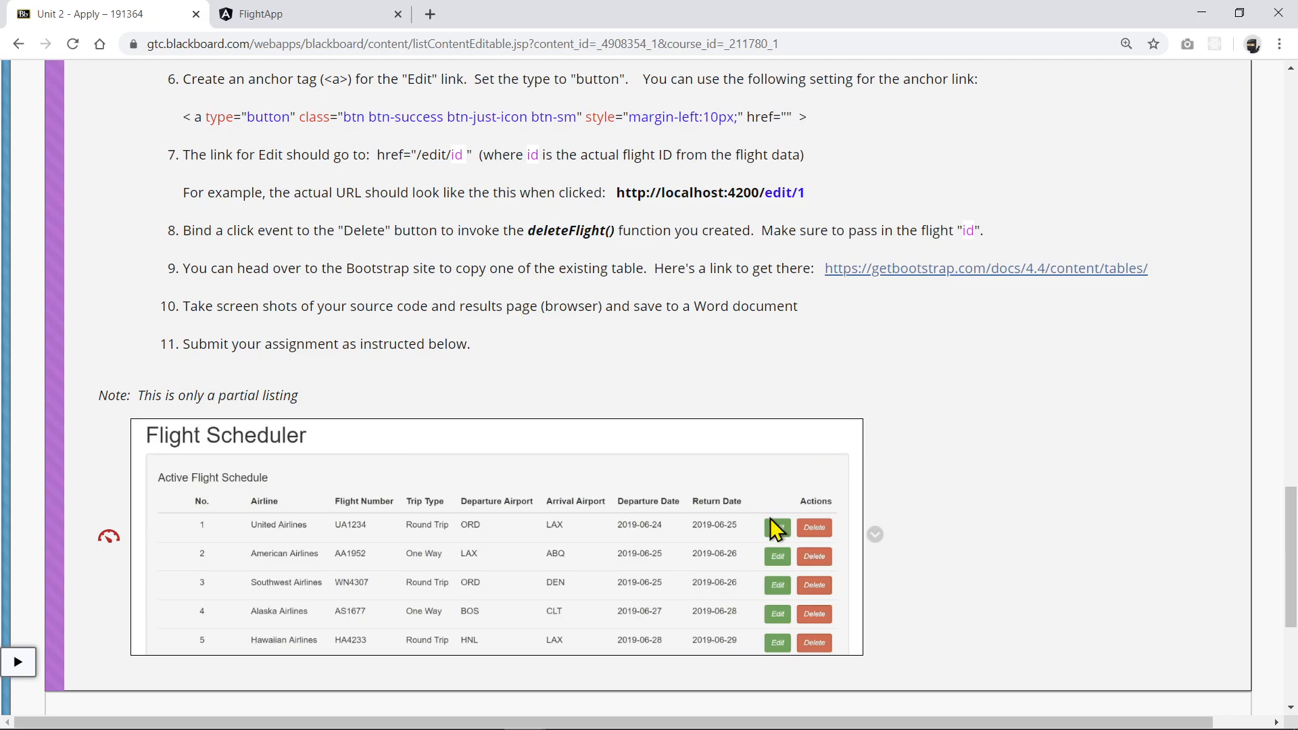
{"action": "mouse_move", "coordinate": [819, 469]}
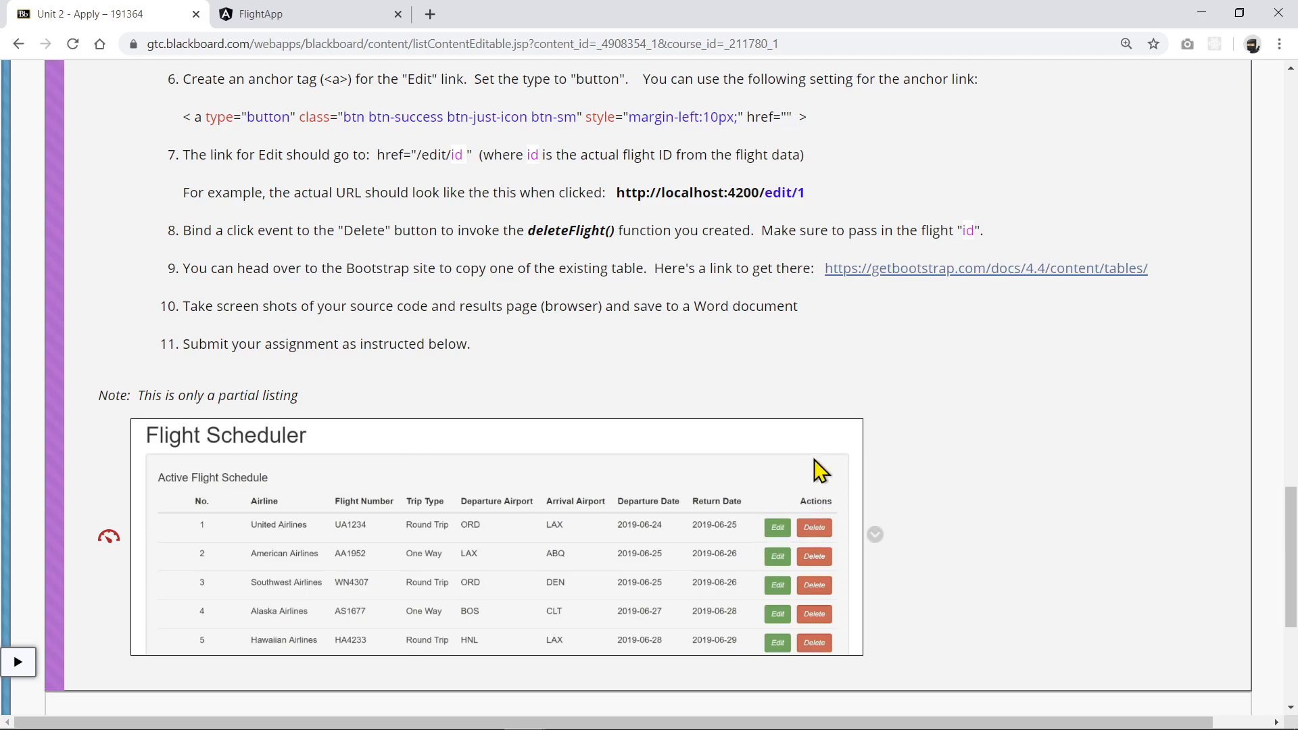
{"action": "mouse_move", "coordinate": [923, 444]}
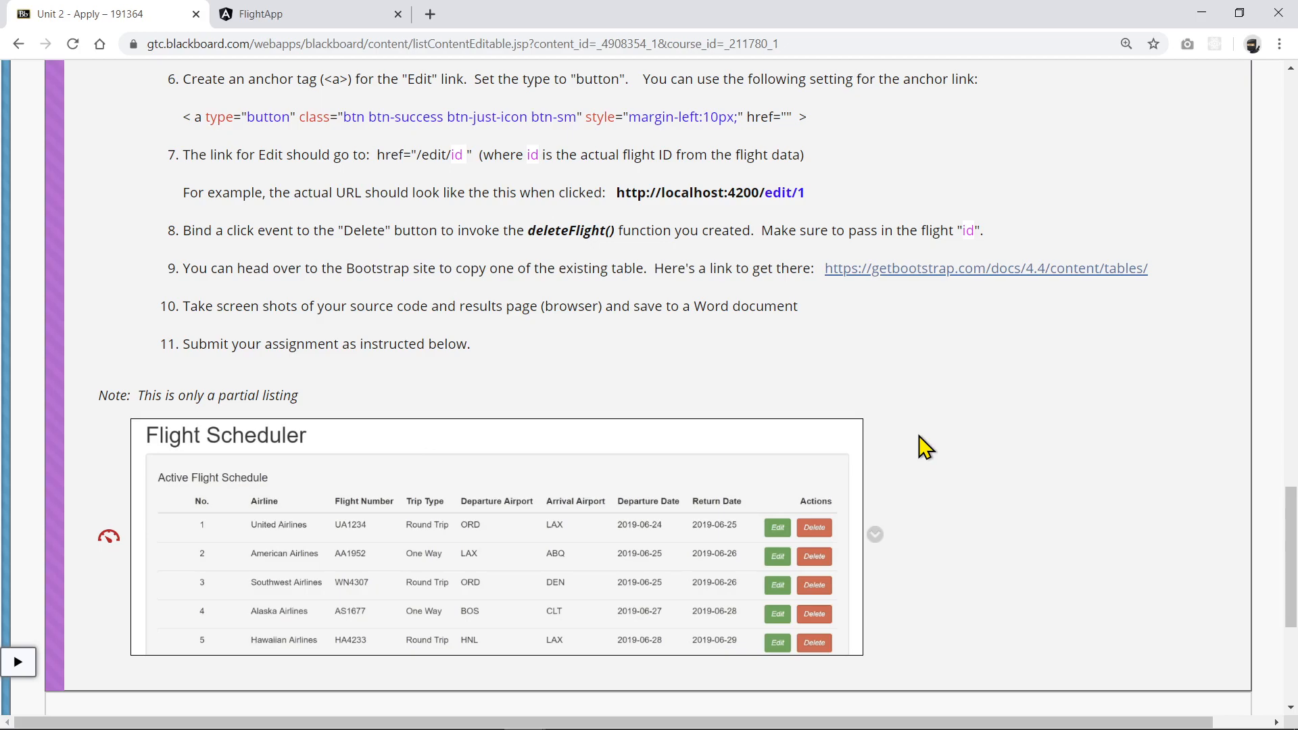
{"action": "mouse_move", "coordinate": [966, 490]}
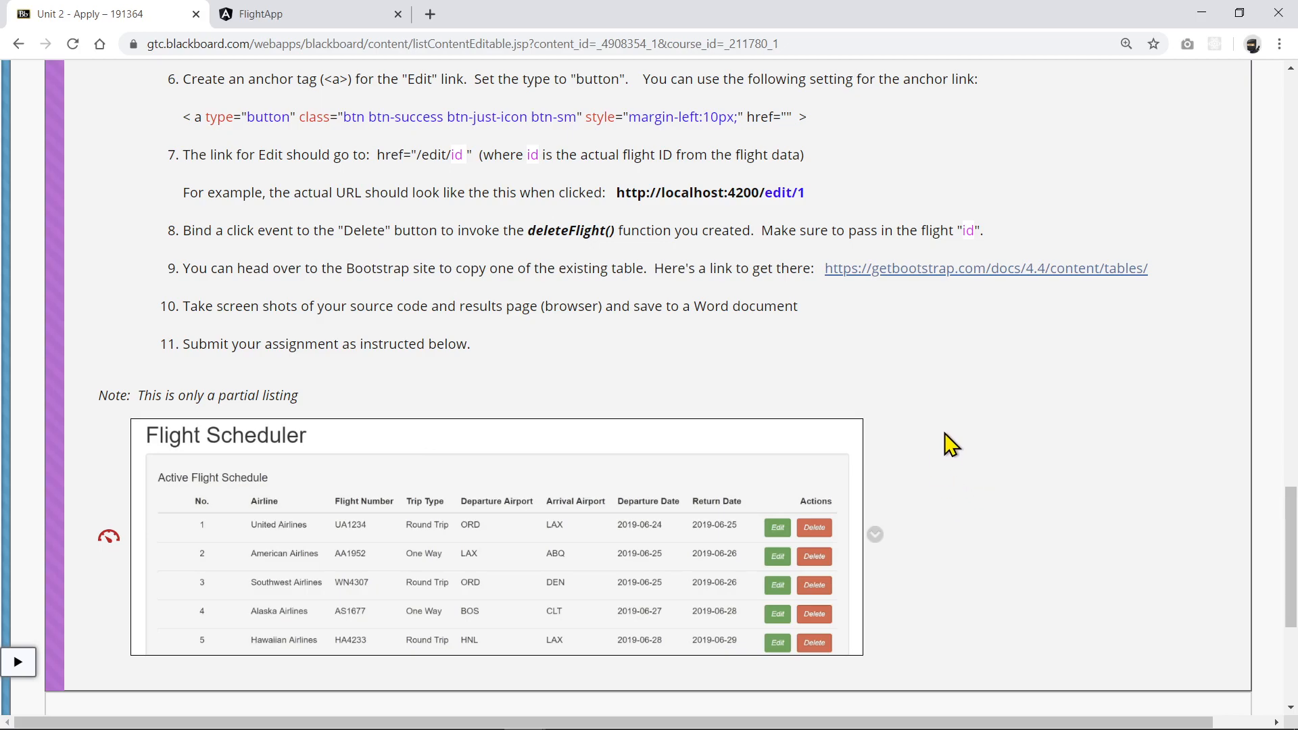
{"action": "mouse_move", "coordinate": [942, 442]}
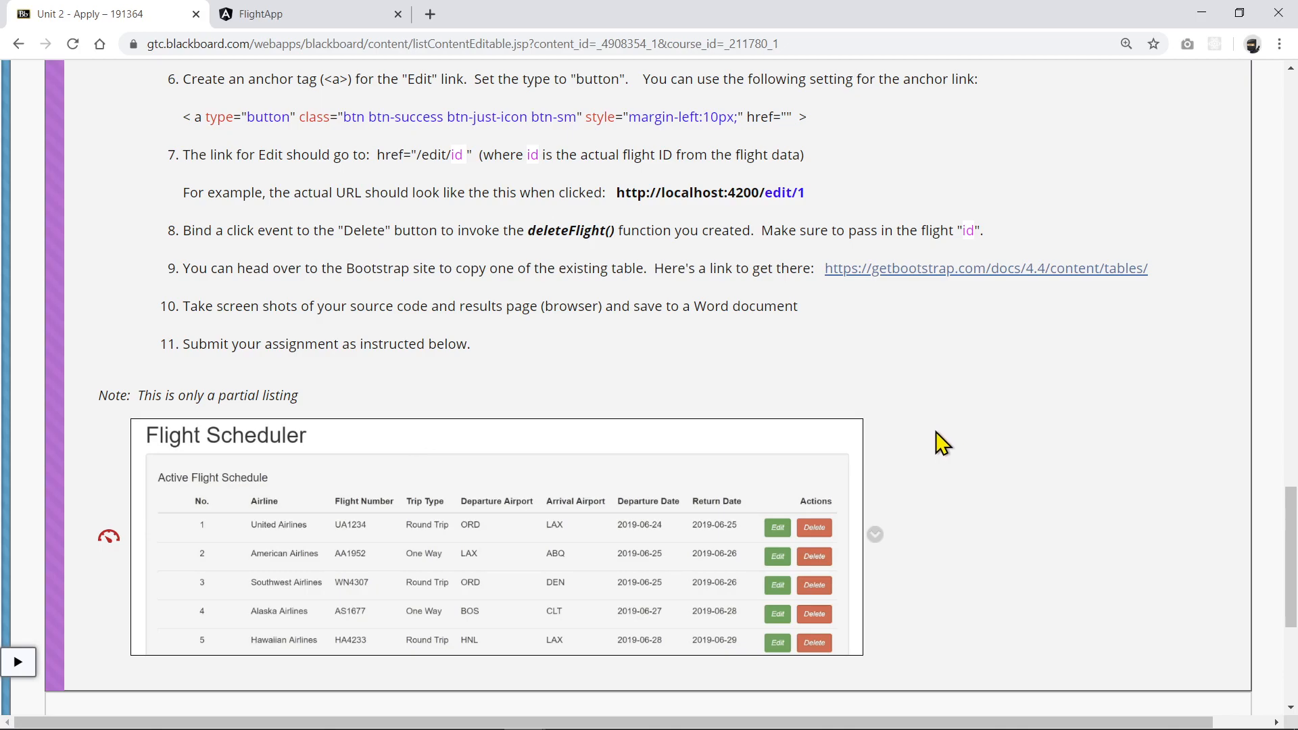
{"action": "mouse_move", "coordinate": [850, 463]}
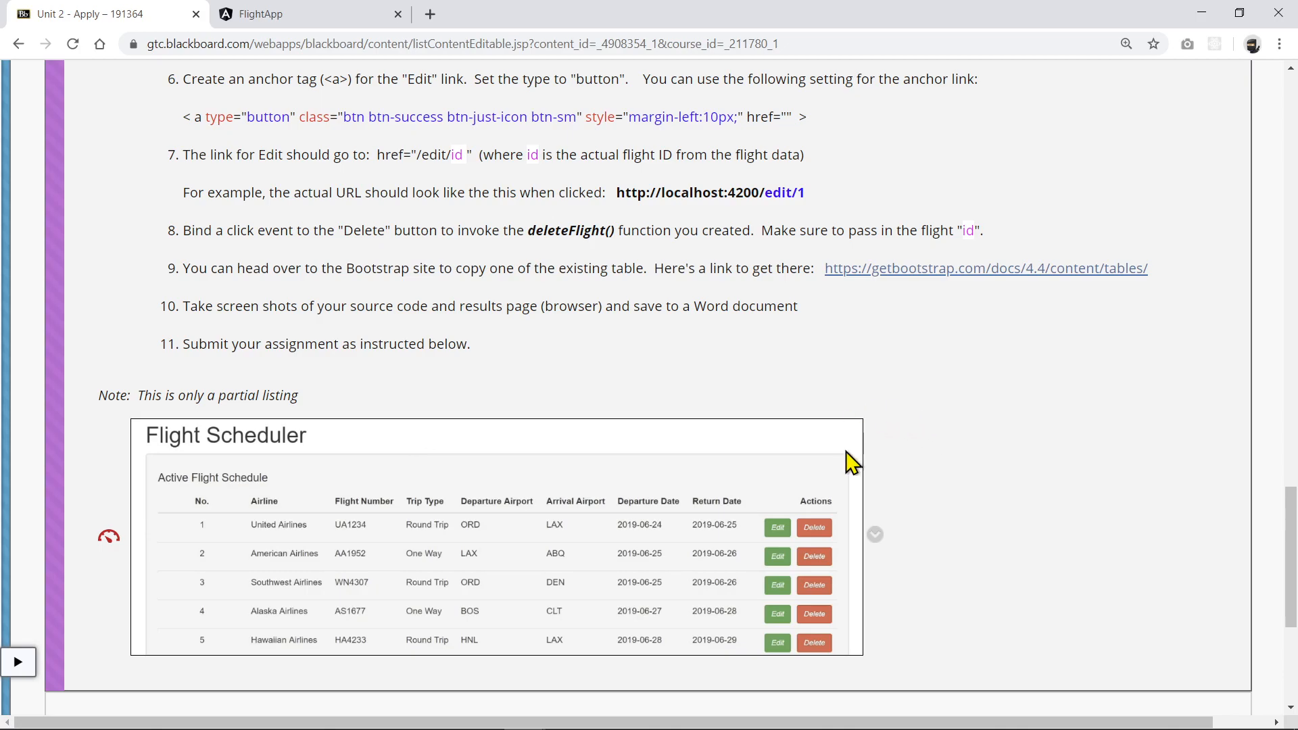
{"action": "mouse_move", "coordinate": [639, 338]}
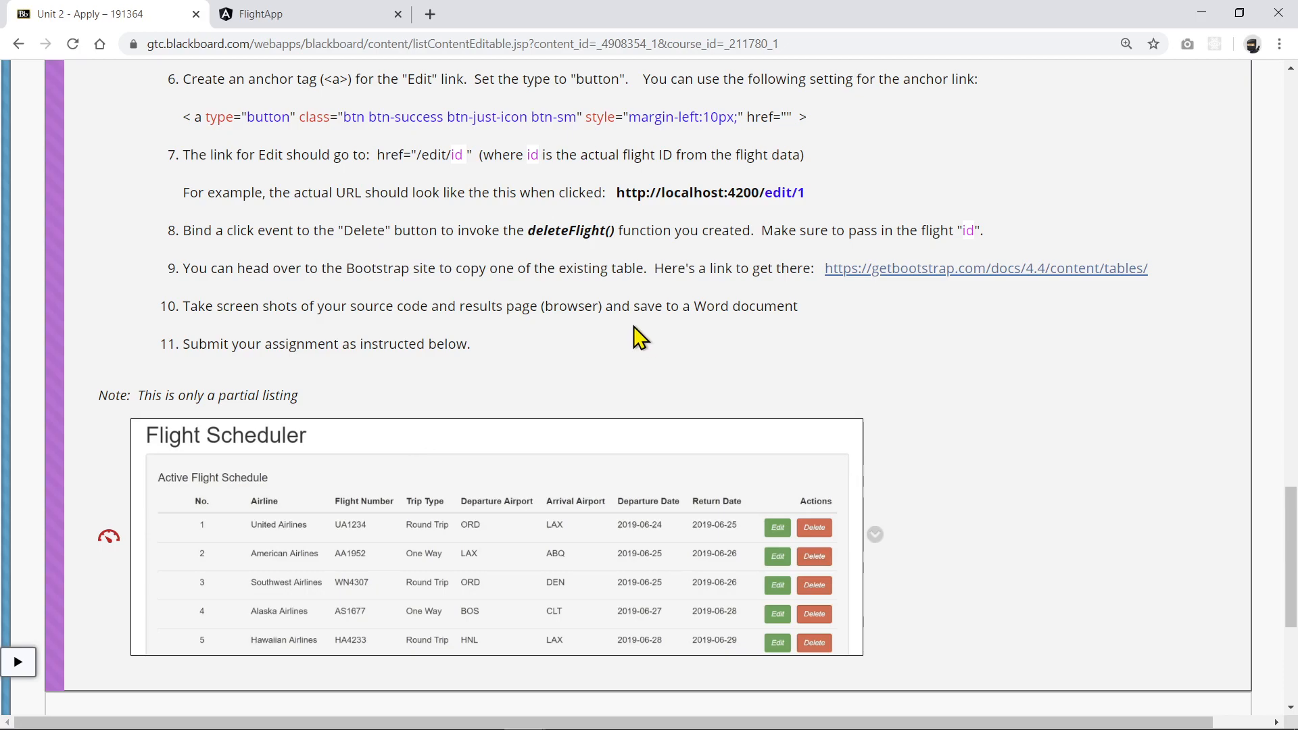
{"action": "mouse_move", "coordinate": [853, 355]}
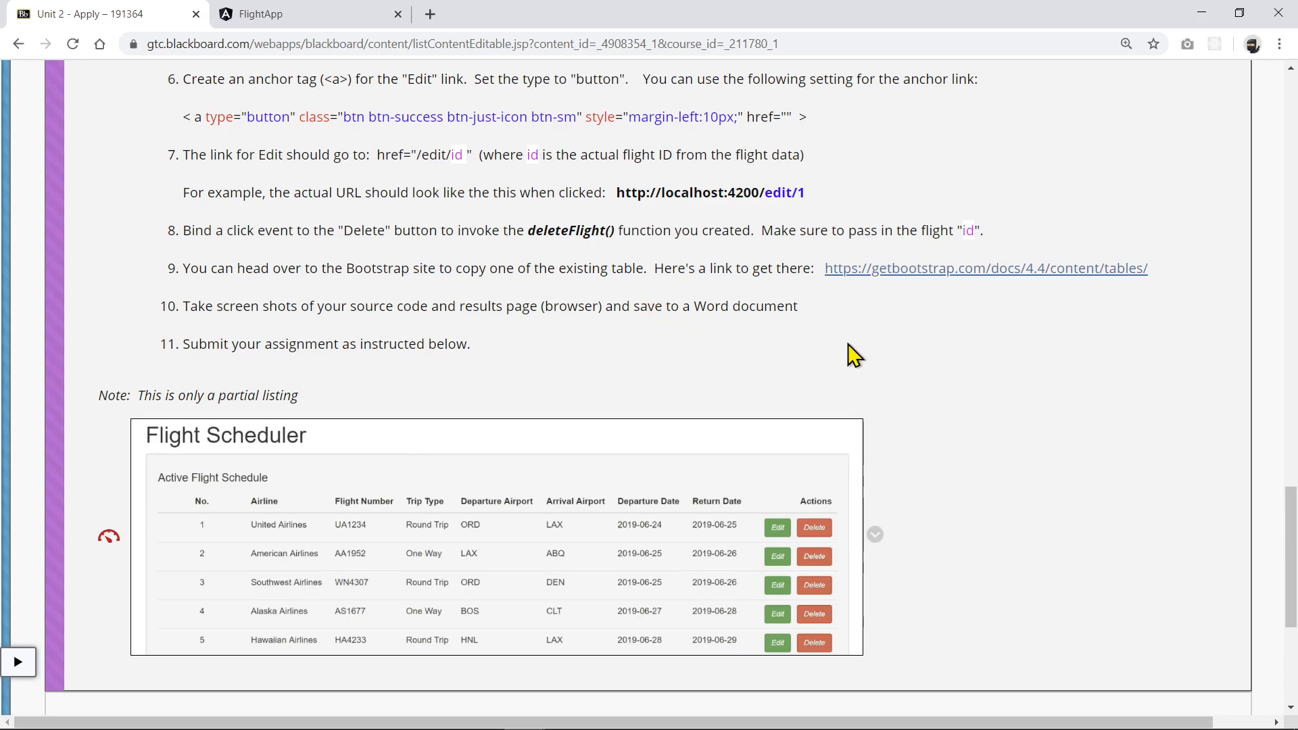
{"action": "mouse_move", "coordinate": [1014, 347]}
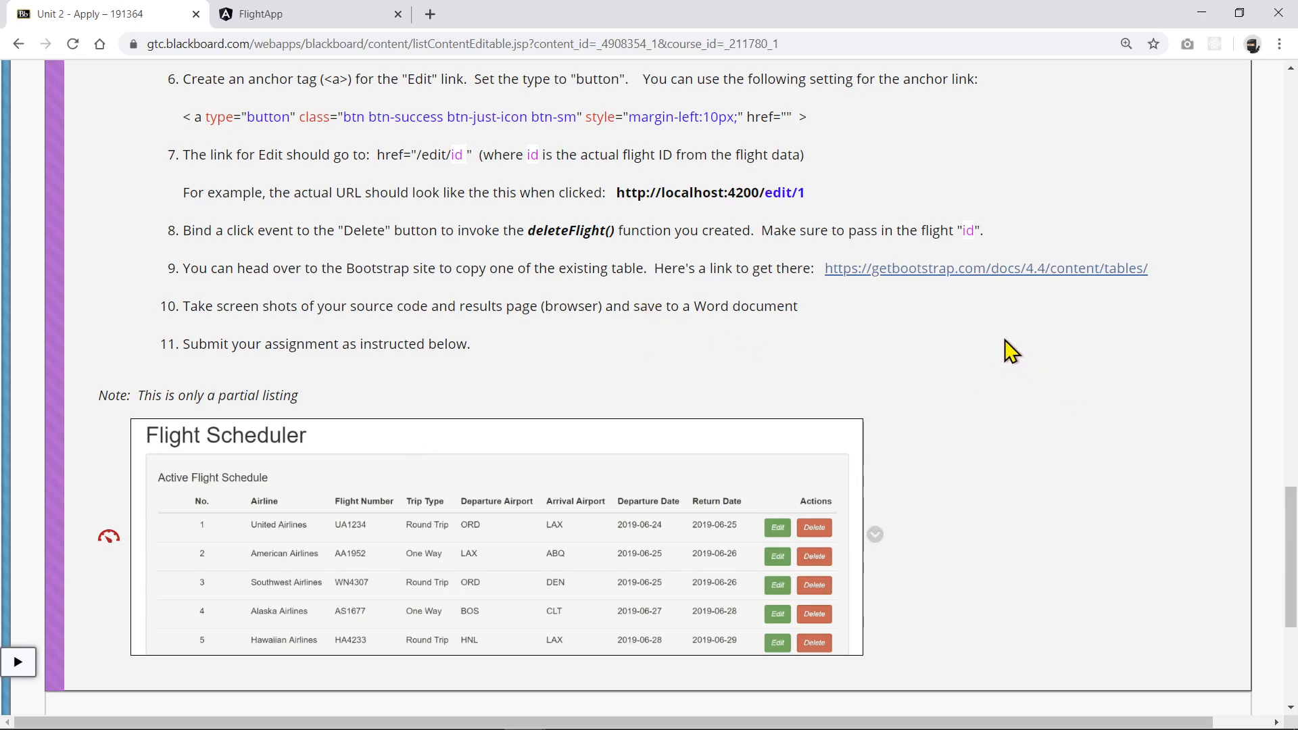
Review the Bootstrap Responsive tables section and select the table-responsive wrapper example lines
{"action": "left_click", "coordinate": [984, 268]}
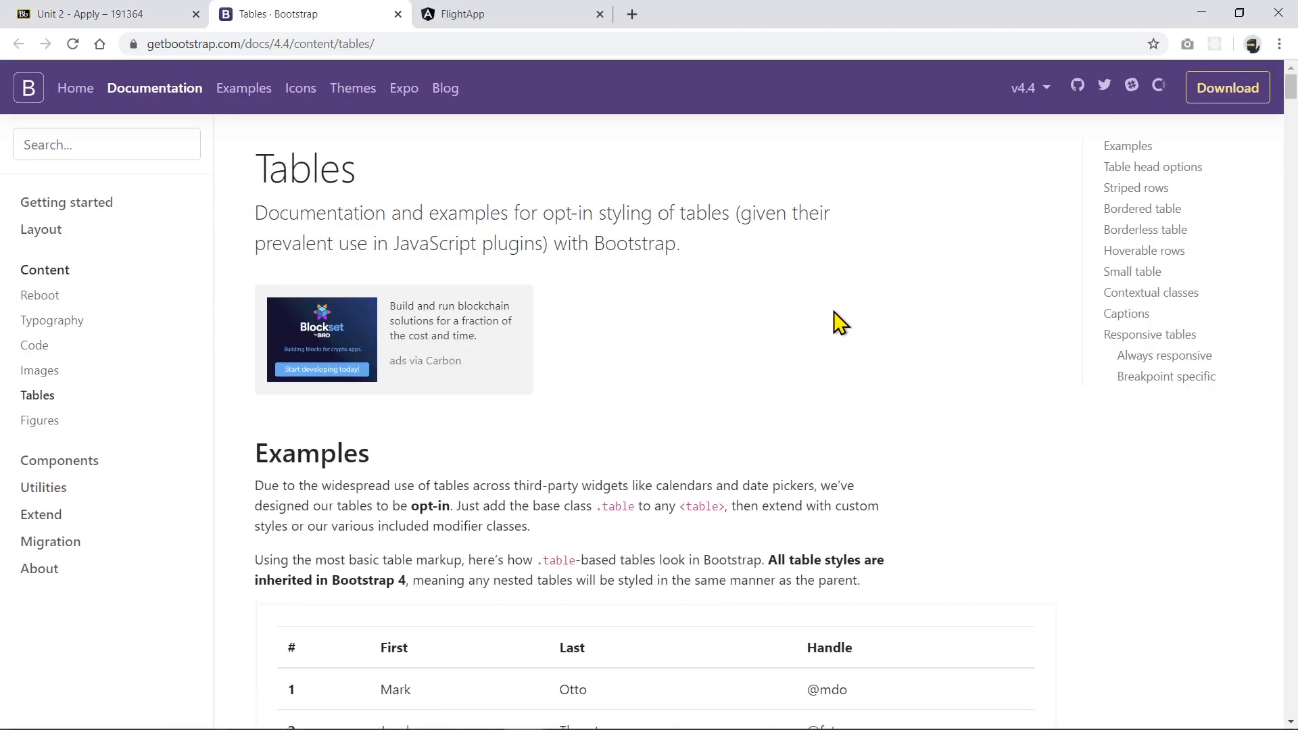
{"action": "mouse_move", "coordinate": [38, 395]}
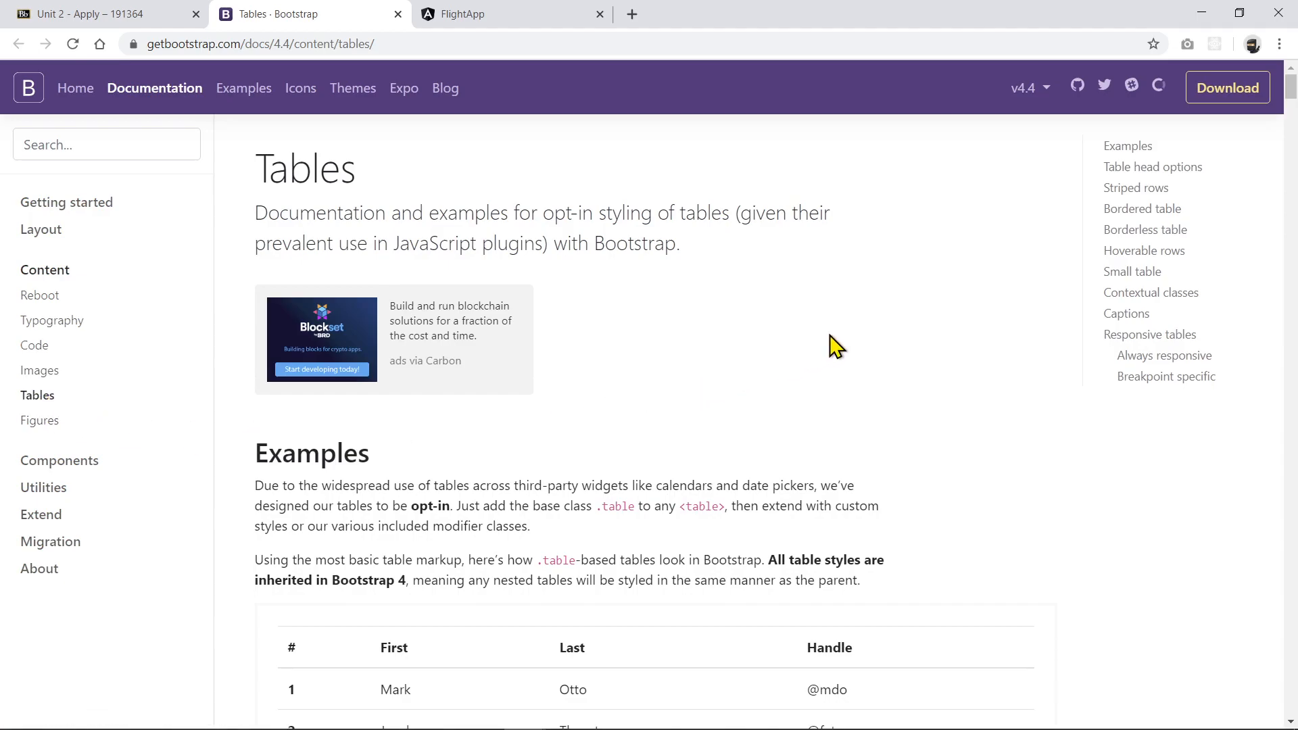
{"action": "scroll", "scroll_direction": "down", "scroll_amount": 3}
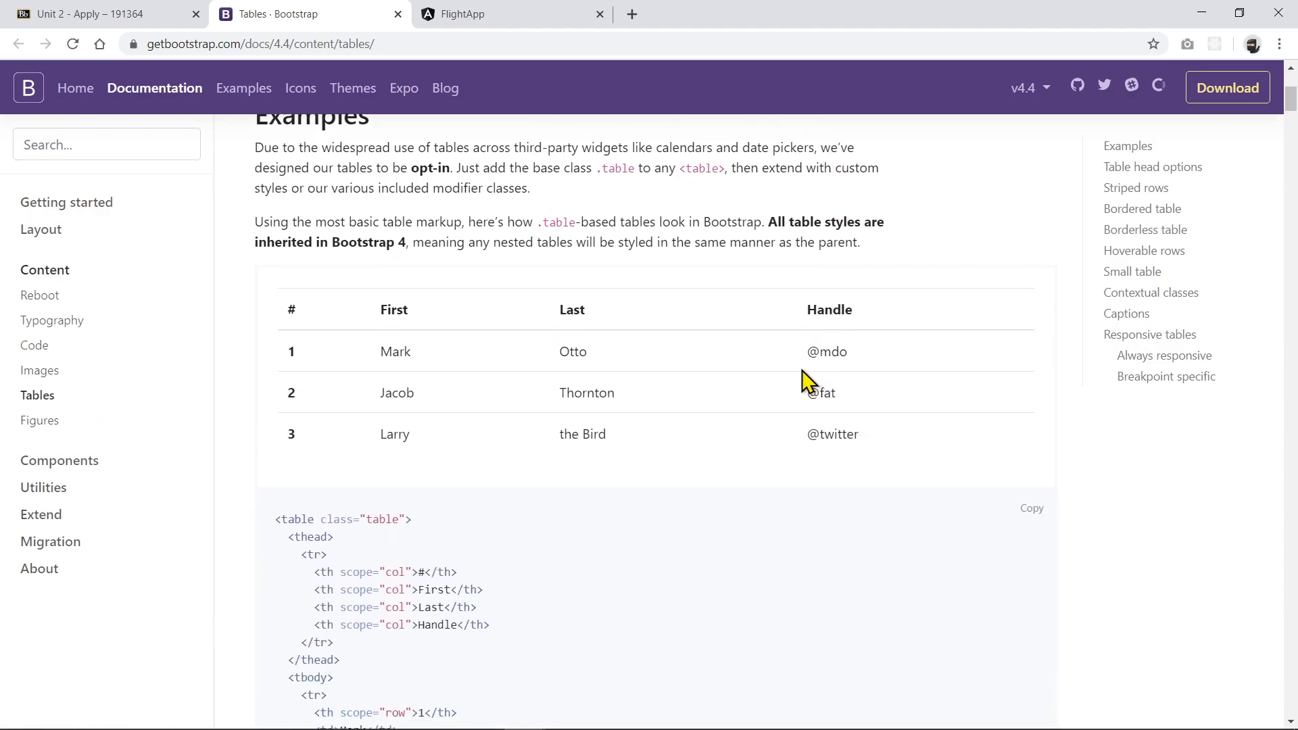
{"action": "scroll", "scroll_direction": "down", "scroll_amount": 3}
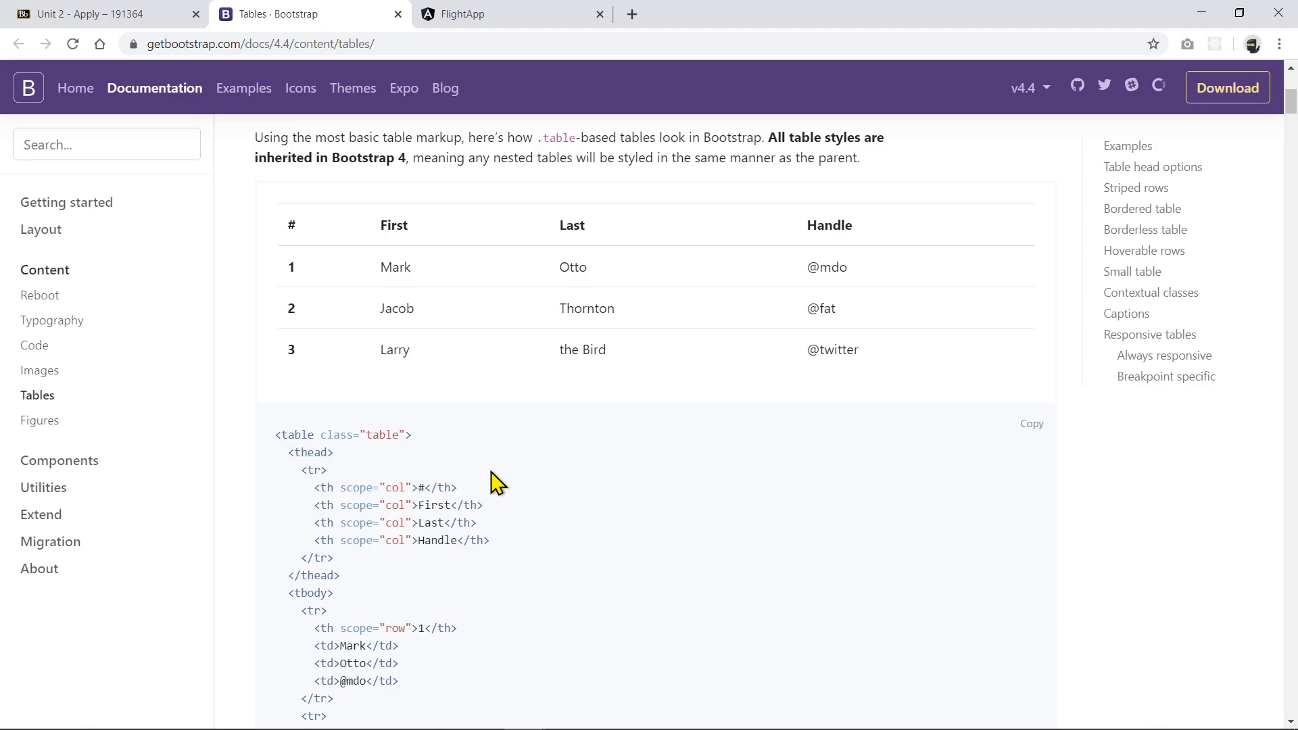
{"action": "mouse_move", "coordinate": [449, 455]}
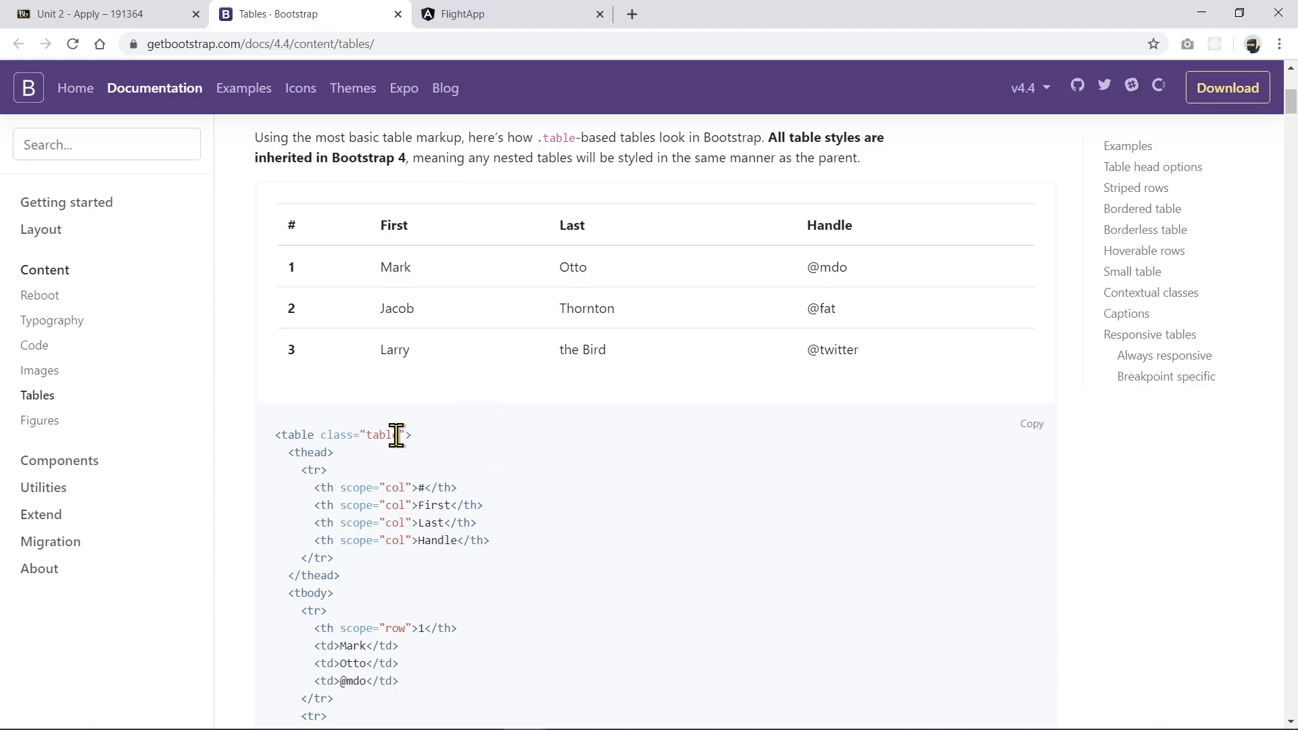
{"action": "mouse_move", "coordinate": [853, 392]}
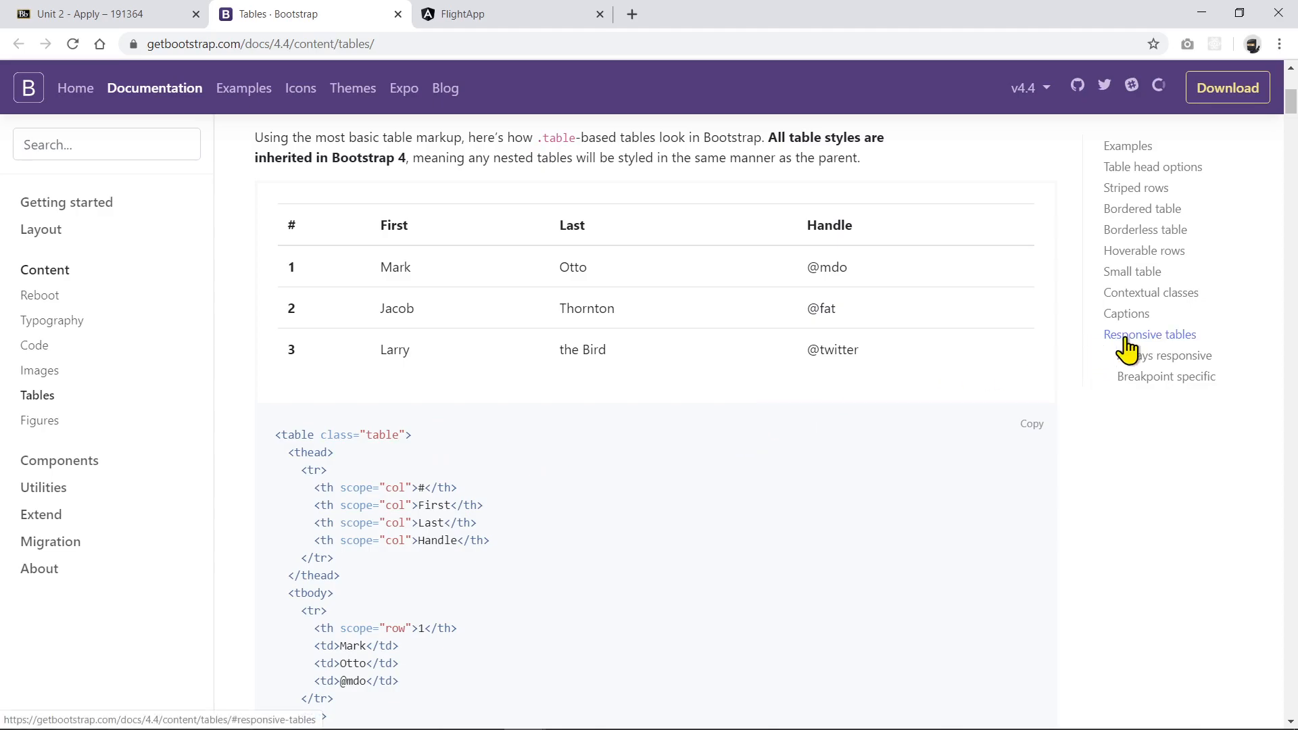
{"action": "left_click", "coordinate": [1149, 334]}
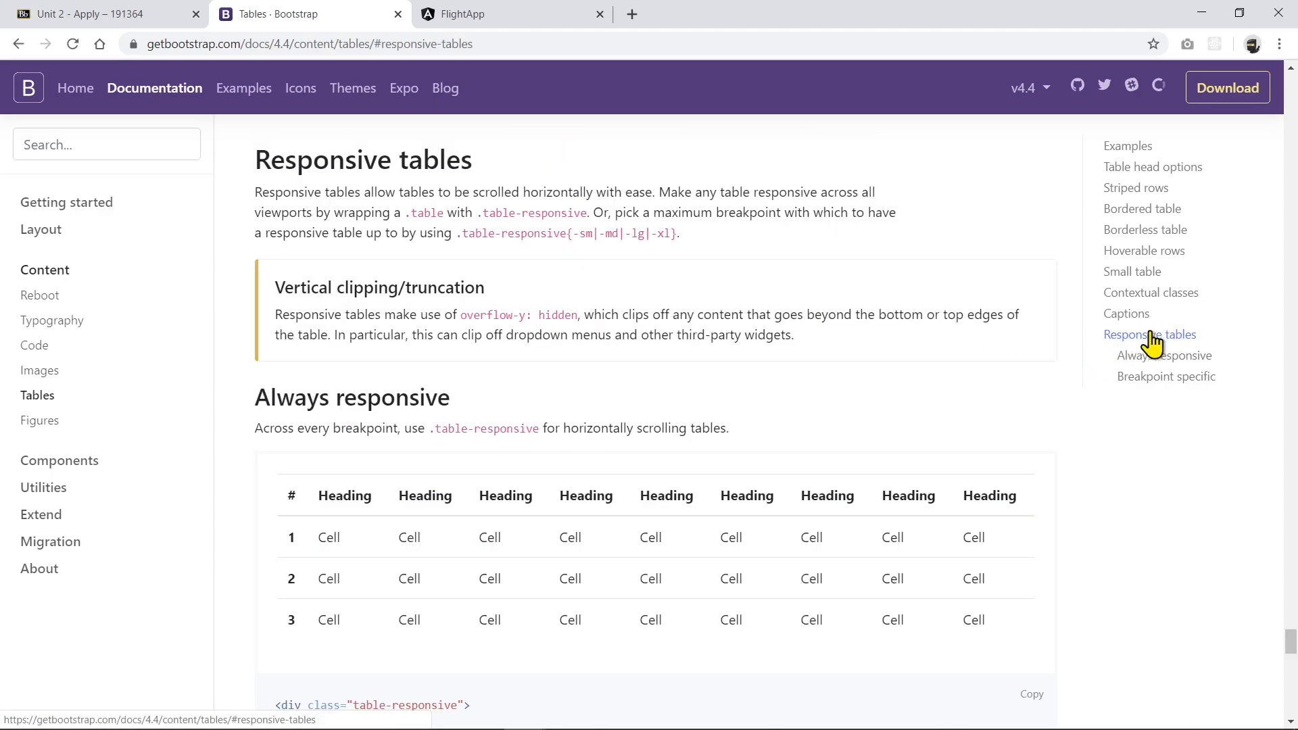
{"action": "scroll", "scroll_direction": "down", "scroll_amount": 3}
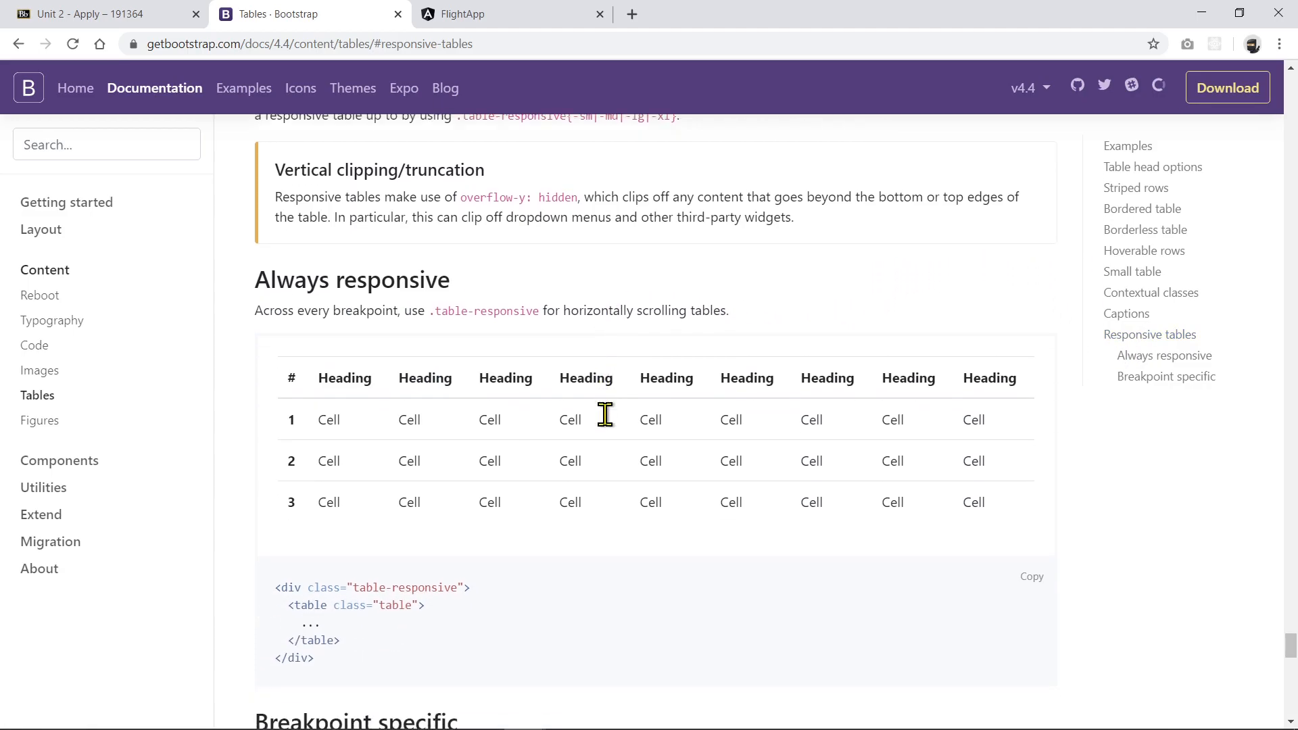
{"action": "scroll", "scroll_direction": "down", "scroll_amount": 3}
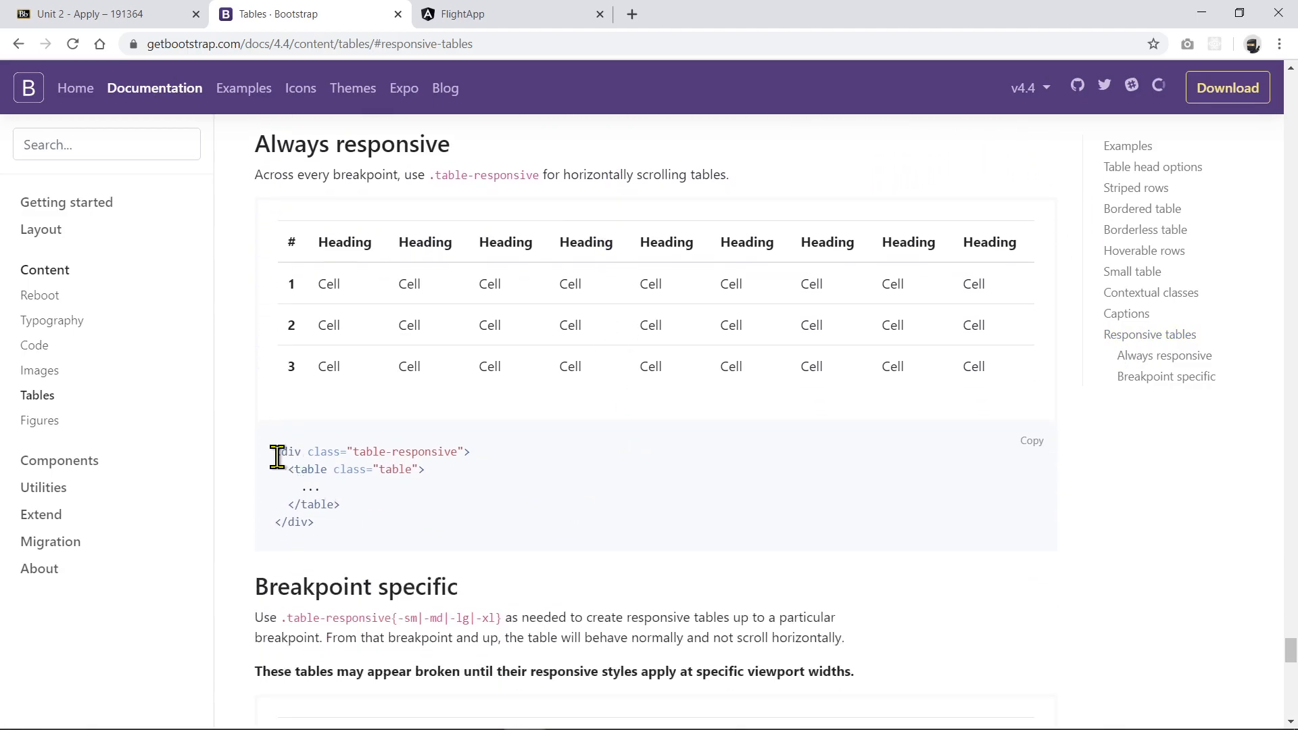
{"action": "left_click_drag", "start_coordinate": [277, 452], "coordinate": [469, 452]}
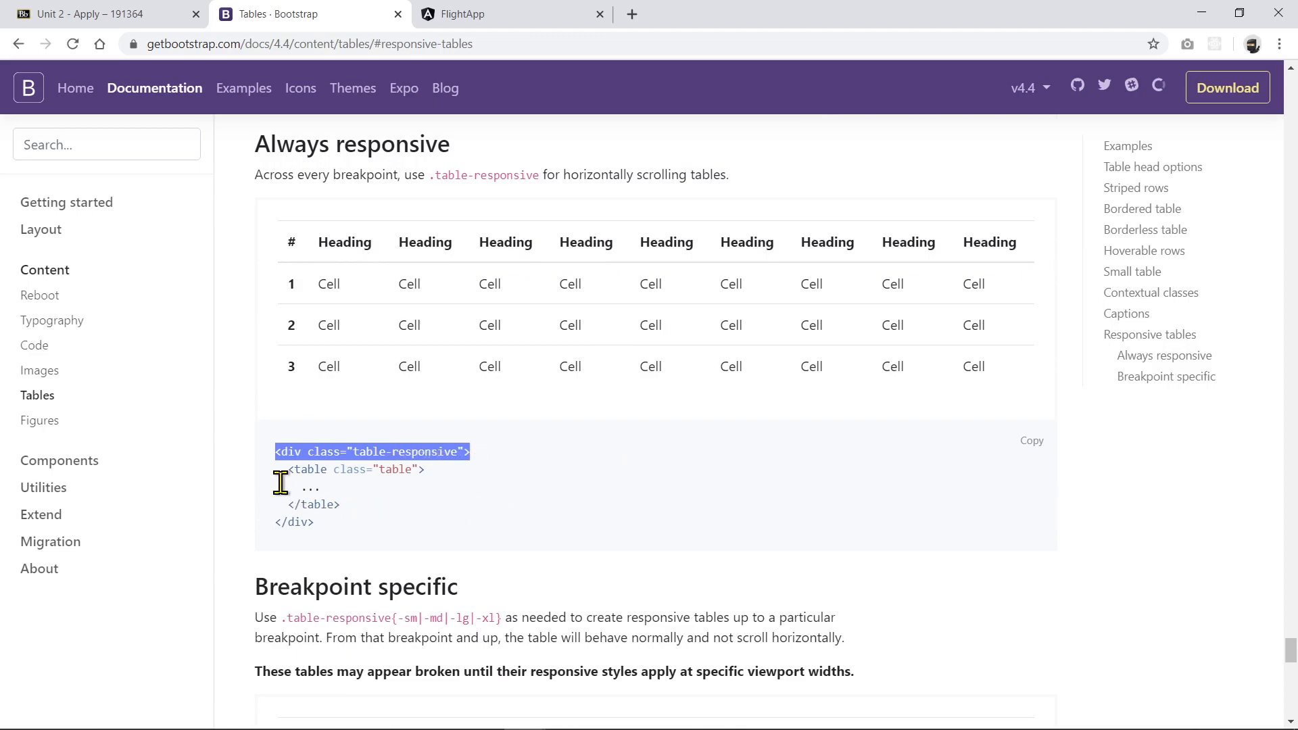
{"action": "left_click_drag", "start_coordinate": [276, 451], "coordinate": [444, 504]}
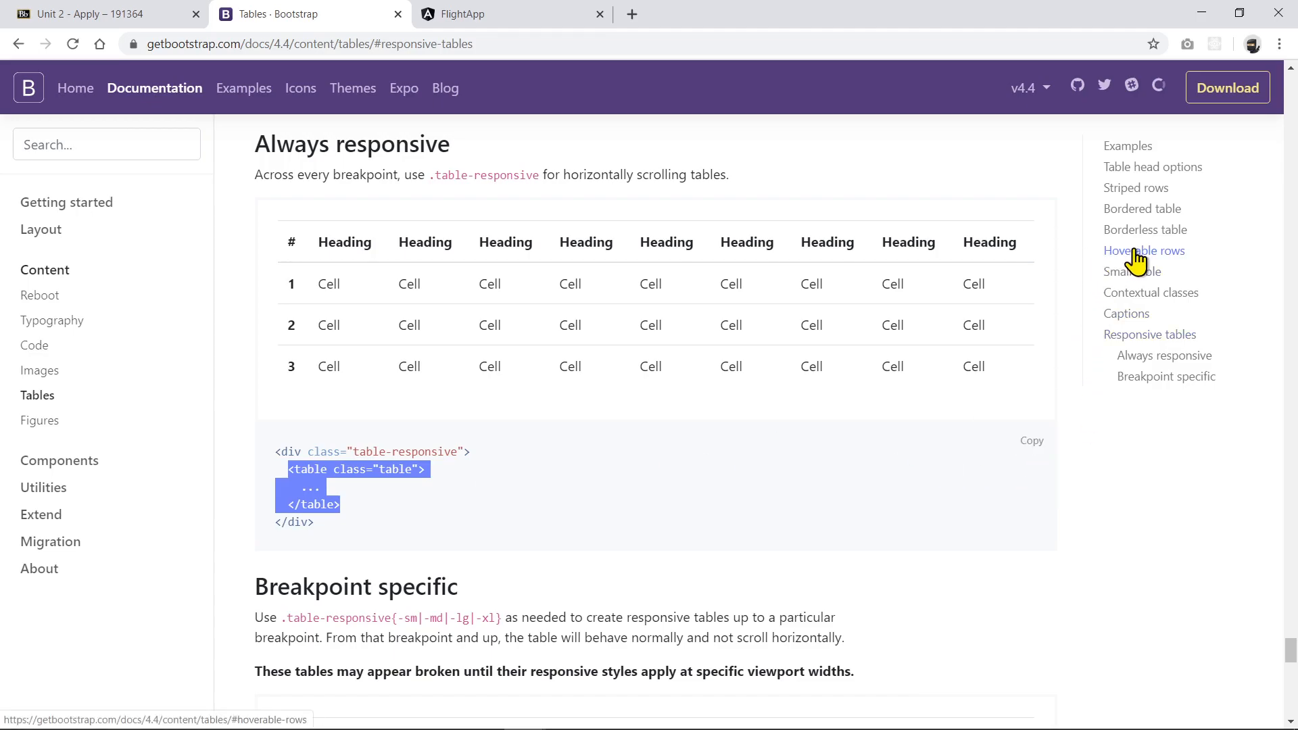
Check the Hoverable rows example, then return to the Responsive tables section
{"action": "left_click", "coordinate": [1144, 251]}
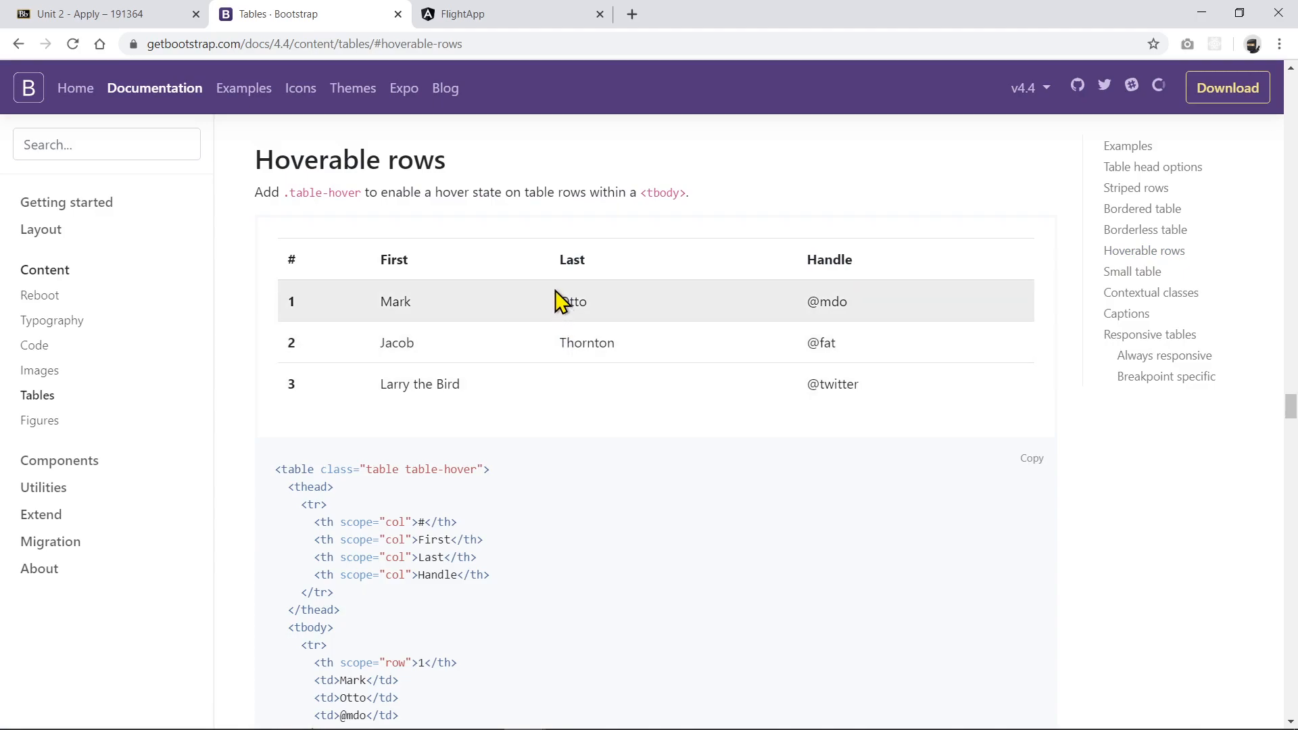
{"action": "mouse_move", "coordinate": [671, 374]}
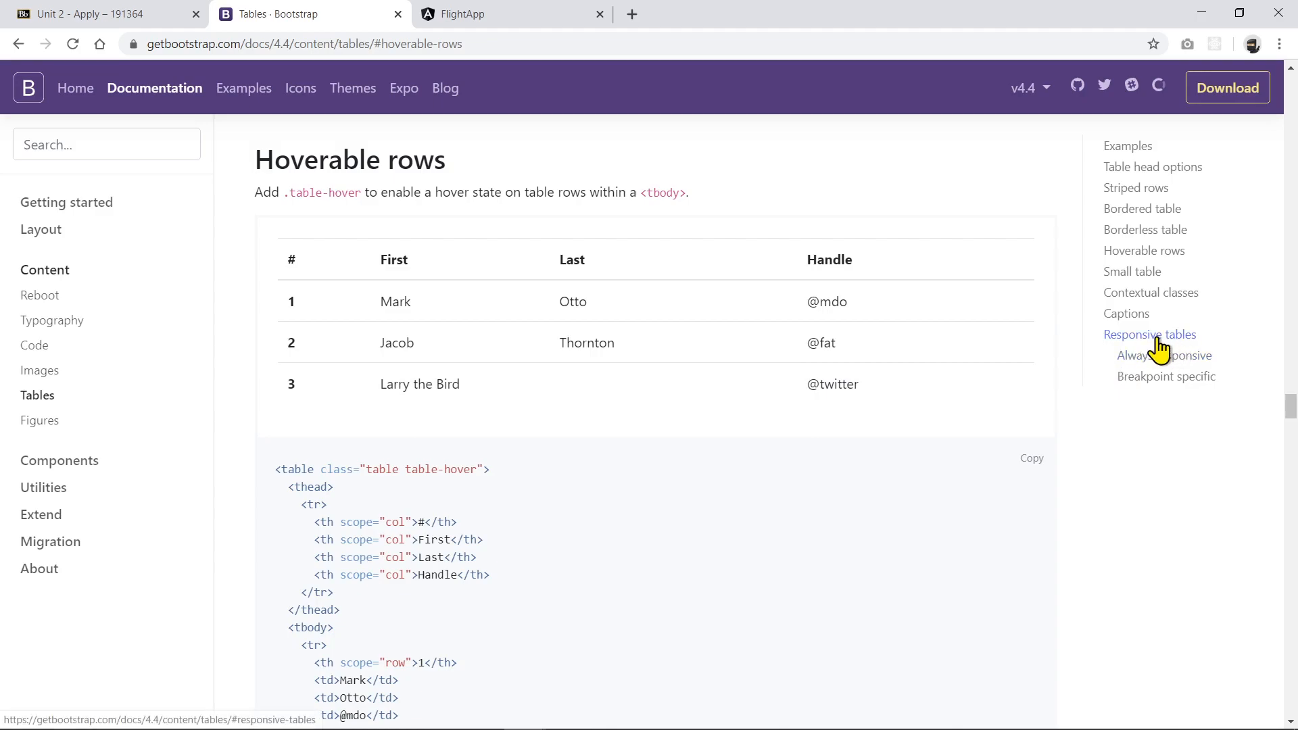
{"action": "left_click", "coordinate": [1149, 333]}
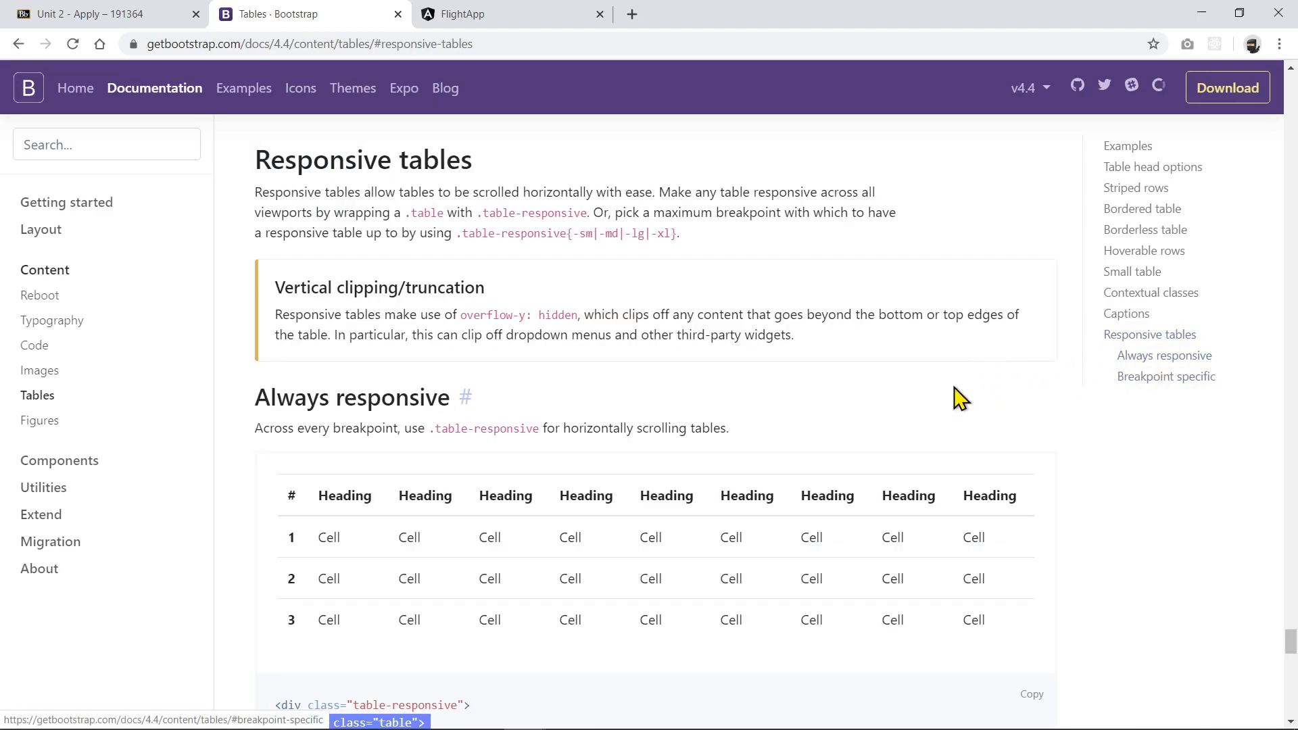
{"action": "scroll", "scroll_direction": "down", "scroll_amount": 3}
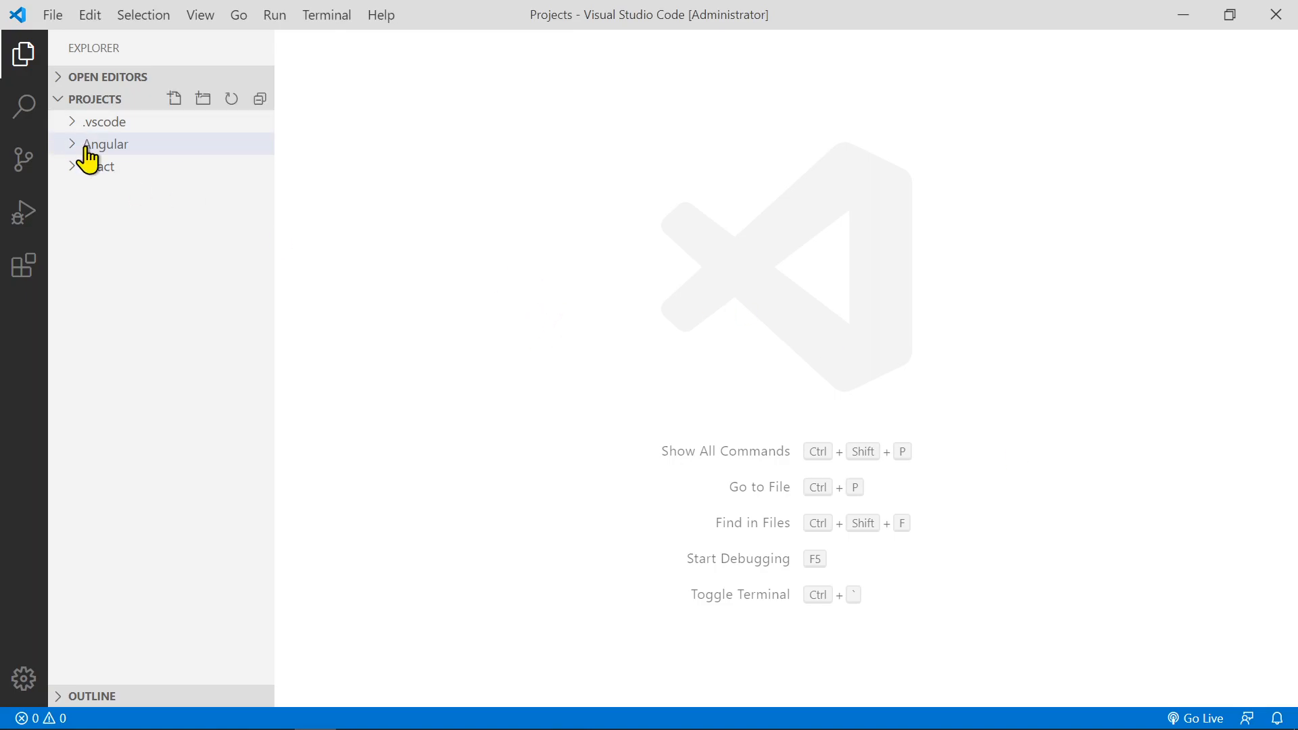
Expand flight-app > src > app and open app.component.ts and app.component.html
{"action": "left_click", "coordinate": [104, 143]}
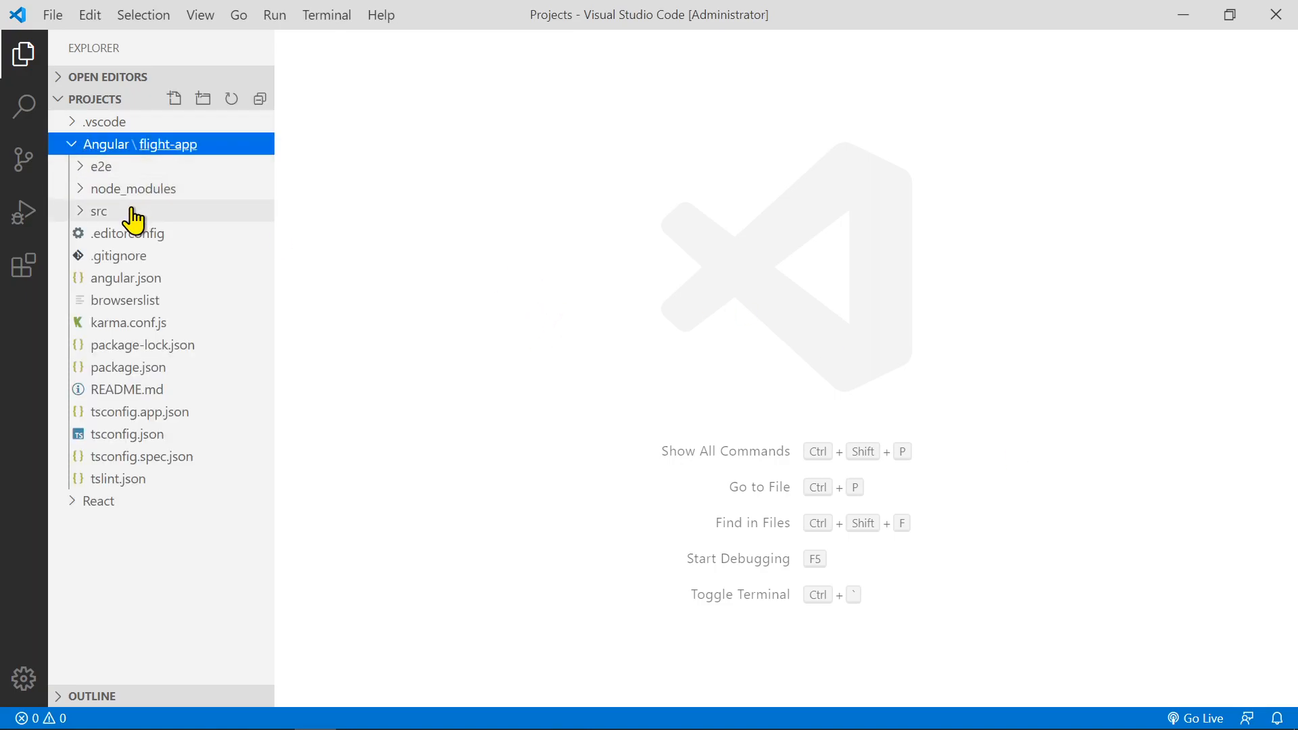
{"action": "left_click", "coordinate": [99, 211]}
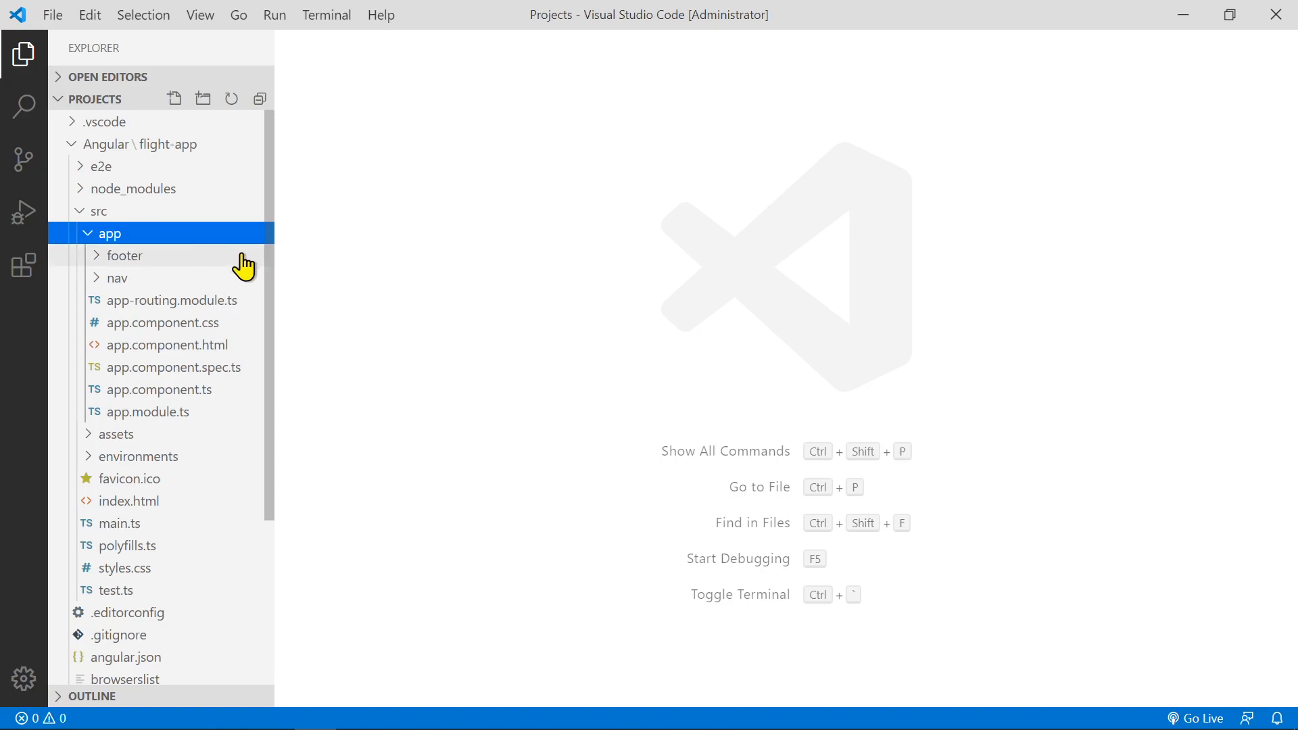
{"action": "mouse_move", "coordinate": [223, 265]}
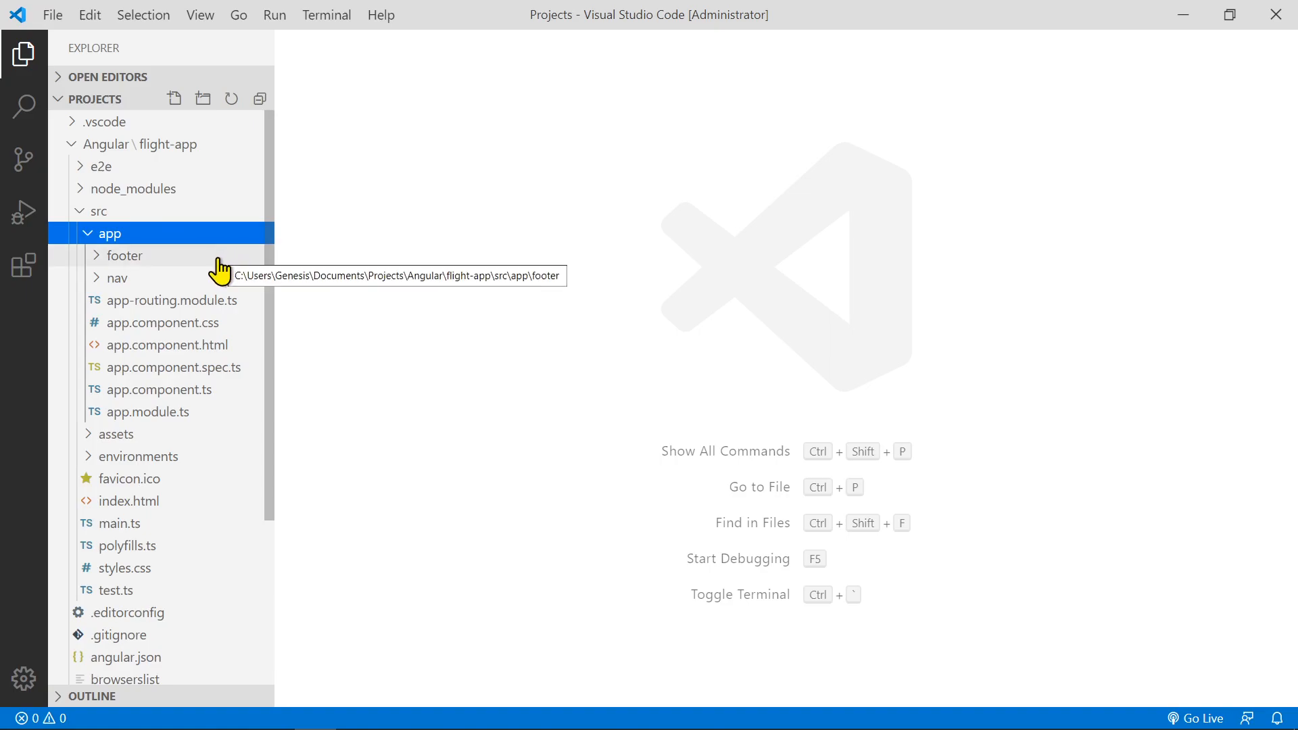
{"action": "double_click", "coordinate": [161, 389]}
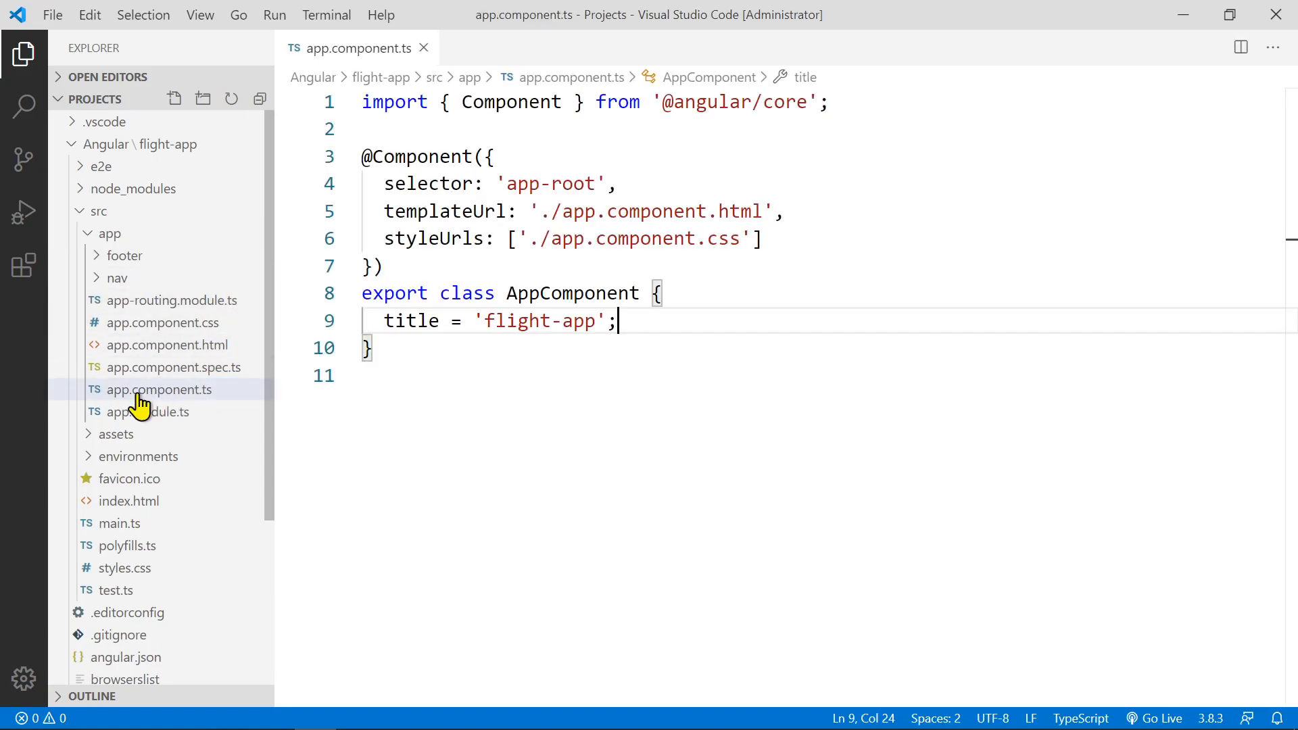
{"action": "left_click", "coordinate": [169, 345]}
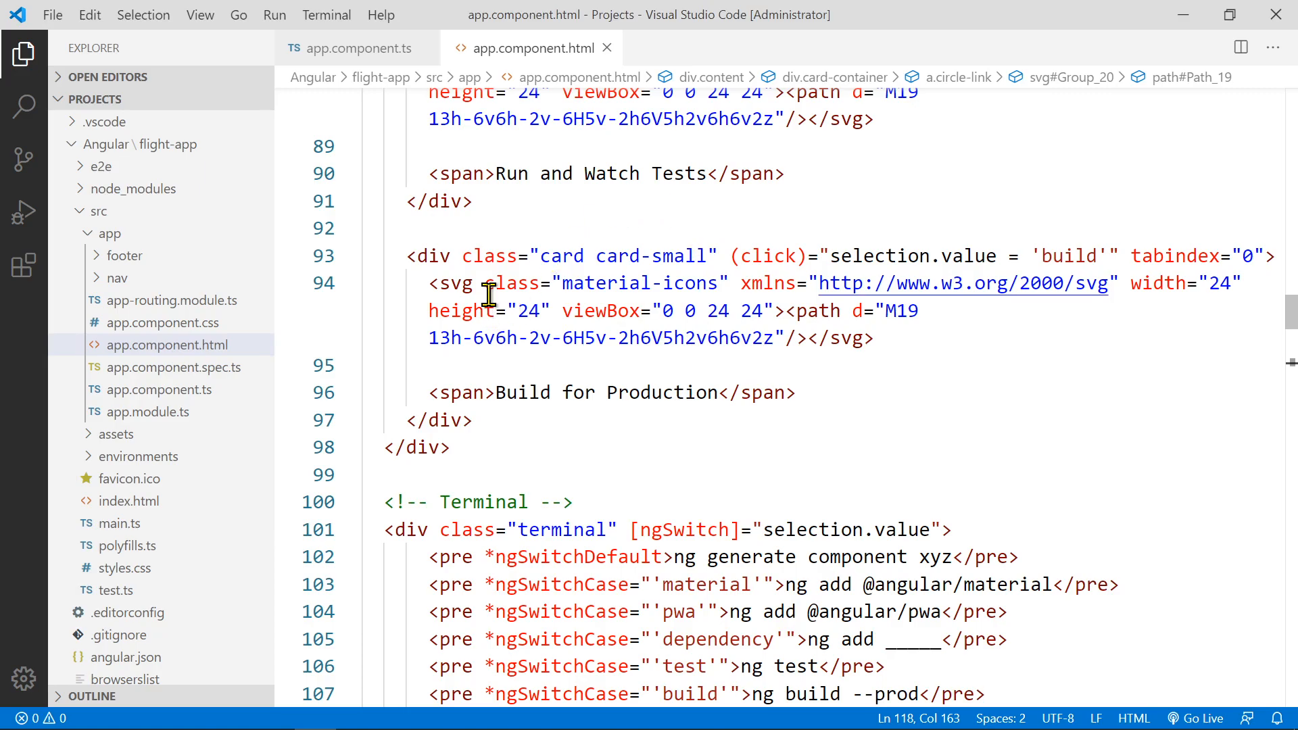
In nav.component.html replace the 'Start Bootstrap' navbar brand with 'Flight App'
{"action": "scroll", "scroll_direction": "down", "scroll_amount": 3}
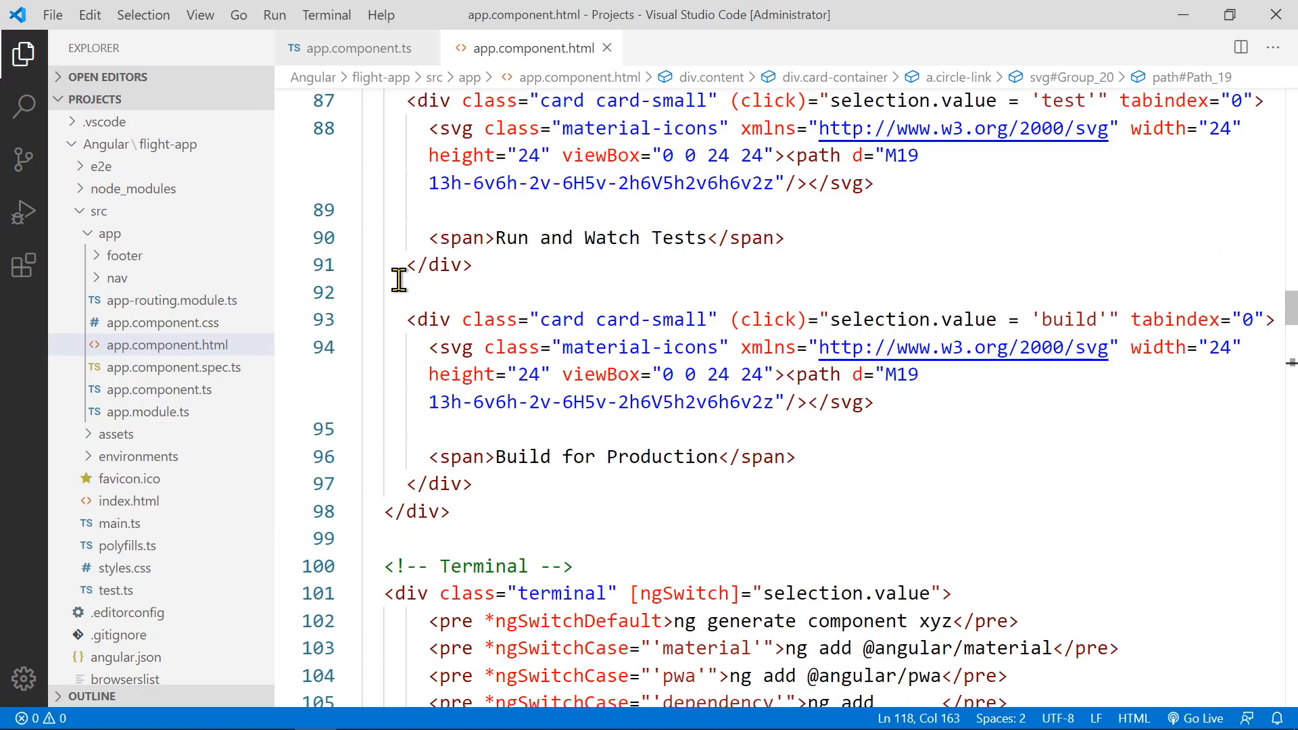
{"action": "left_click", "coordinate": [116, 277]}
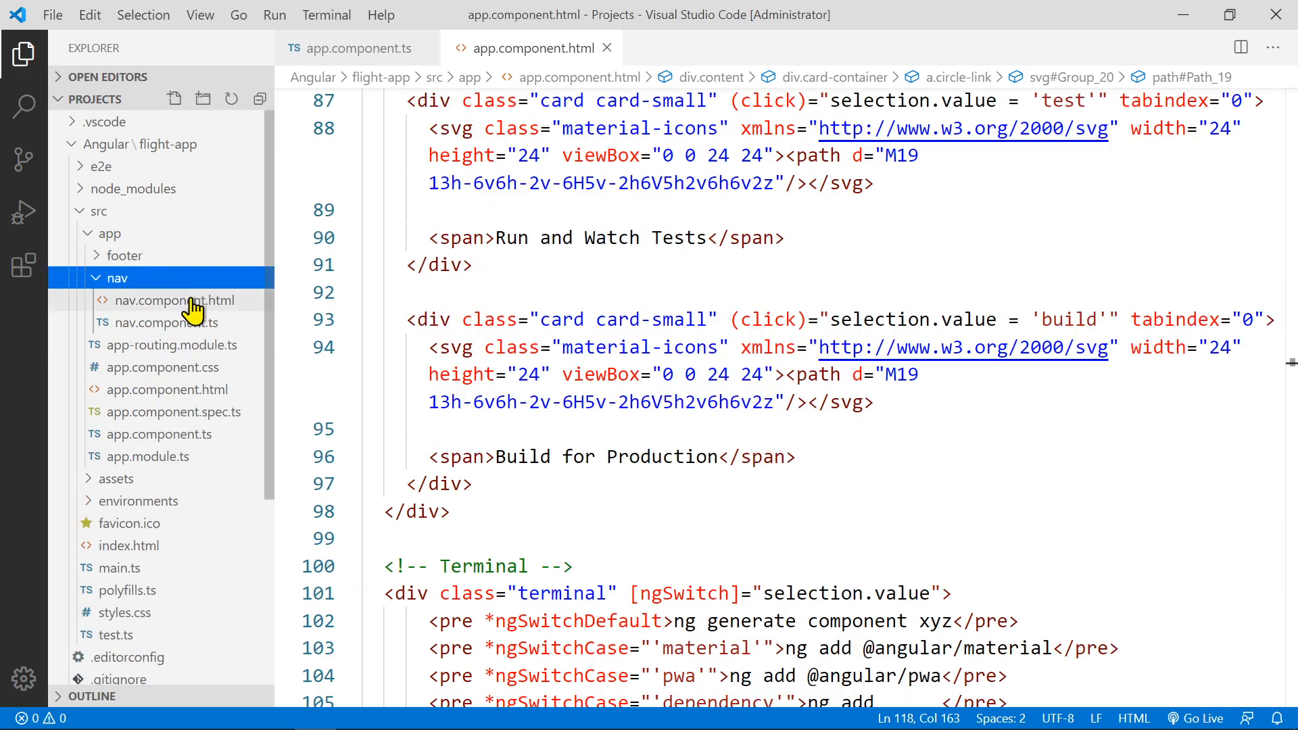
{"action": "left_click", "coordinate": [175, 300]}
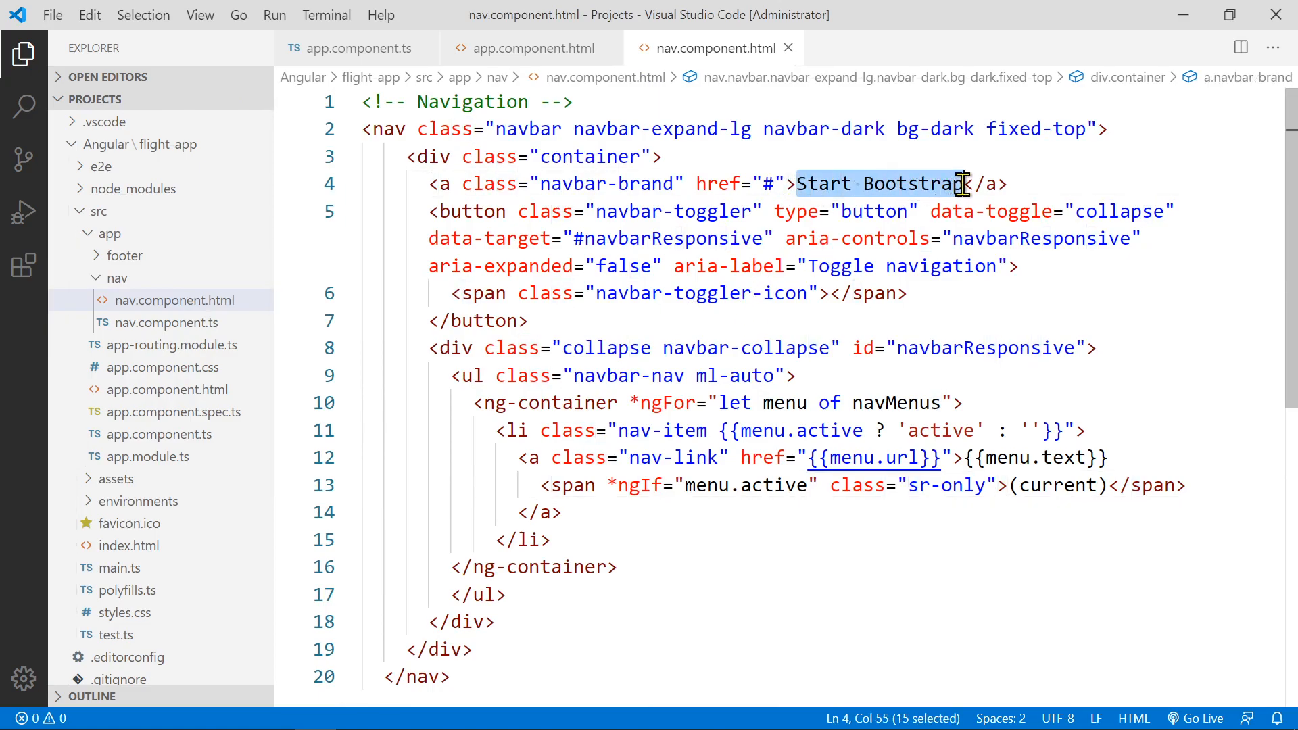
{"action": "type", "text": "Filgh"}
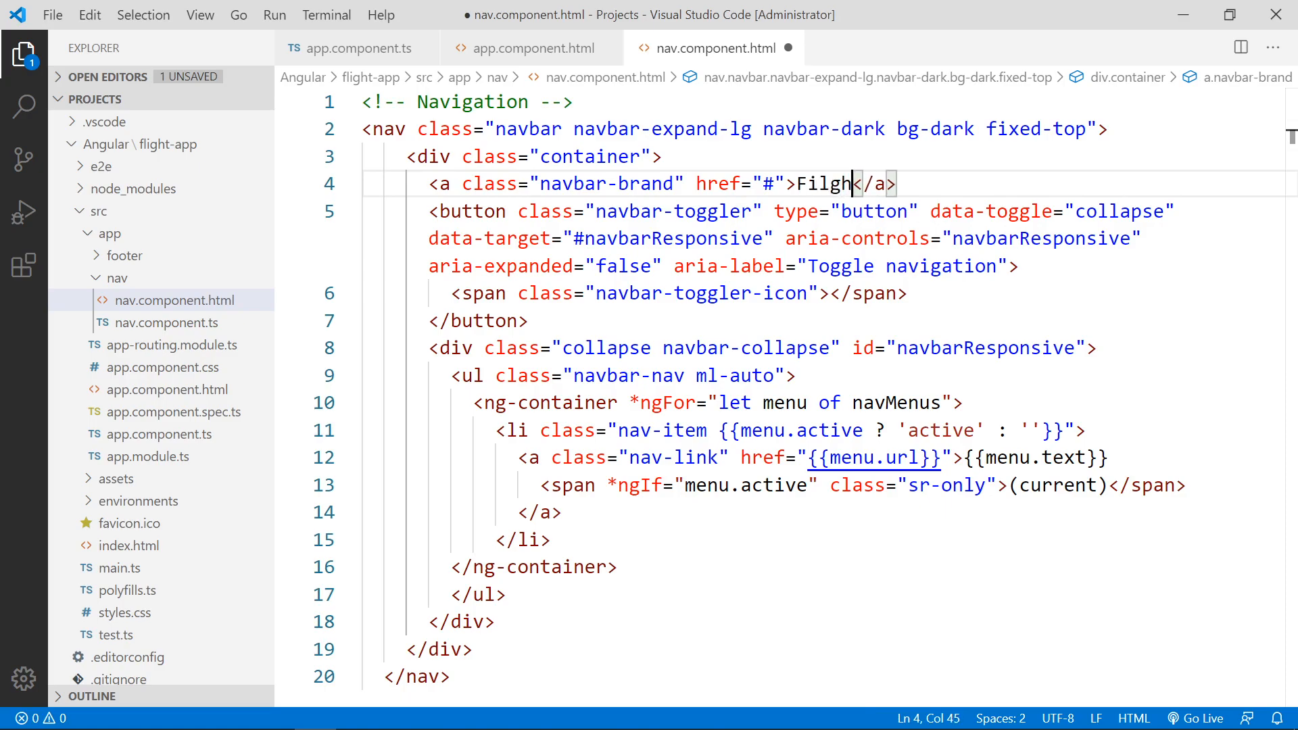
{"action": "type", "text": "App"}
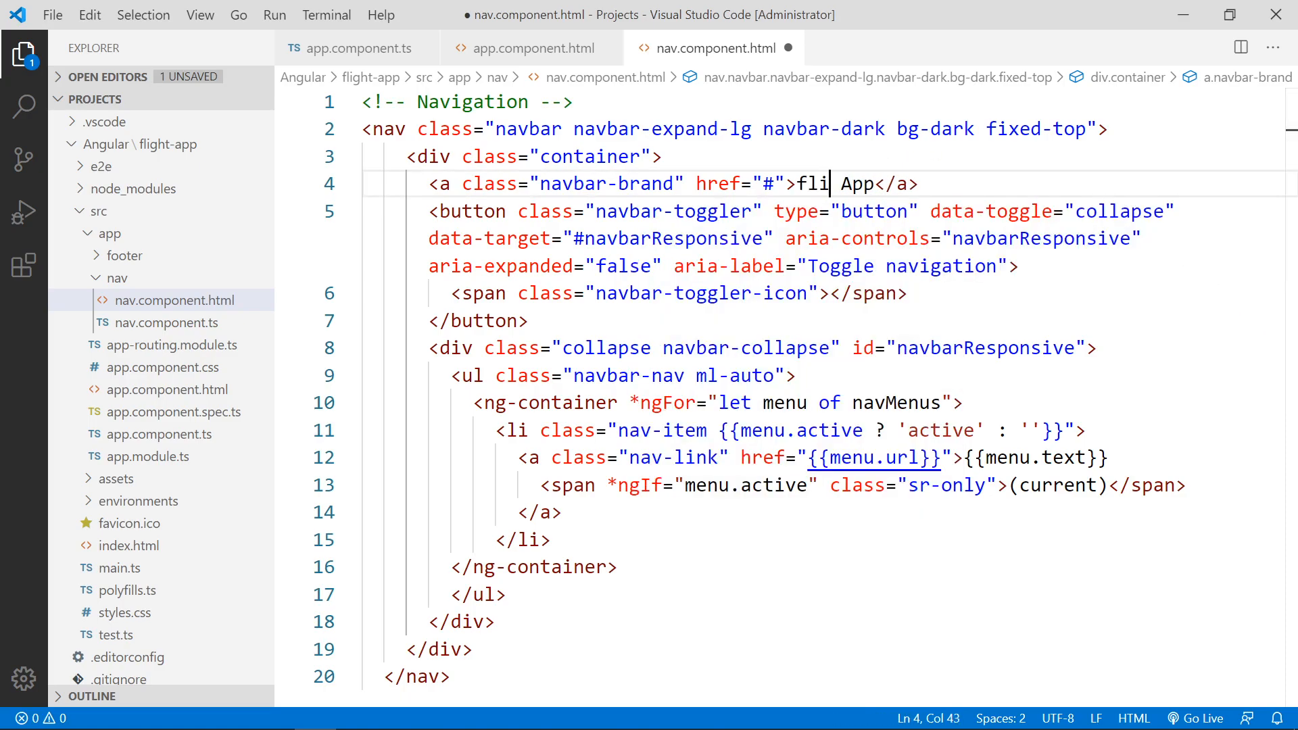
{"action": "type", "text": "ght"}
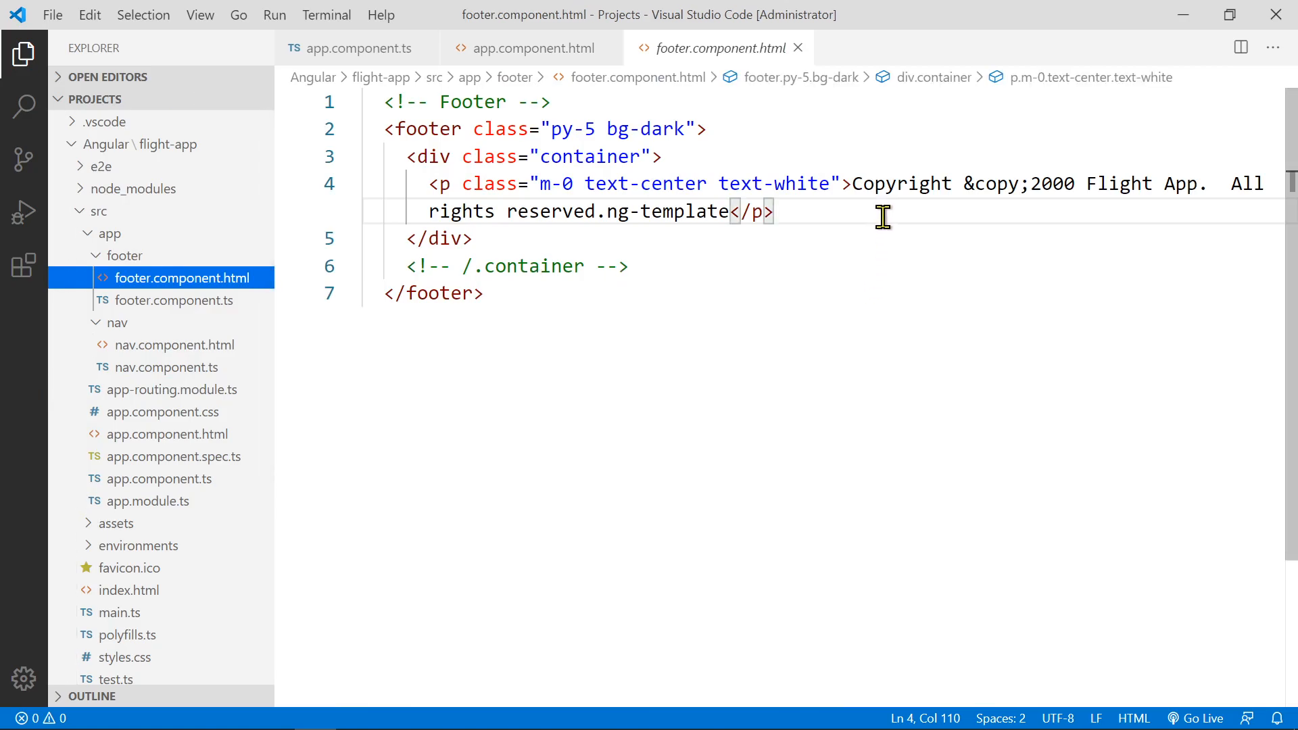
{"action": "mouse_move", "coordinate": [570, 241]}
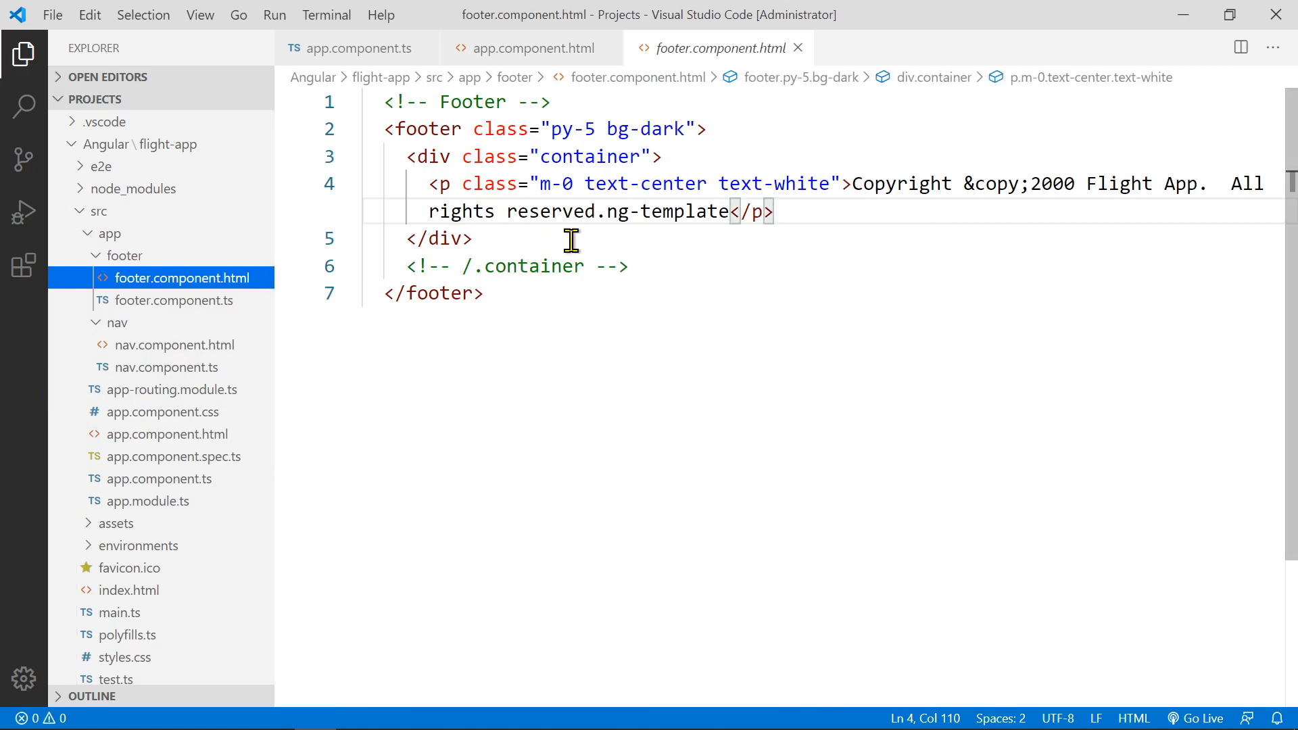
{"action": "mouse_move", "coordinate": [1092, 206]}
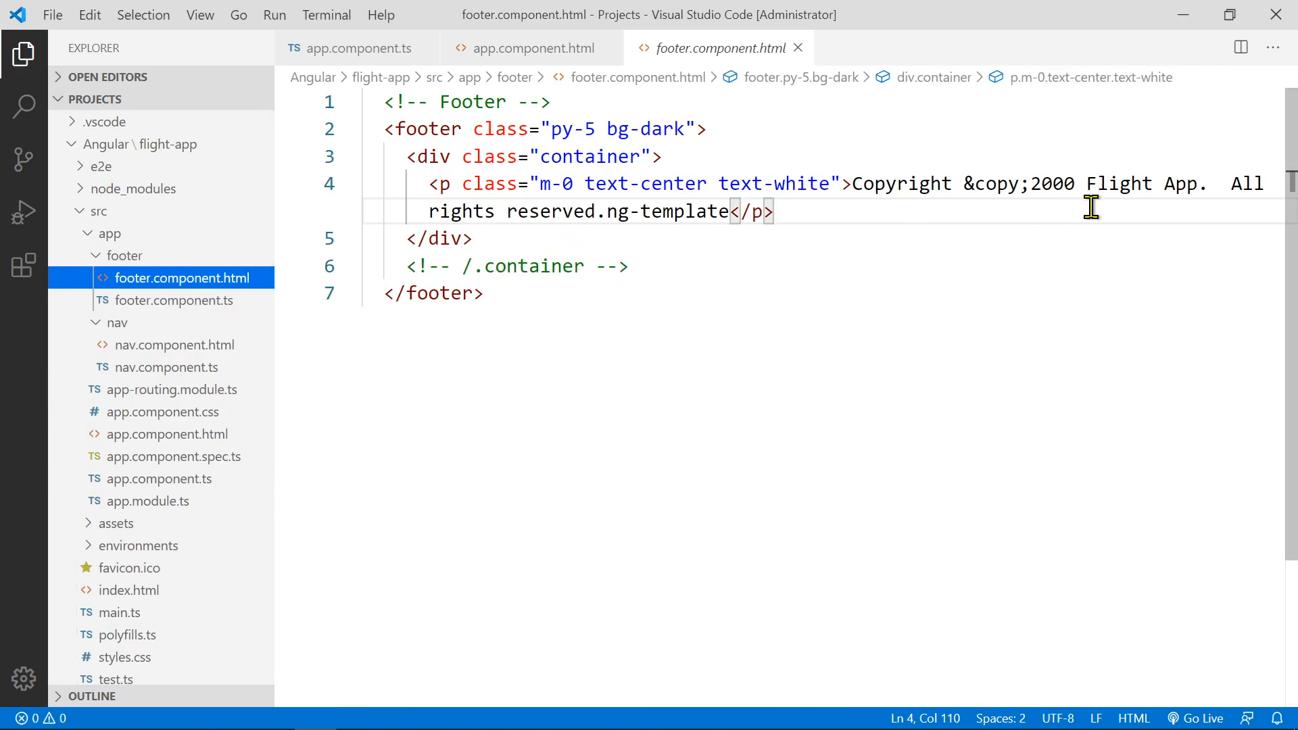
{"action": "mouse_move", "coordinate": [603, 221]}
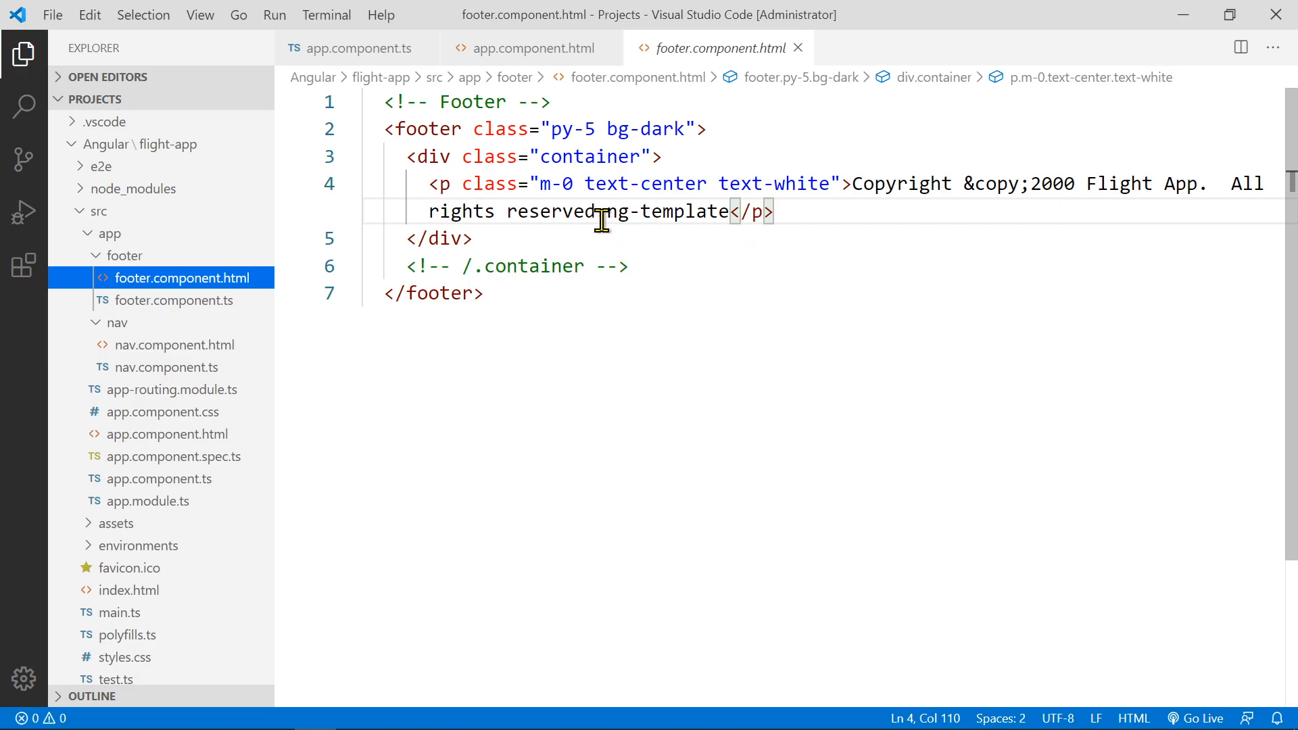
Delete the stray '.ng-template' text from the footer copyright line and return to app.component.html
{"action": "double_click", "coordinate": [661, 211]}
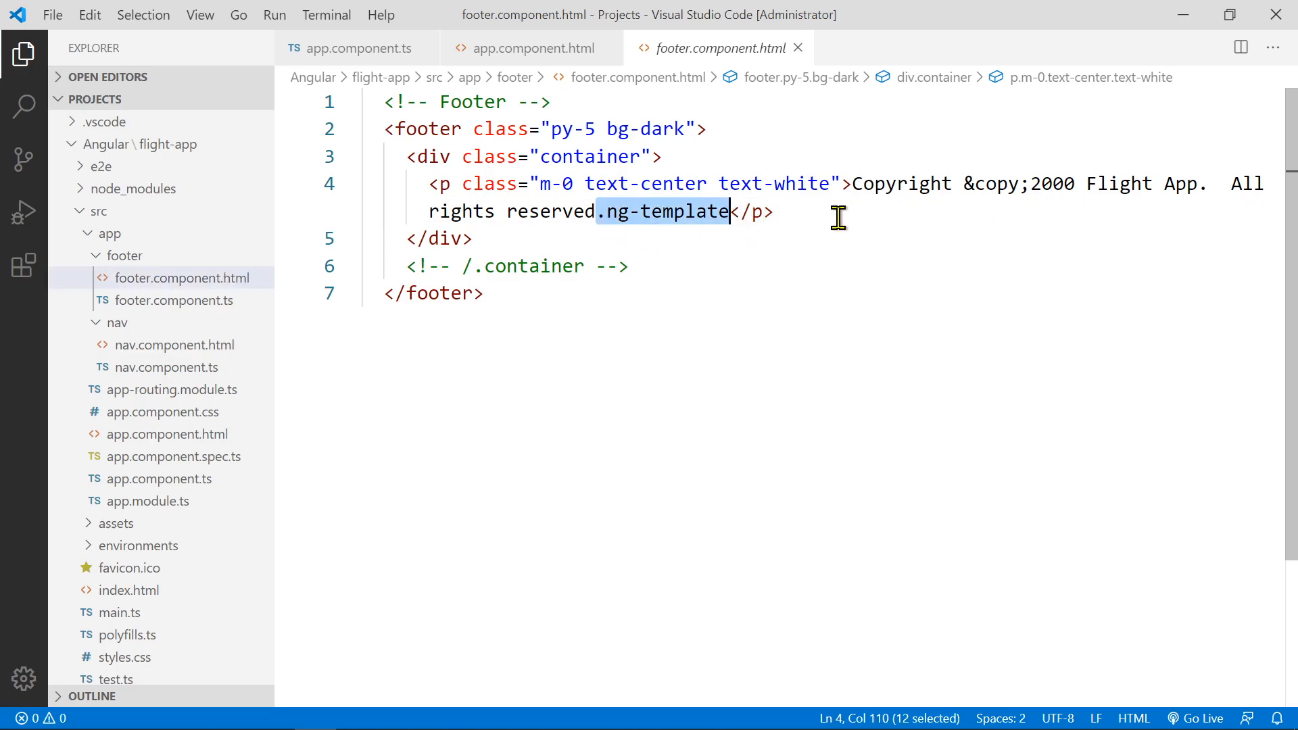
{"action": "key", "text": "Delete"}
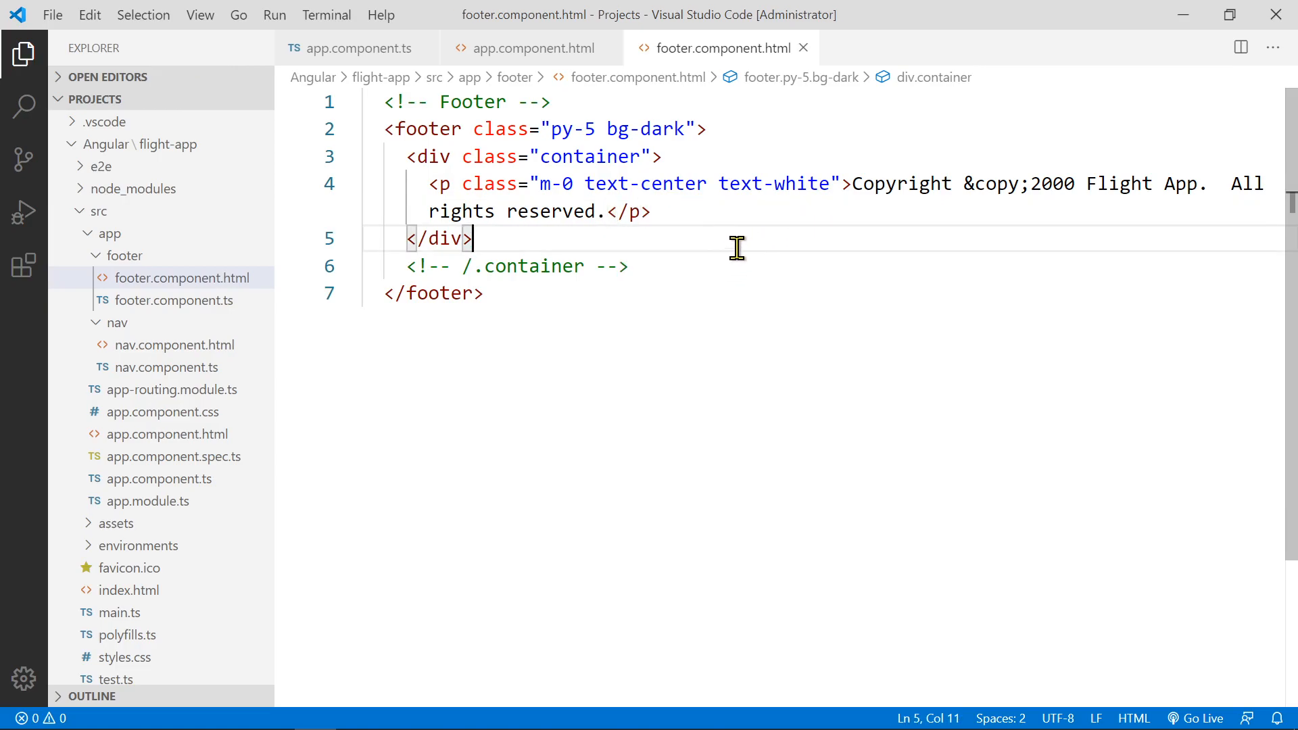
{"action": "left_click", "coordinate": [535, 47]}
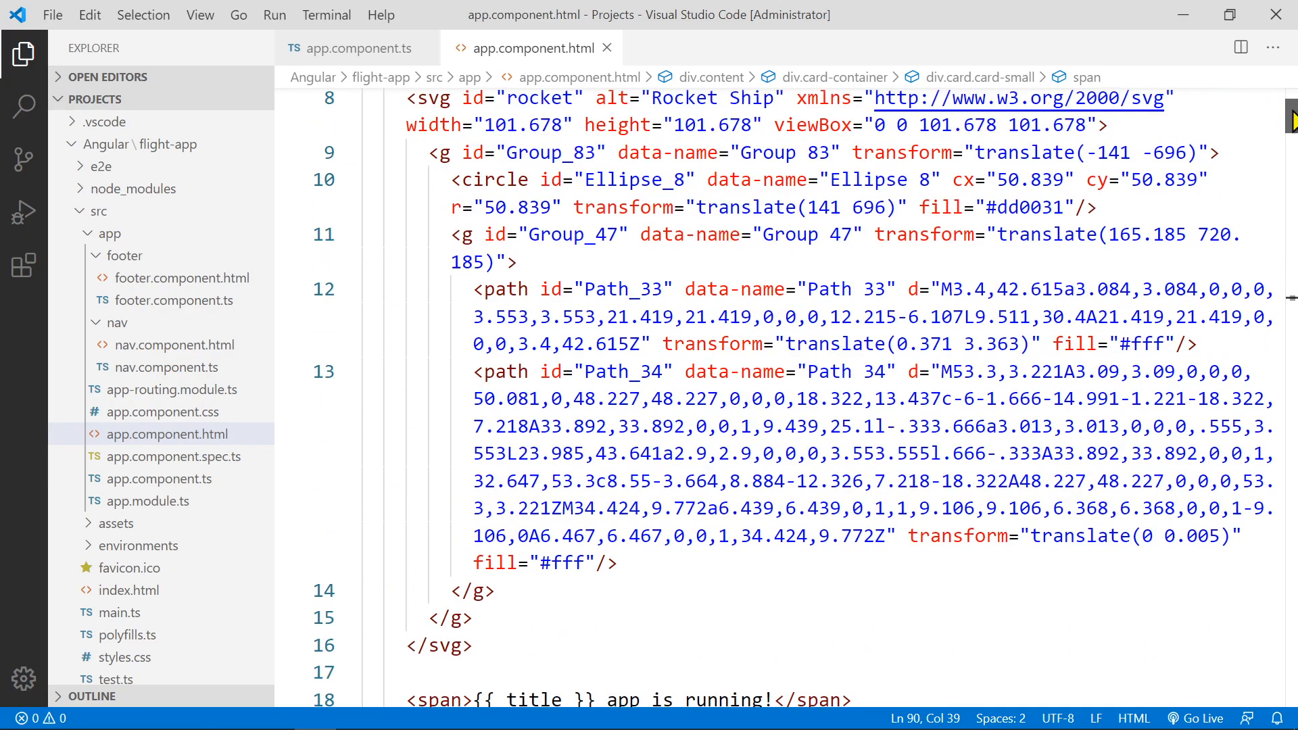
Collapse and clear the default Angular starter markup inside the content div
{"action": "left_click", "coordinate": [348, 238]}
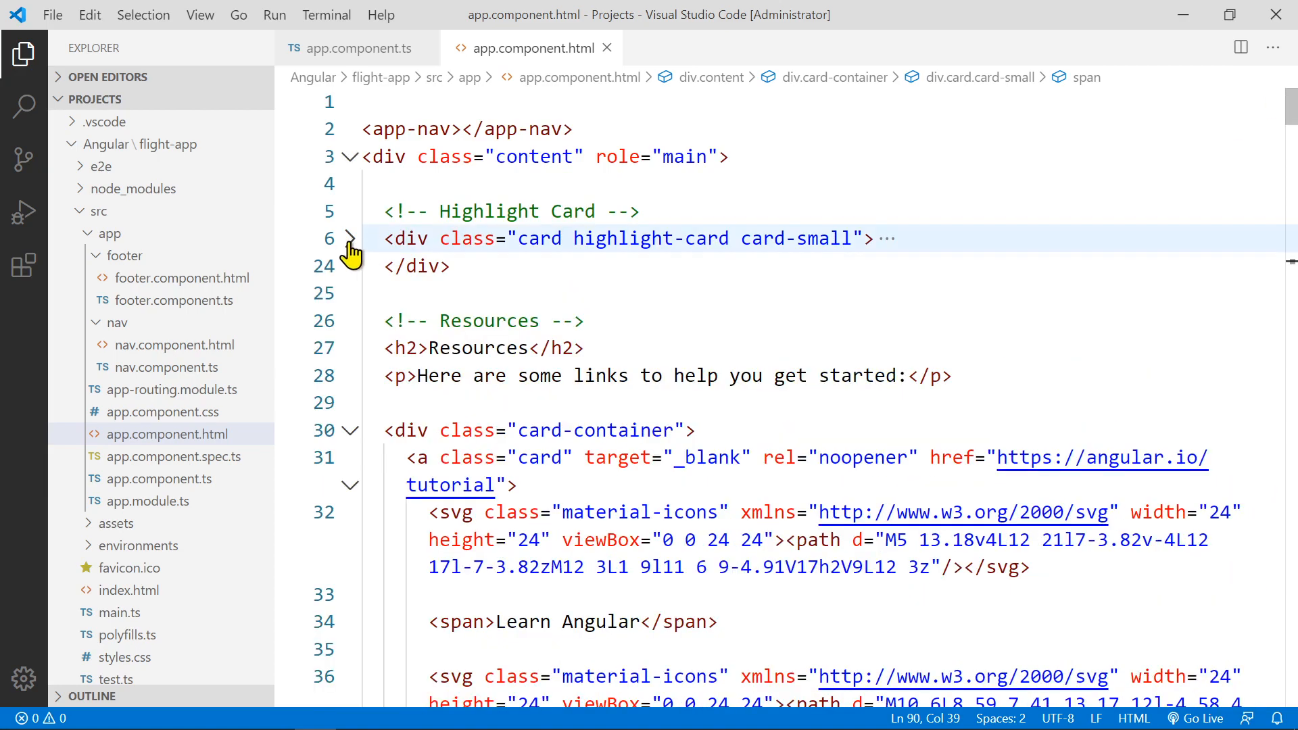
{"action": "left_click", "coordinate": [348, 430]}
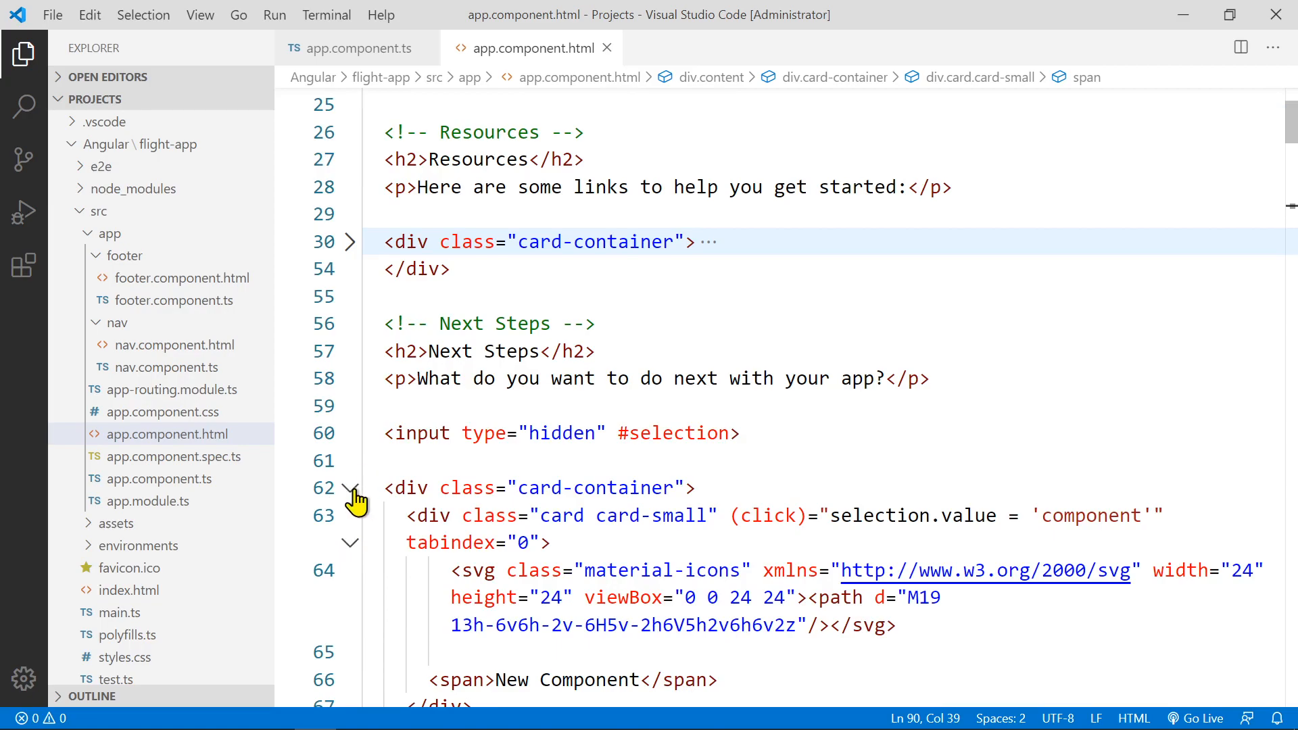
{"action": "left_click", "coordinate": [349, 488]}
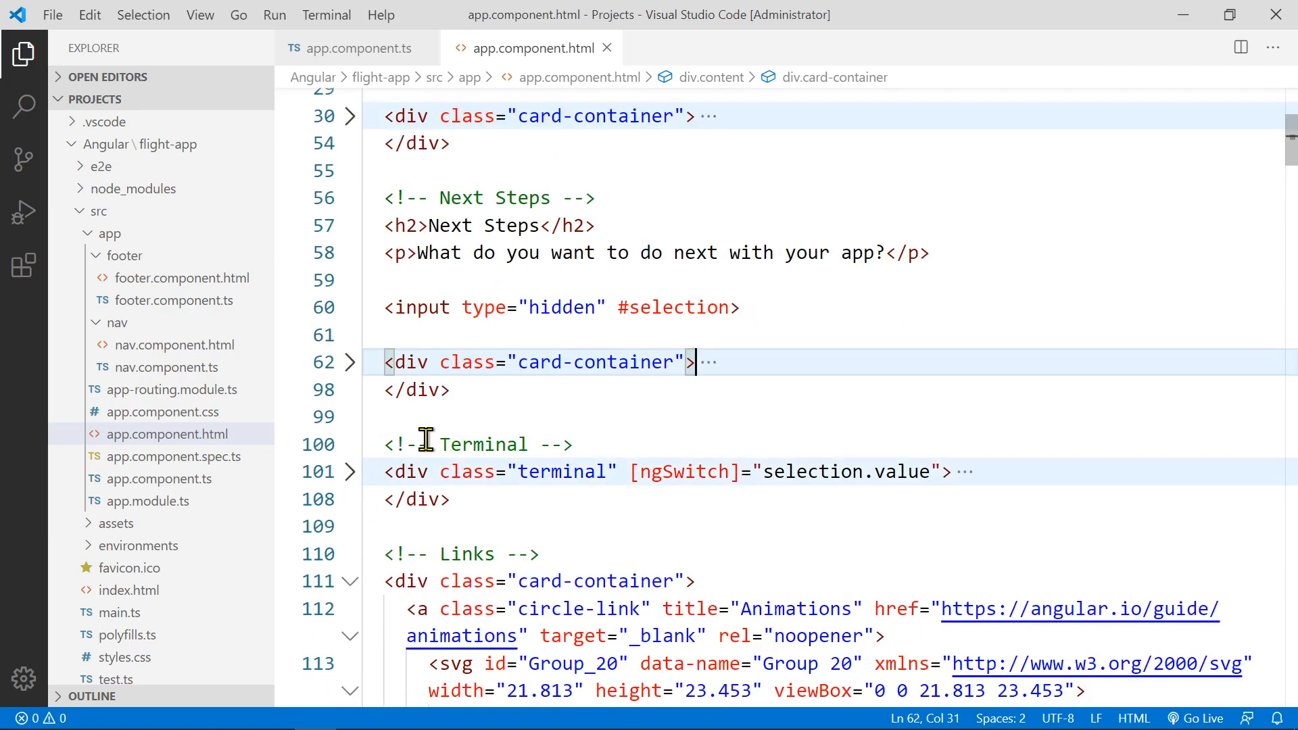
{"action": "scroll", "scroll_direction": "down", "scroll_amount": 3}
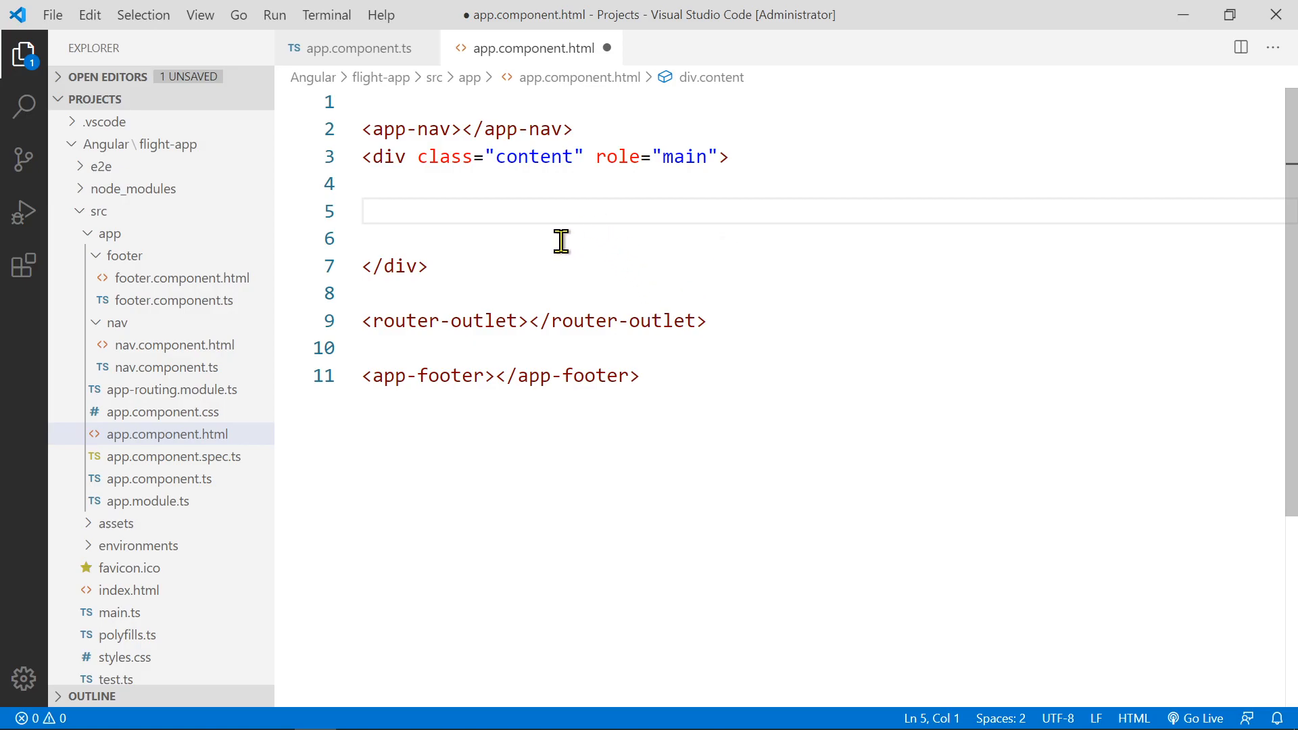
Change the wrapper div's class from 'content' to 'container'
{"action": "double_click", "coordinate": [534, 157]}
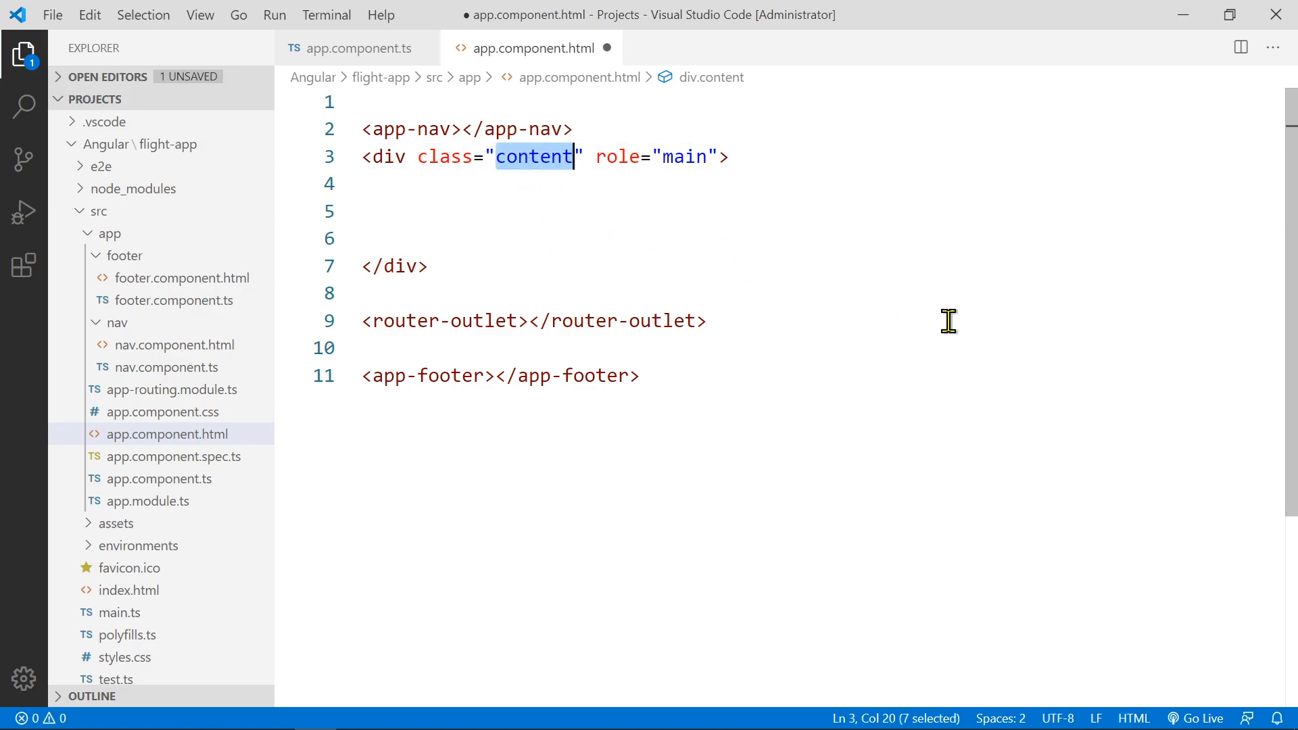
{"action": "type", "text": "conatiner"}
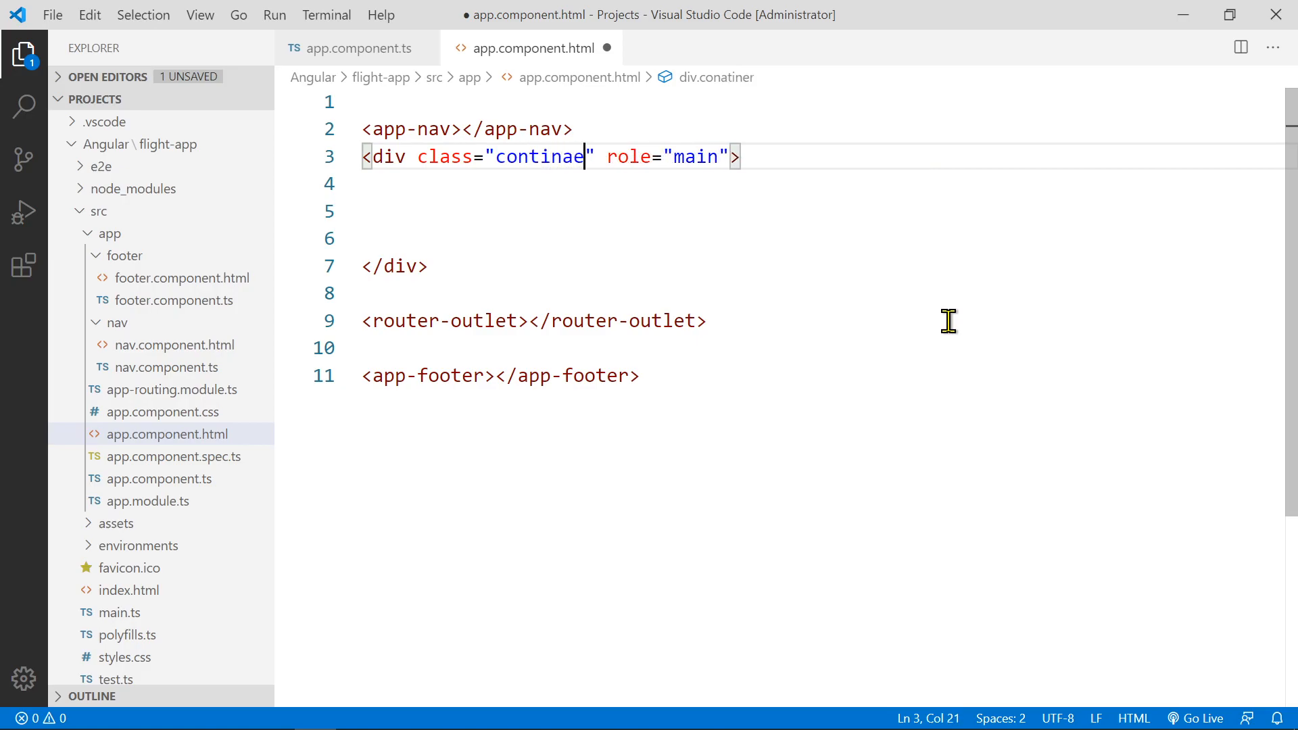
{"action": "type", "text": "container"}
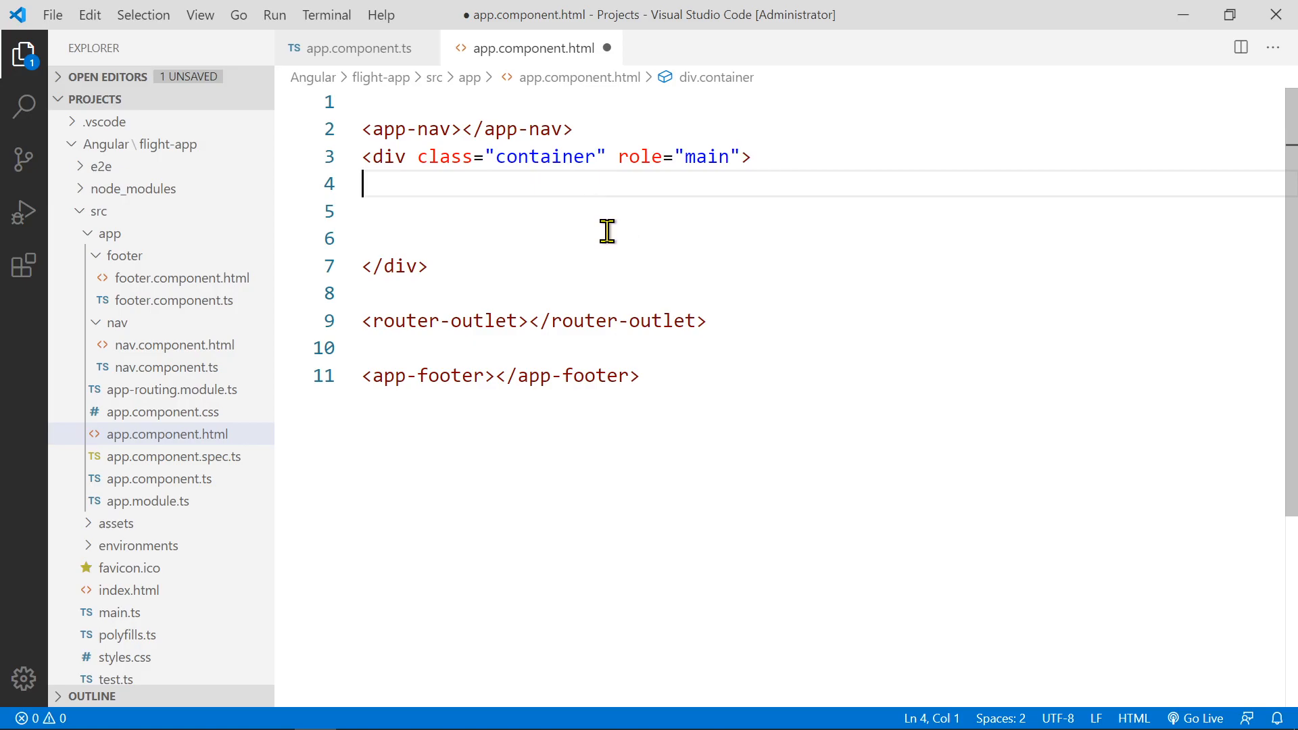
{"action": "mouse_move", "coordinate": [737, 235]}
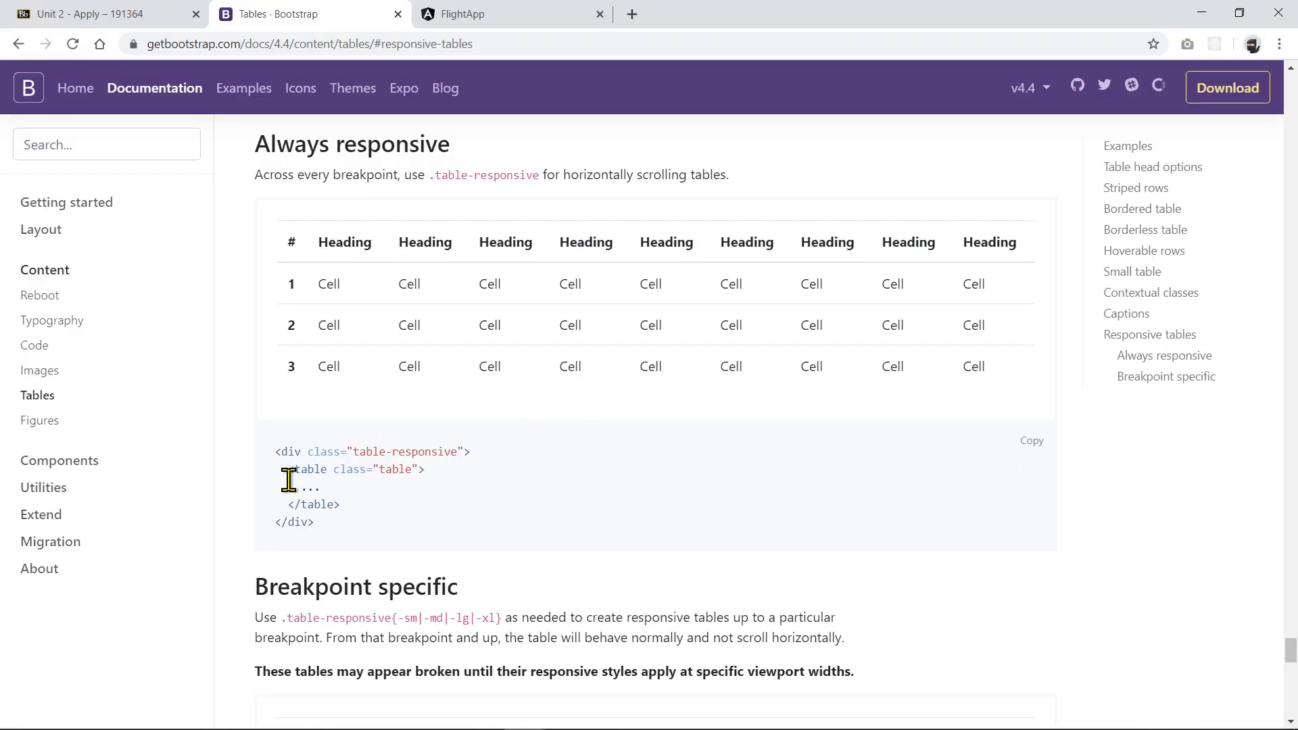
Copy the table-responsive wrapper into the container and delete its placeholder inner table
{"action": "left_click_drag", "start_coordinate": [282, 451], "coordinate": [313, 522]}
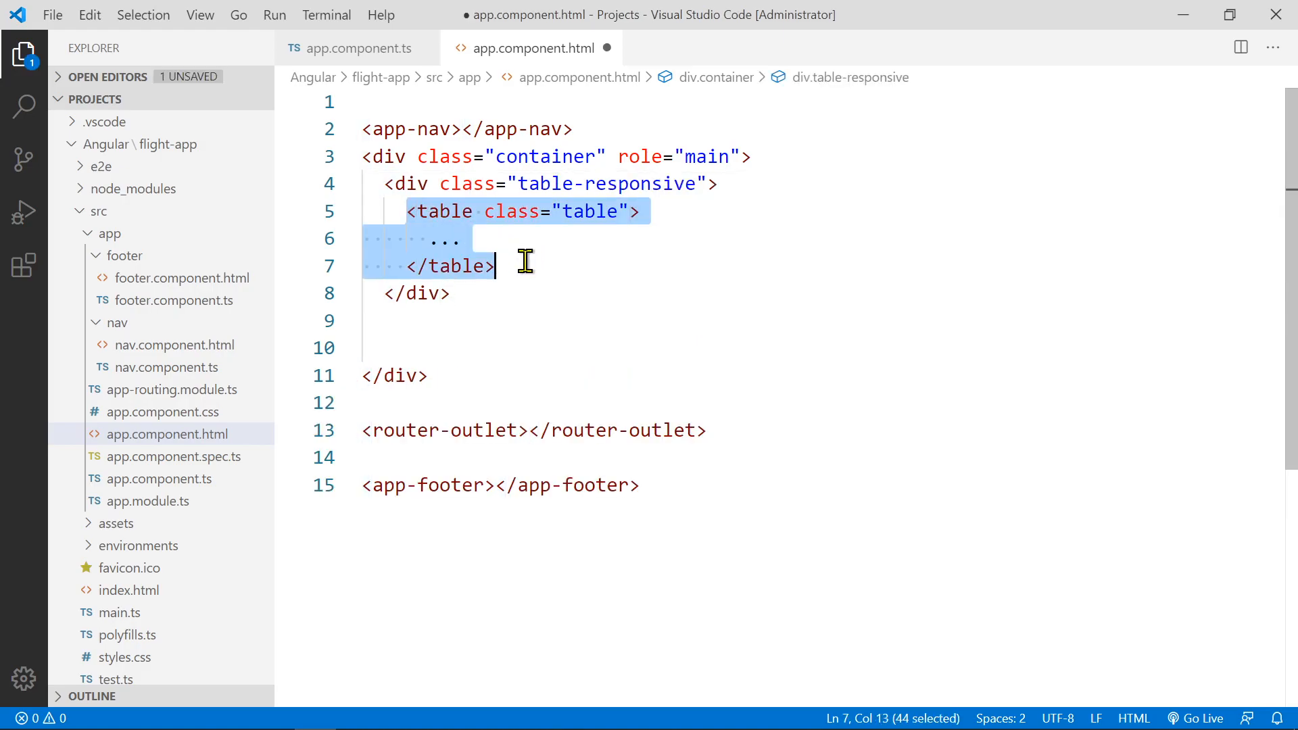
{"action": "key", "text": "Delete"}
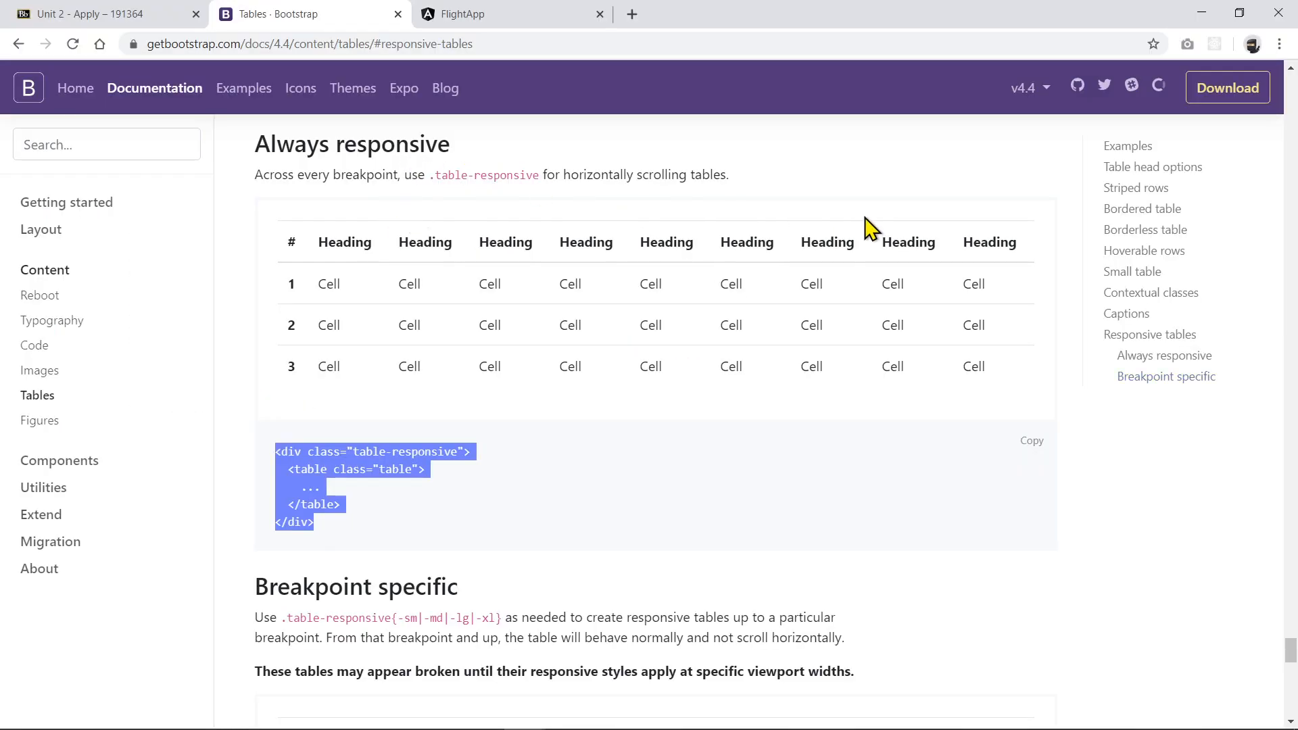
{"action": "mouse_move", "coordinate": [1145, 264]}
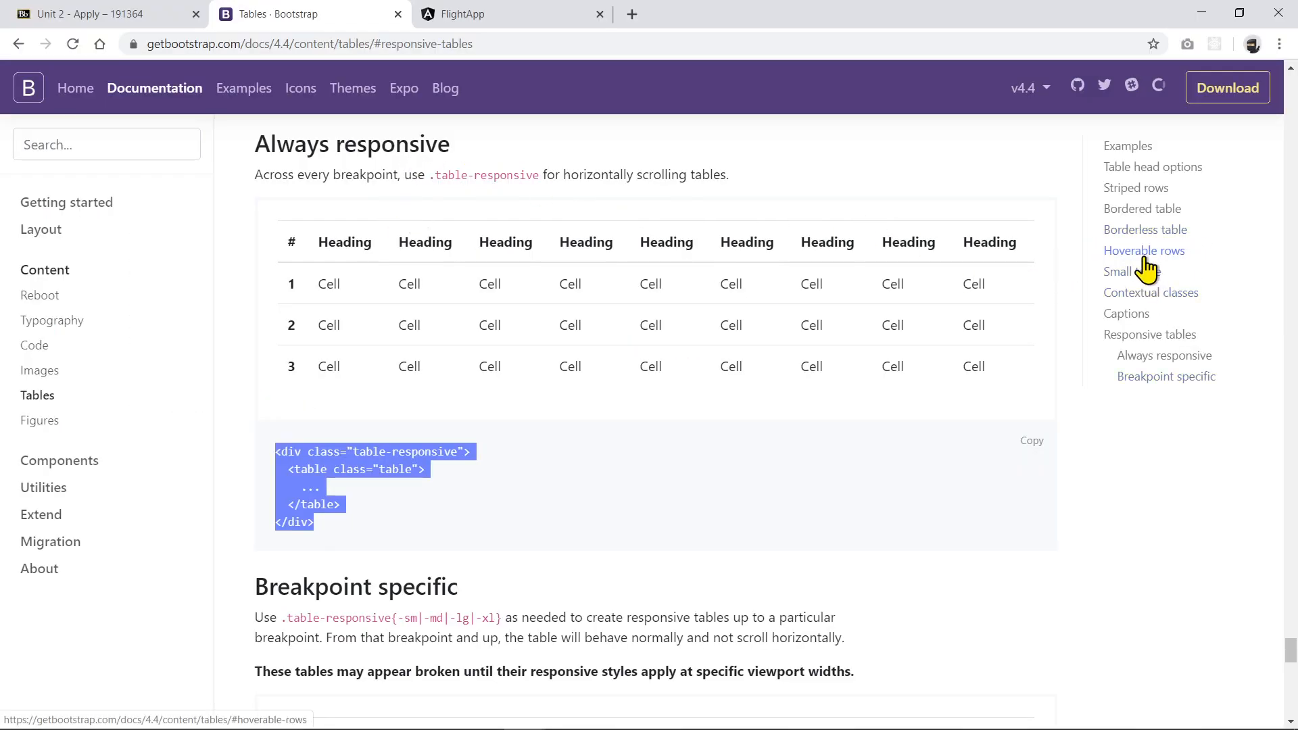
Copy the table-hover example from Hoverable rows into the table-responsive div
{"action": "left_click", "coordinate": [1144, 250]}
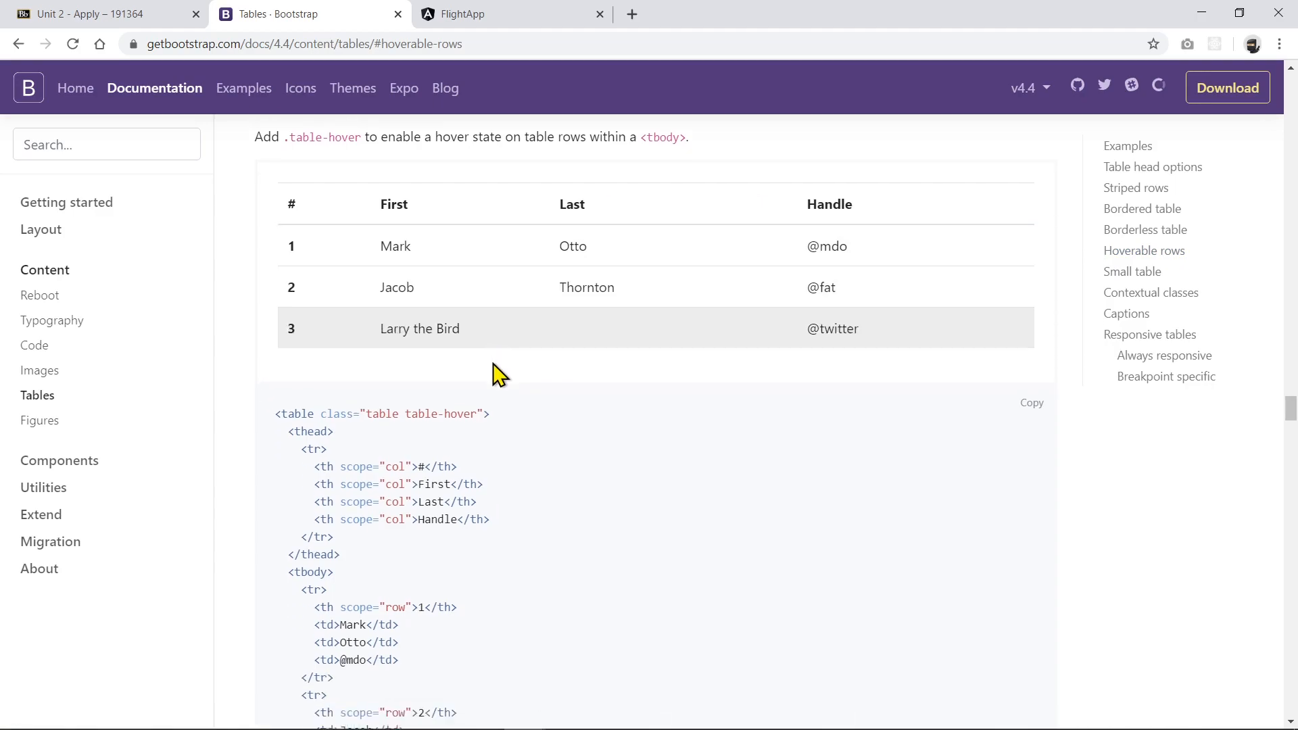
{"action": "scroll", "scroll_direction": "down", "scroll_amount": 3}
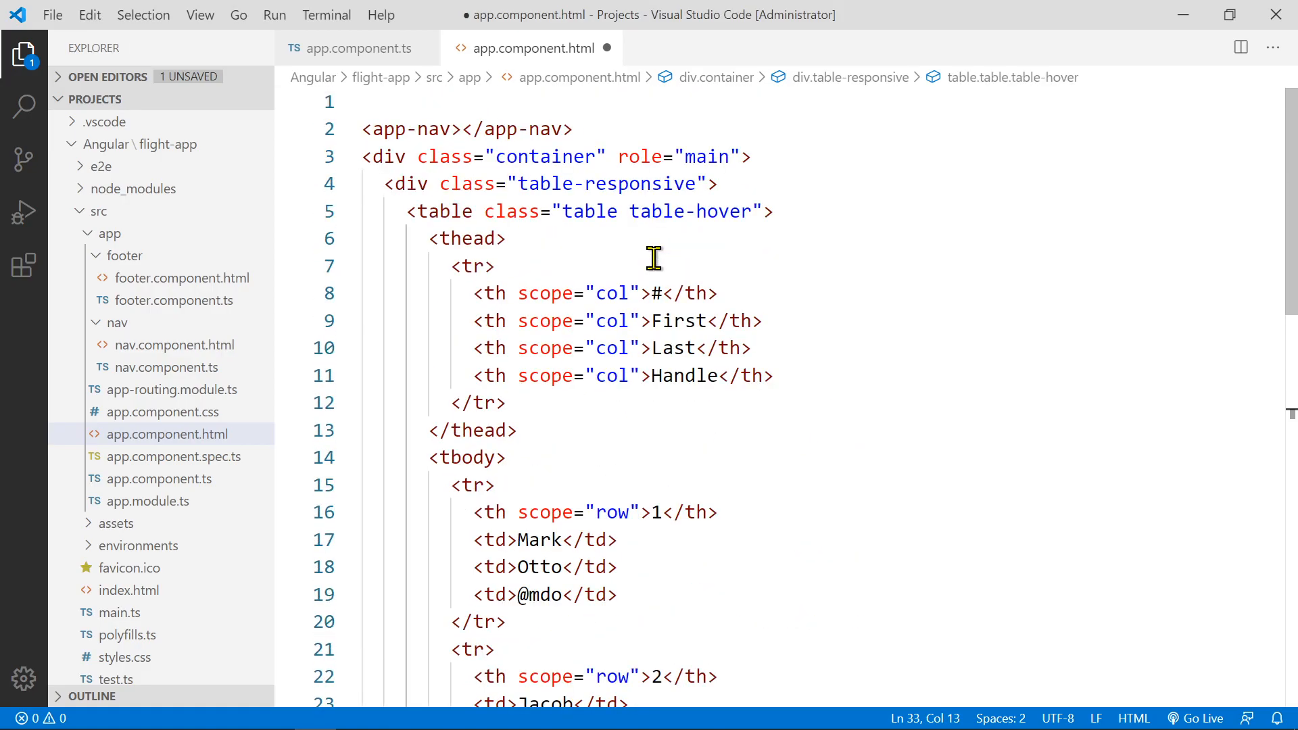
{"action": "mouse_move", "coordinate": [651, 230]}
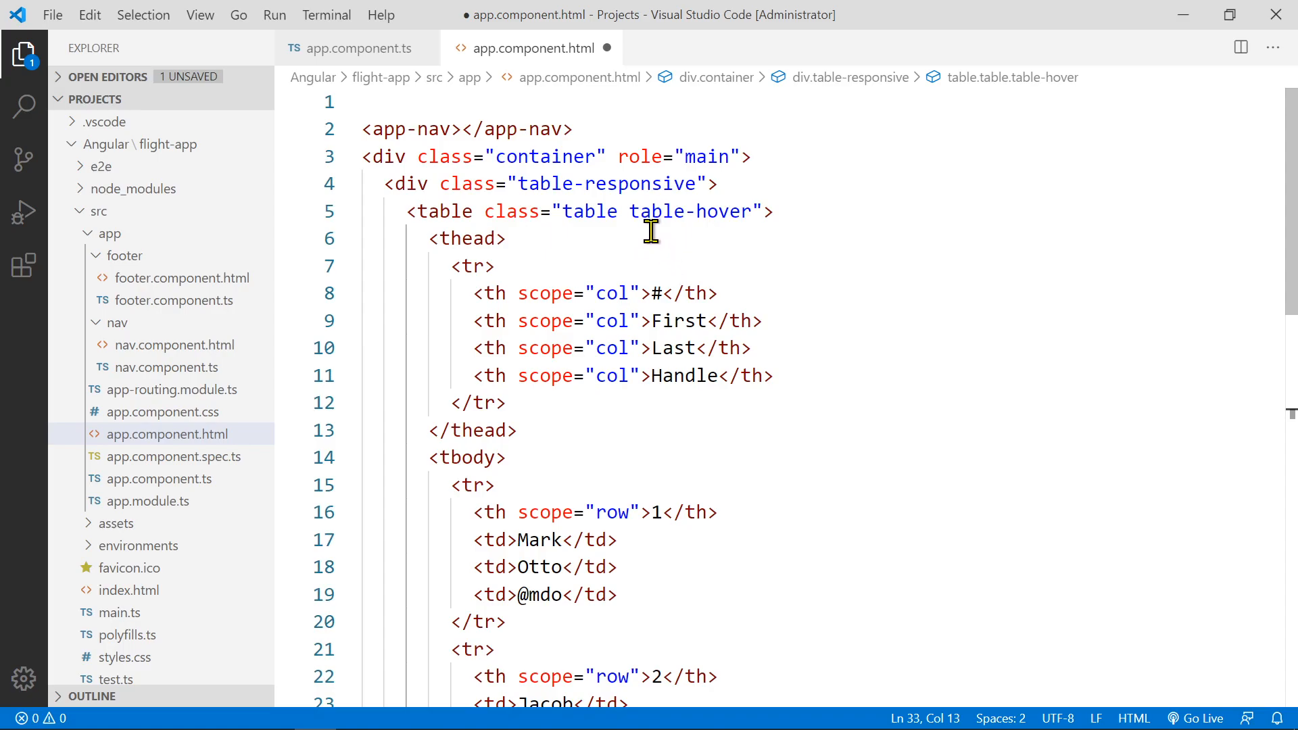
{"action": "mouse_move", "coordinate": [735, 280]}
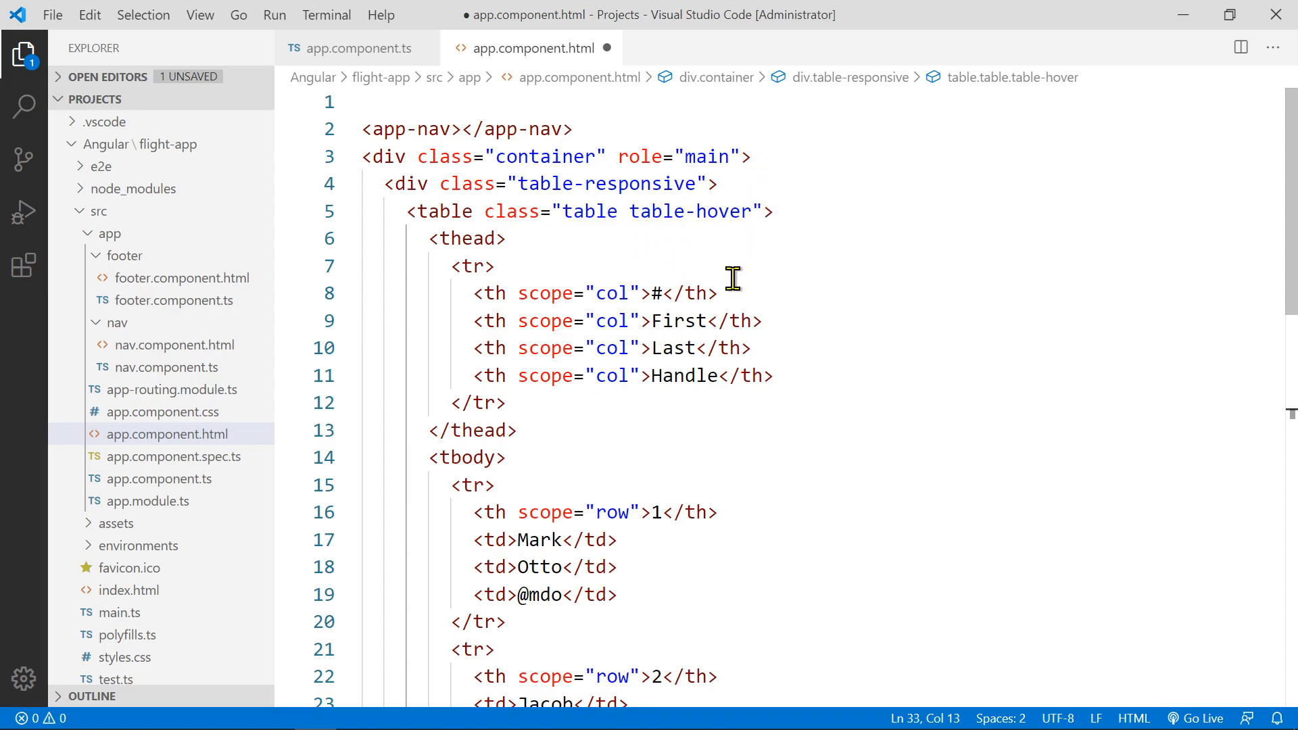
Insert a div with <h1>Flight Scheduler</h1> above the table and start a 'title' class
{"action": "left_click", "coordinate": [492, 266]}
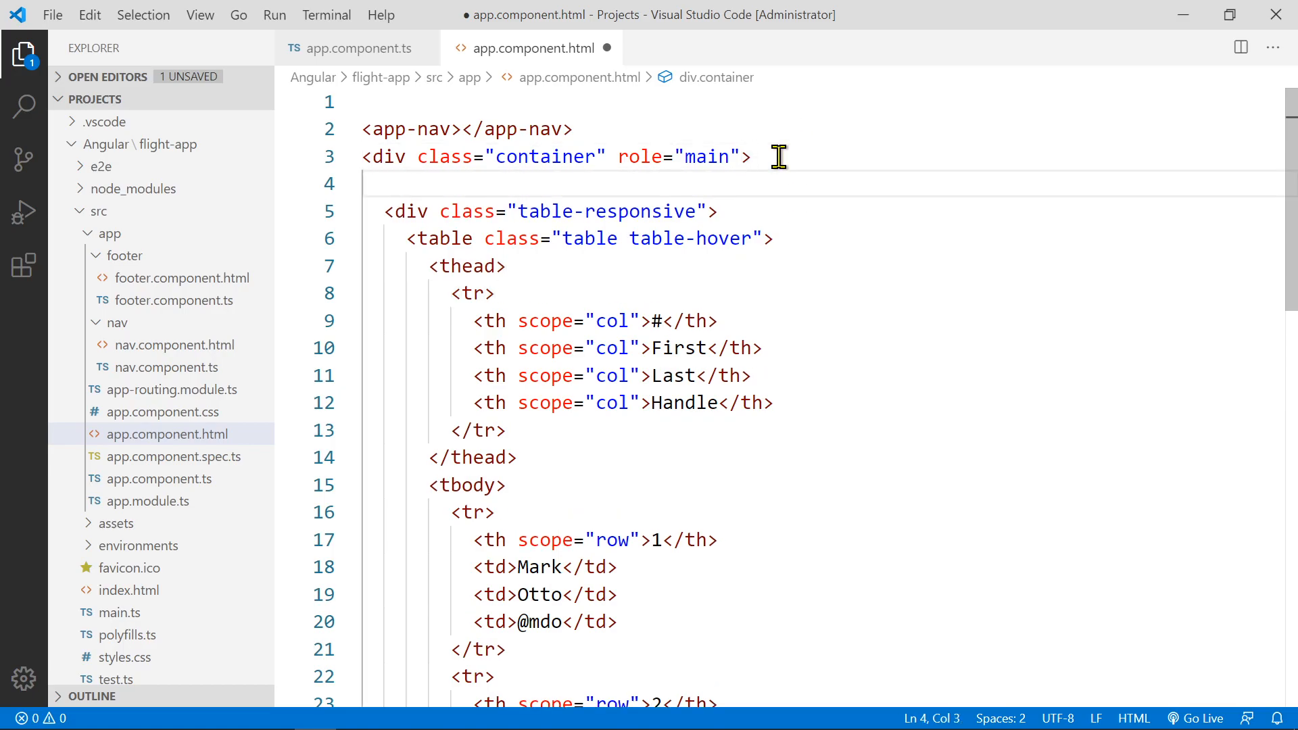
{"action": "mouse_move", "coordinate": [757, 209]}
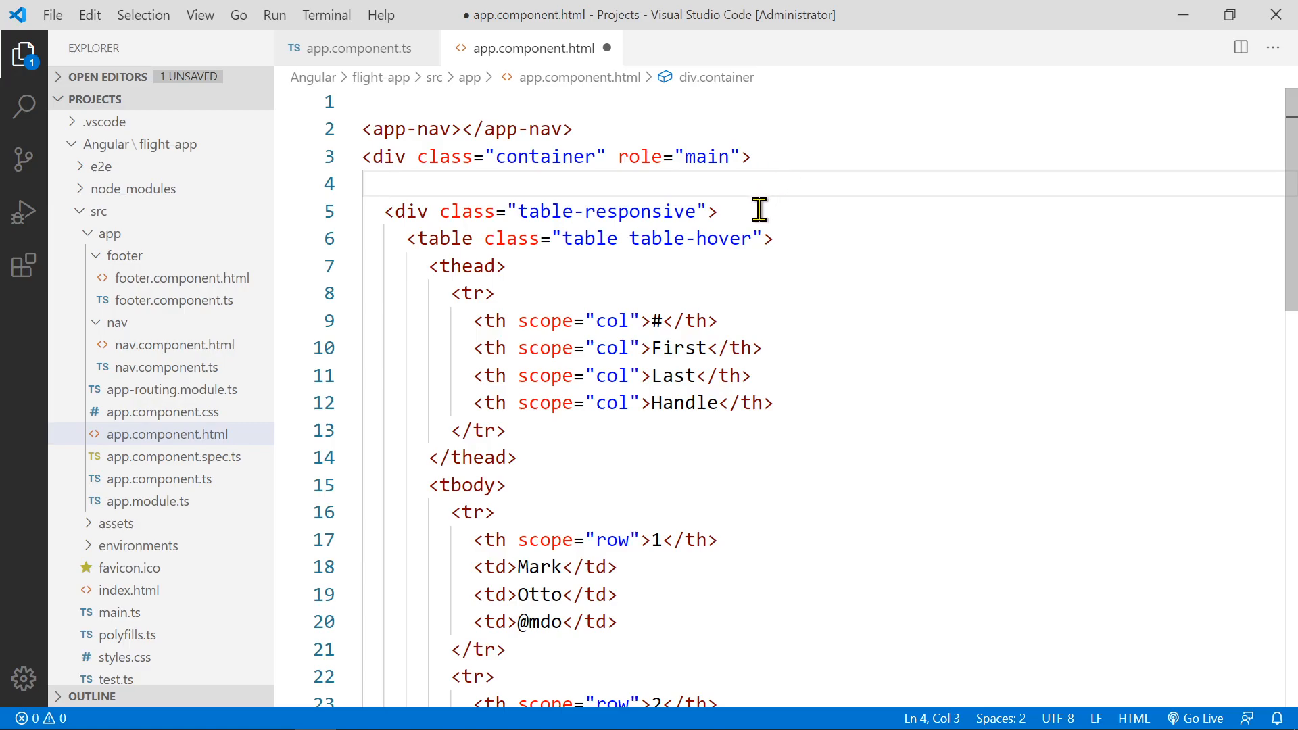
{"action": "left_click", "coordinate": [714, 211]}
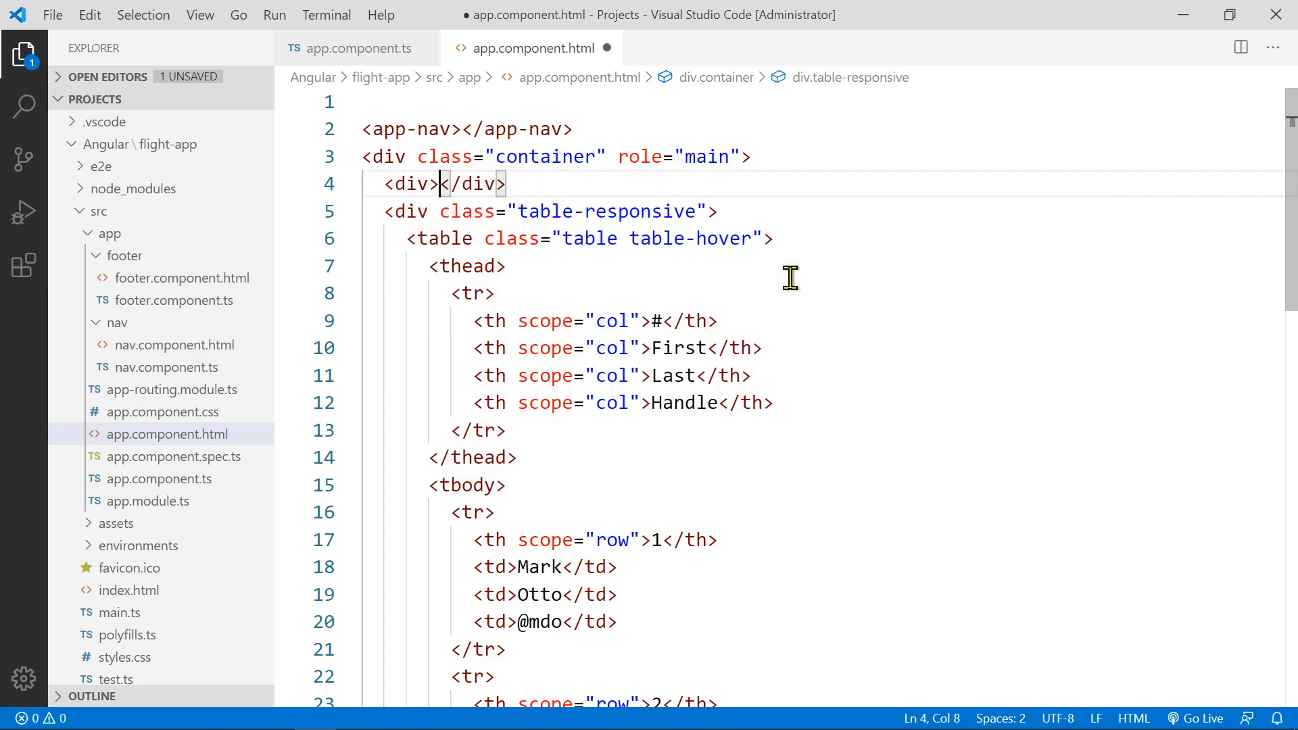
{"action": "type", "text": "<h1>"}
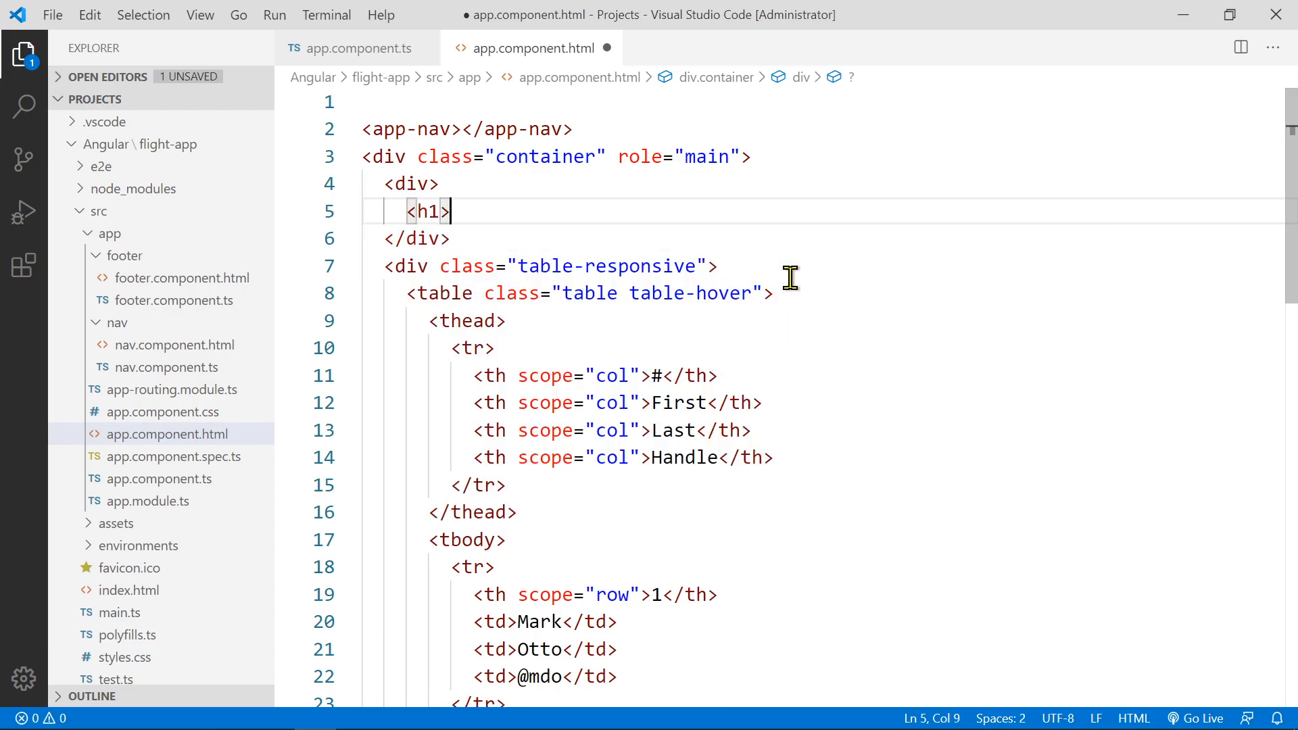
{"action": "type", "text": "Flih"}
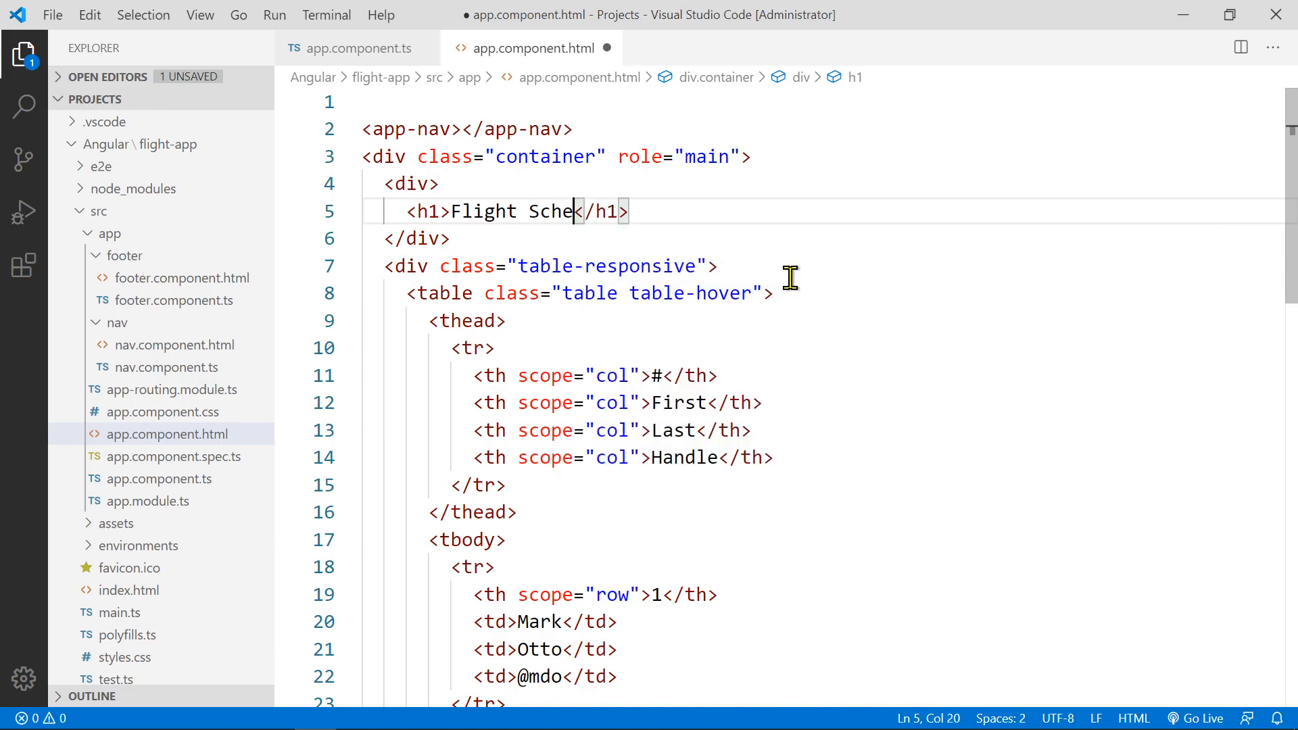
{"action": "type", "text": "duler"}
{"action": "left_click", "coordinate": [821, 184]}
{"action": "type", "text": " class="}
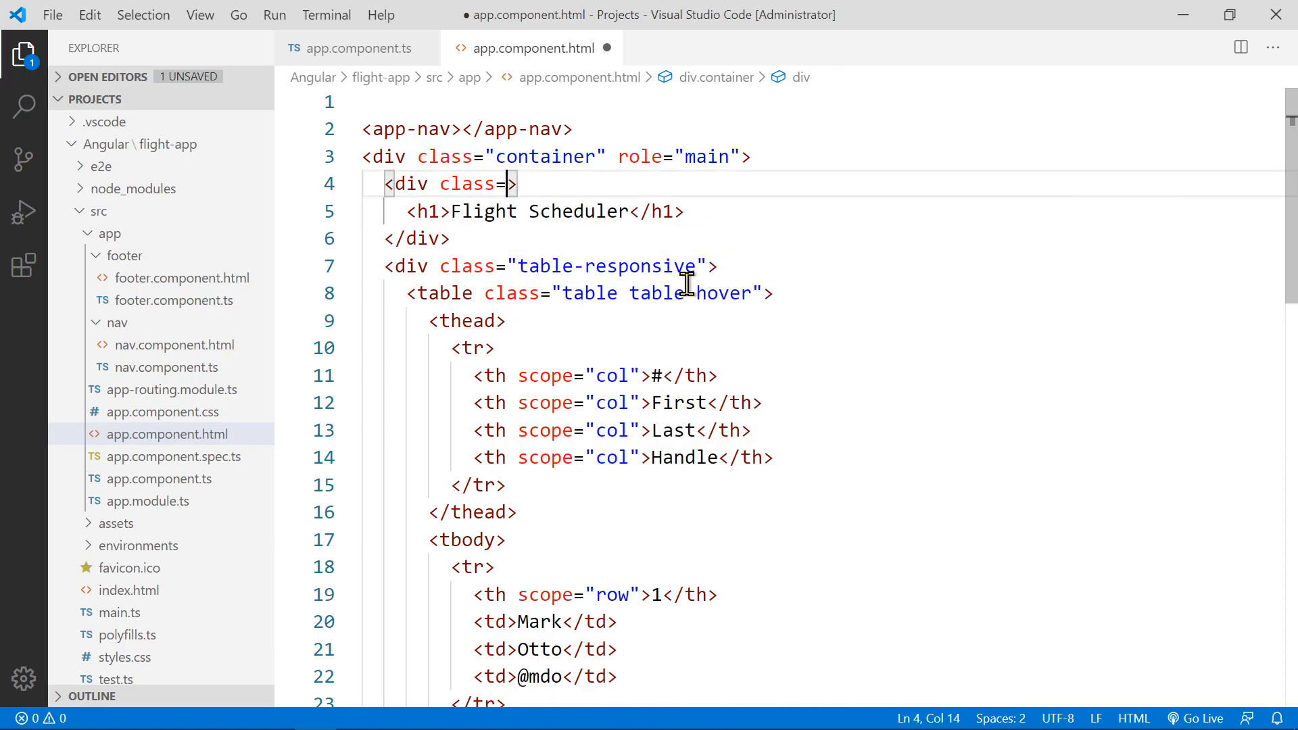
{"action": "type", "text": "title"}
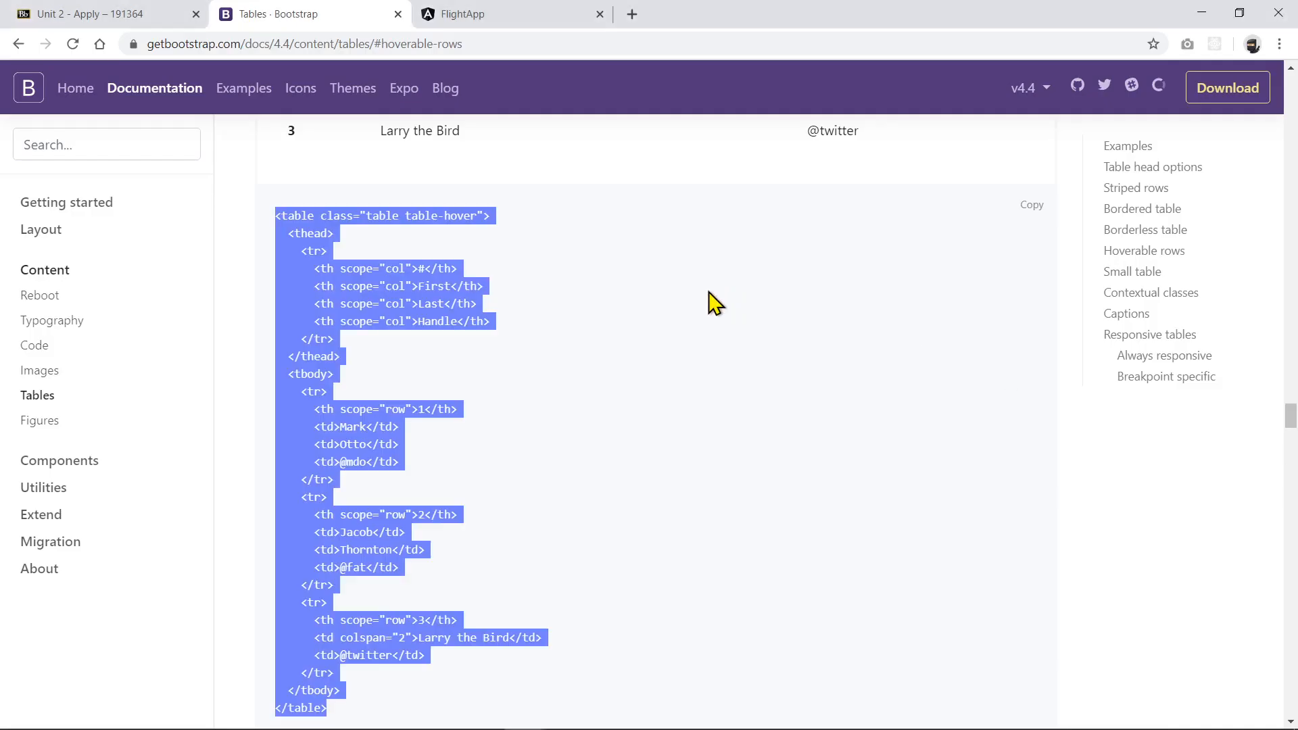
Switch to the FlightApp localhost:4200 tab and reload the page
{"action": "left_click", "coordinate": [496, 14]}
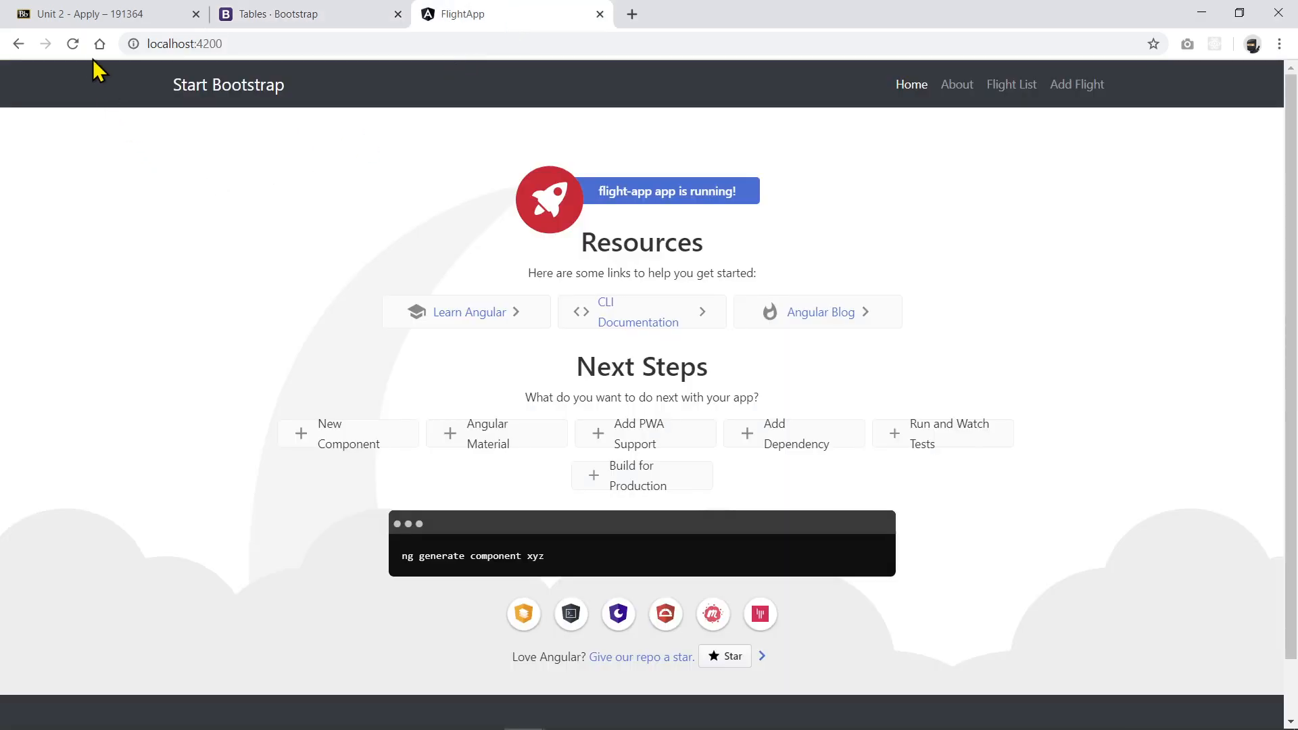
{"action": "left_click", "coordinate": [71, 44]}
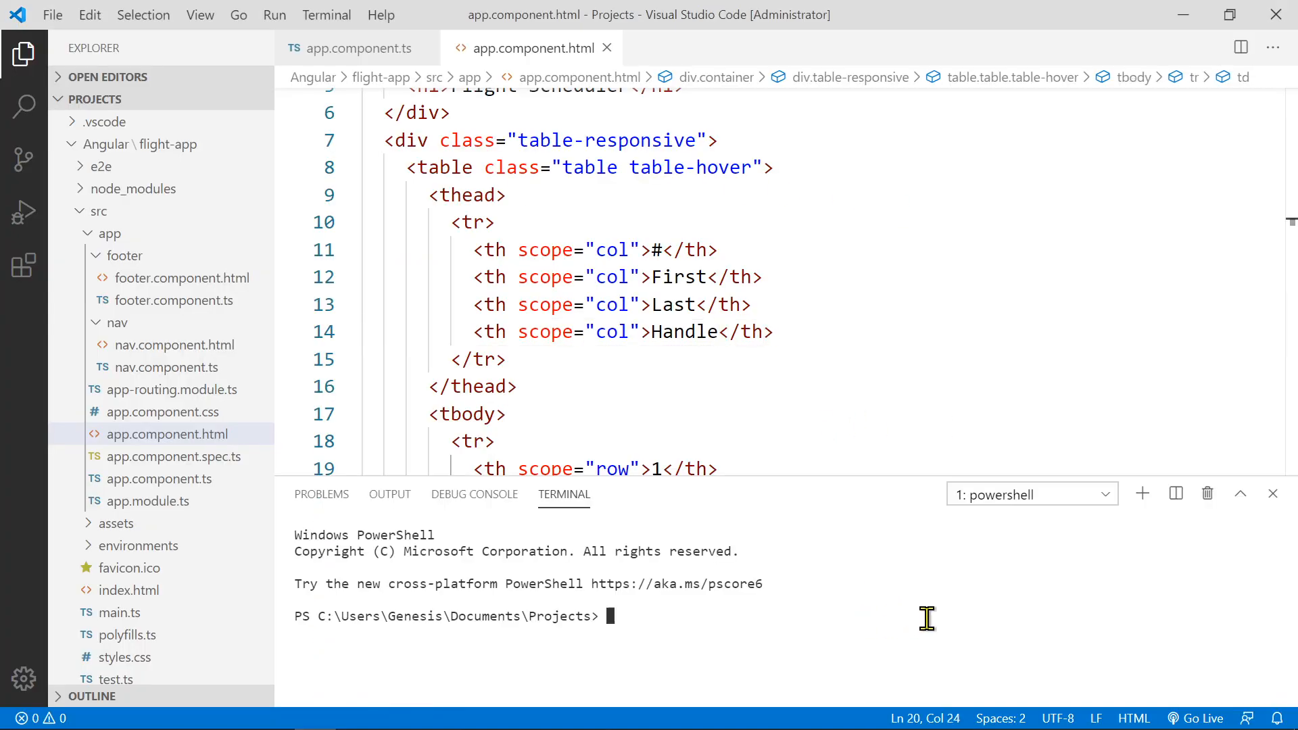
Change into the Angular flight-app folder and run ng serve
{"action": "type", "text": "cd an"}
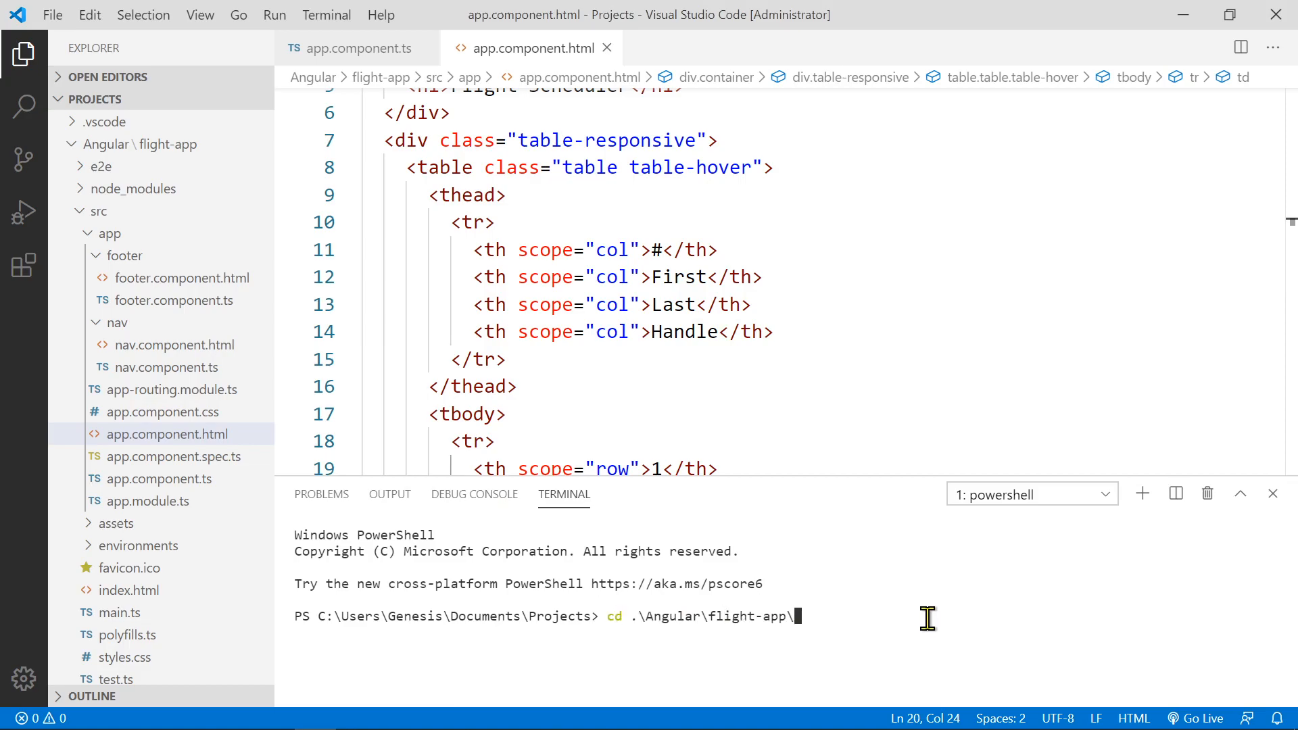
{"action": "type", "text": "ng serve"}
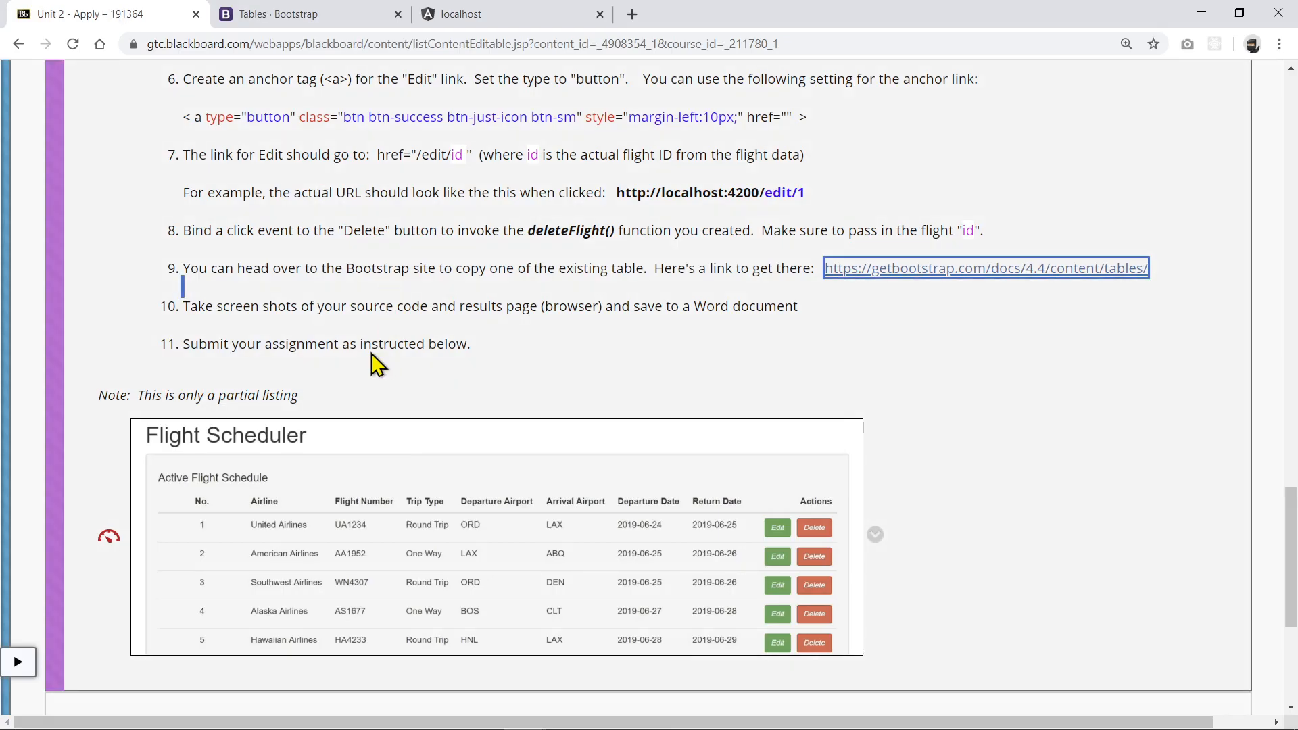
{"action": "mouse_move", "coordinate": [264, 523]}
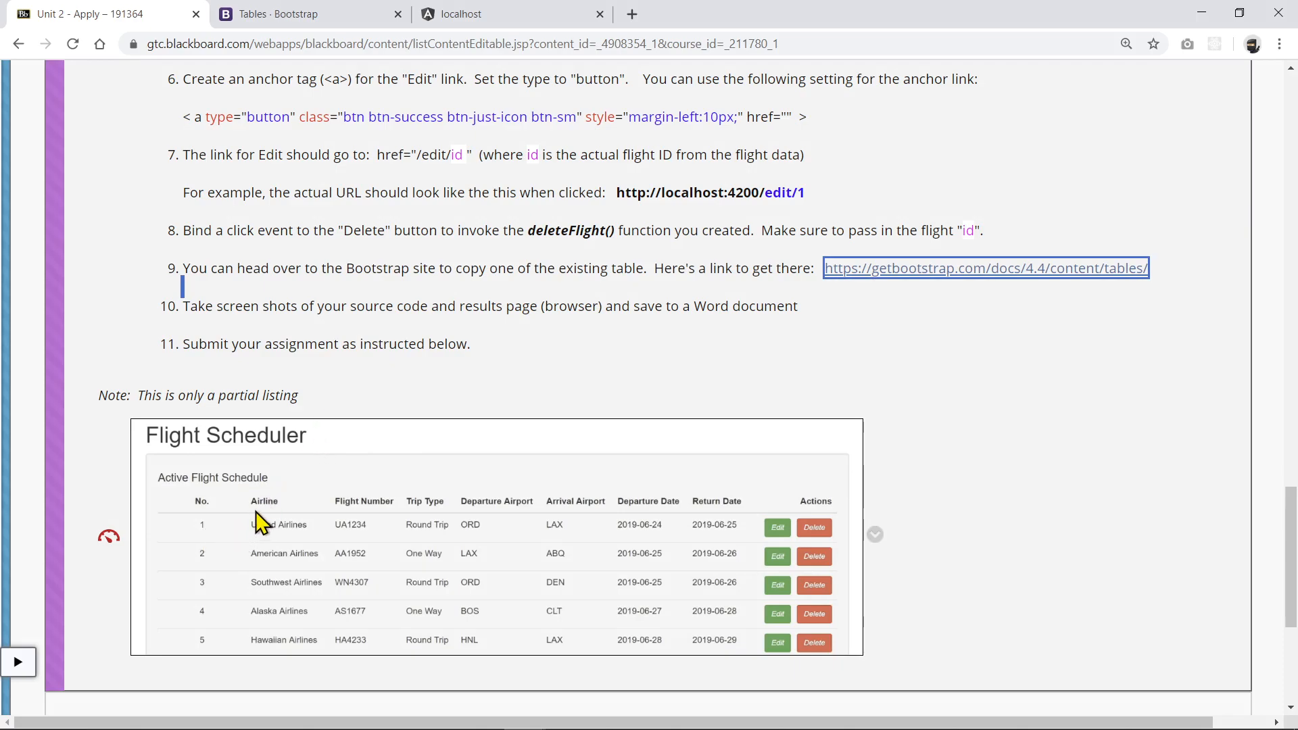
{"action": "mouse_move", "coordinate": [651, 511]}
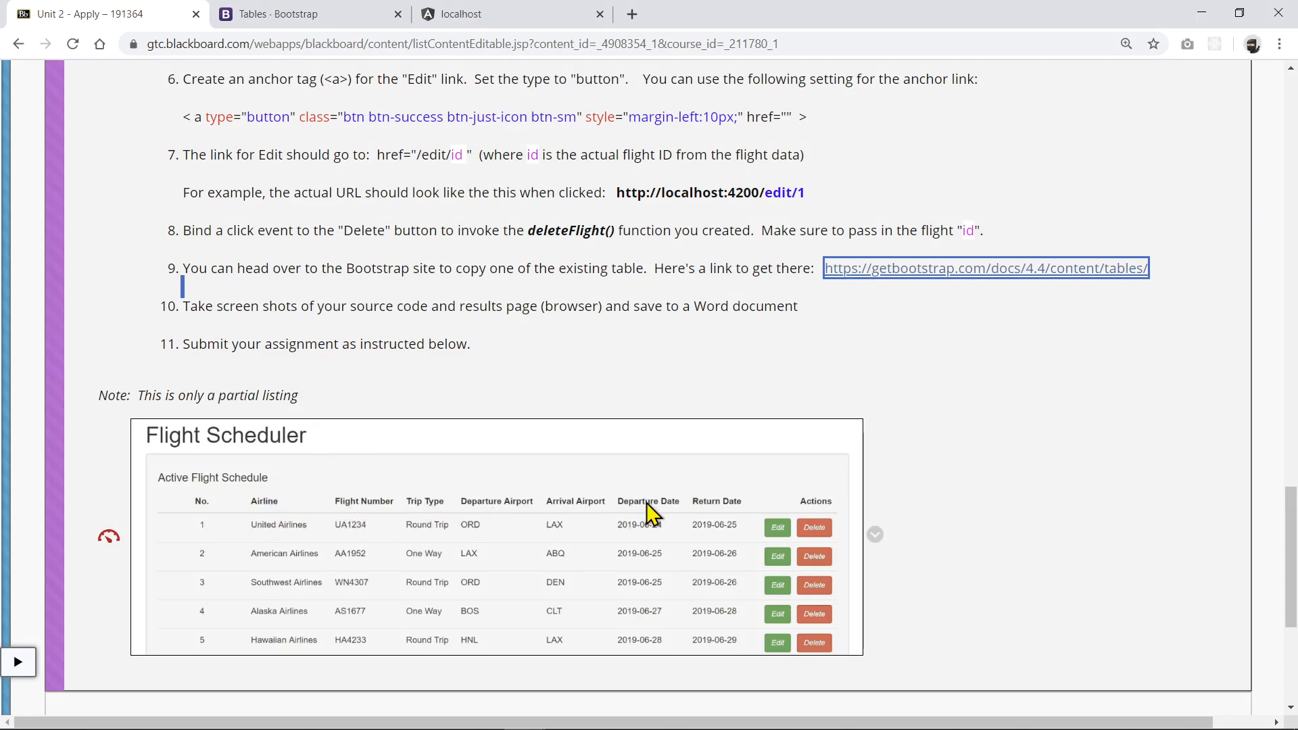
{"action": "mouse_move", "coordinate": [797, 480]}
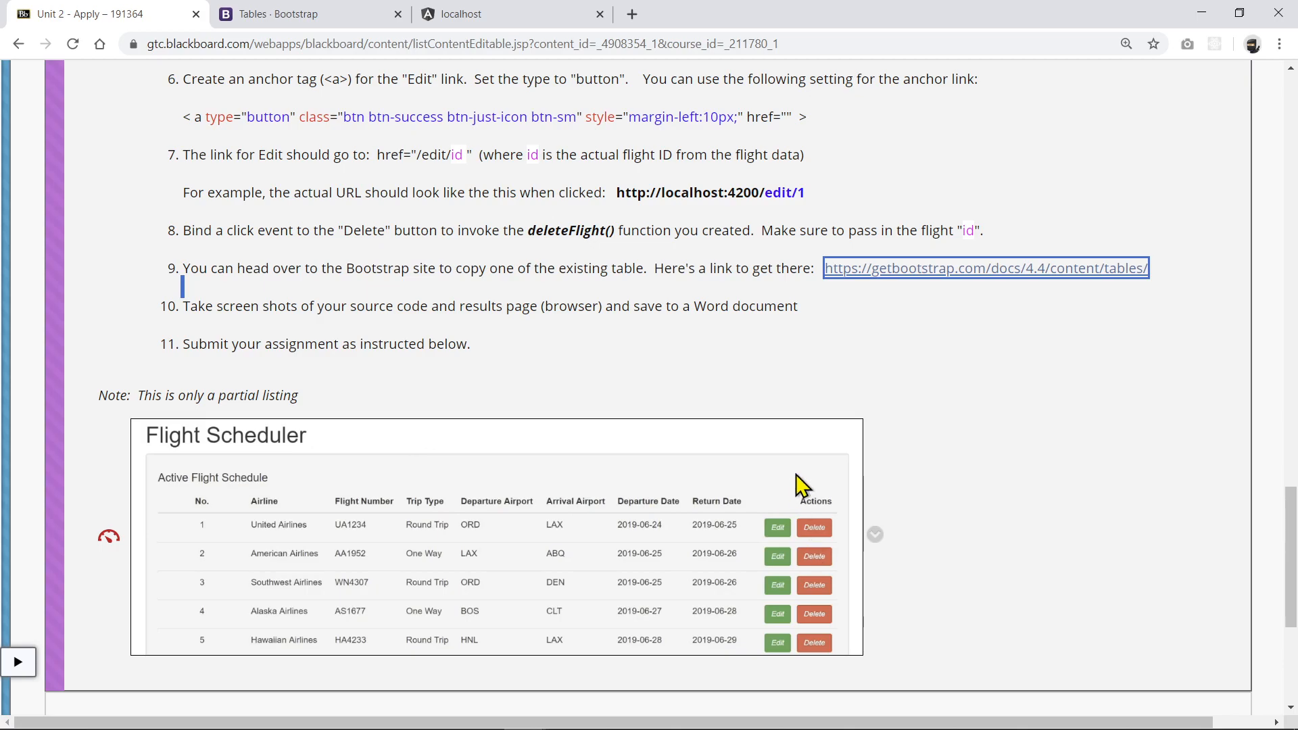
{"action": "mouse_move", "coordinate": [749, 618]}
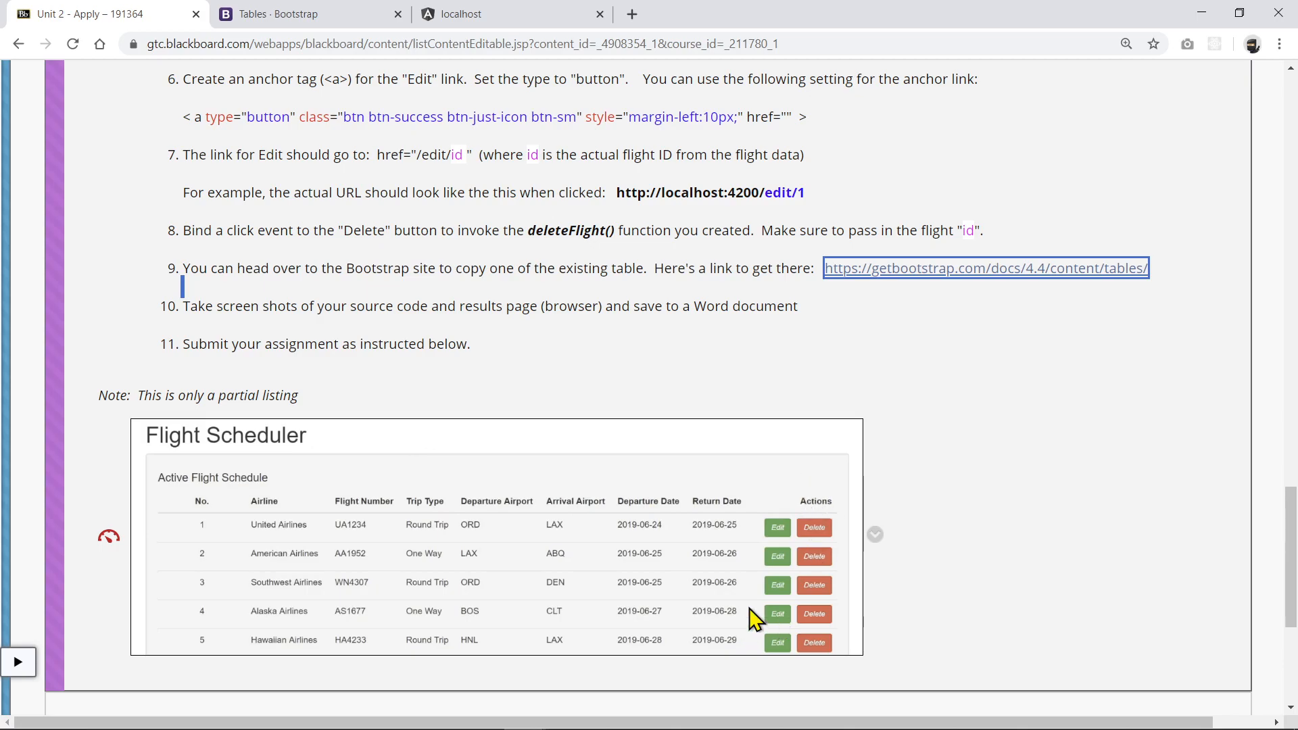
{"action": "mouse_move", "coordinate": [182, 654]}
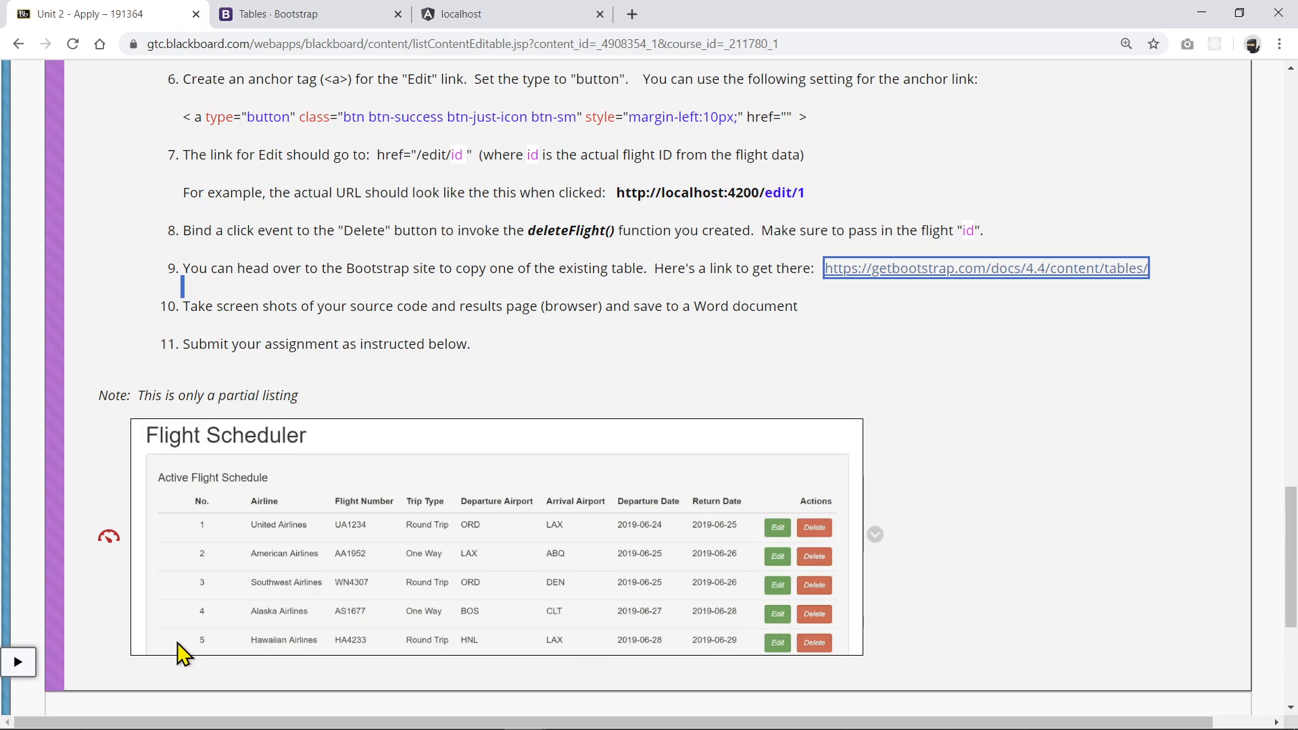
{"action": "mouse_move", "coordinate": [482, 464]}
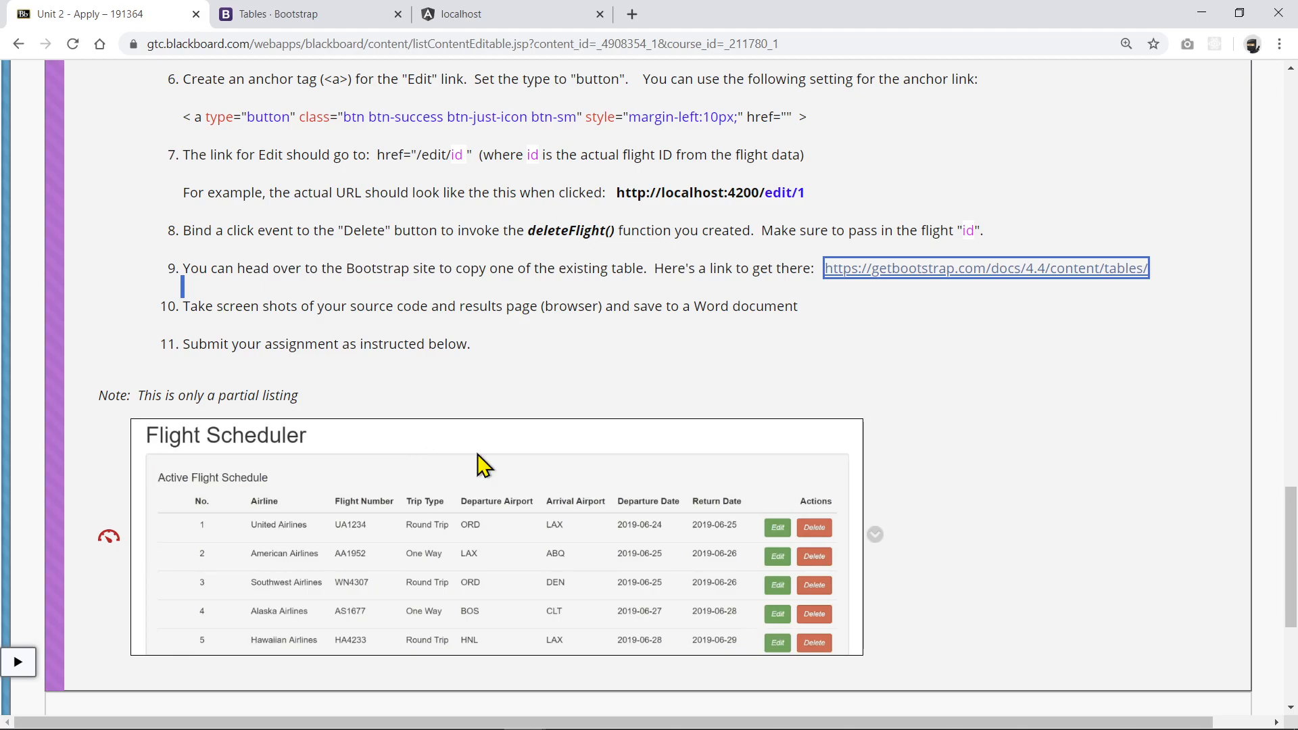
{"action": "mouse_move", "coordinate": [849, 486]}
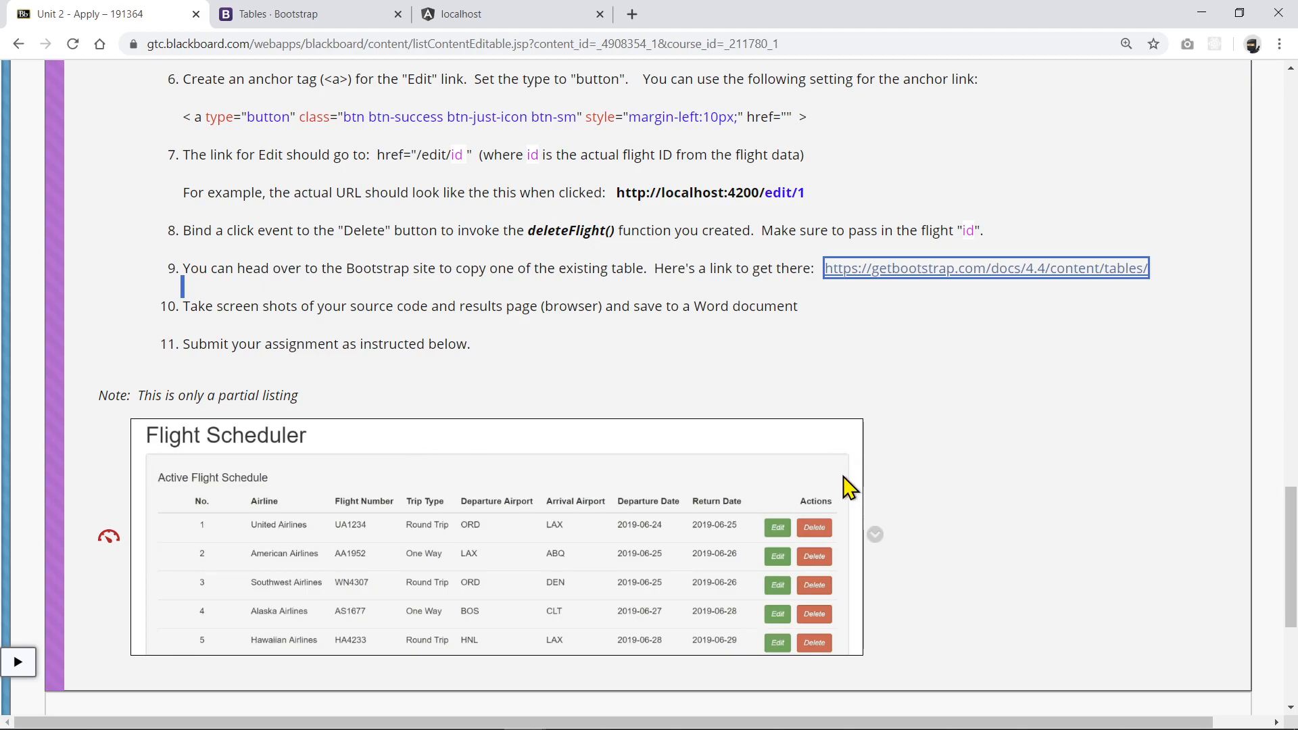
{"action": "mouse_move", "coordinate": [830, 637]}
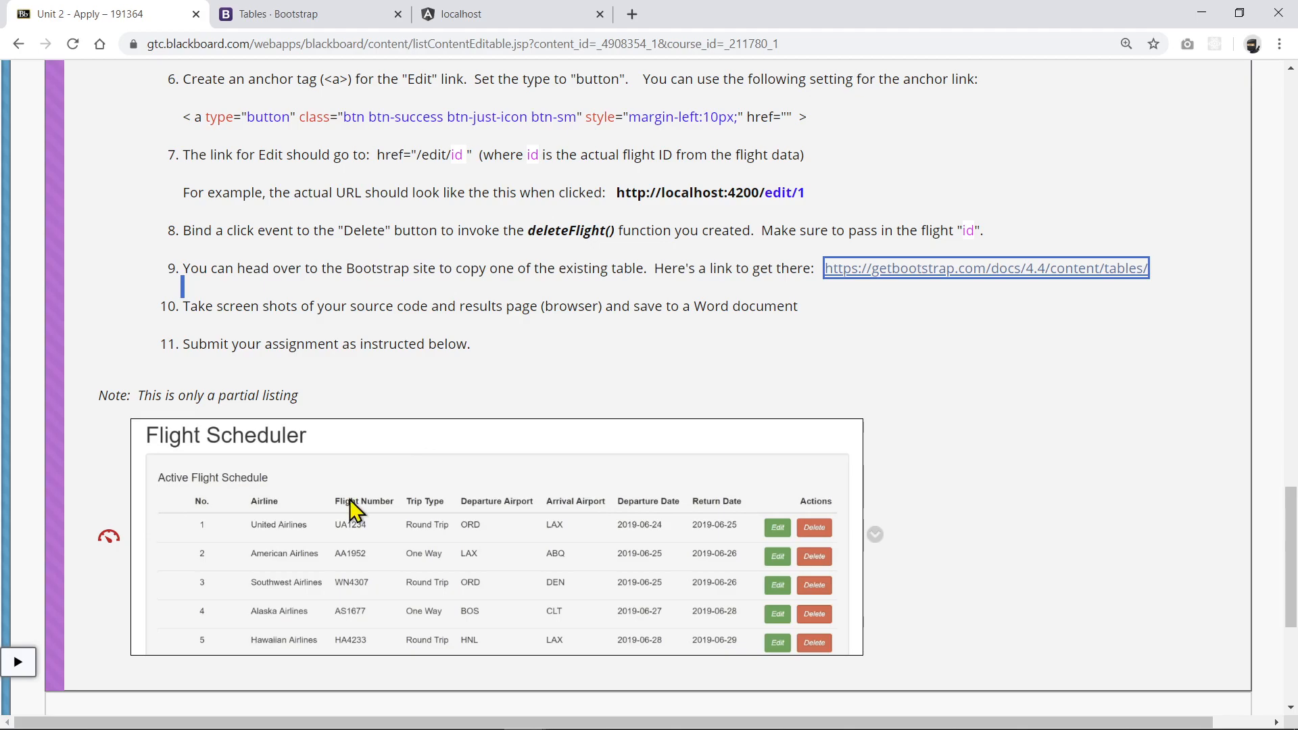
{"action": "mouse_move", "coordinate": [323, 494]}
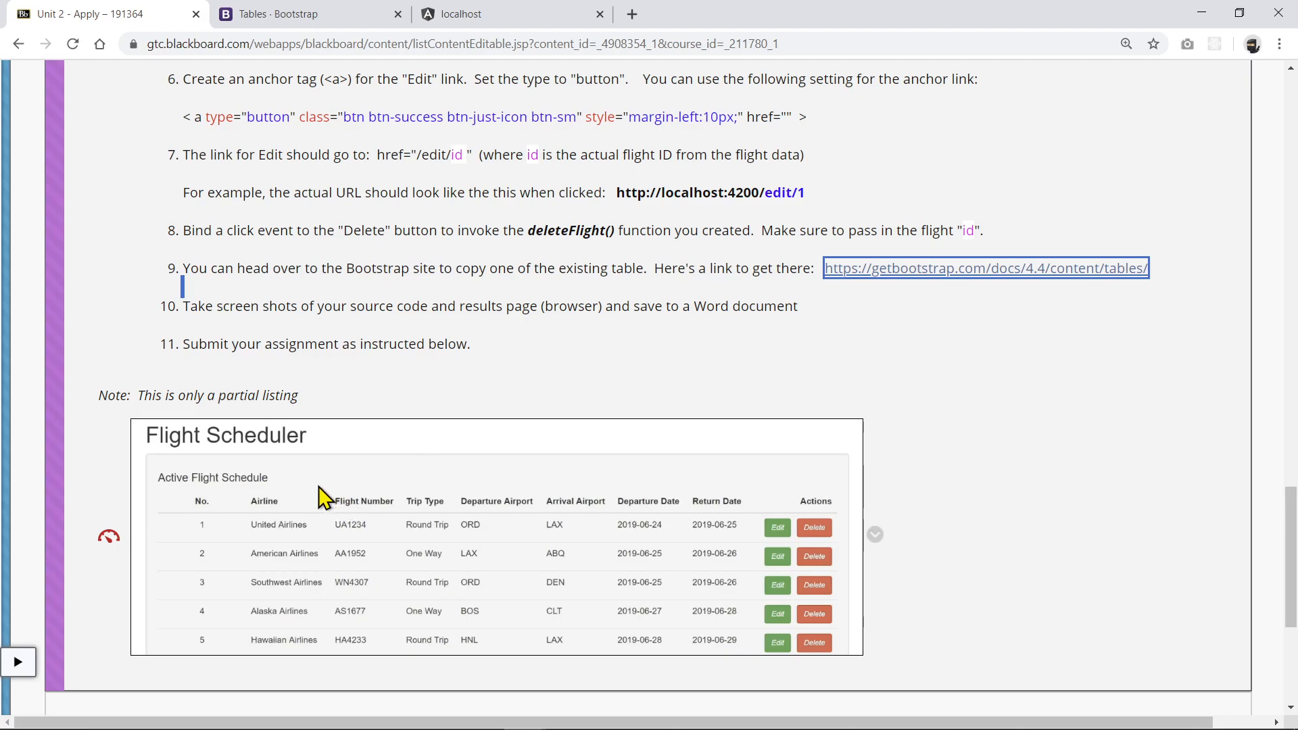
{"action": "mouse_move", "coordinate": [501, 451]}
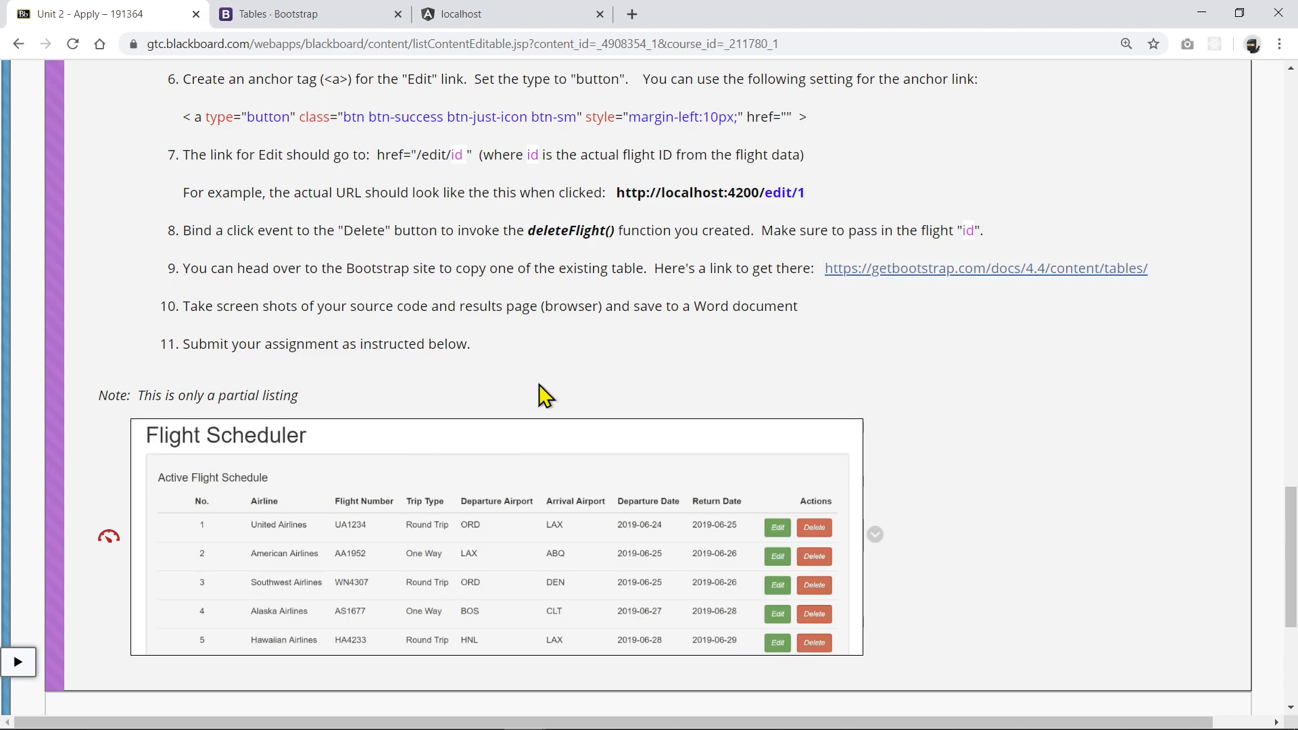
Reload the localhost FlightApp page so the Flight Scheduler table appears
{"action": "left_click", "coordinate": [511, 14]}
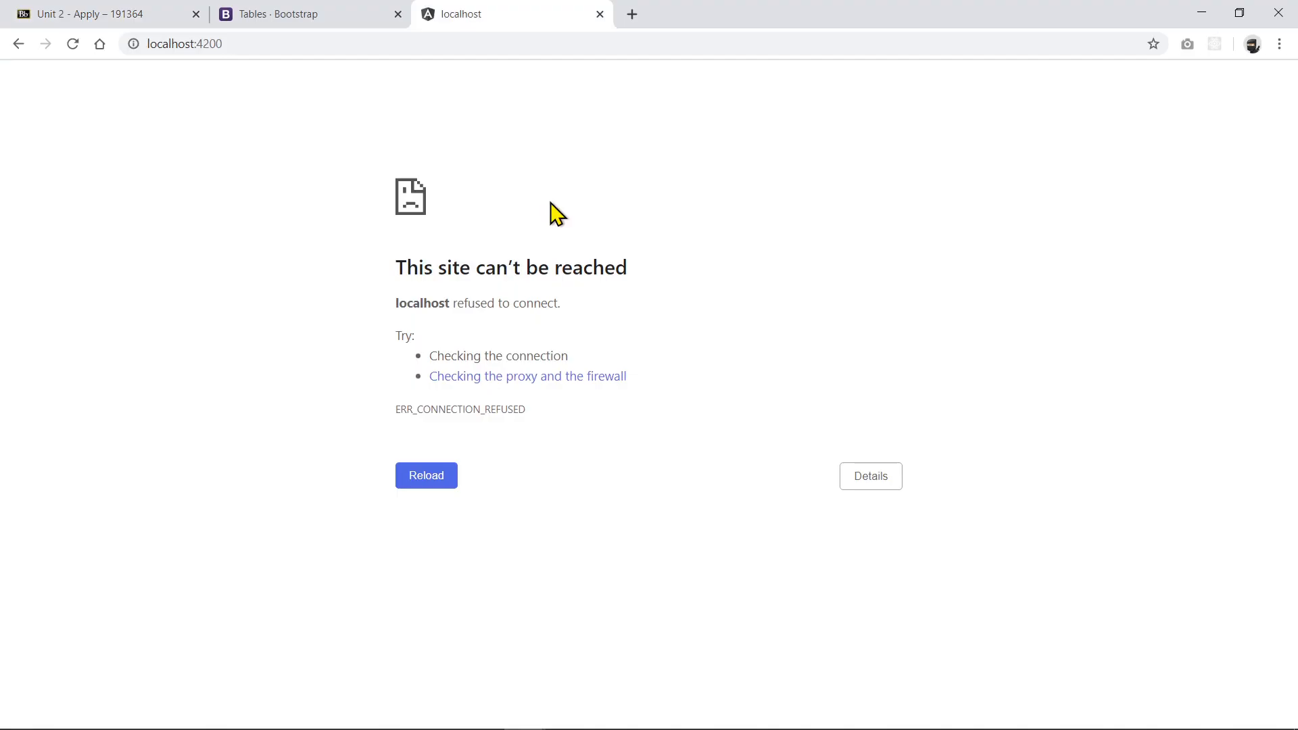
{"action": "left_click", "coordinate": [426, 474]}
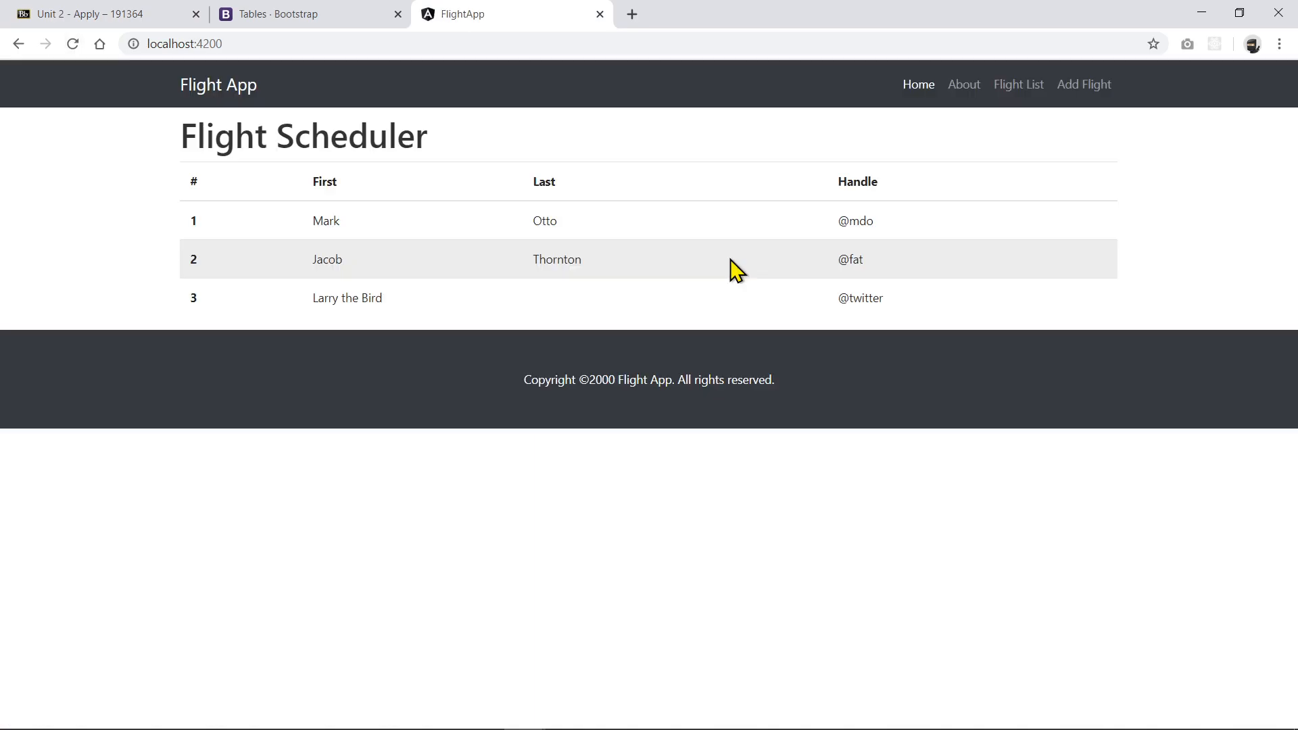
{"action": "mouse_move", "coordinate": [285, 134]}
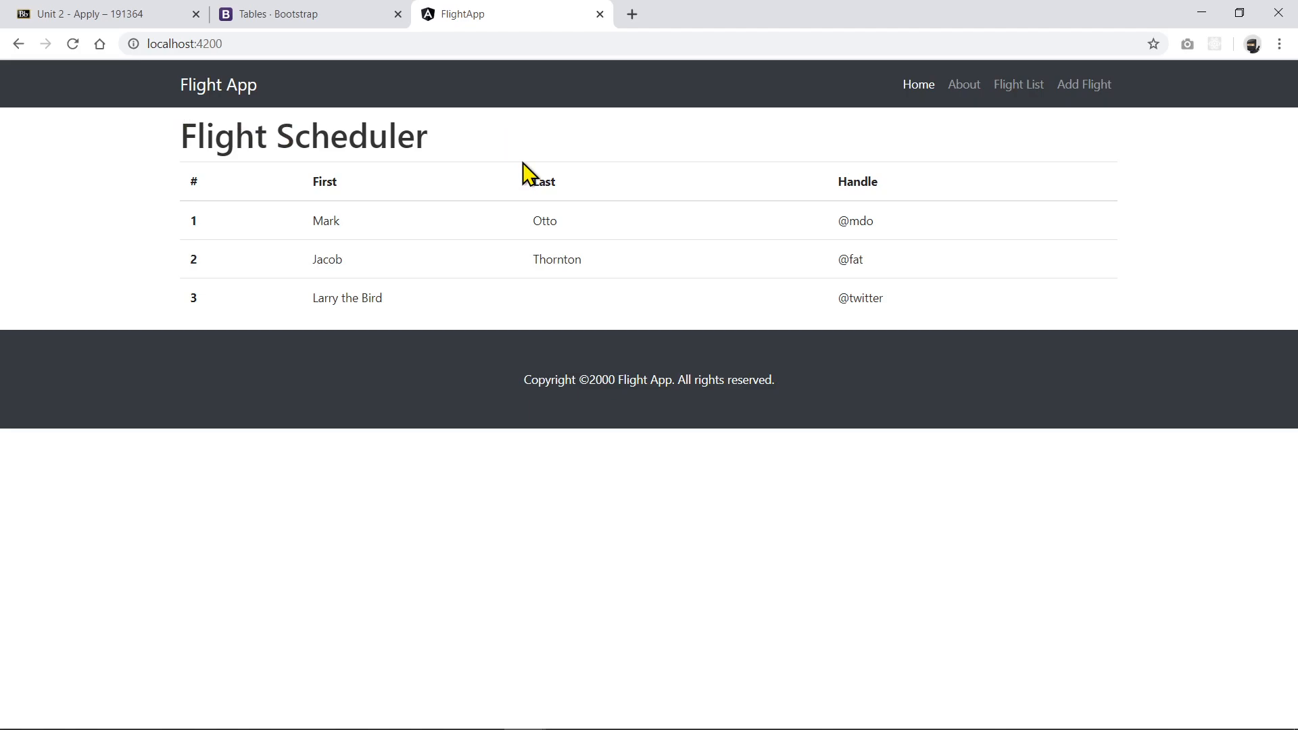
{"action": "mouse_move", "coordinate": [253, 220]}
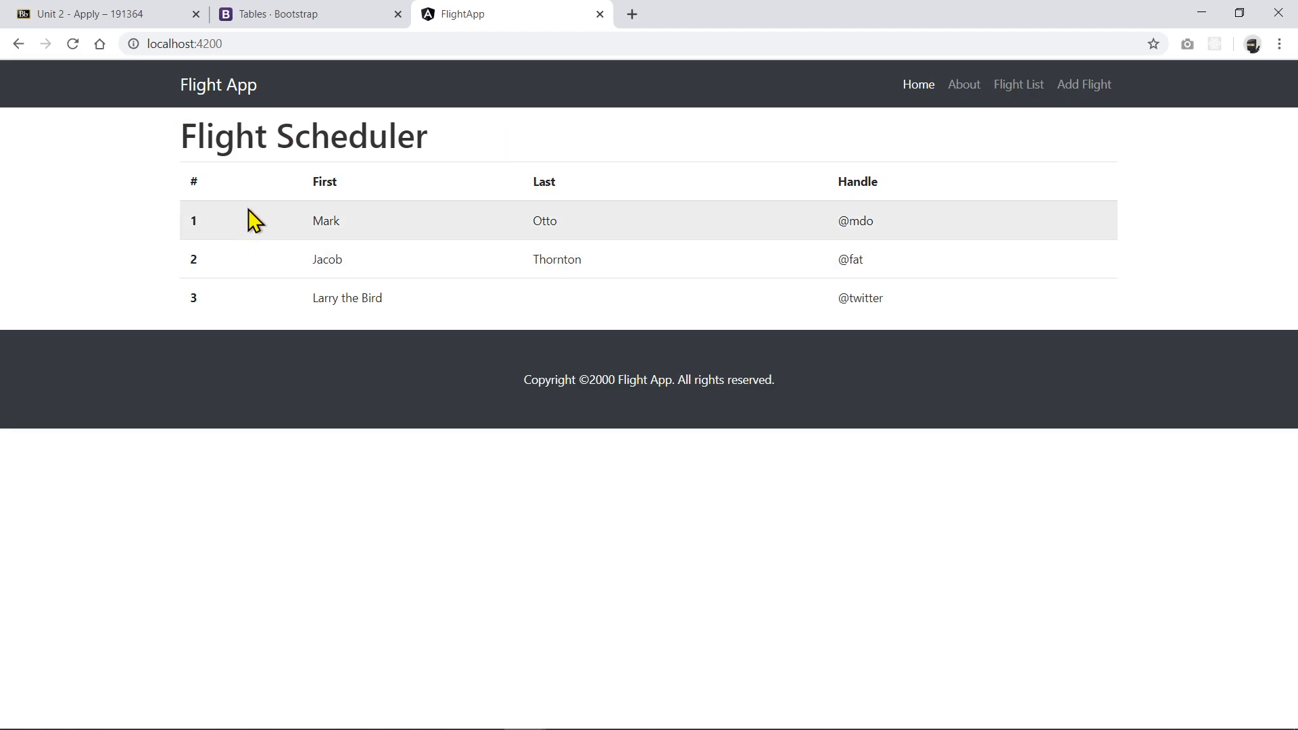
{"action": "mouse_move", "coordinate": [911, 188]}
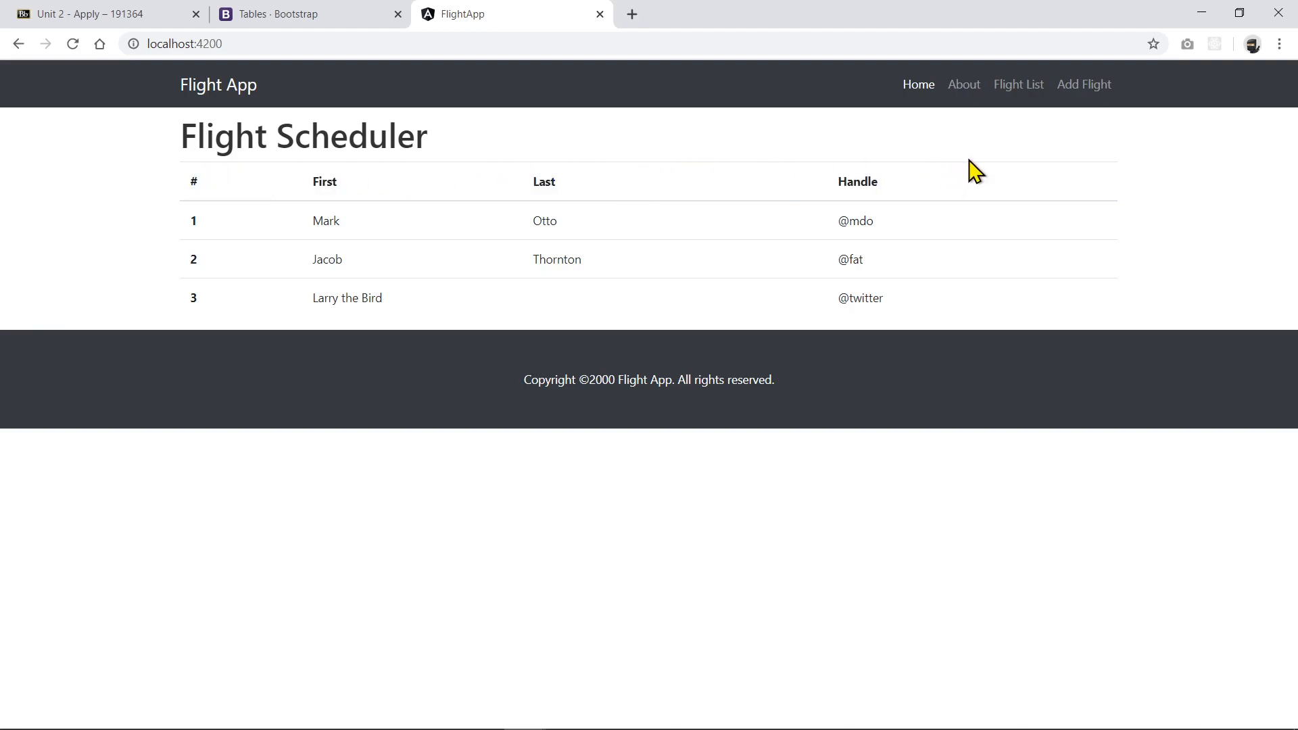
{"action": "mouse_move", "coordinate": [407, 207]}
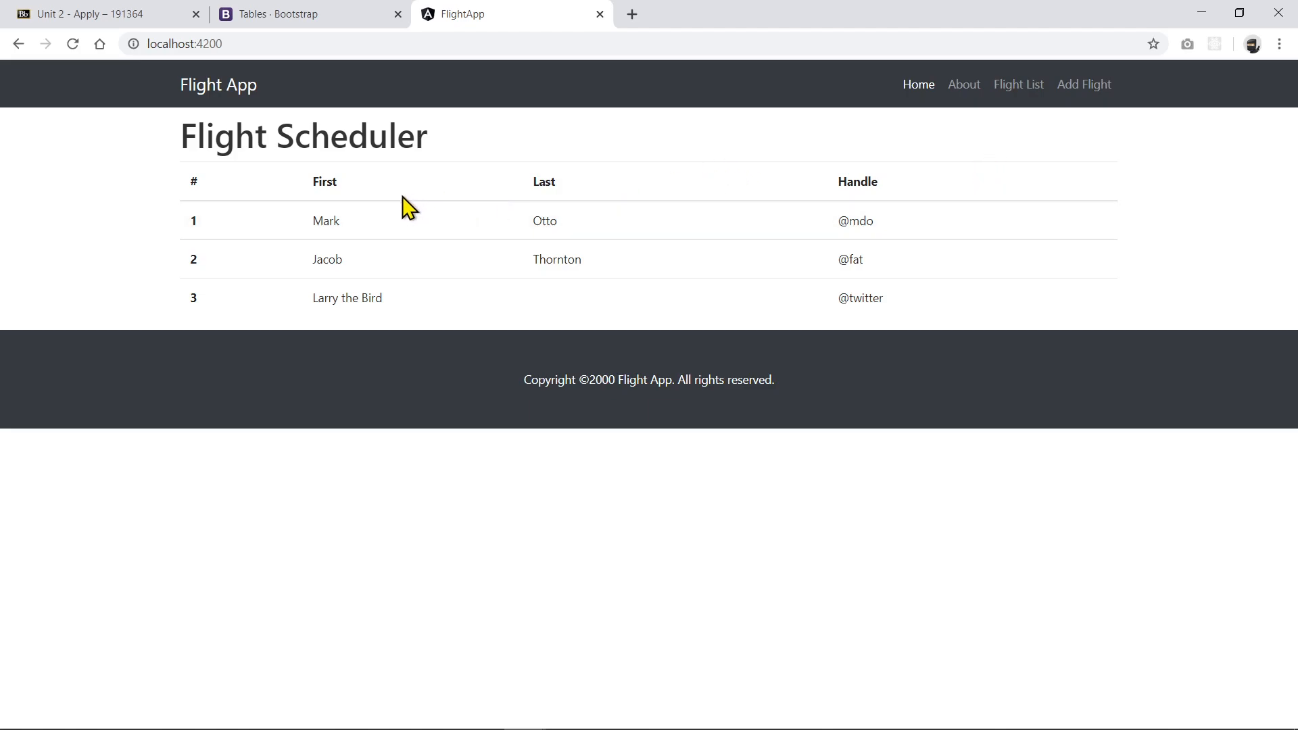
{"action": "mouse_move", "coordinate": [204, 297]}
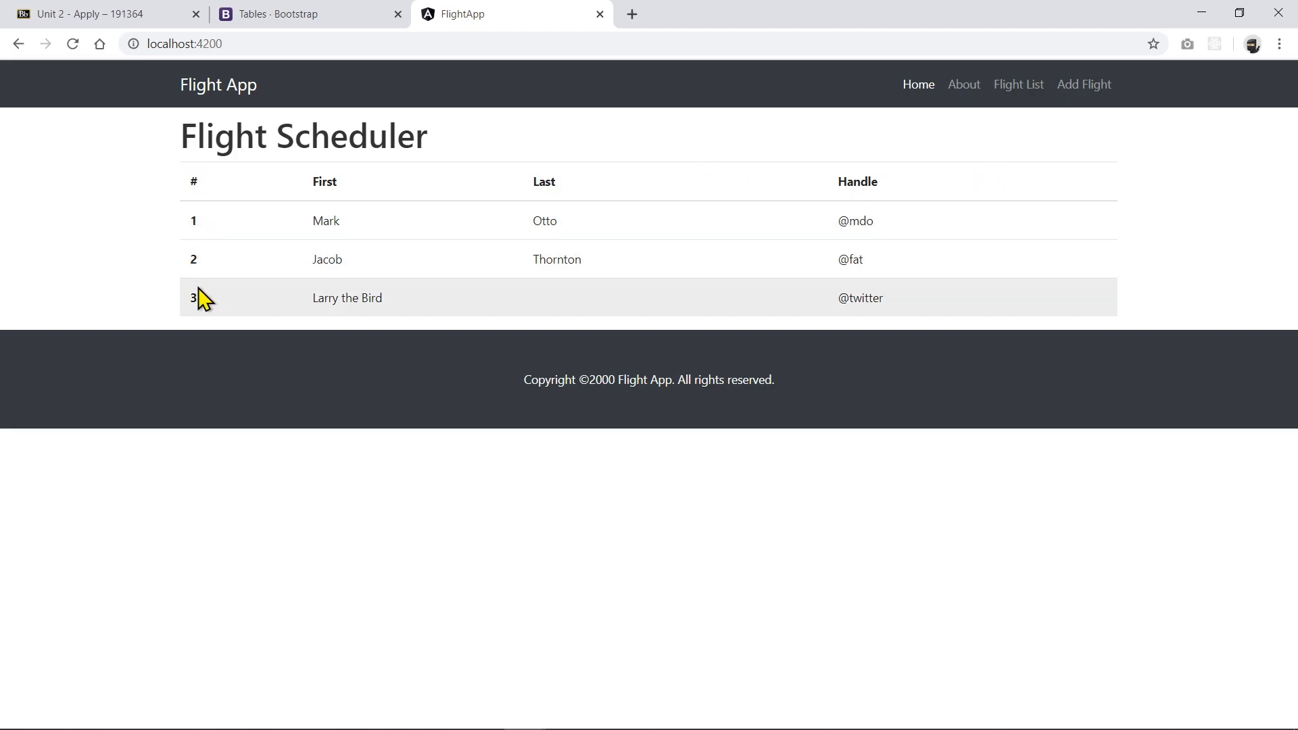
{"action": "mouse_move", "coordinate": [325, 221]}
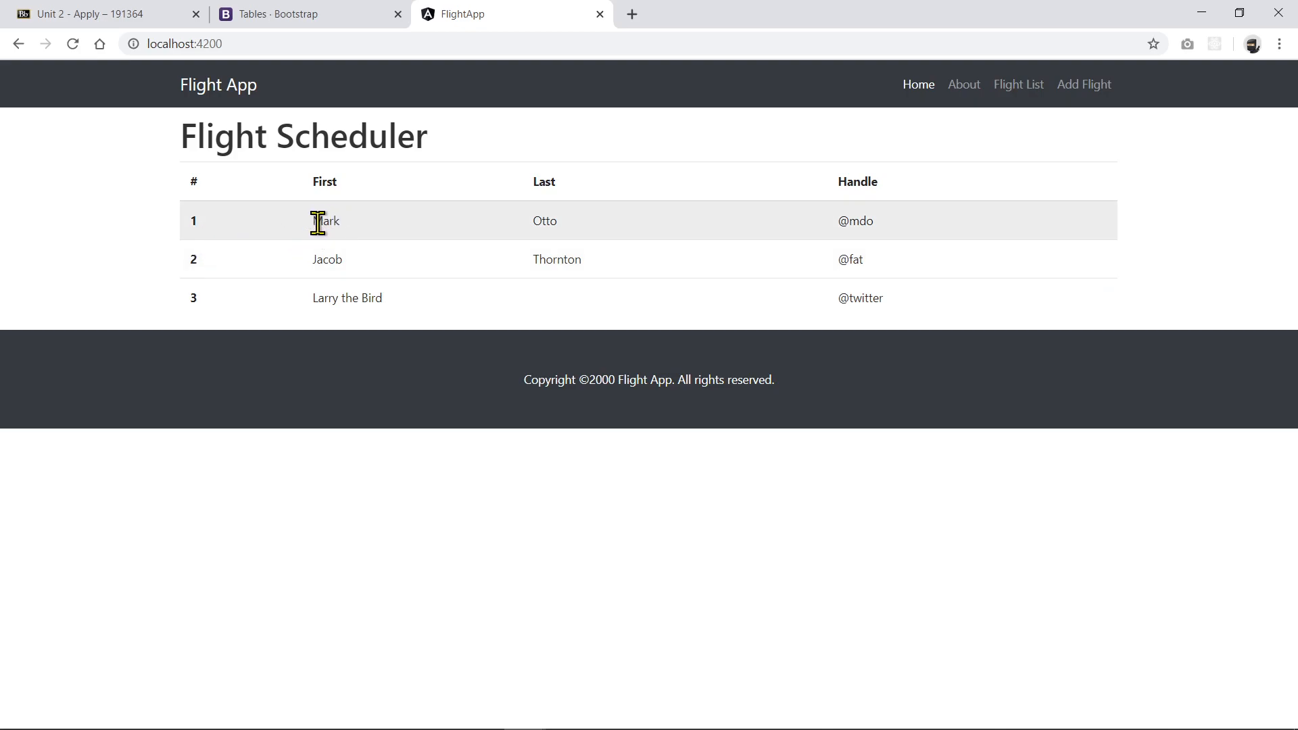
{"action": "mouse_move", "coordinate": [316, 260]}
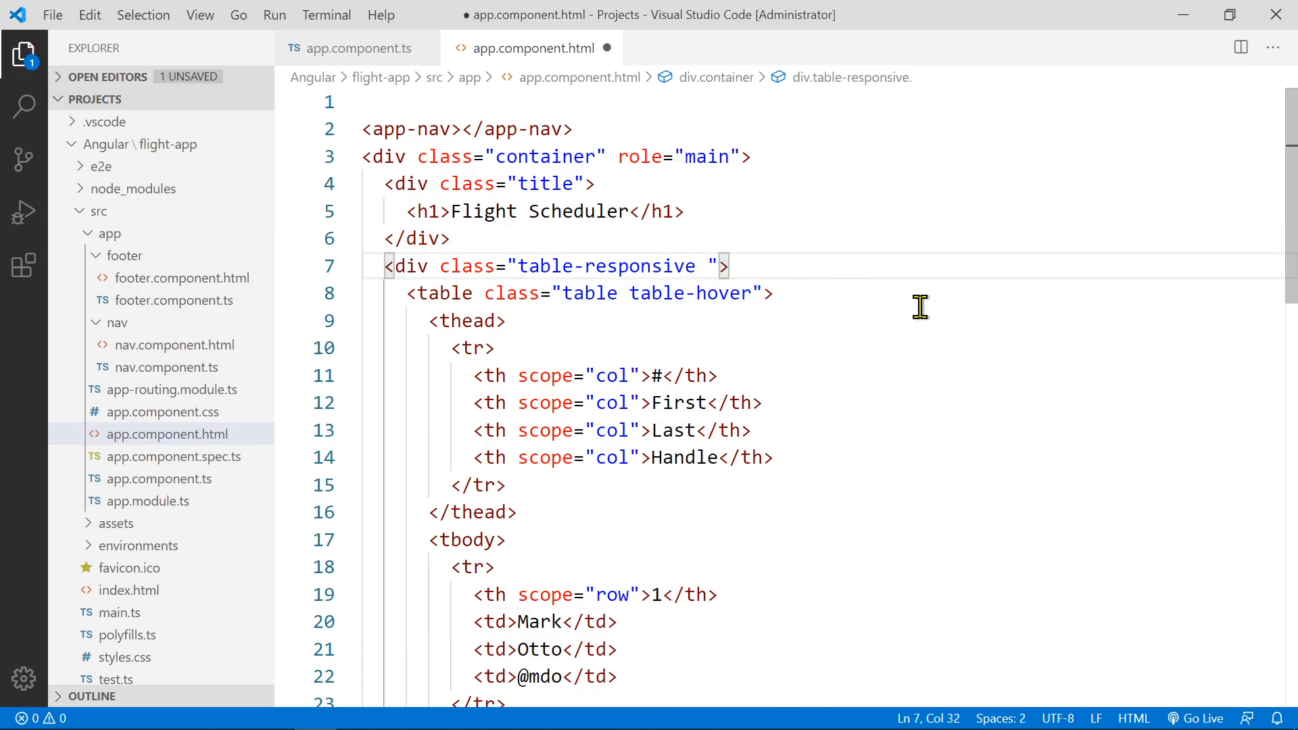
Add the rounded, bg-light and p-4 classes to the table-responsive div and start a new line inside it
{"action": "type", "text": "rounded"}
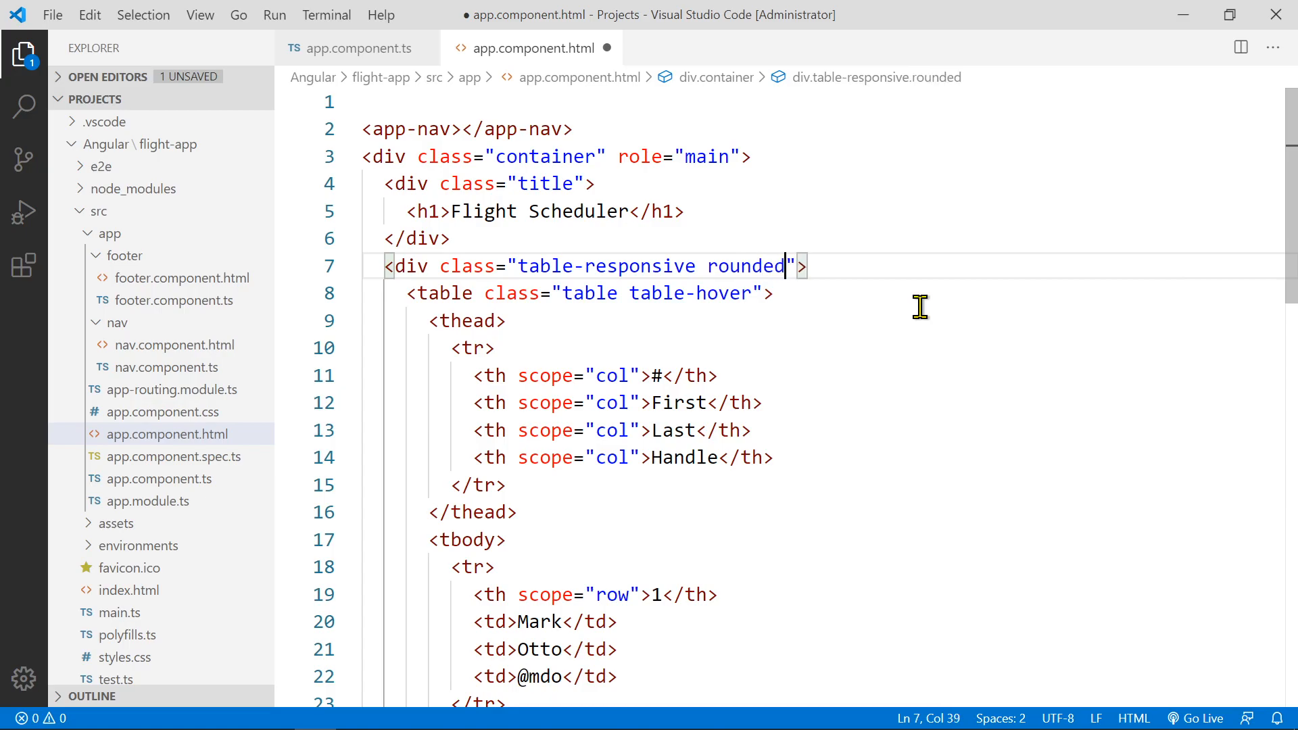
{"action": "type", "text": "\" \""}
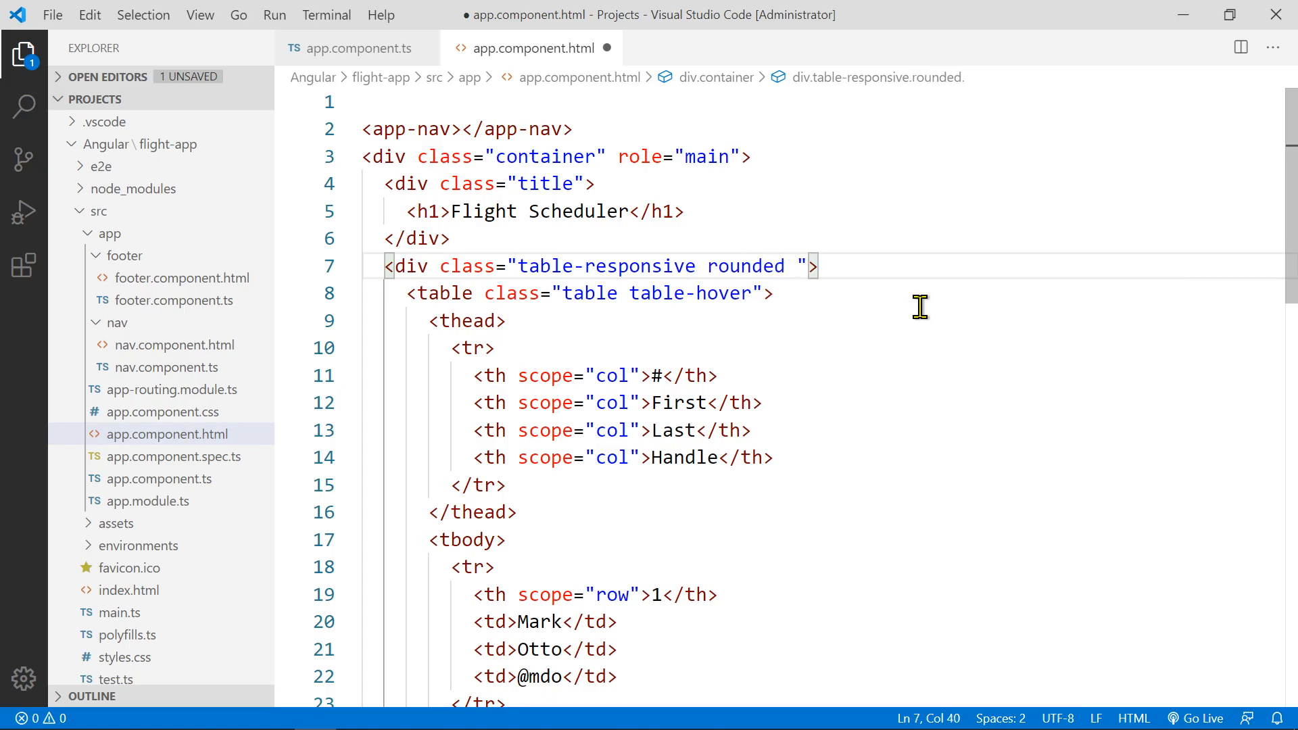
{"action": "type", "text": "bg-"}
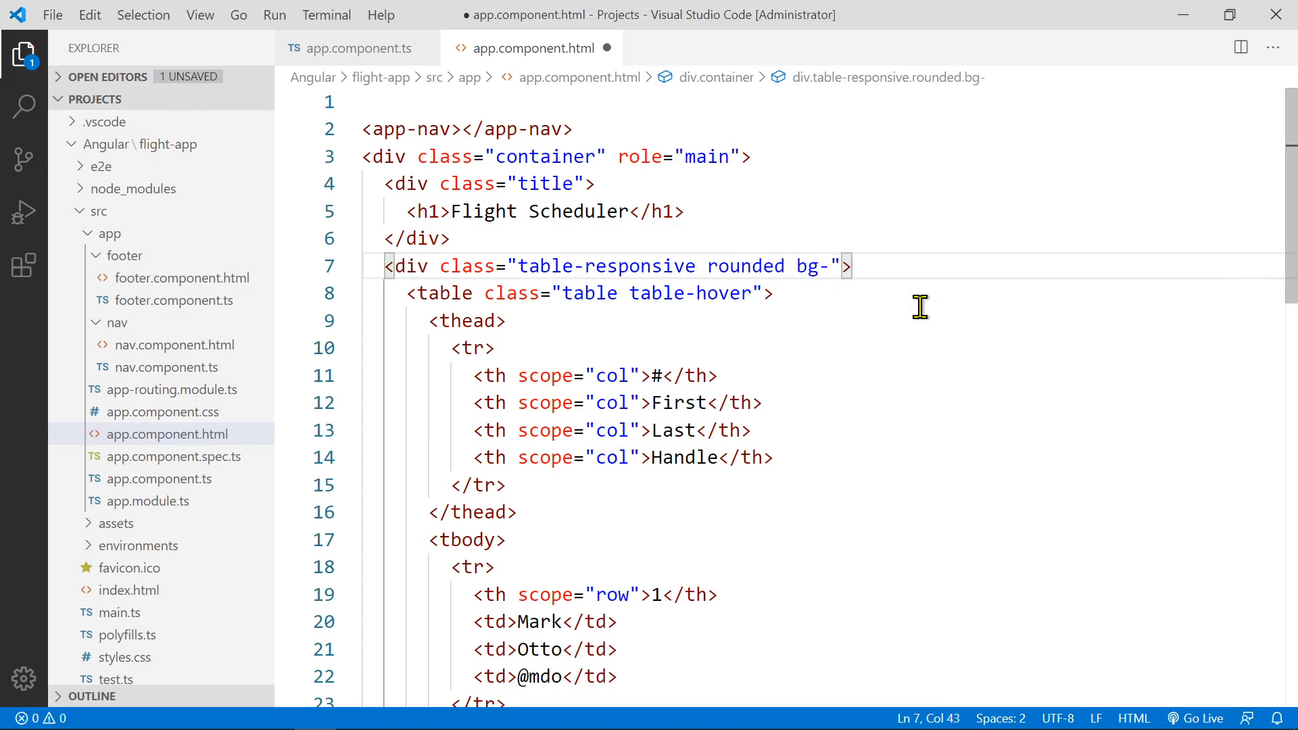
{"action": "type", "text": "light"}
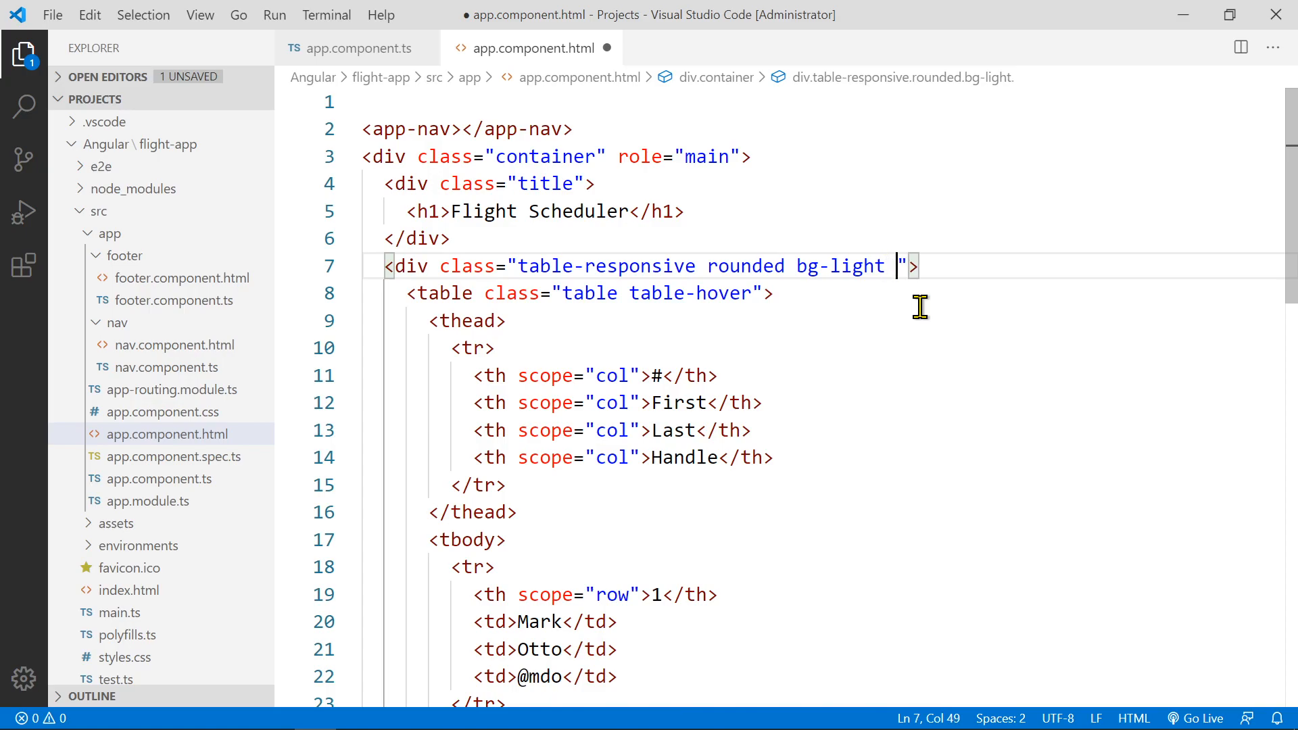
{"action": "type", "text": "p"}
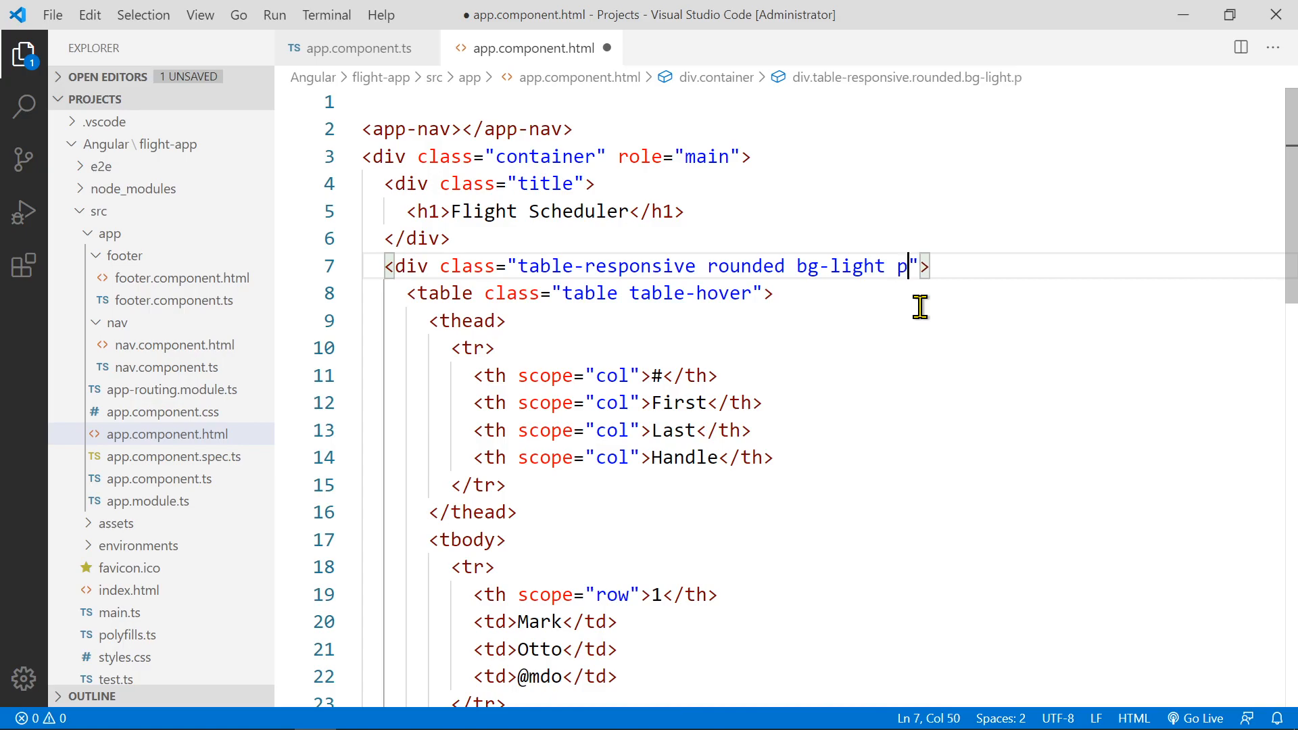
{"action": "type", "text": "-4"}
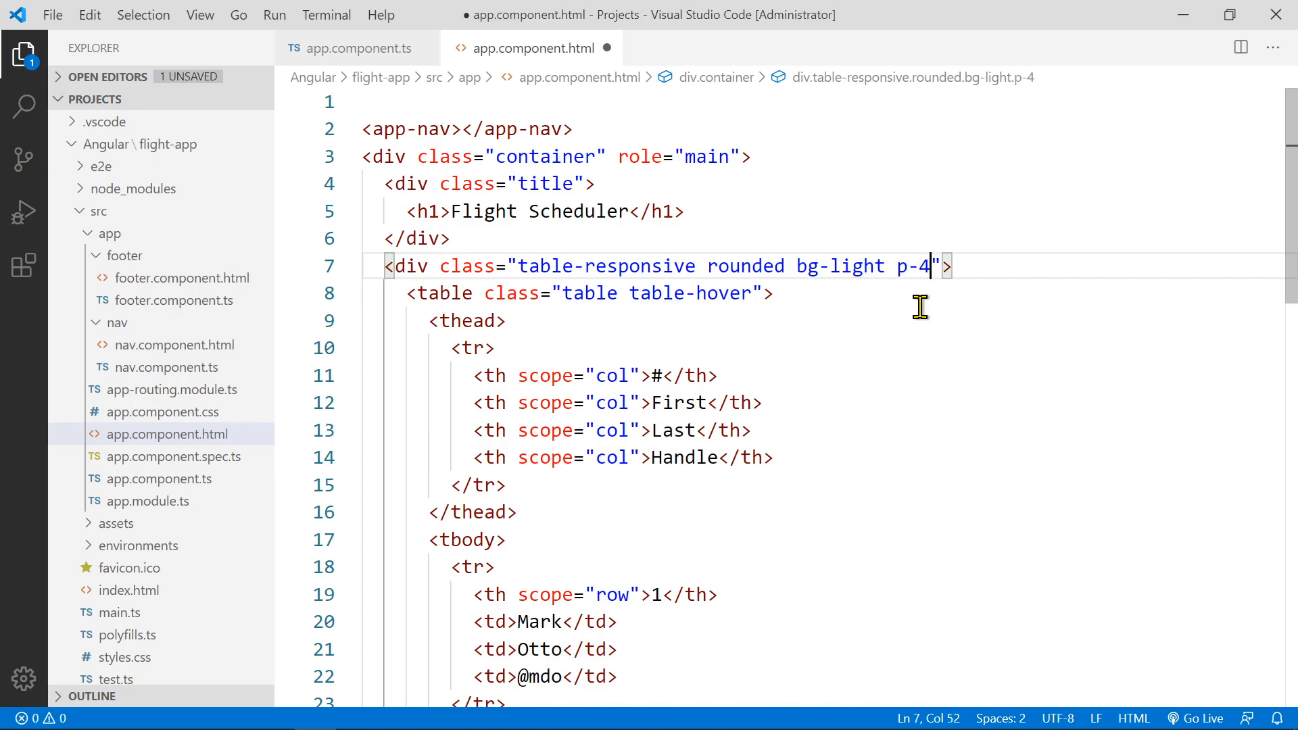
{"action": "mouse_move", "coordinate": [956, 281]}
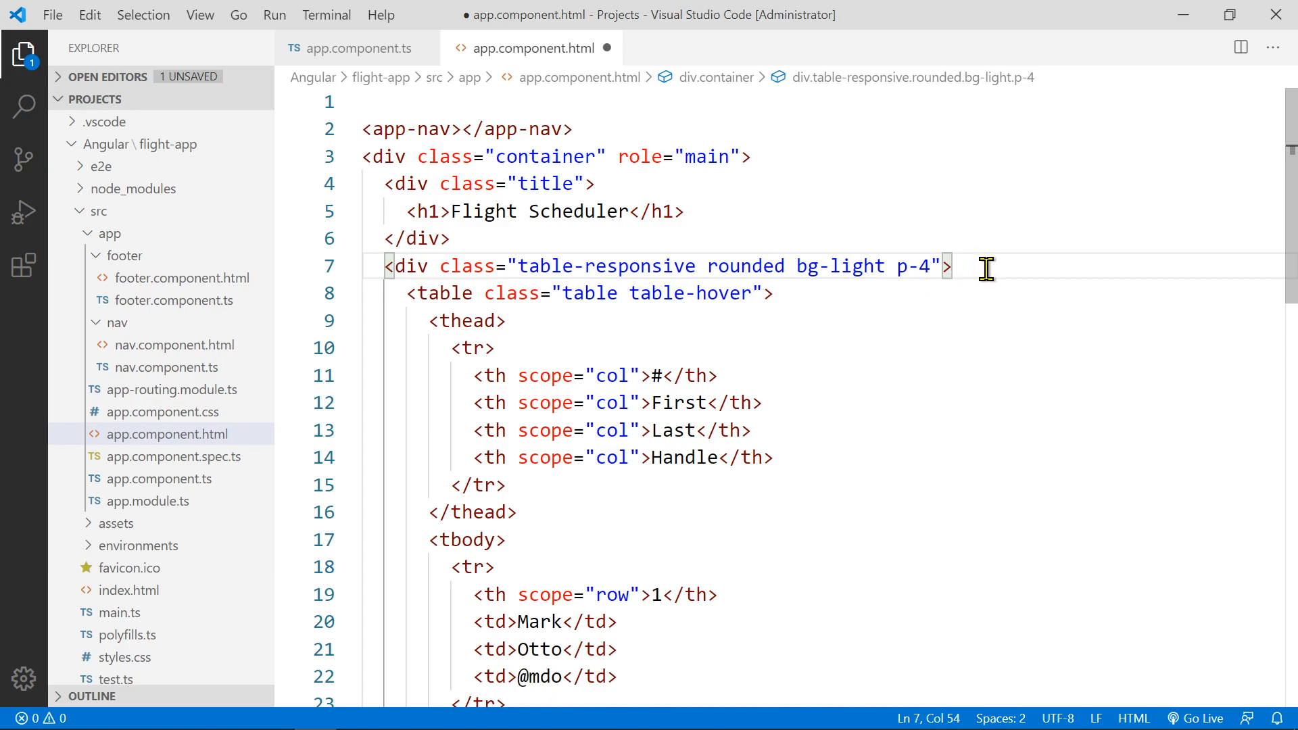
{"action": "key", "text": "Enter"}
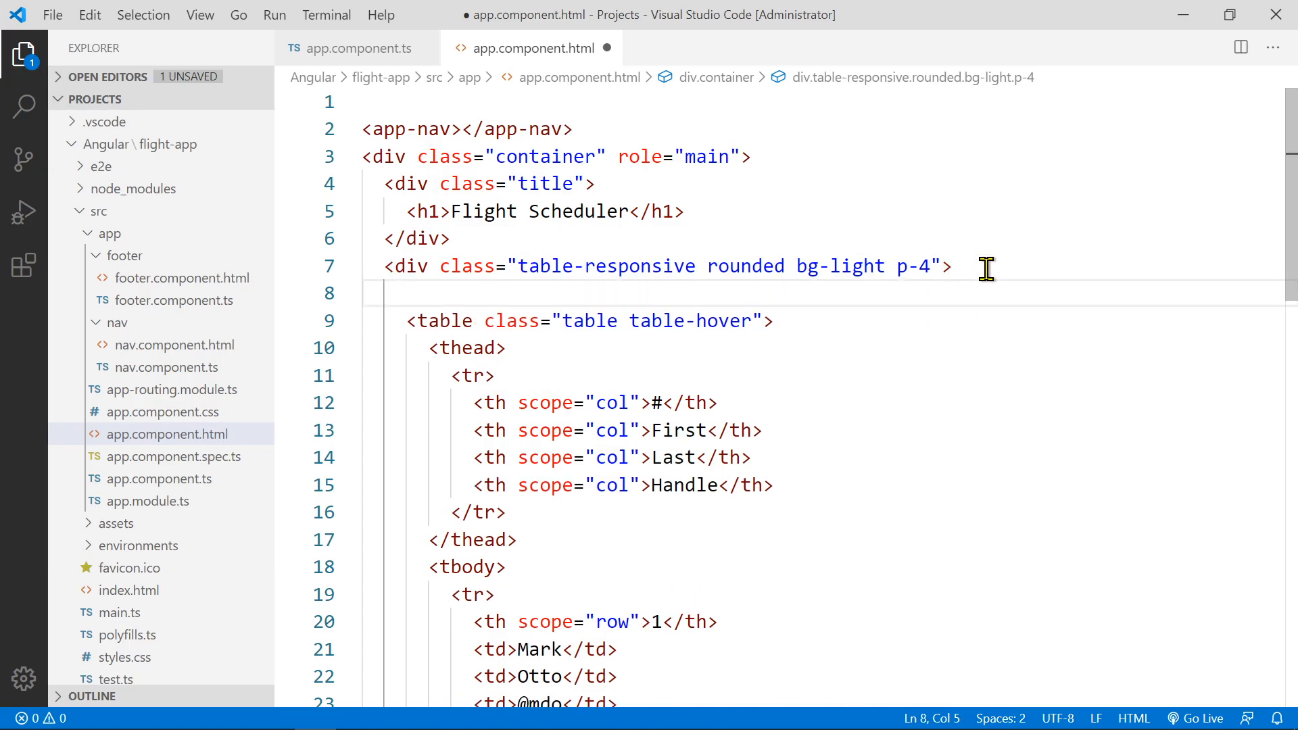
Insert a div holding an 'Active Flight Schedule' paragraph above the table
{"action": "type", "text": "<dv"}
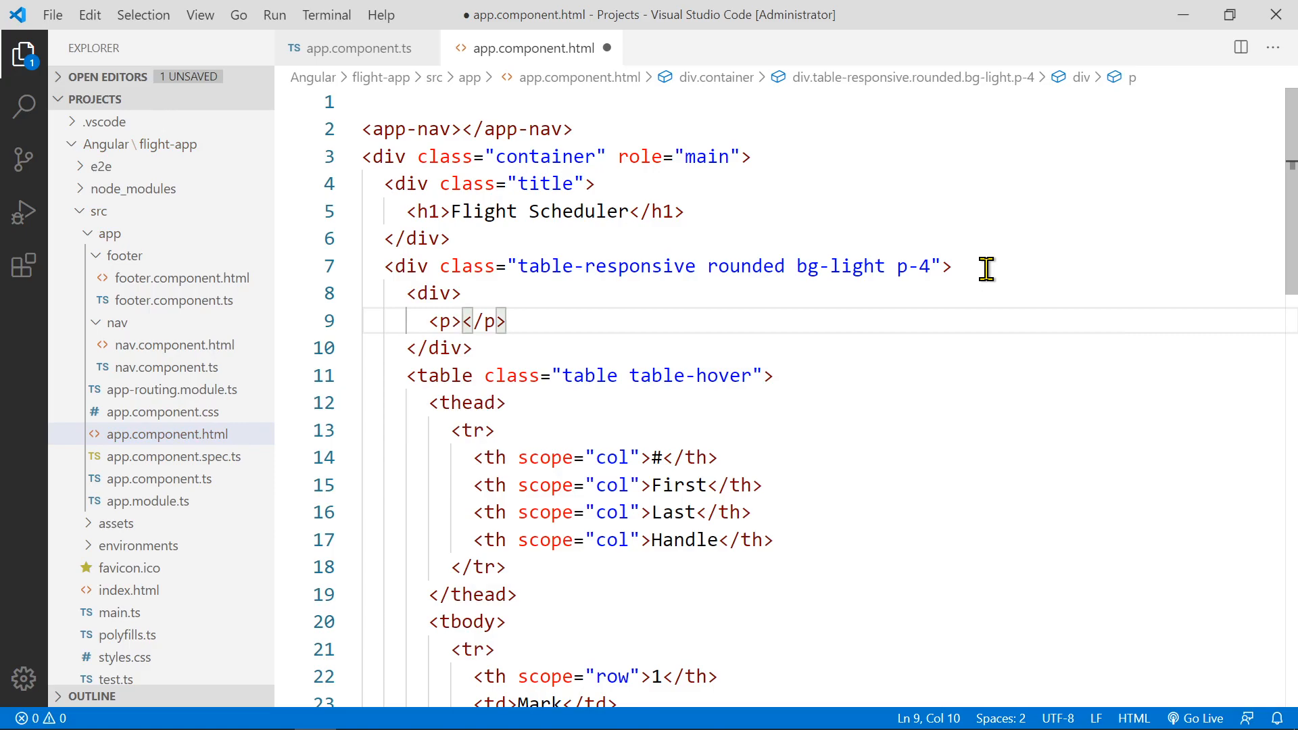
{"action": "type", "text": "Active Flight Schedule"}
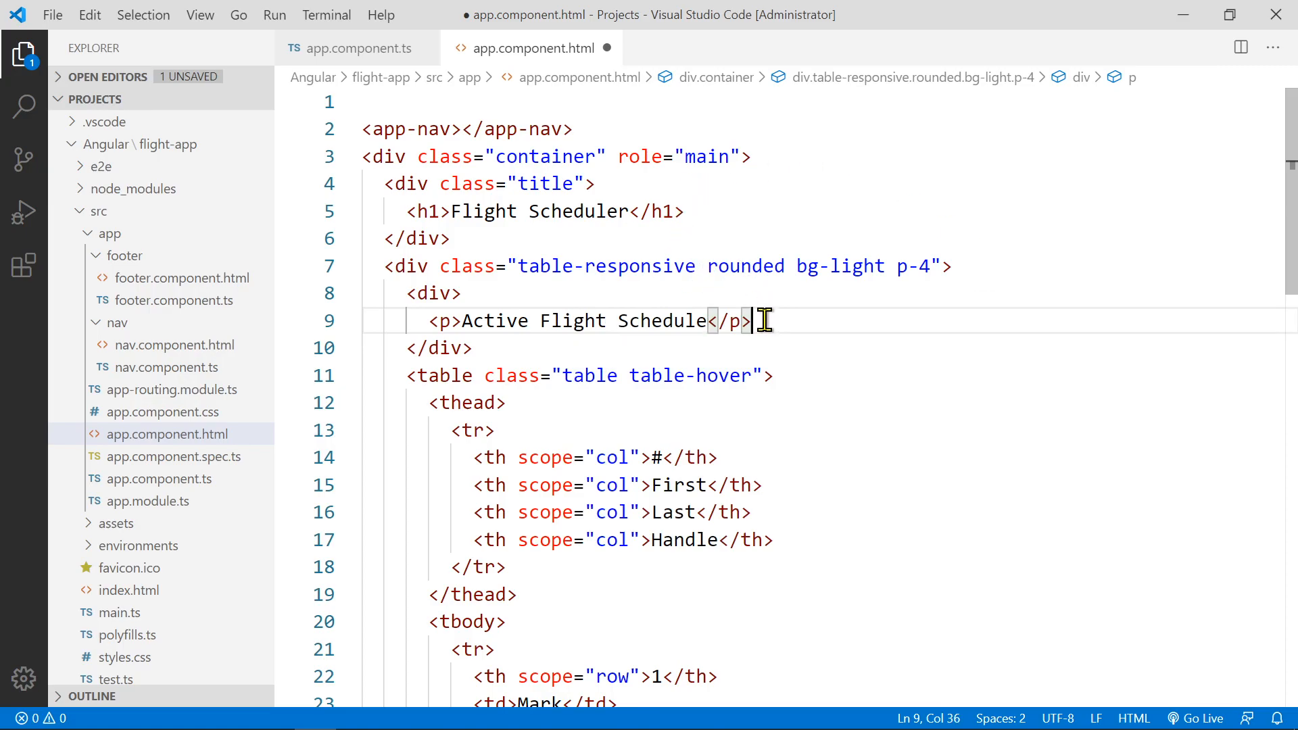
{"action": "scroll", "scroll_direction": "down", "scroll_amount": 3}
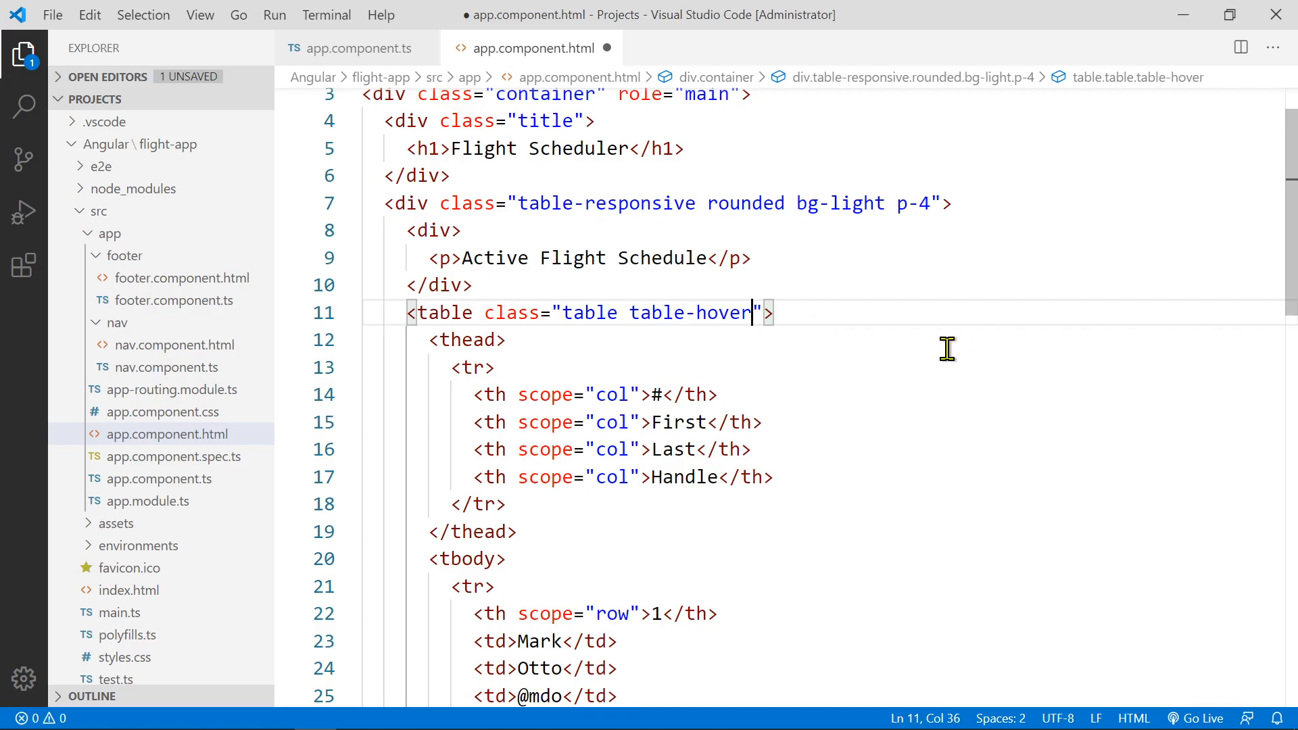
{"action": "mouse_move", "coordinate": [738, 344]}
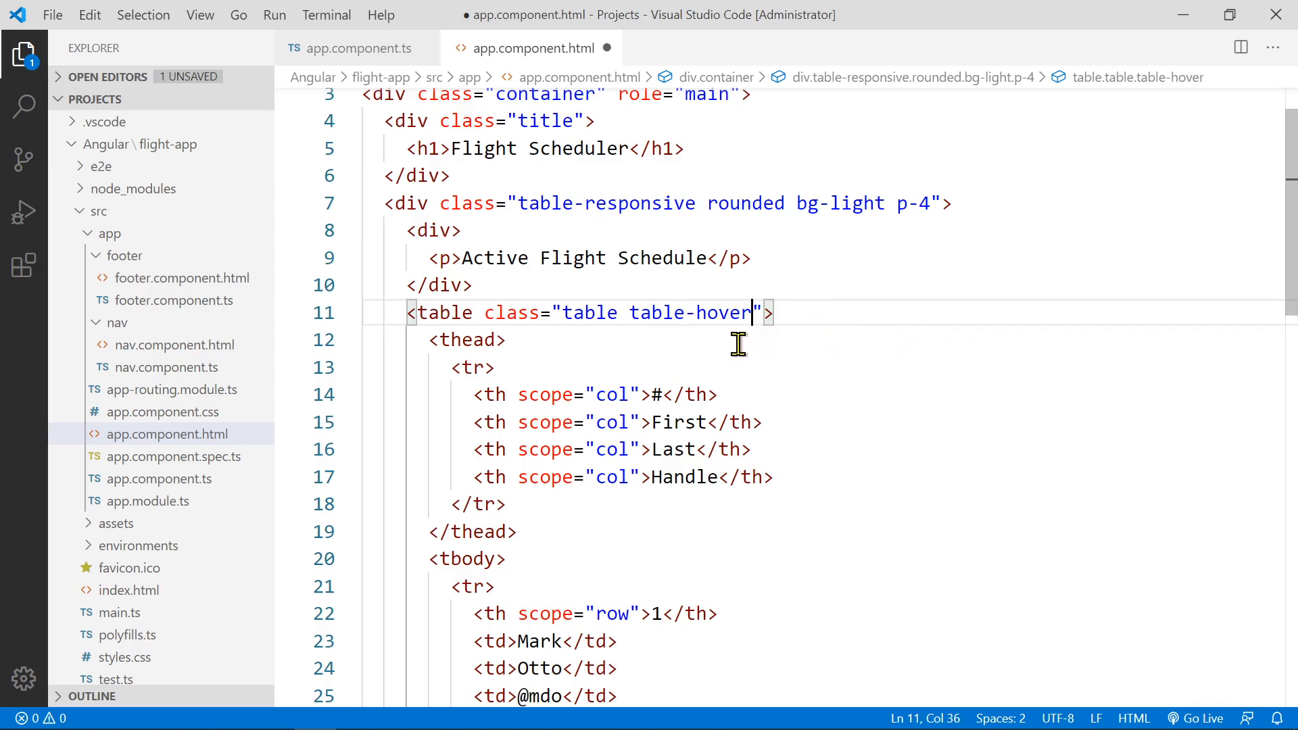
{"action": "scroll", "scroll_direction": "down", "scroll_amount": 3}
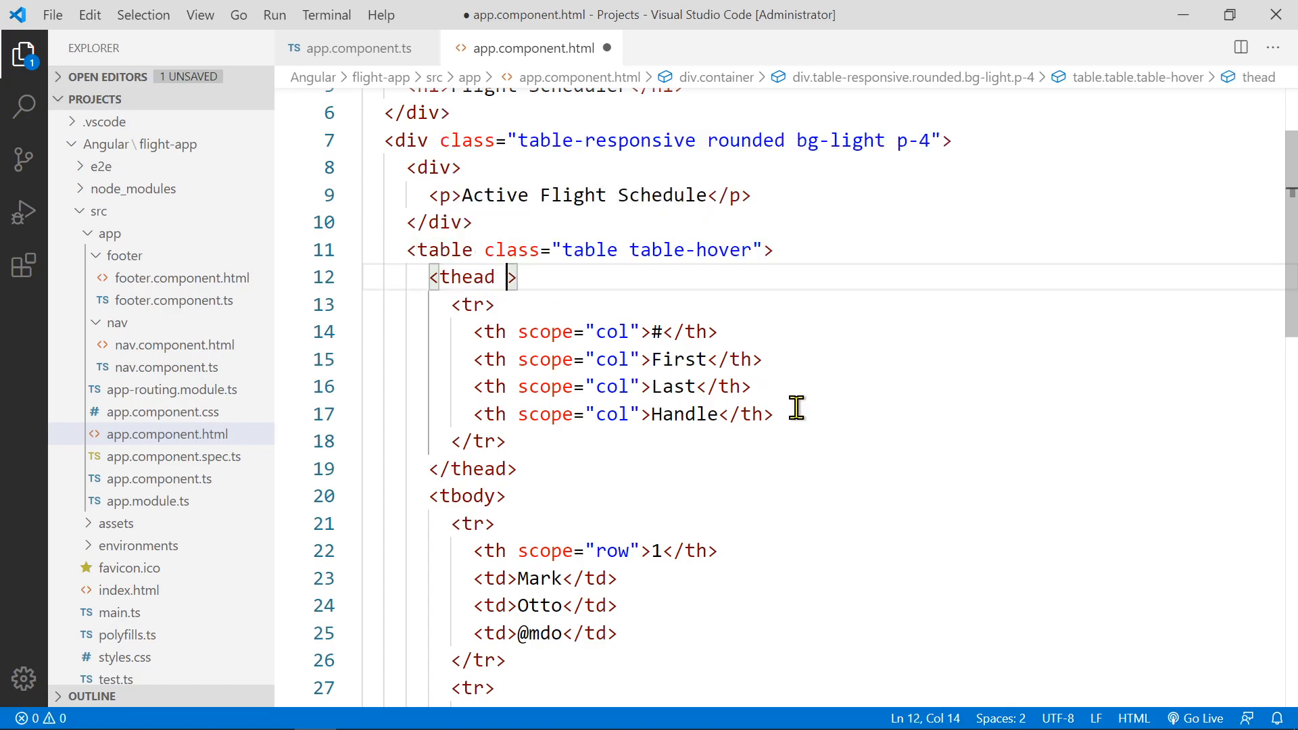
Give the thead a class attribute with table-borderless and table-secondary
{"action": "type", "text": "class=\"\""}
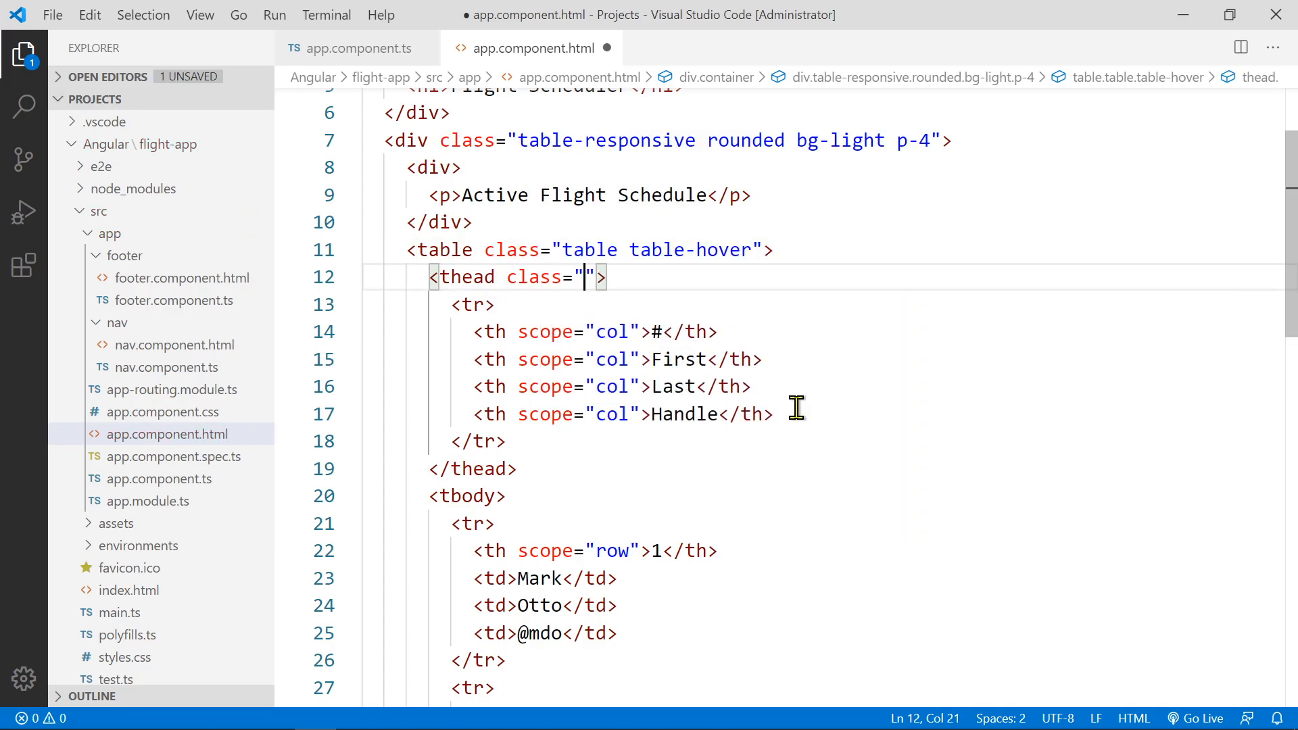
{"action": "type", "text": "table-"}
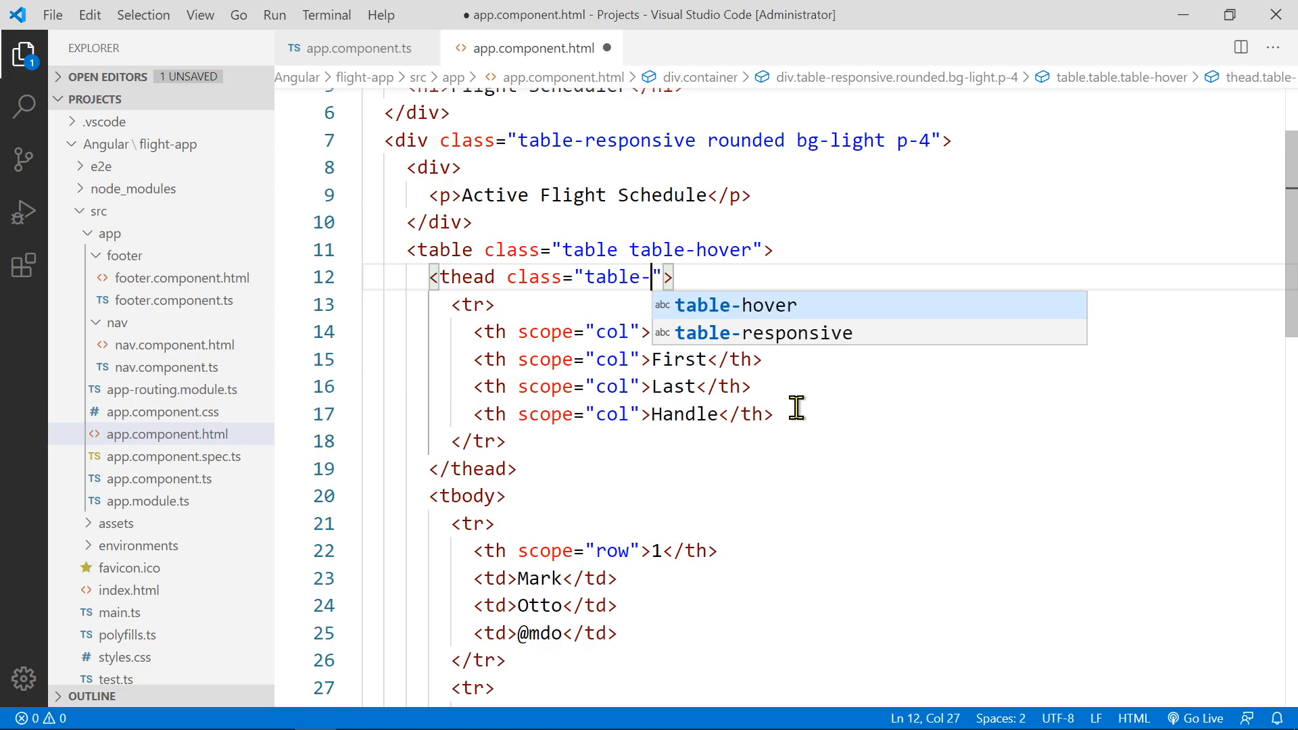
{"action": "type", "text": "borderless"}
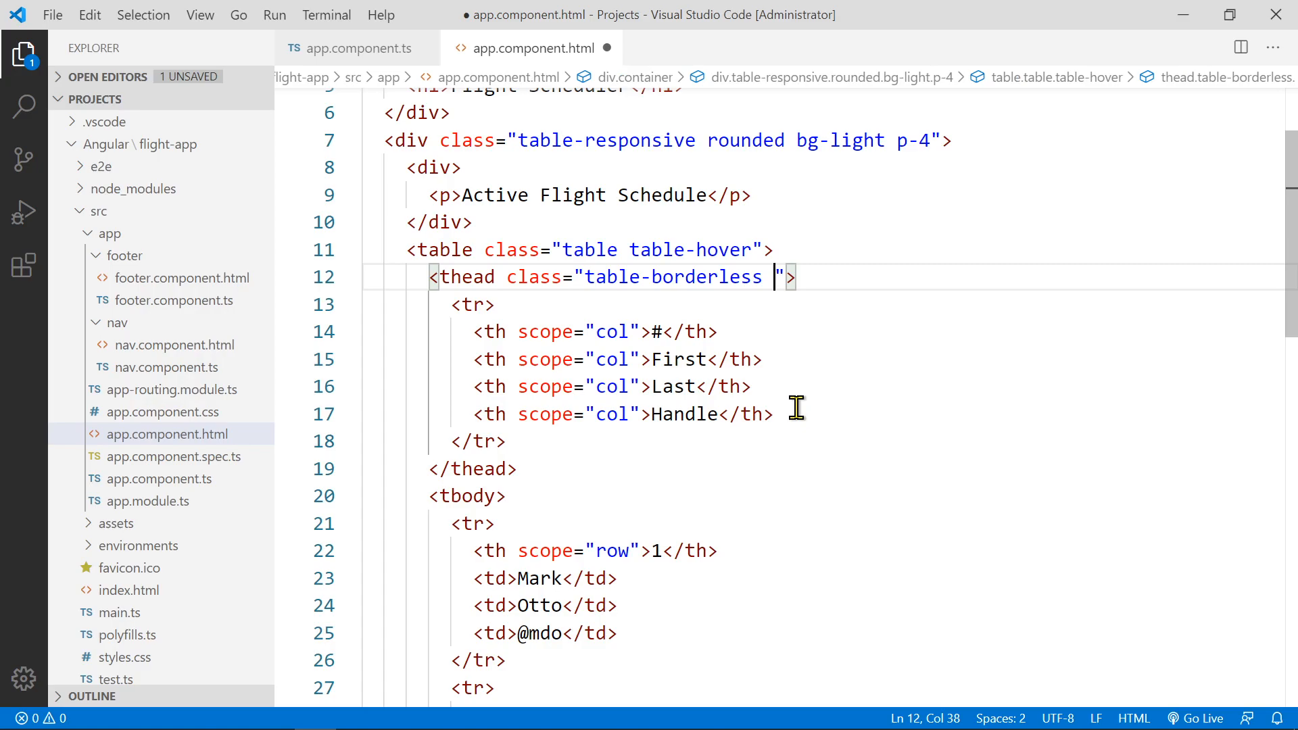
{"action": "type", "text": "table"}
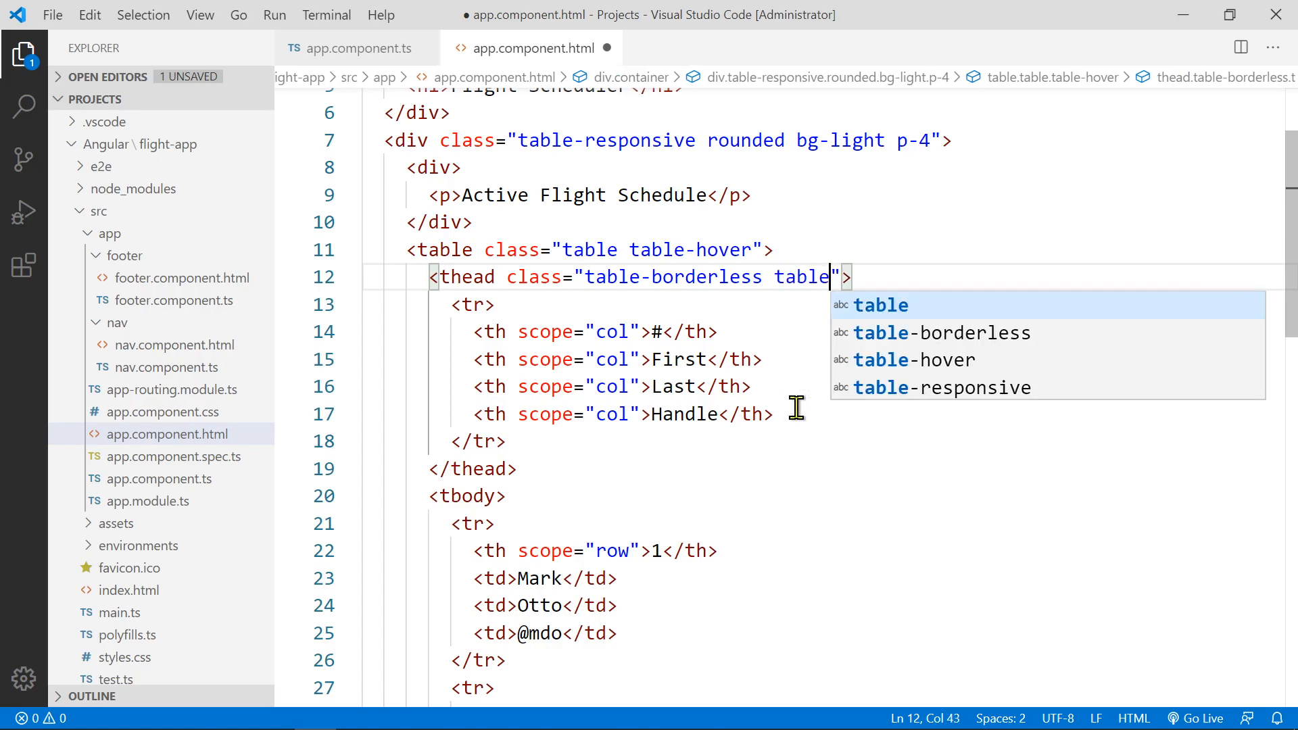
{"action": "type", "text": "-secondar"}
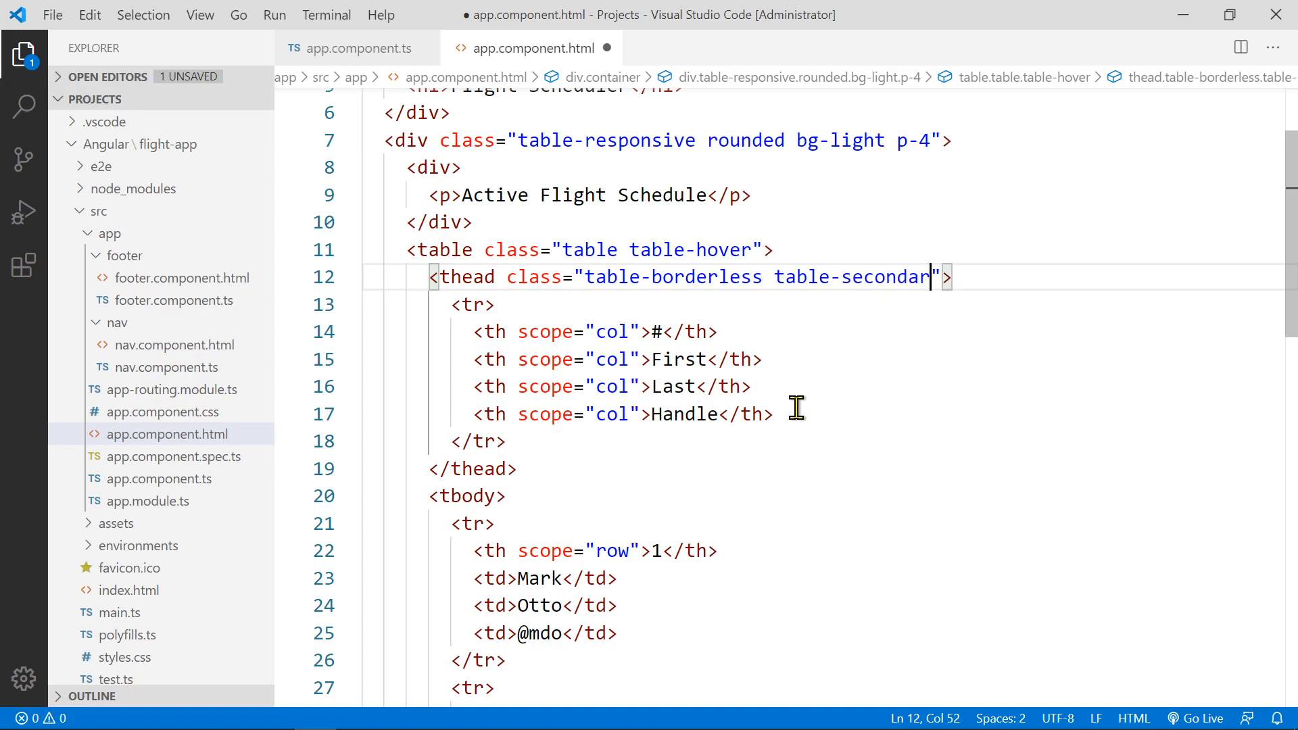
{"action": "type", "text": "y"}
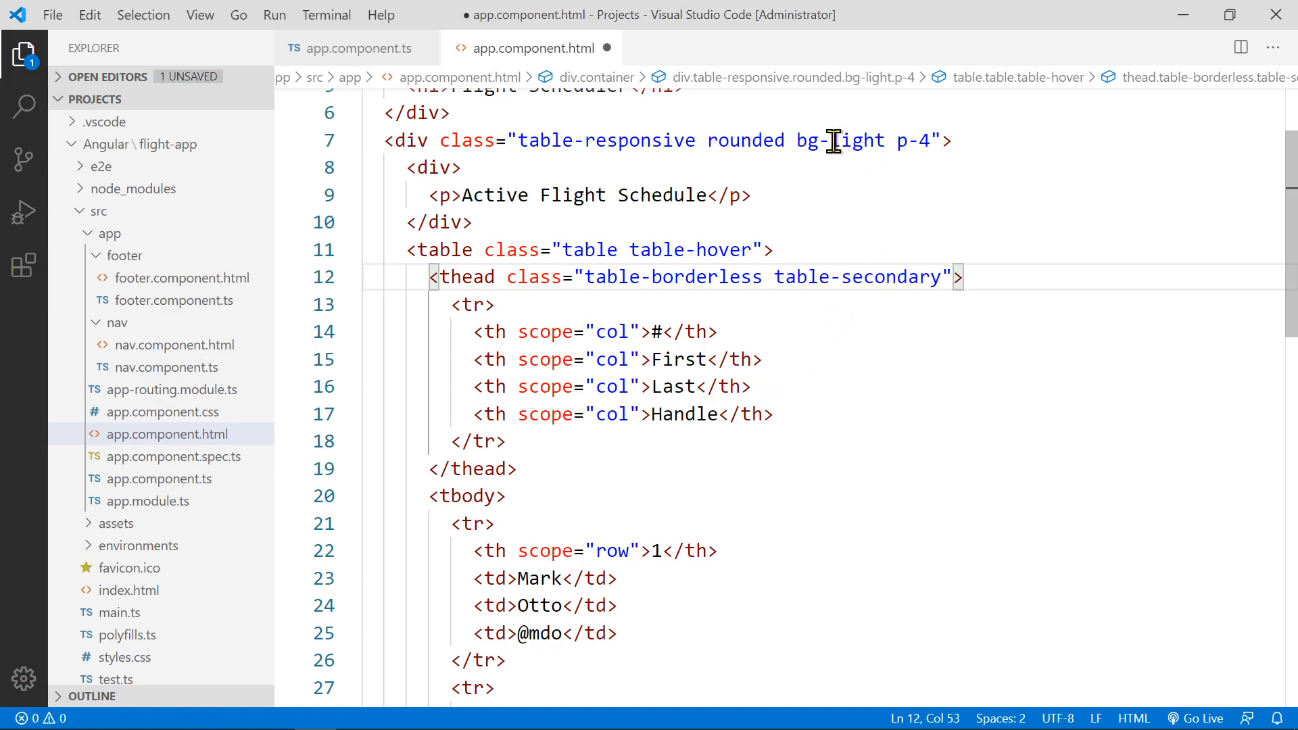
{"action": "double_click", "coordinate": [858, 139]}
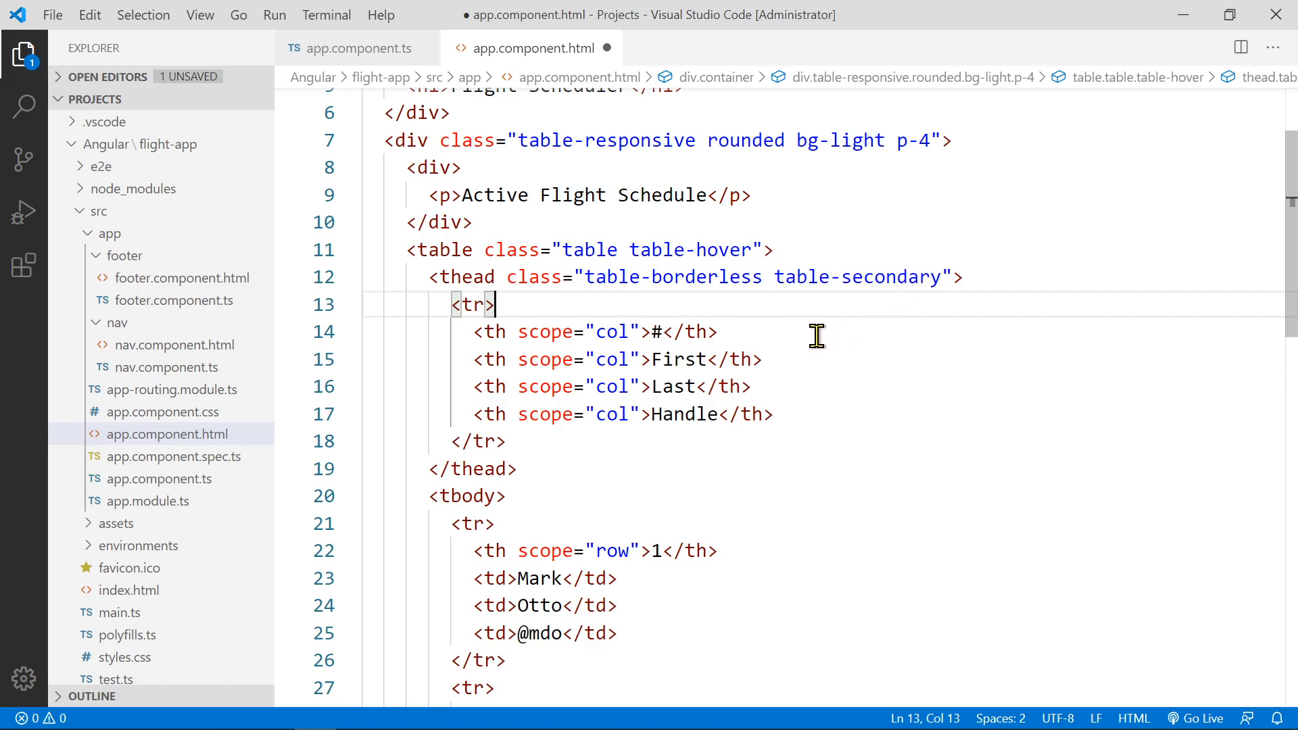
Change the first body row's th scope="row" cell into a plain td
{"action": "scroll", "scroll_direction": "down", "scroll_amount": 3}
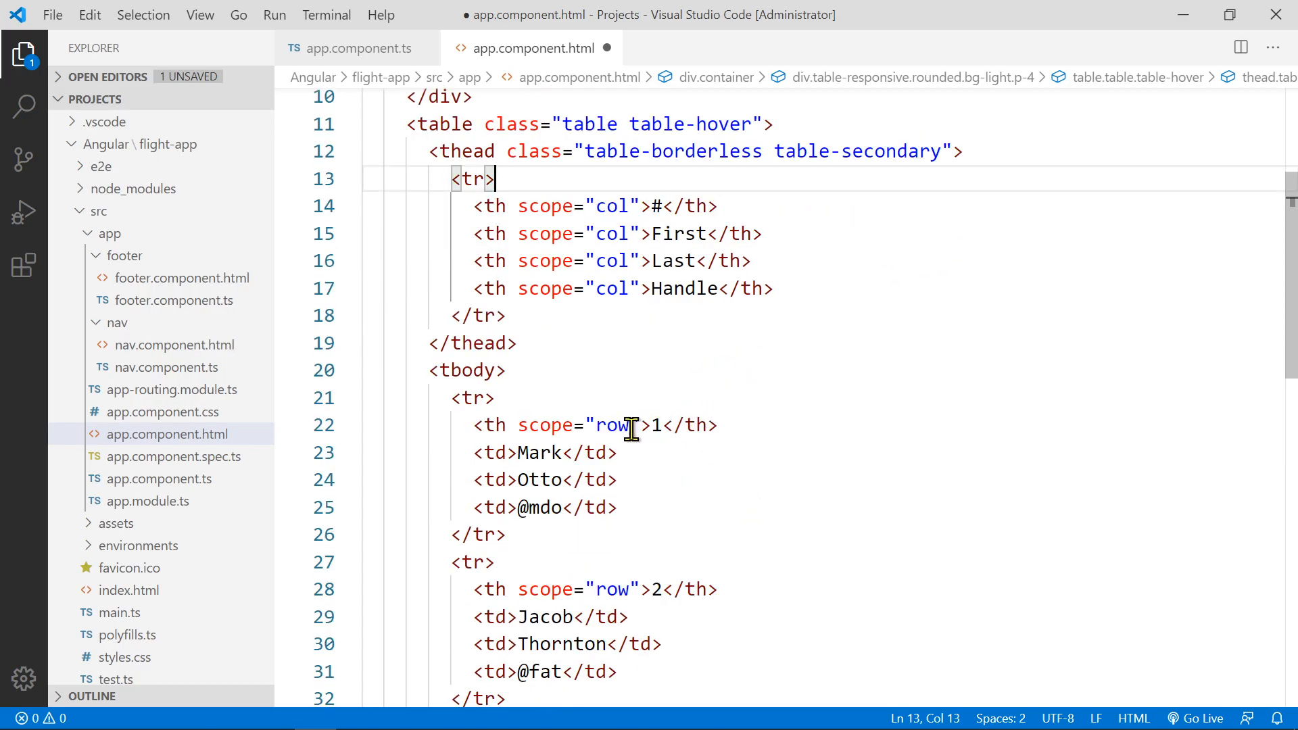
{"action": "scroll", "scroll_direction": "down", "scroll_amount": 3}
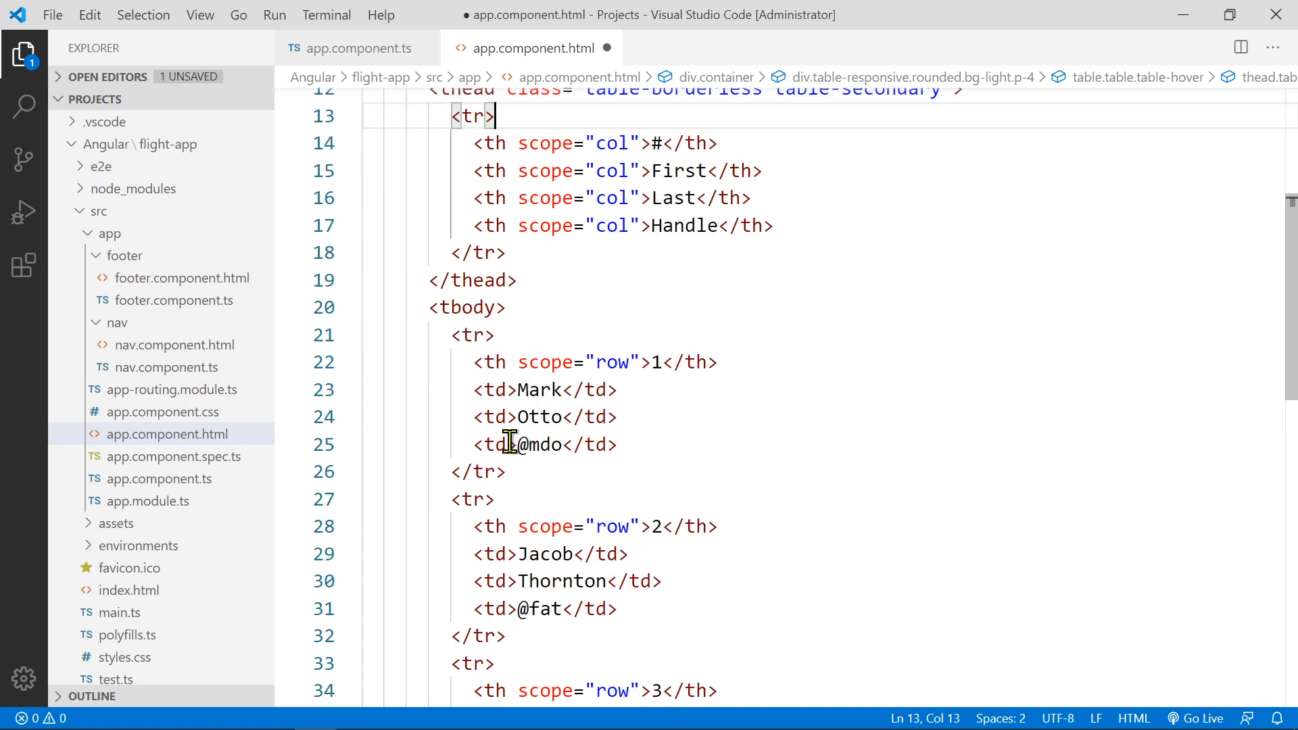
{"action": "scroll", "scroll_direction": "down", "scroll_amount": 3}
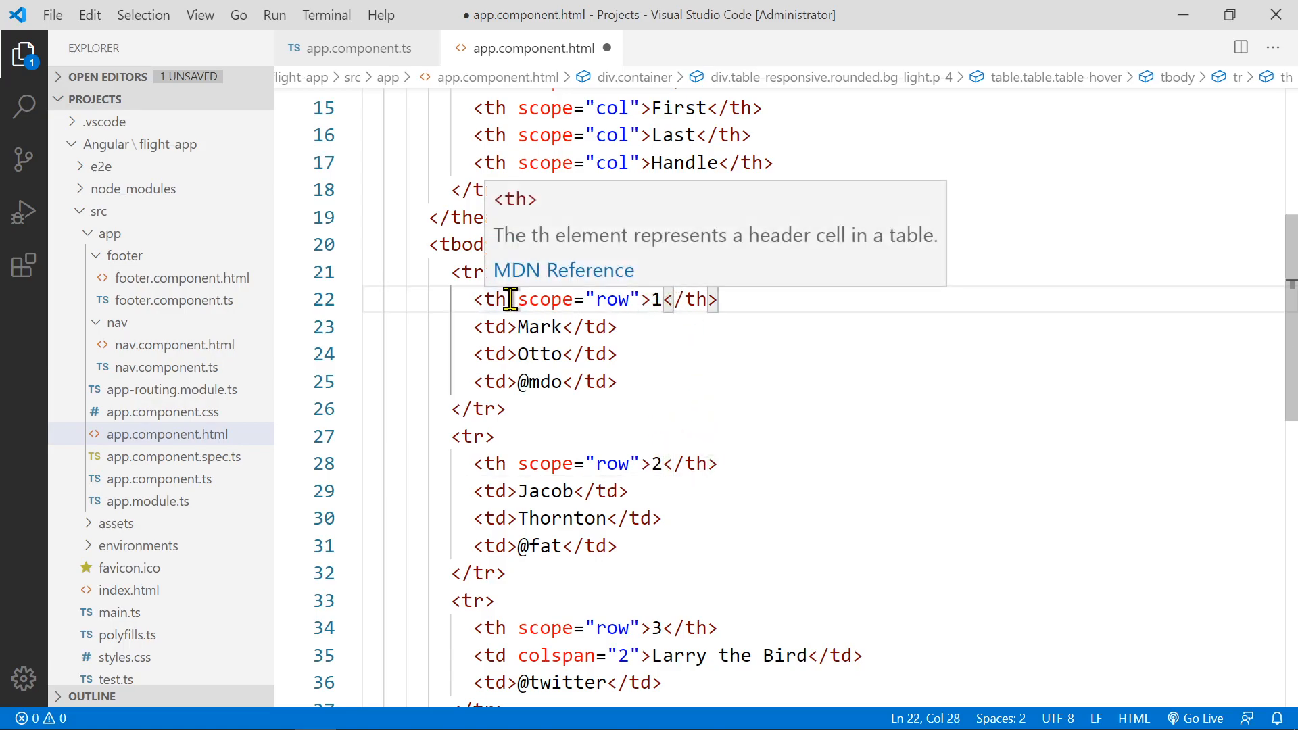
{"action": "double_click", "coordinate": [495, 299]}
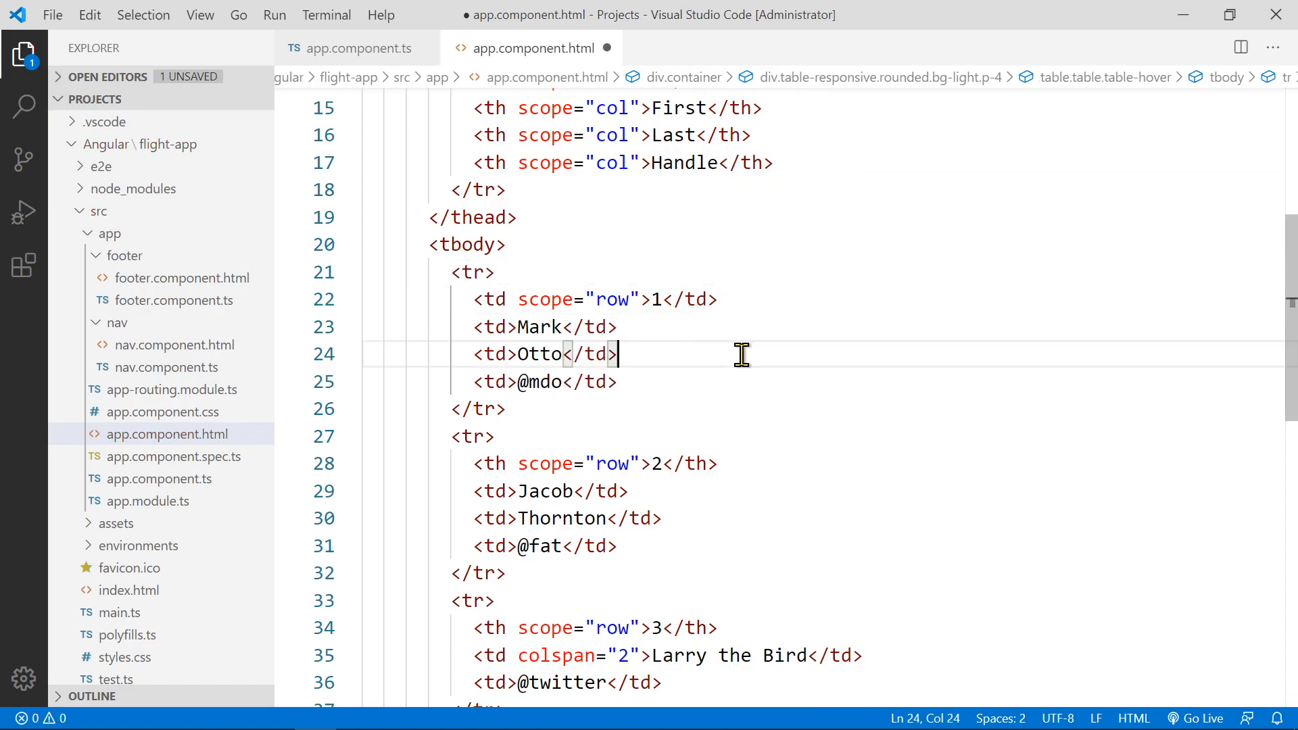
Delete the Jacob and Larry sample rows, leaving one body row
{"action": "scroll", "scroll_direction": "down", "scroll_amount": 3}
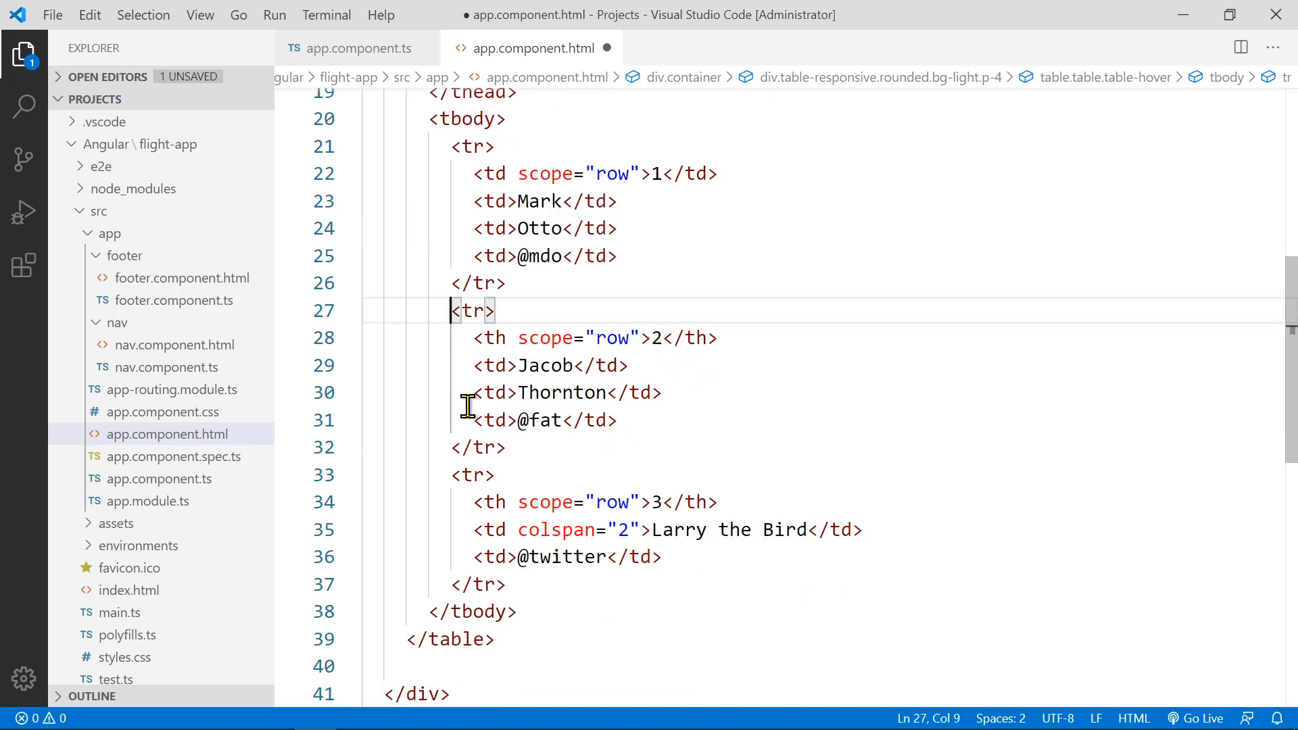
{"action": "left_click_drag", "start_coordinate": [452, 311], "coordinate": [514, 584]}
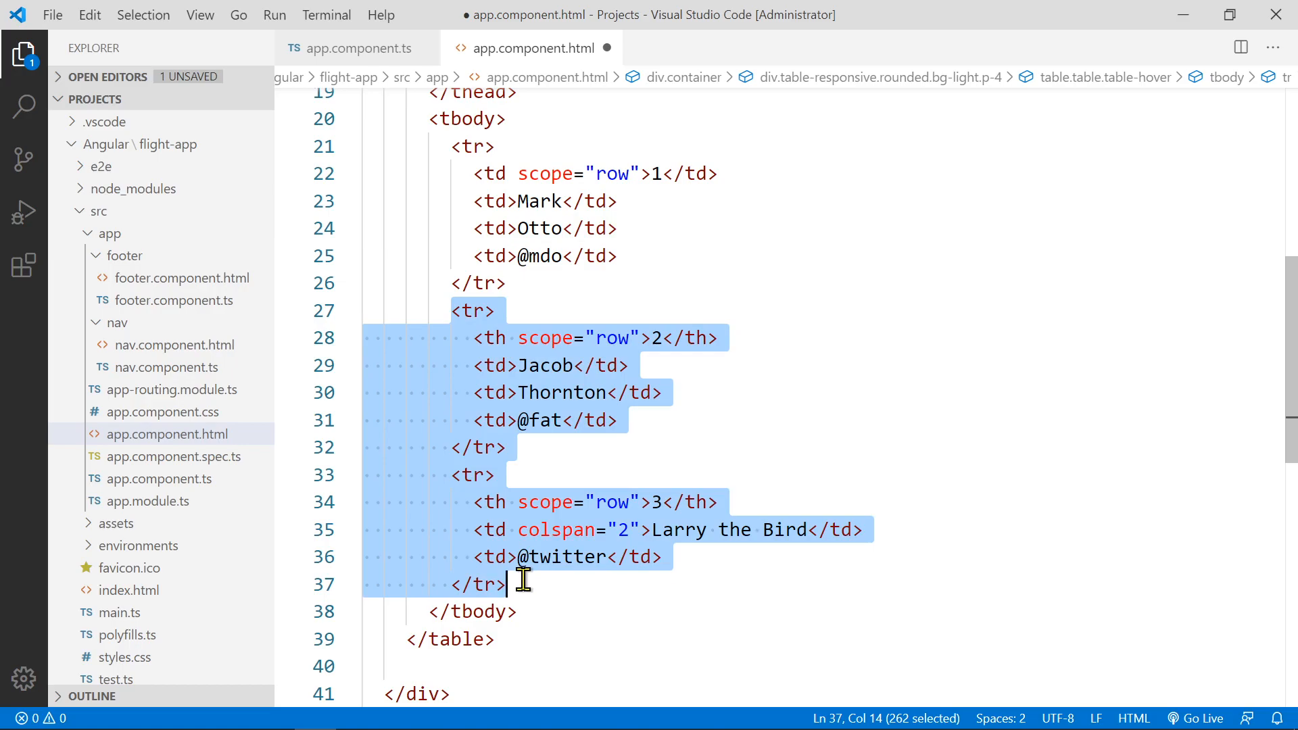
{"action": "key", "text": "Delete"}
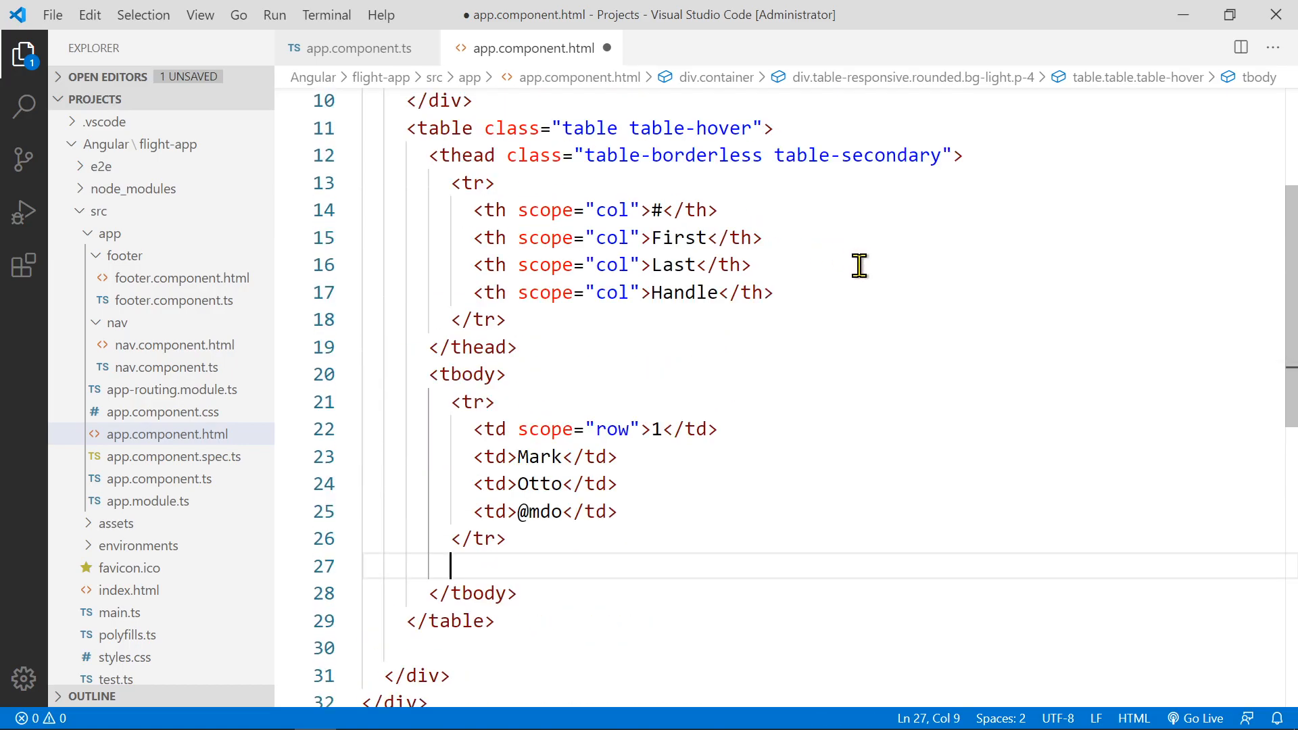
{"action": "mouse_move", "coordinate": [735, 209]}
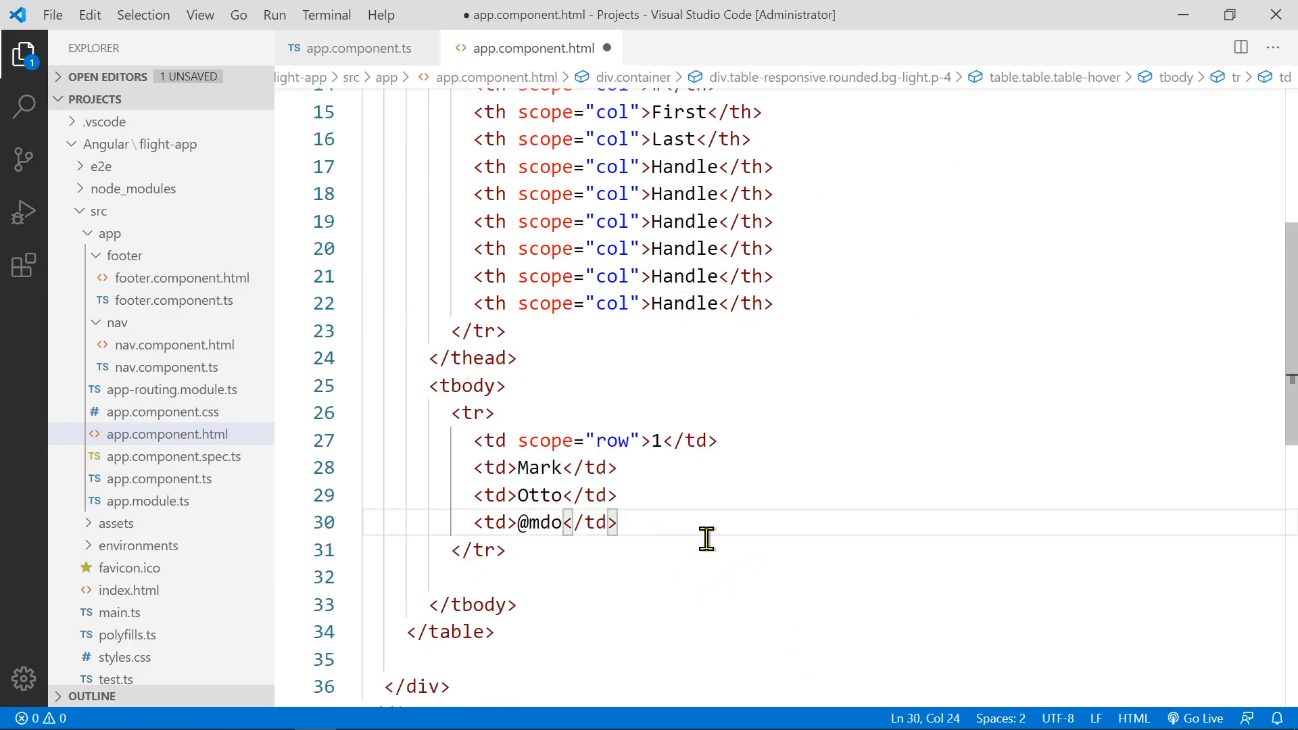
{"action": "type", "text": "<td>@mdo</td>"}
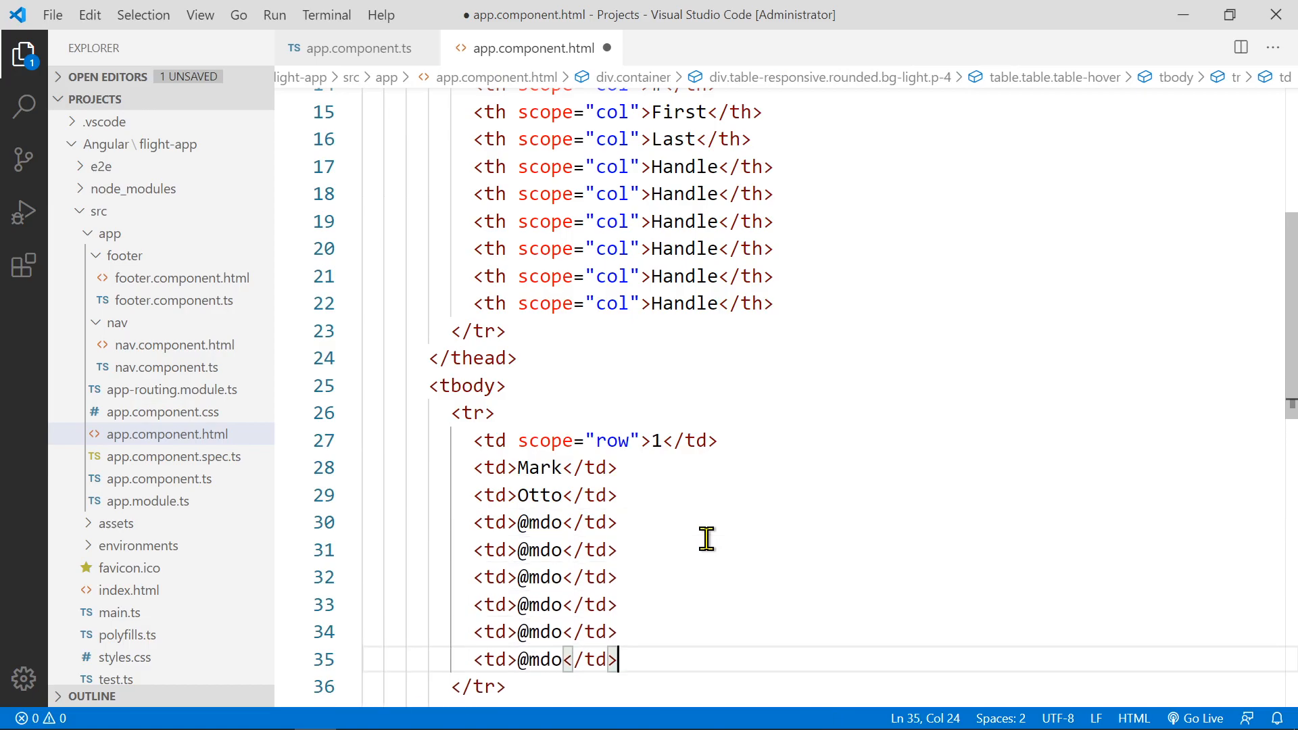
{"action": "scroll", "scroll_direction": "down", "scroll_amount": 3}
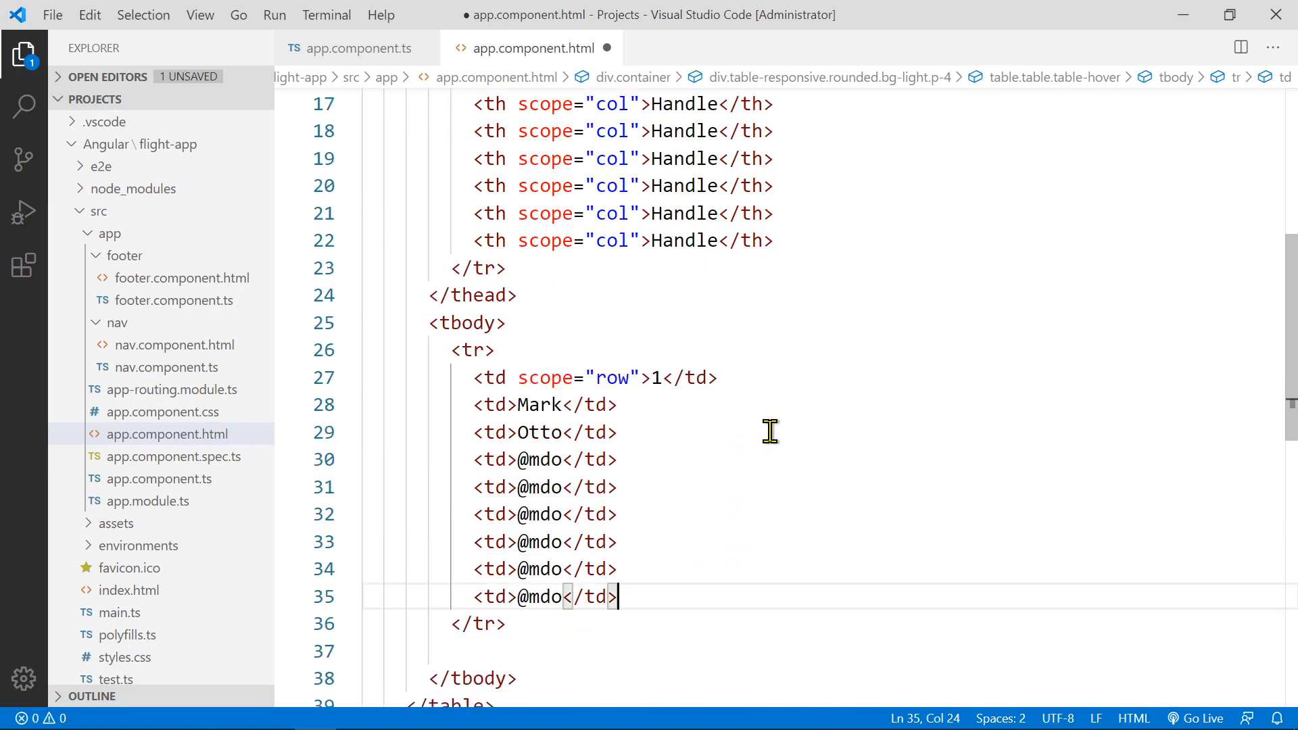
{"action": "scroll", "scroll_direction": "down", "scroll_amount": 3}
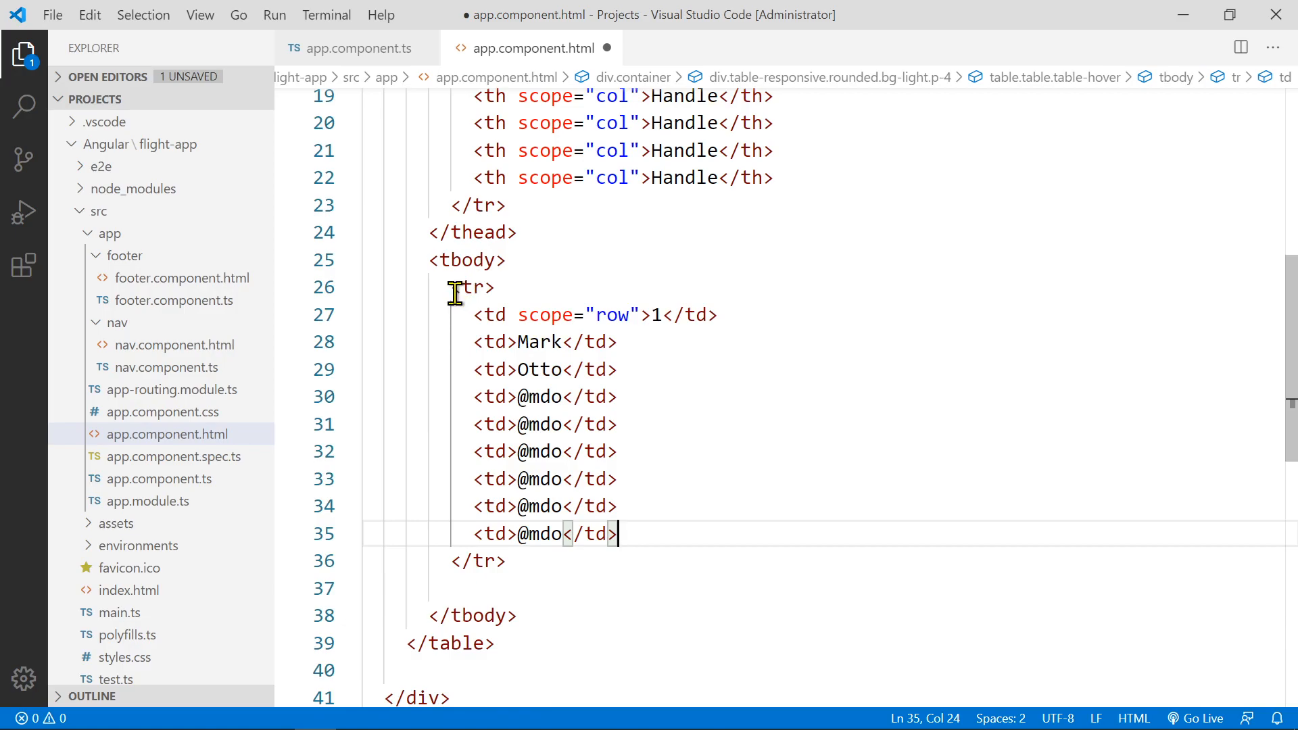
{"action": "left_click_drag", "start_coordinate": [455, 286], "coordinate": [506, 560]}
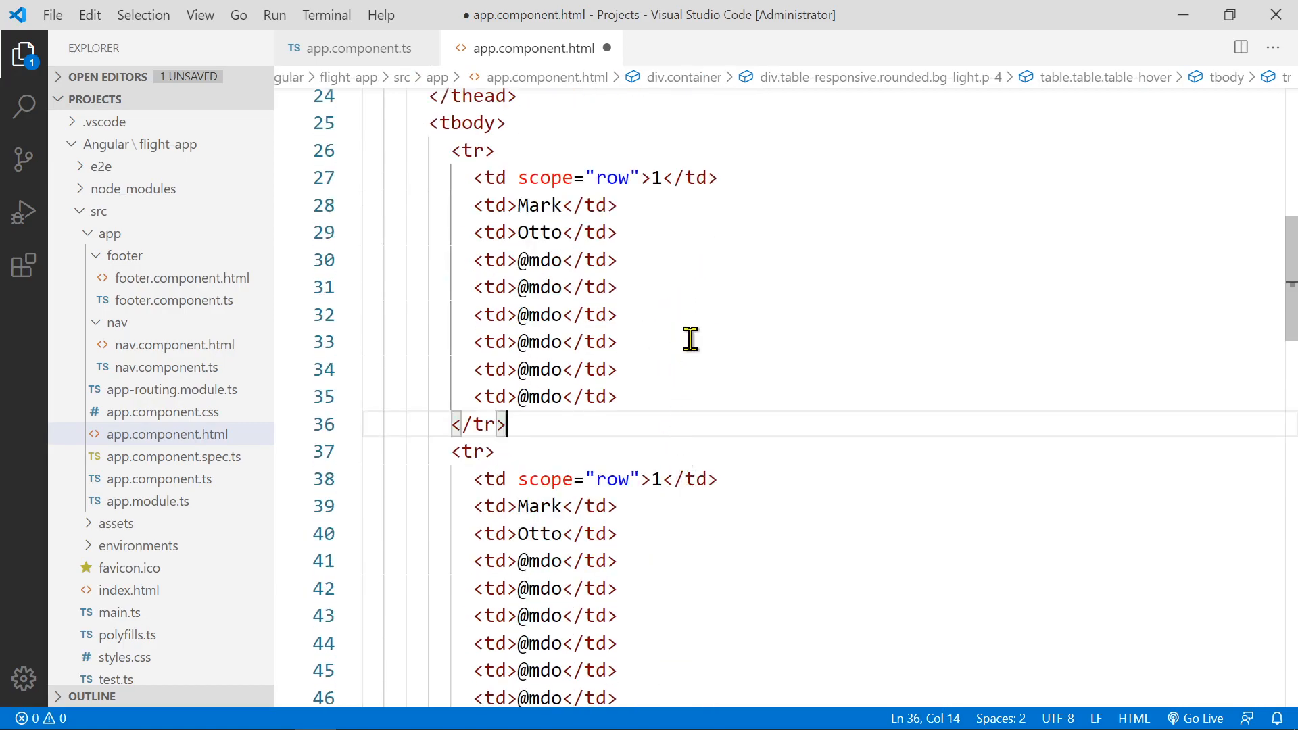
Select the # heading text ready for renaming
{"action": "left_click_drag", "start_coordinate": [451, 150], "coordinate": [504, 423]}
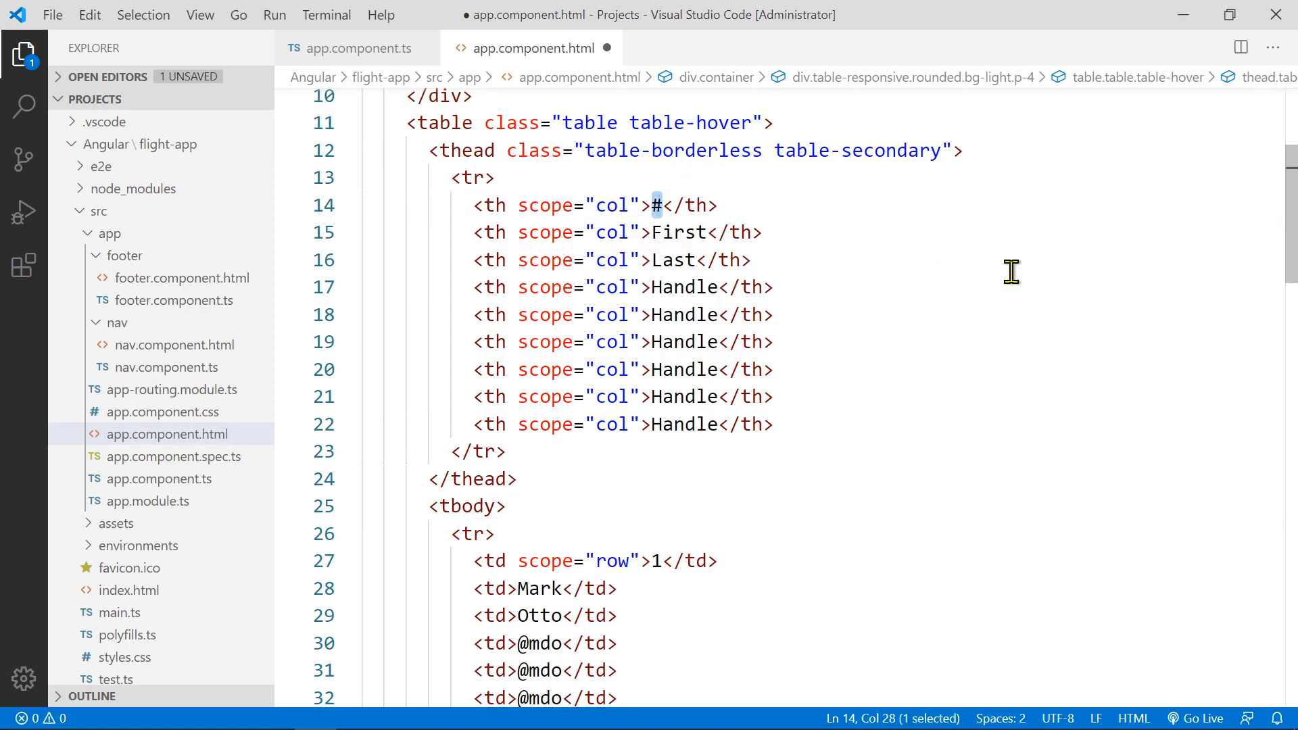
Rename the first headers to No., Flight Airline and a second Flight column
{"action": "type", "text": "No."}
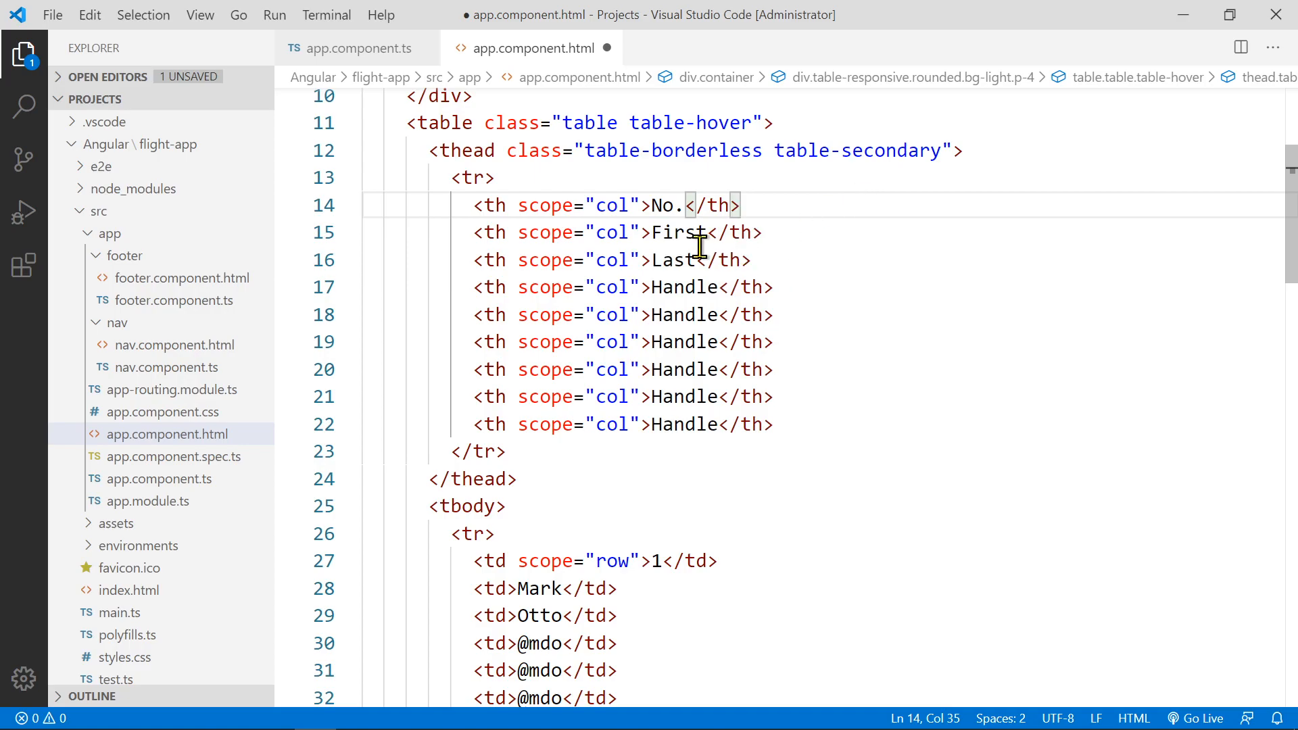
{"action": "type", "text": "Flight"}
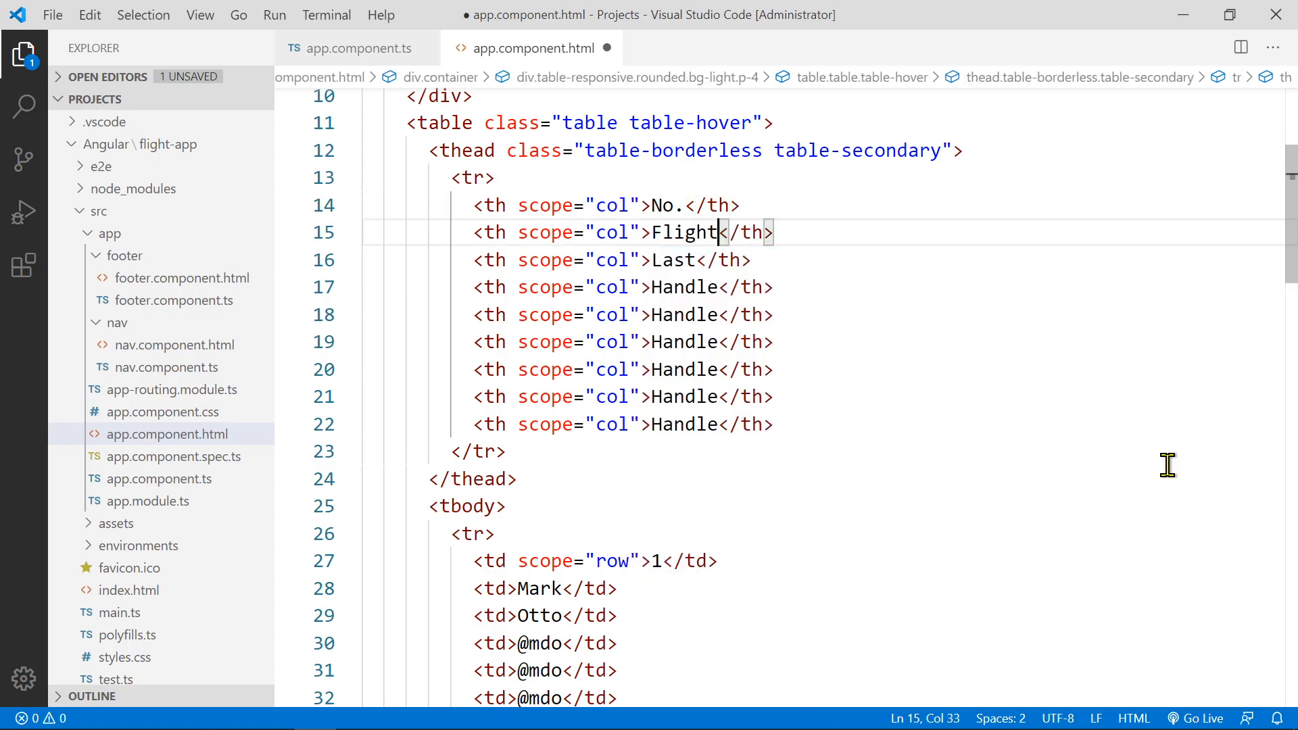
{"action": "type", "text": "\" \""}
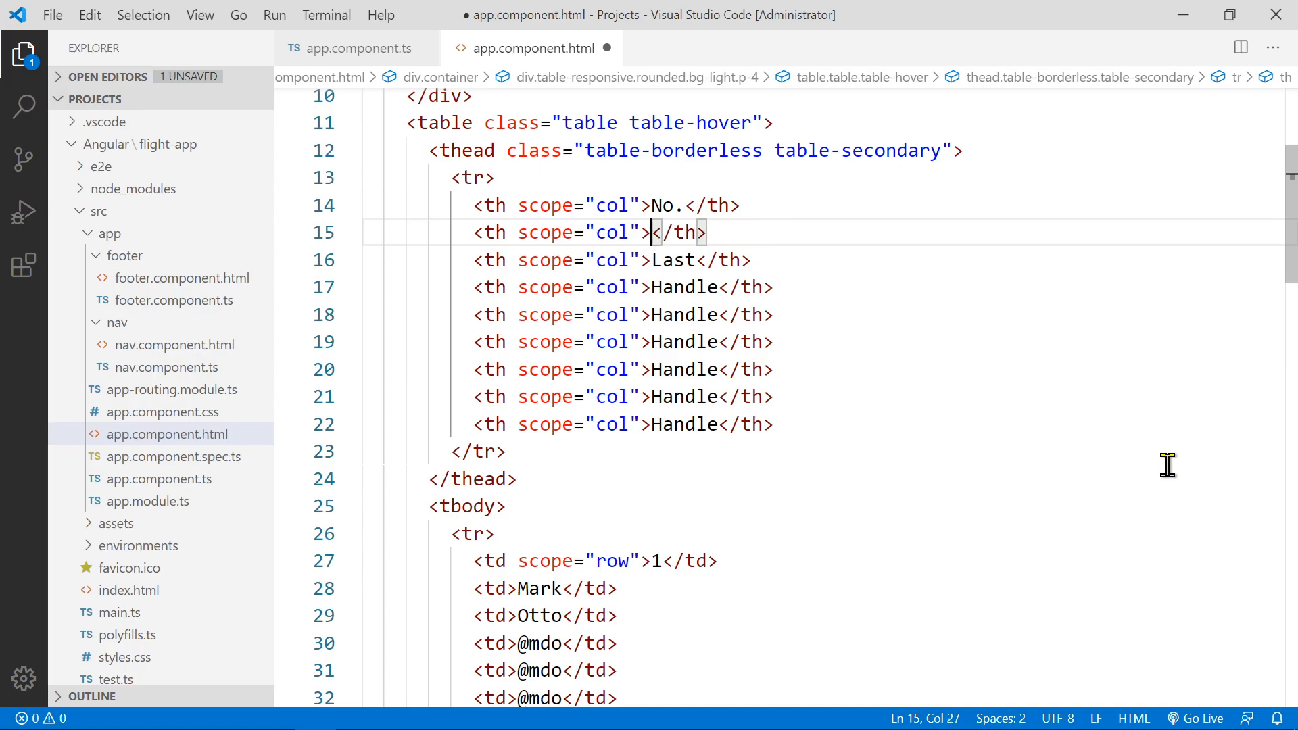
{"action": "type", "text": "Airline"}
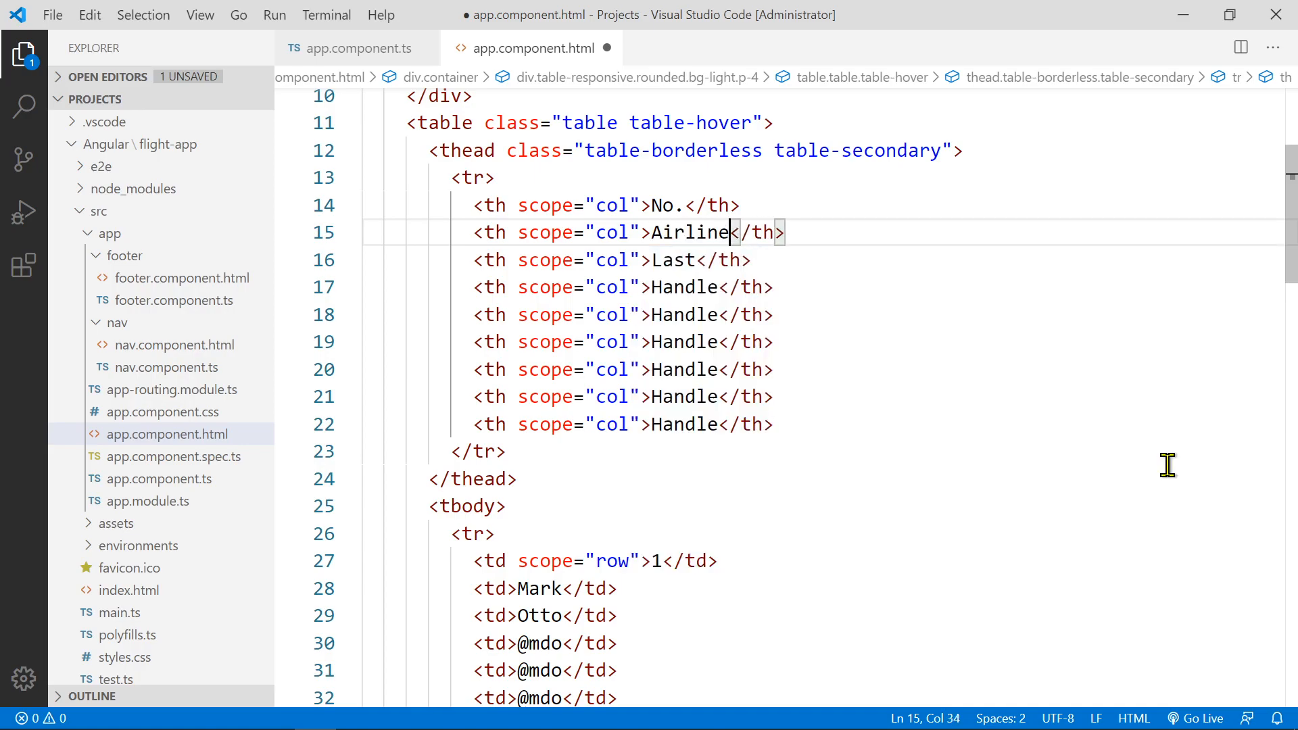
{"action": "double_click", "coordinate": [661, 204]}
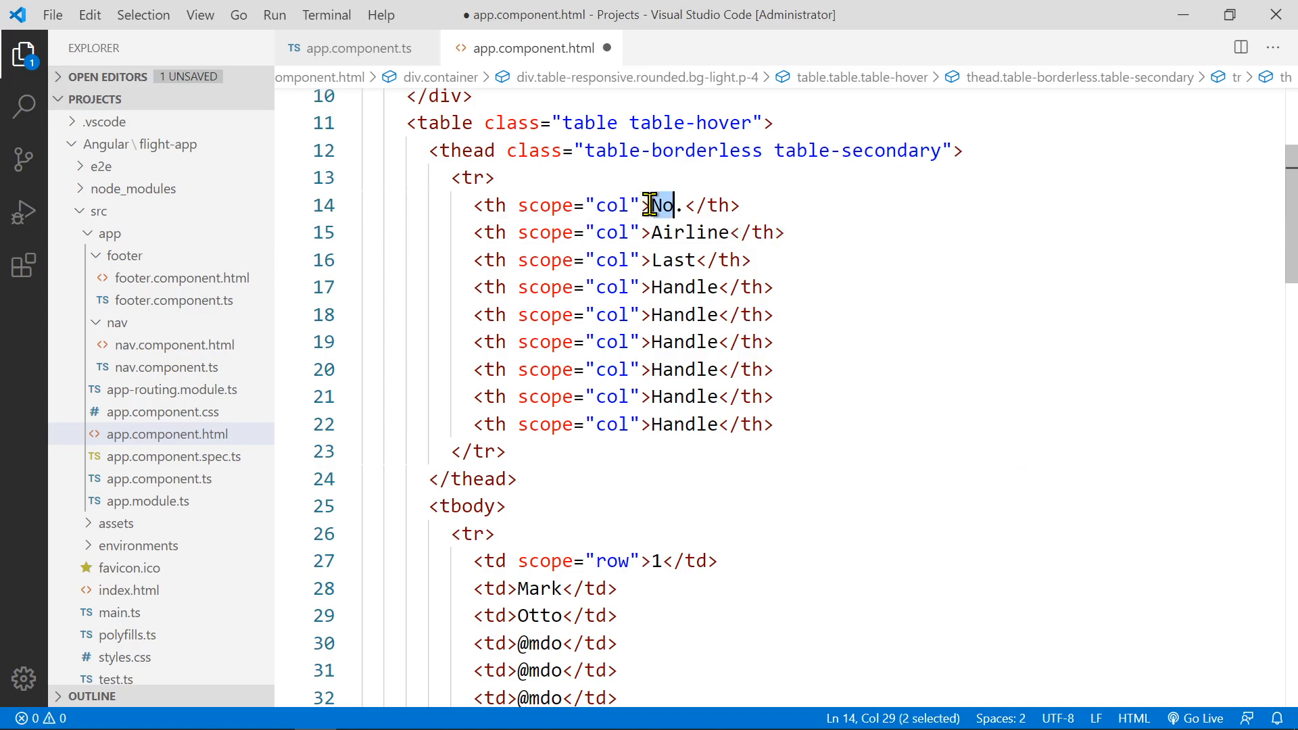
{"action": "double_click", "coordinate": [673, 259]}
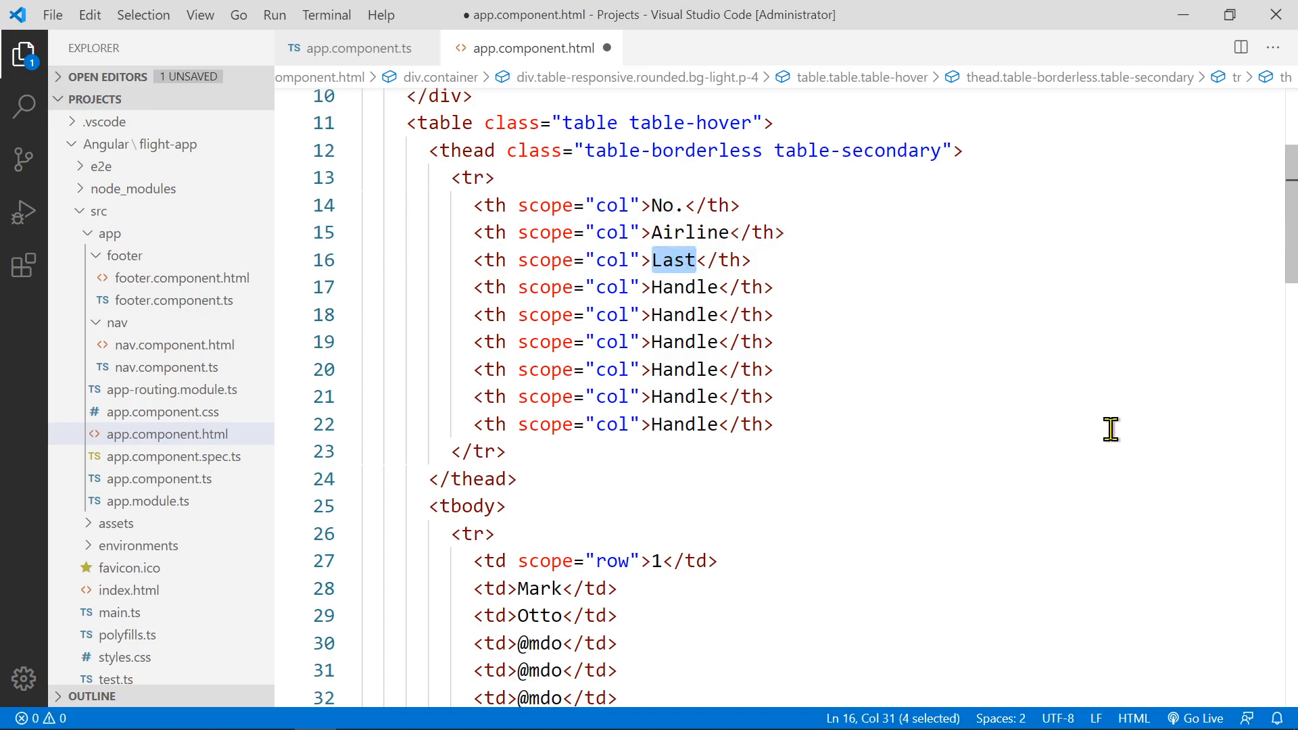
{"action": "type", "text": "Flight No."}
{"action": "left_click", "coordinate": [642, 286]}
{"action": "type", "text": "Trip Typ"}
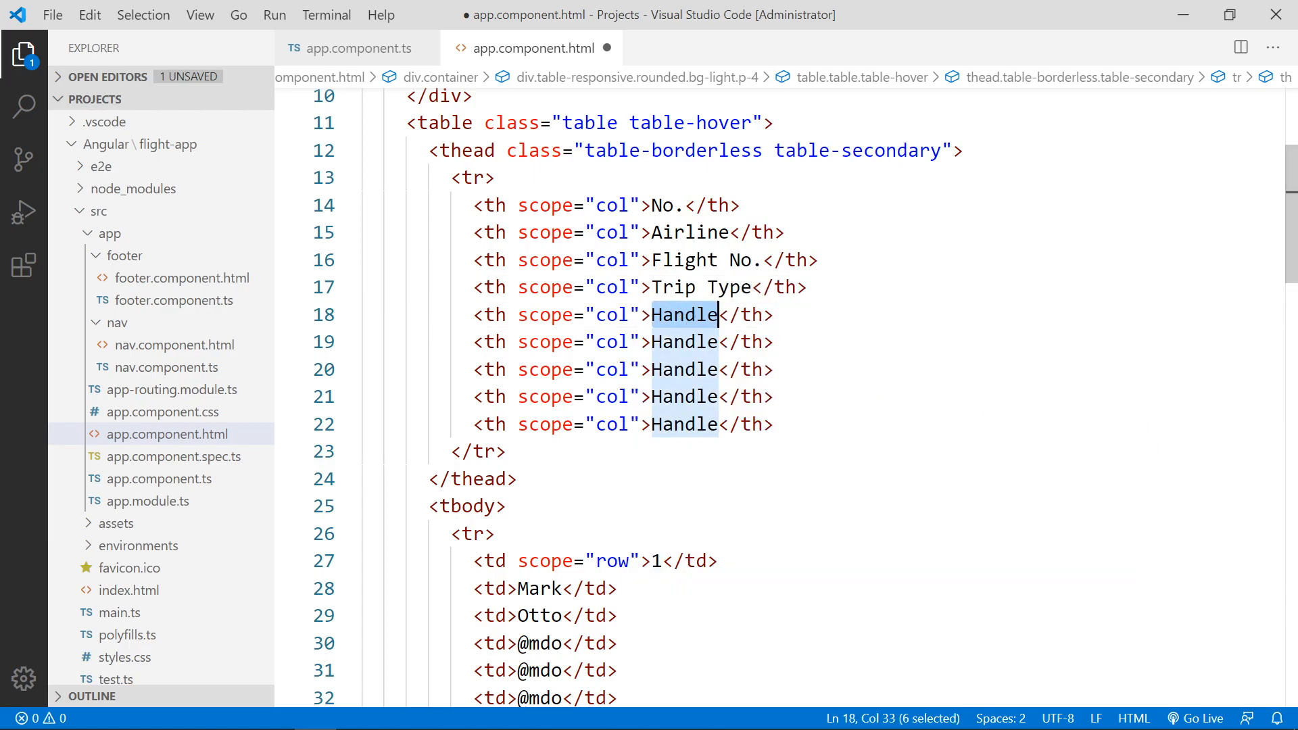
Rename the following headers to Departure, Arrival, Departure Date and Return Date
{"action": "type", "text": "Departure Airport"}
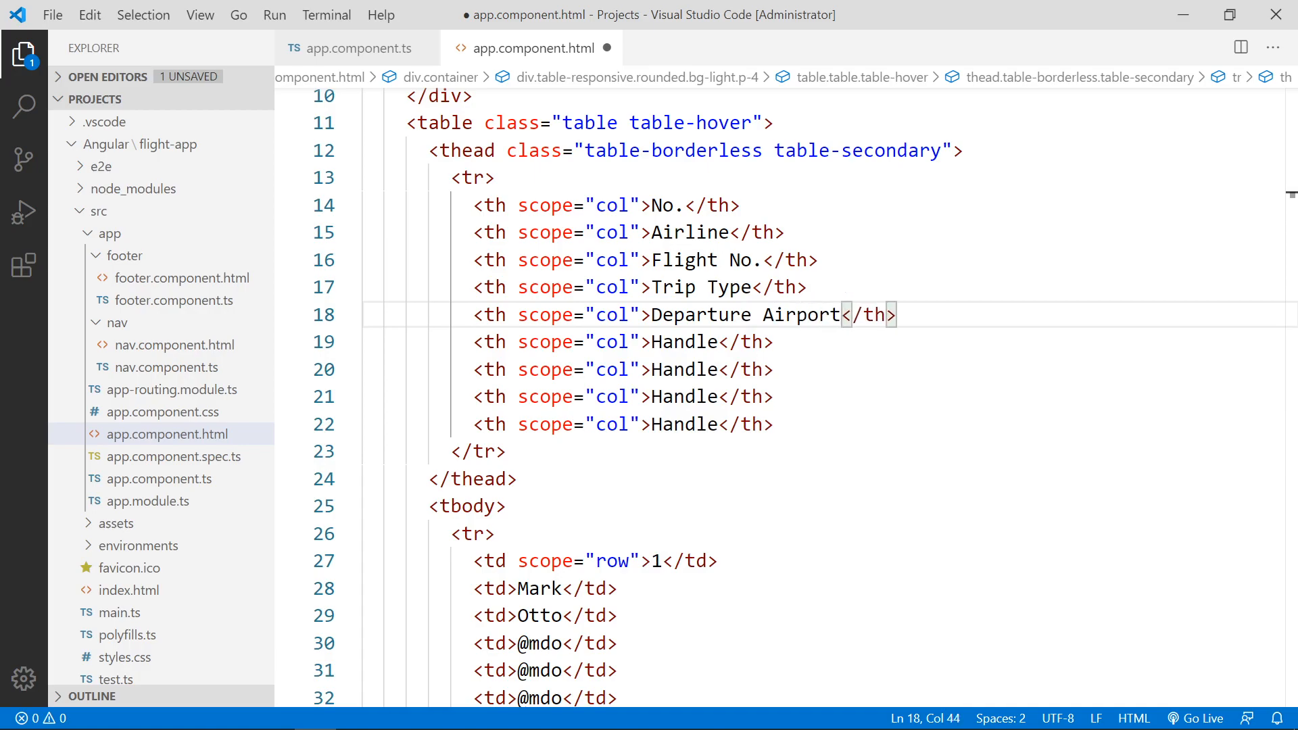
{"action": "type", "text": "ARri"}
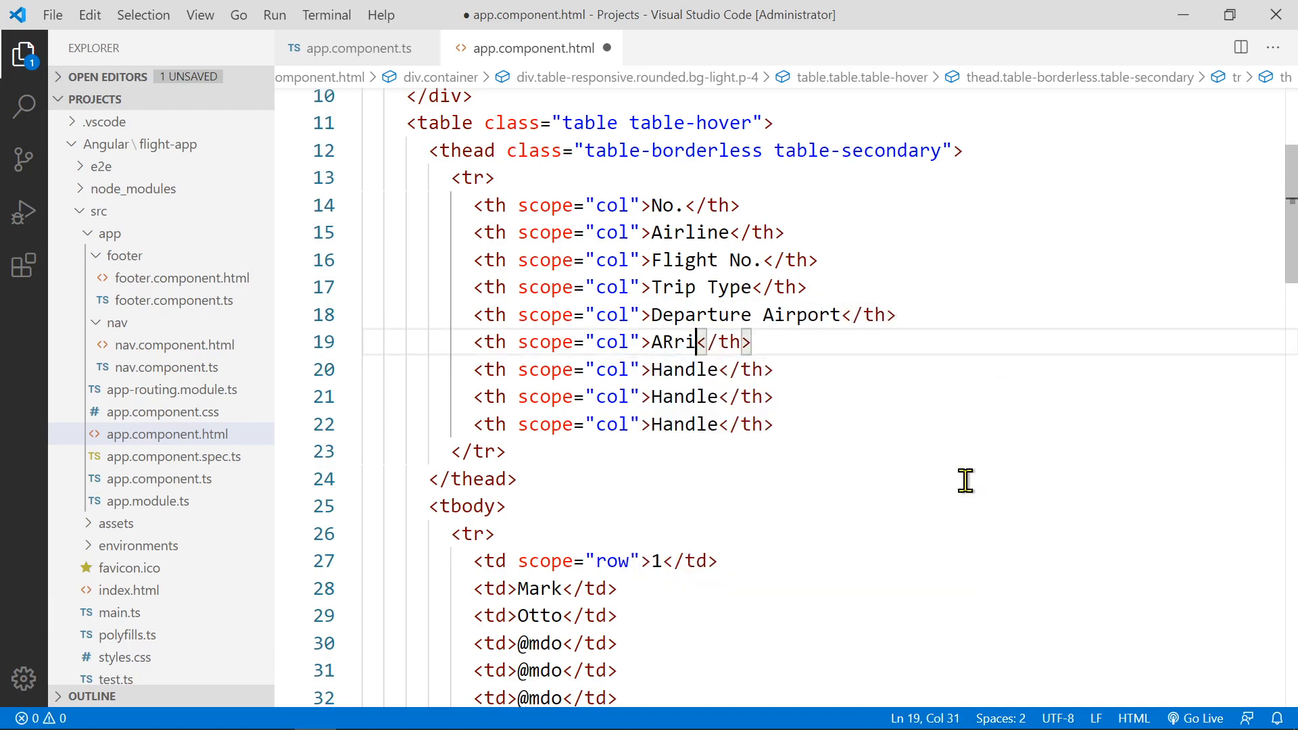
{"action": "type", "text": "Ariv"}
{"action": "left_click", "coordinate": [830, 369]}
{"action": "type", "text": "D"}
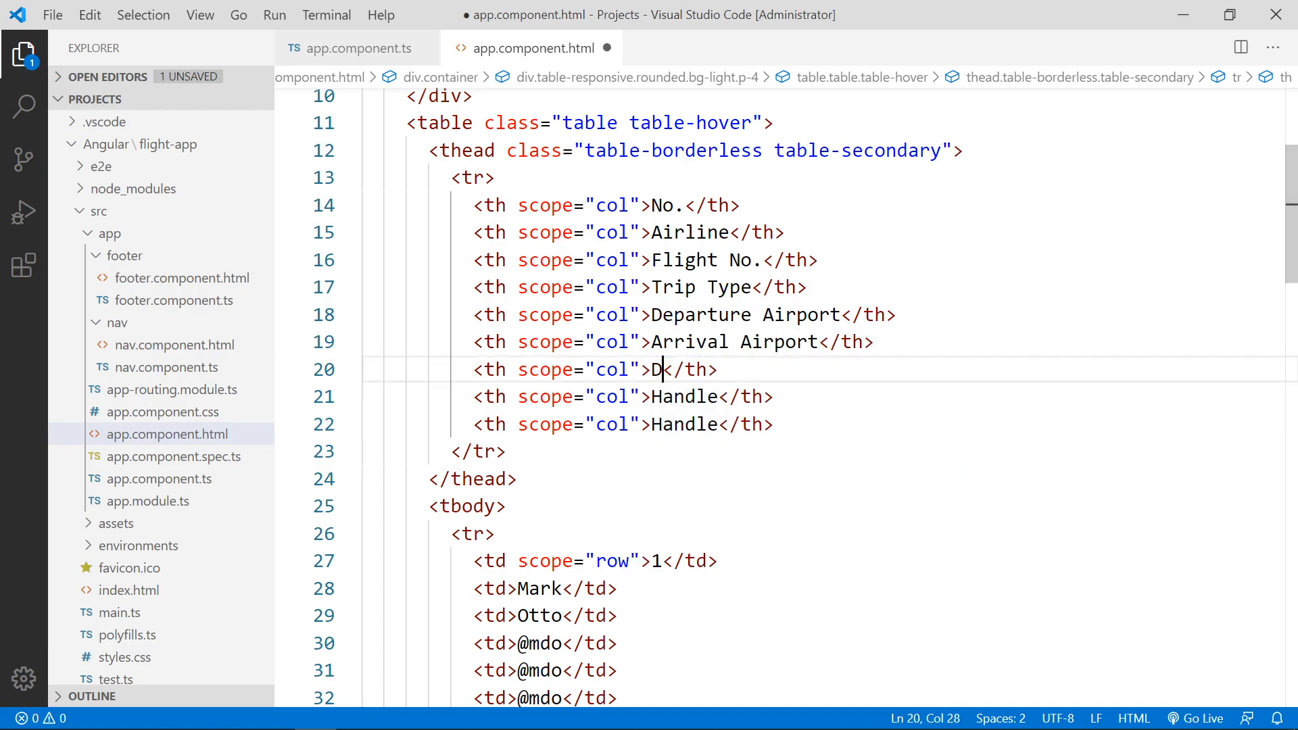
{"action": "type", "text": "eparture Date"}
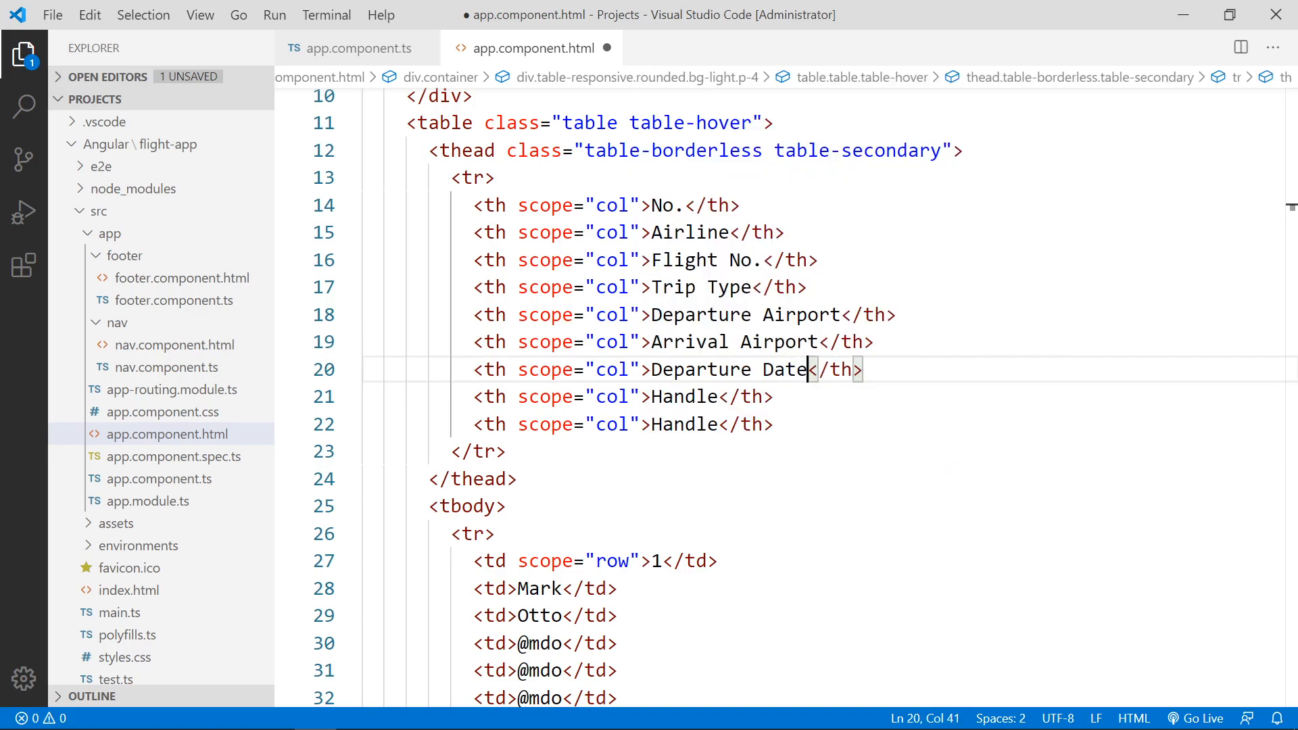
{"action": "double_click", "coordinate": [684, 396]}
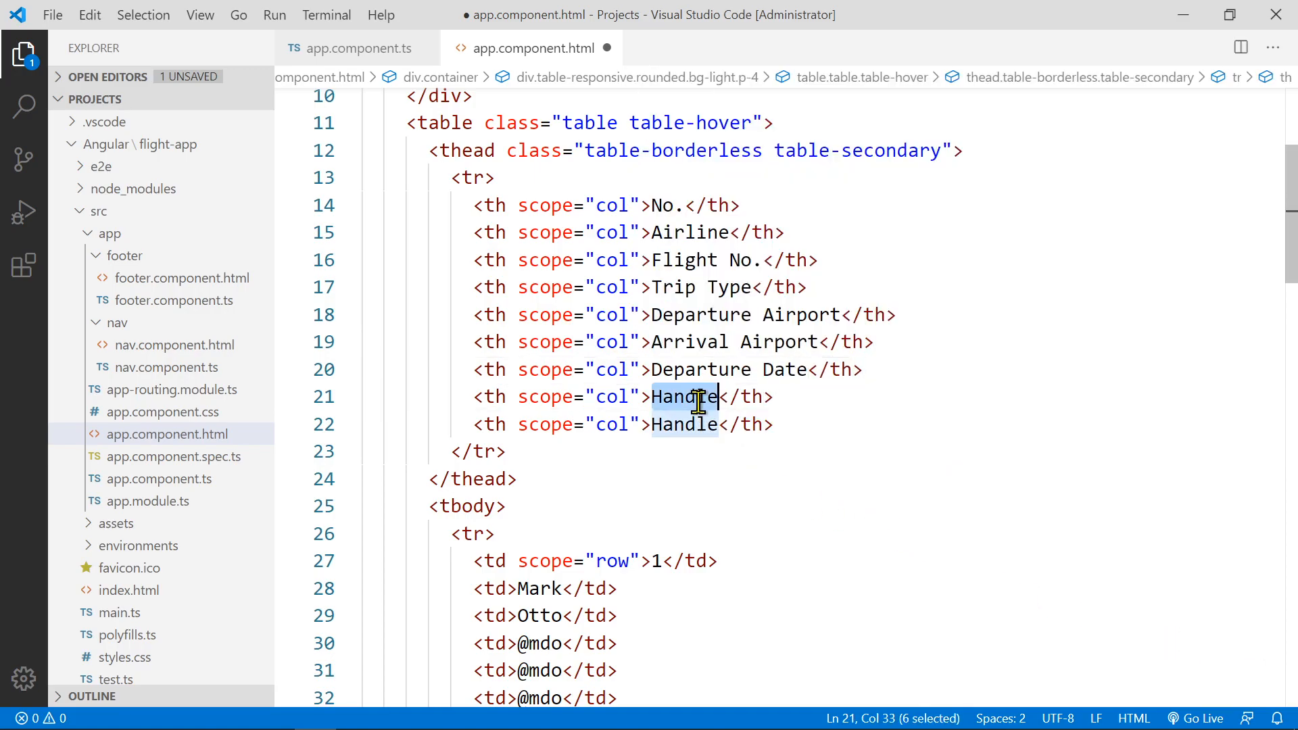
{"action": "type", "text": "Return Dat"}
{"action": "left_click", "coordinate": [623, 423]}
{"action": "type", "text": "Actions"}
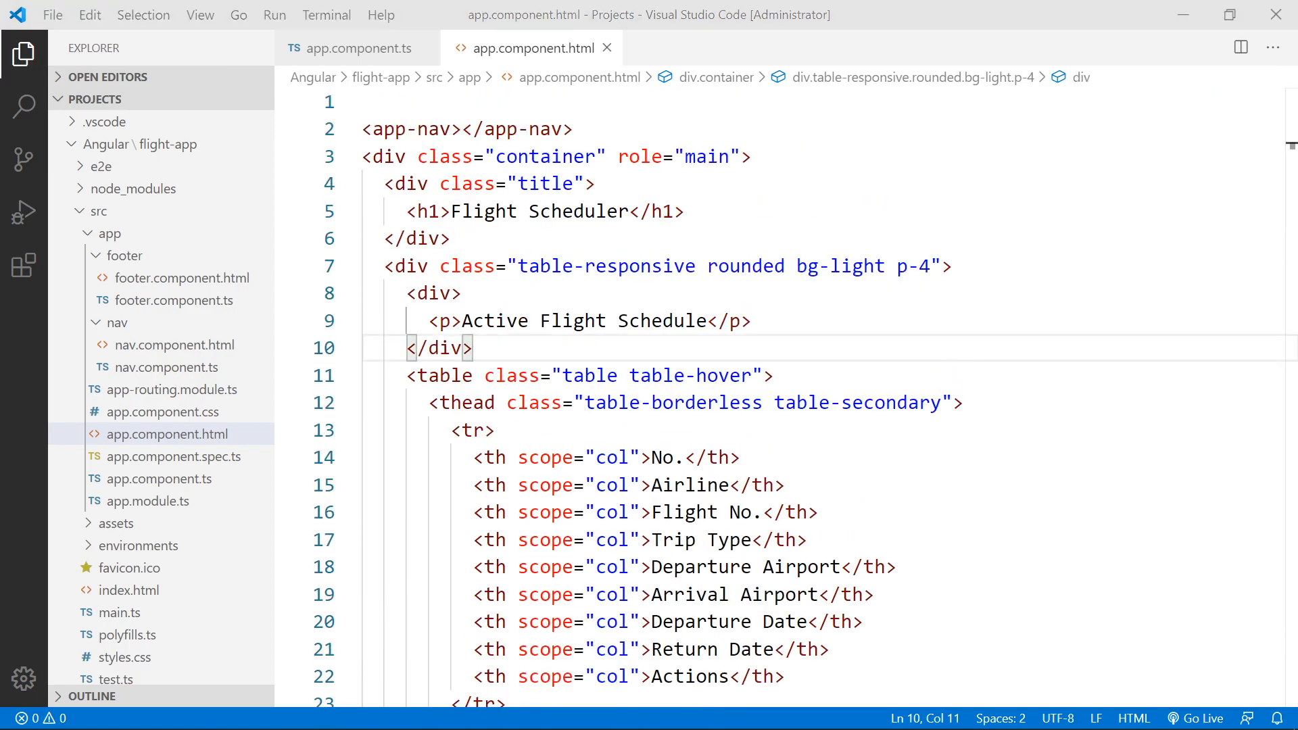
Switch to the localhost:4200 tab to view the nine-column Flight Scheduler table
{"action": "left_click", "coordinate": [511, 13]}
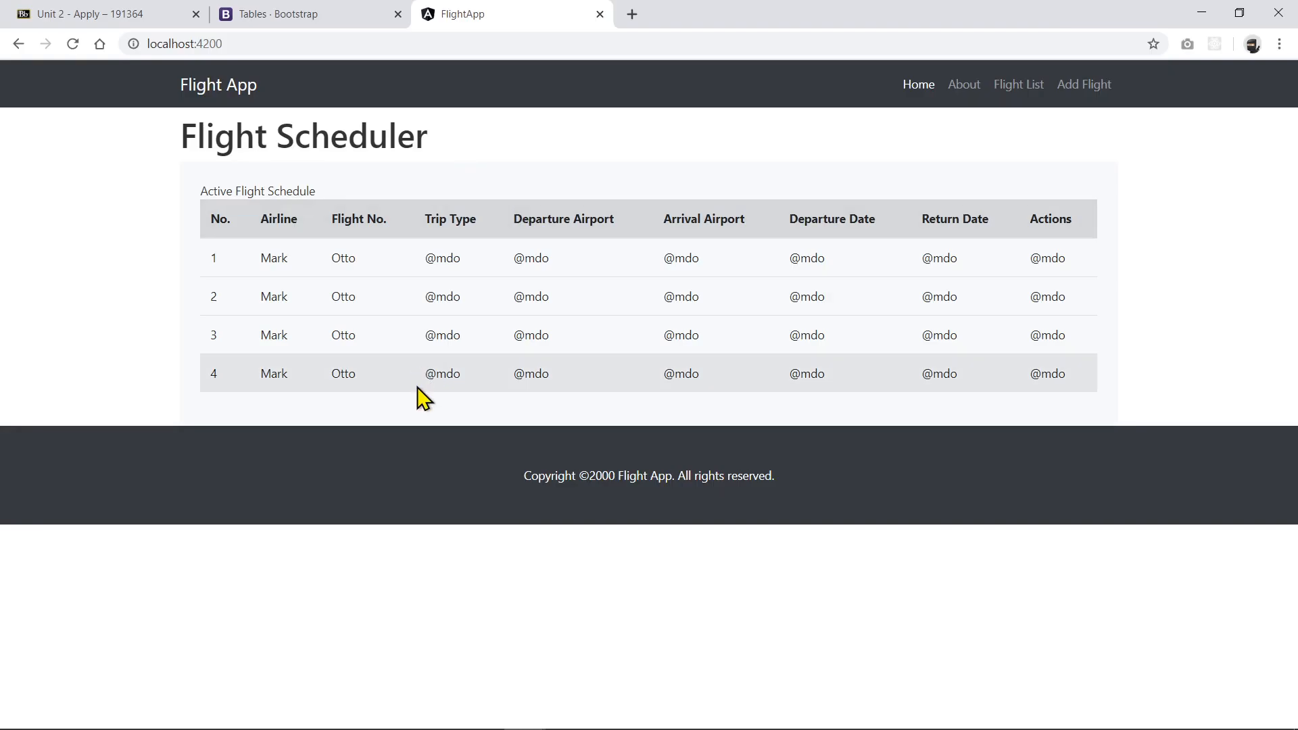
{"action": "mouse_move", "coordinate": [357, 437]}
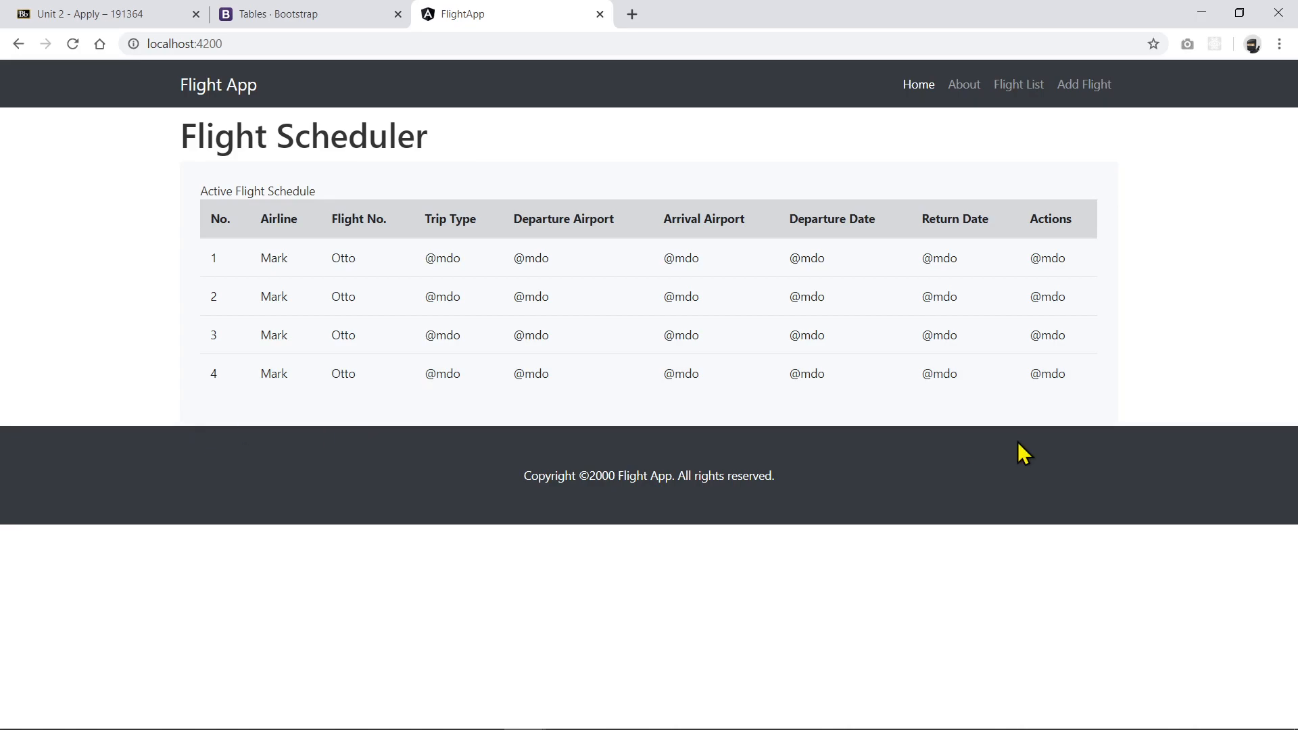
{"action": "mouse_move", "coordinate": [1107, 437]}
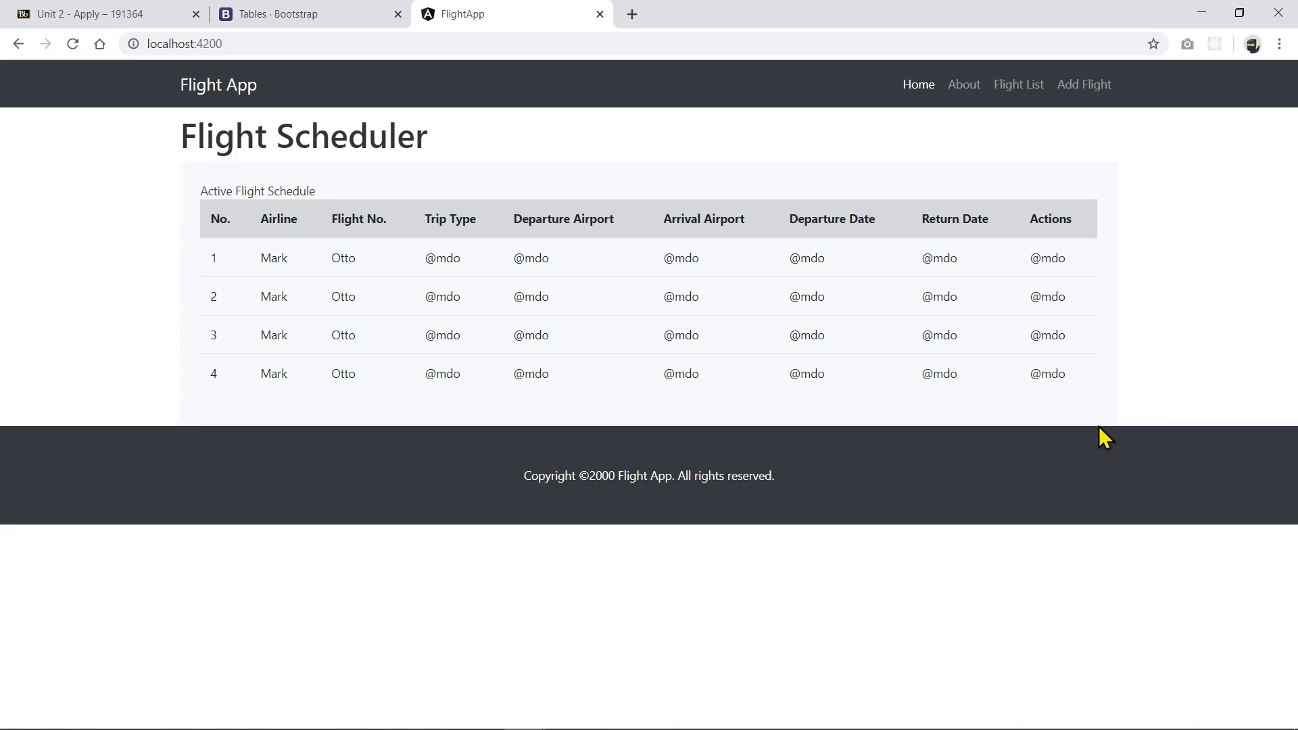
{"action": "mouse_move", "coordinate": [1071, 438]}
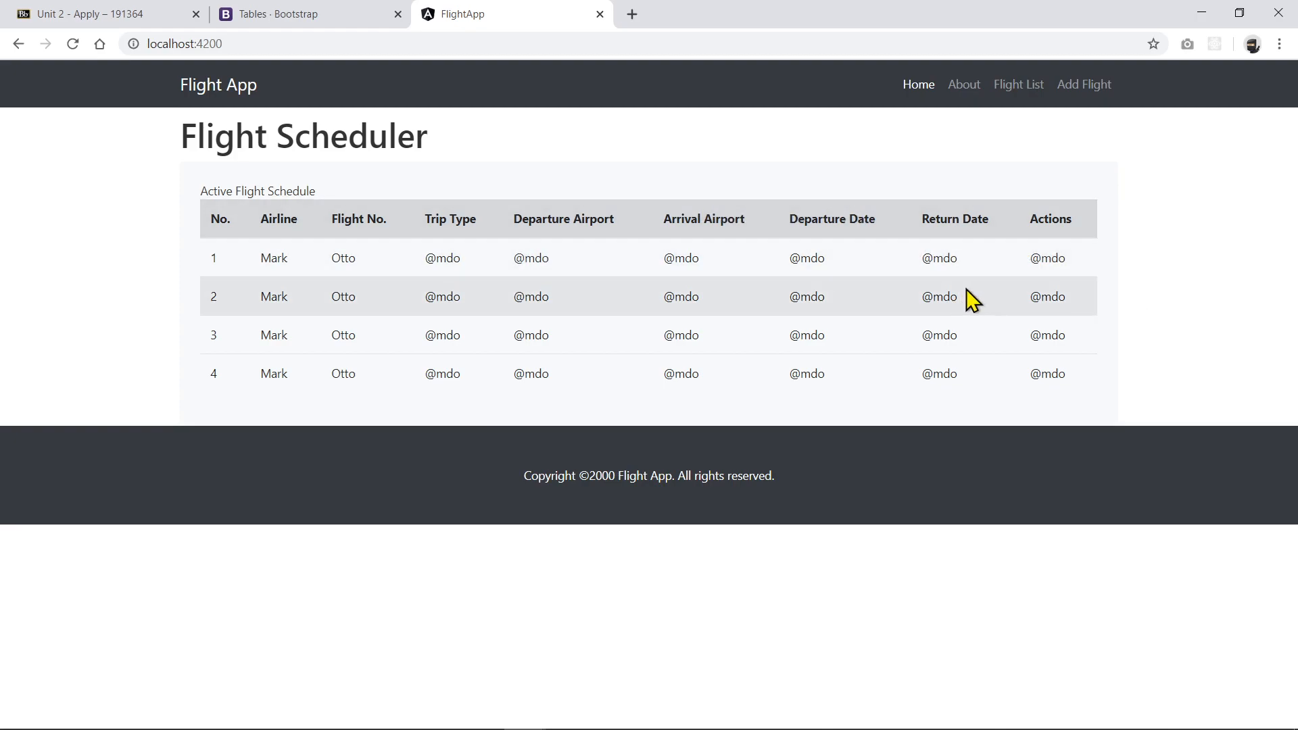
{"action": "mouse_move", "coordinate": [1045, 239]}
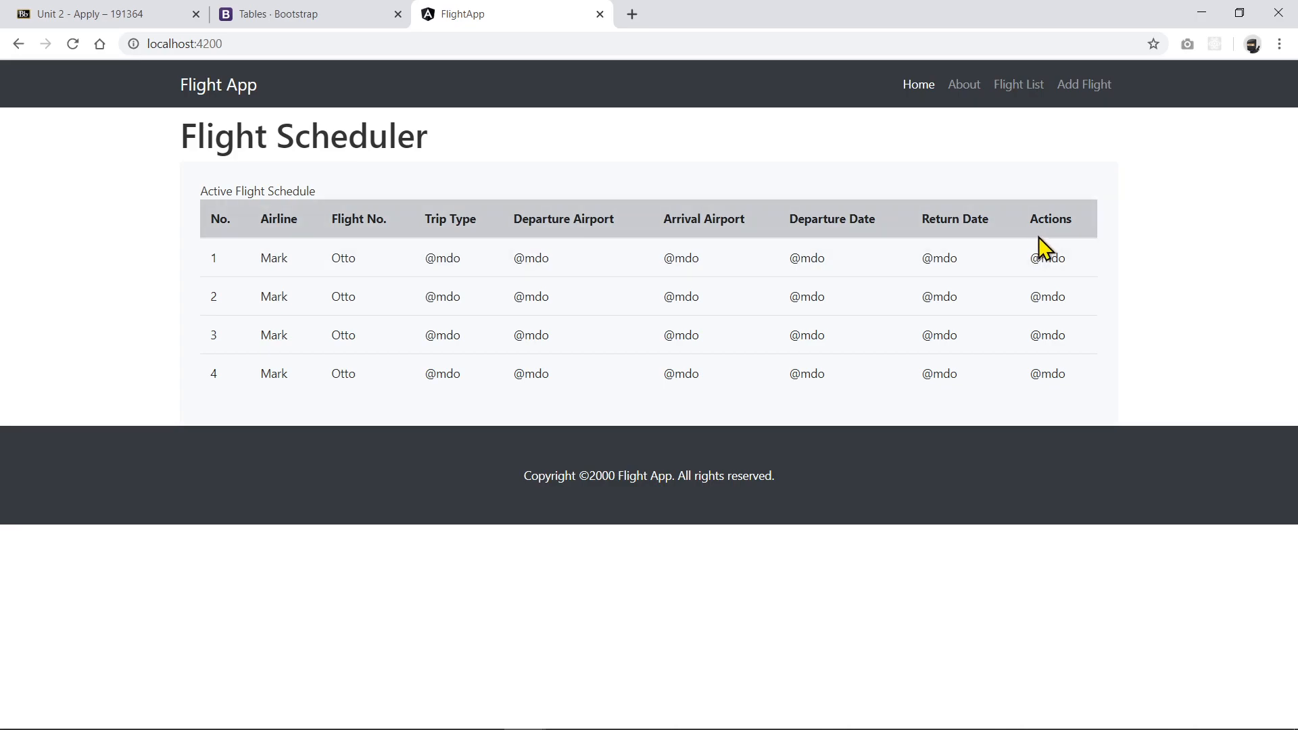
{"action": "mouse_move", "coordinate": [1016, 423]}
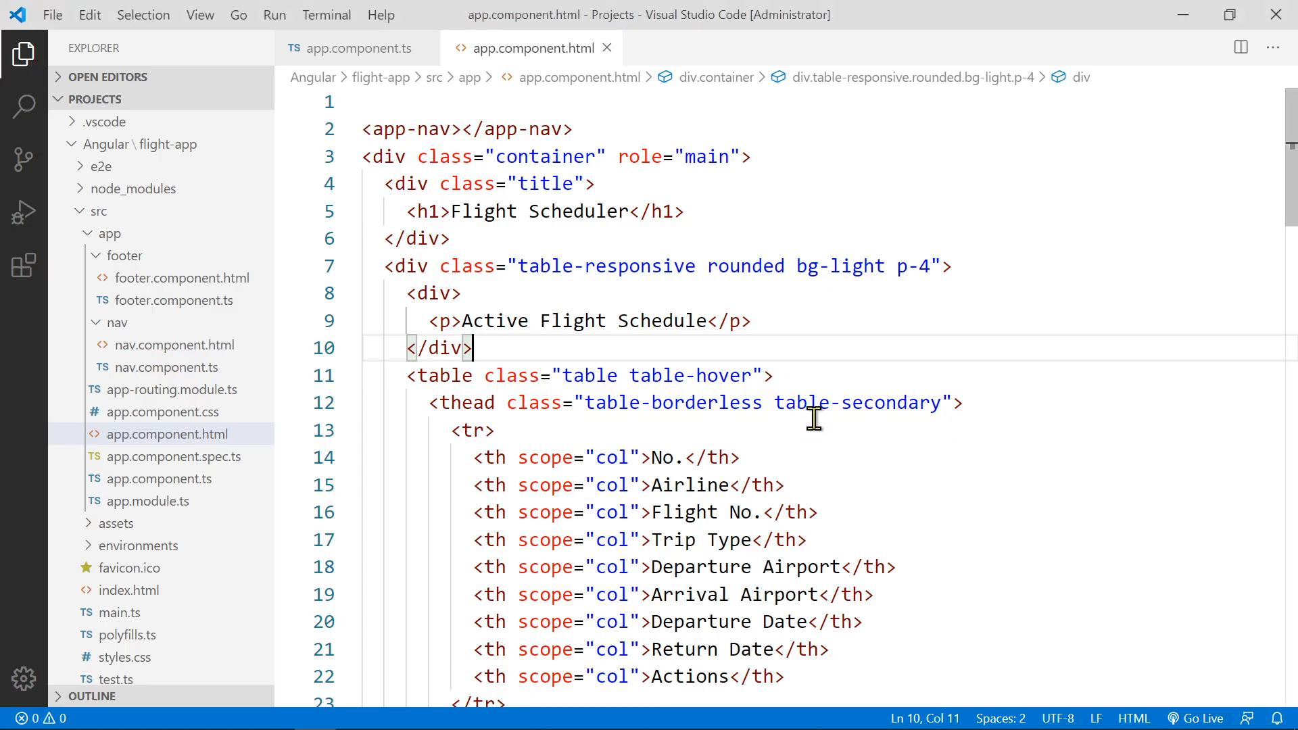
Give the caption's wrapping div class="mb-2" for a bottom margin
{"action": "scroll", "scroll_direction": "down", "scroll_amount": 3}
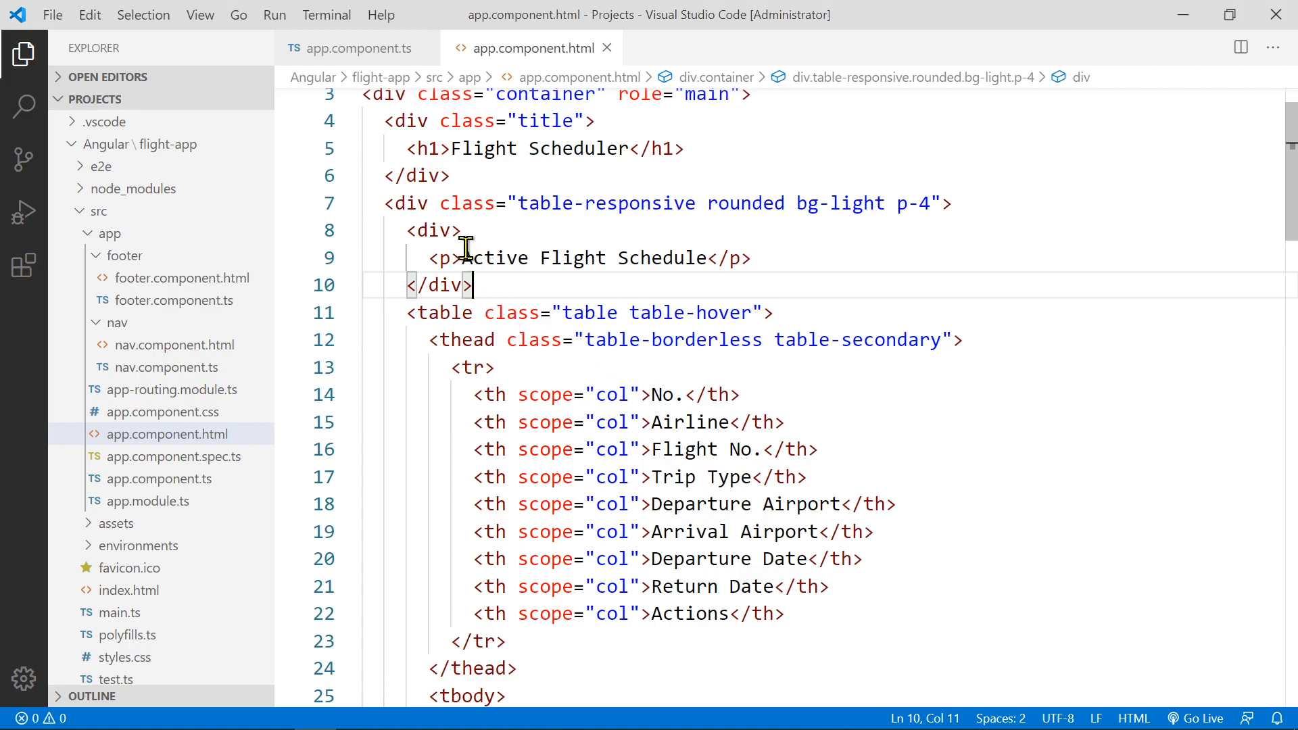
{"action": "type", "text": "class=\""}
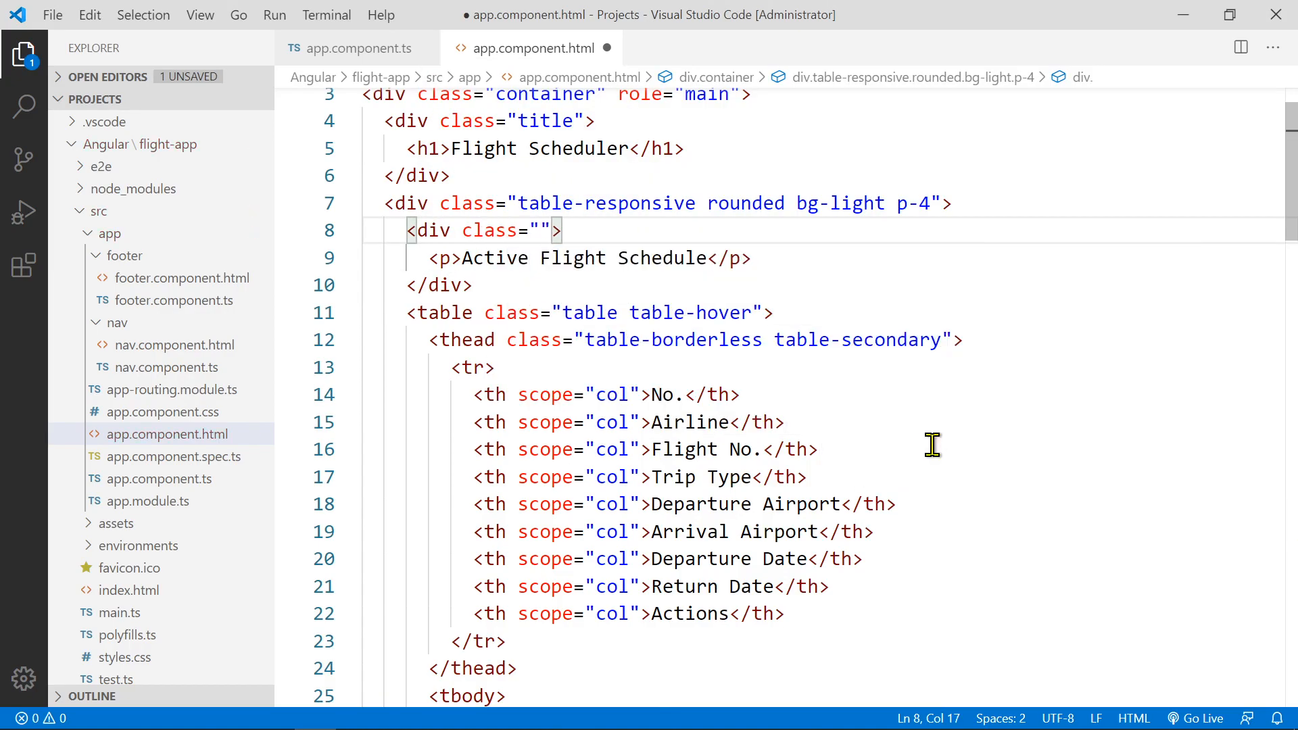
{"action": "type", "text": "mb"}
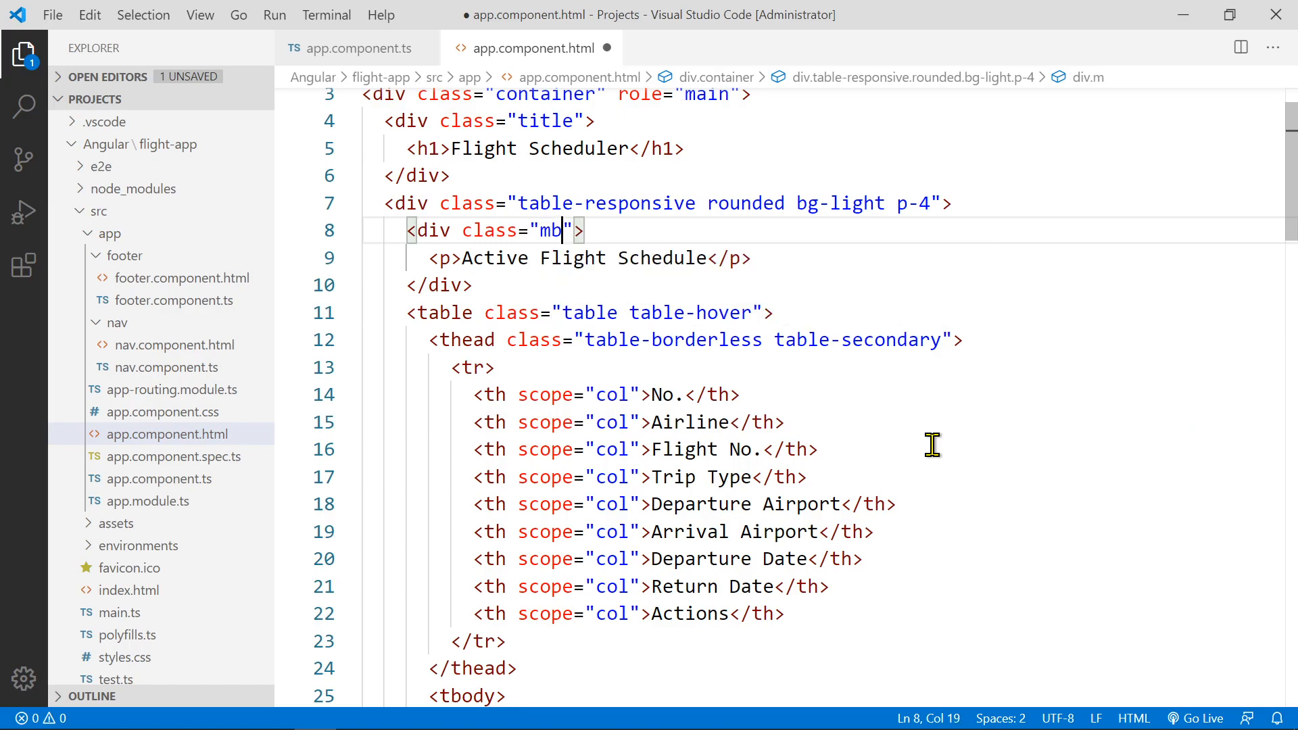
{"action": "type", "text": "-"}
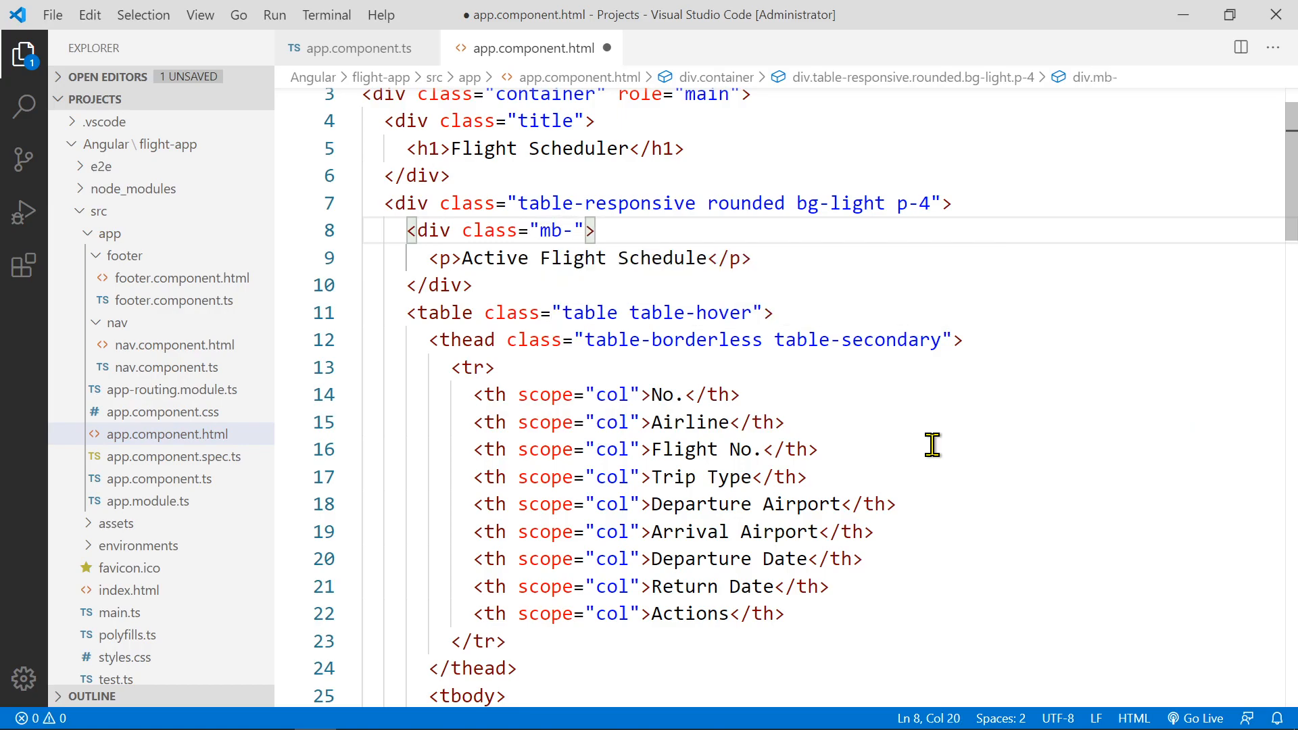
{"action": "type", "text": "2"}
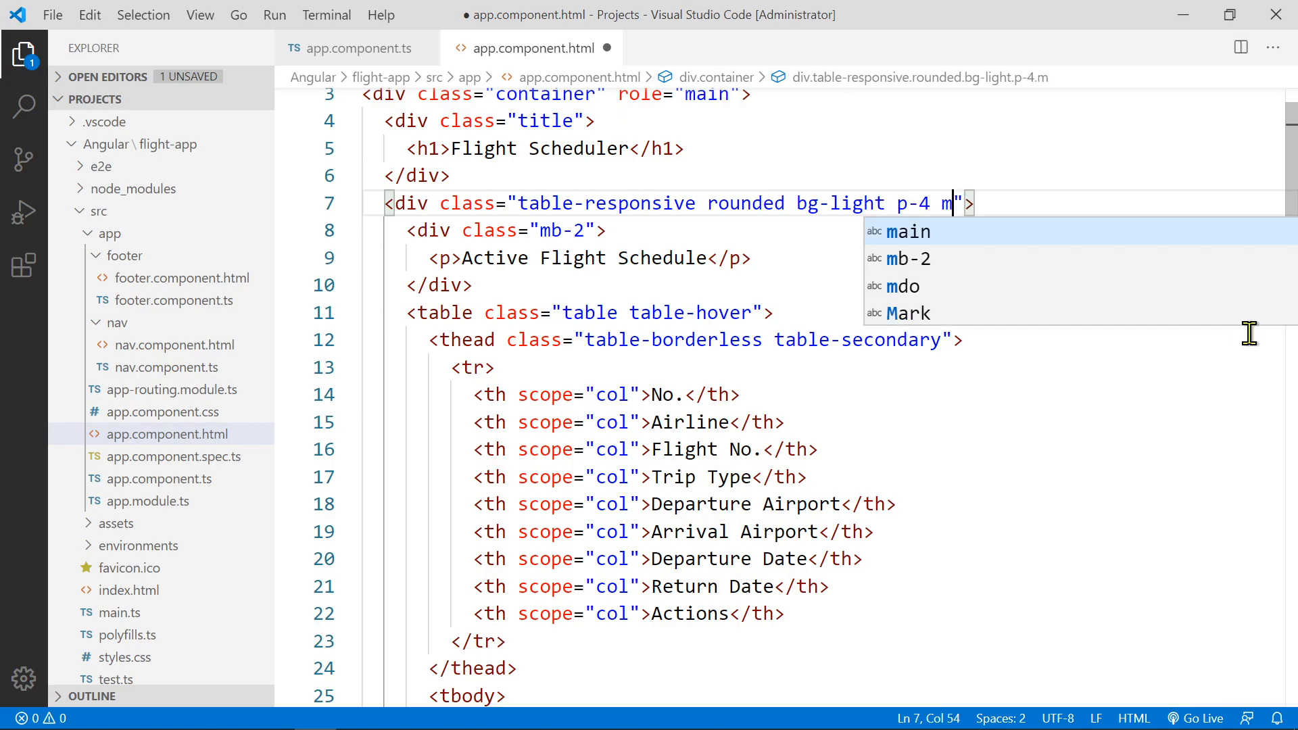
Append my-4 to the table-responsive div for vertical margins
{"action": "type", "text": "b"}
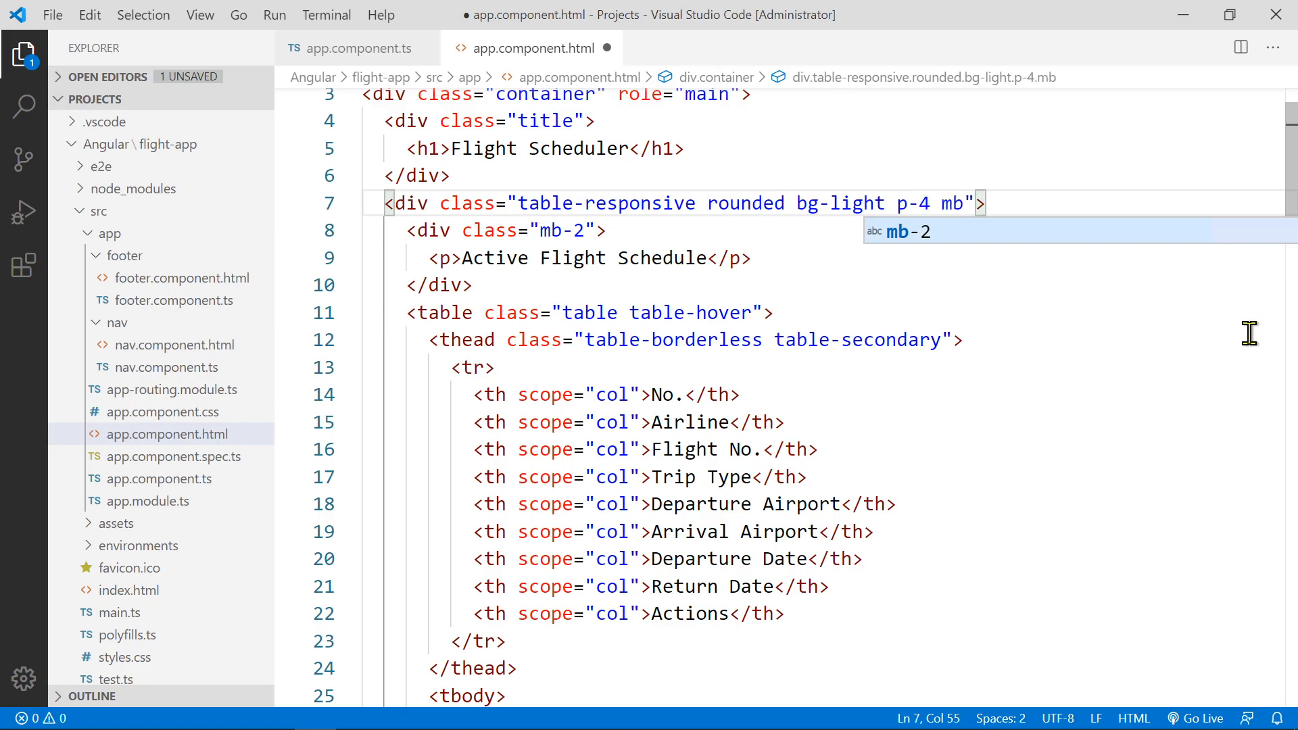
{"action": "key", "text": "Backspace"}
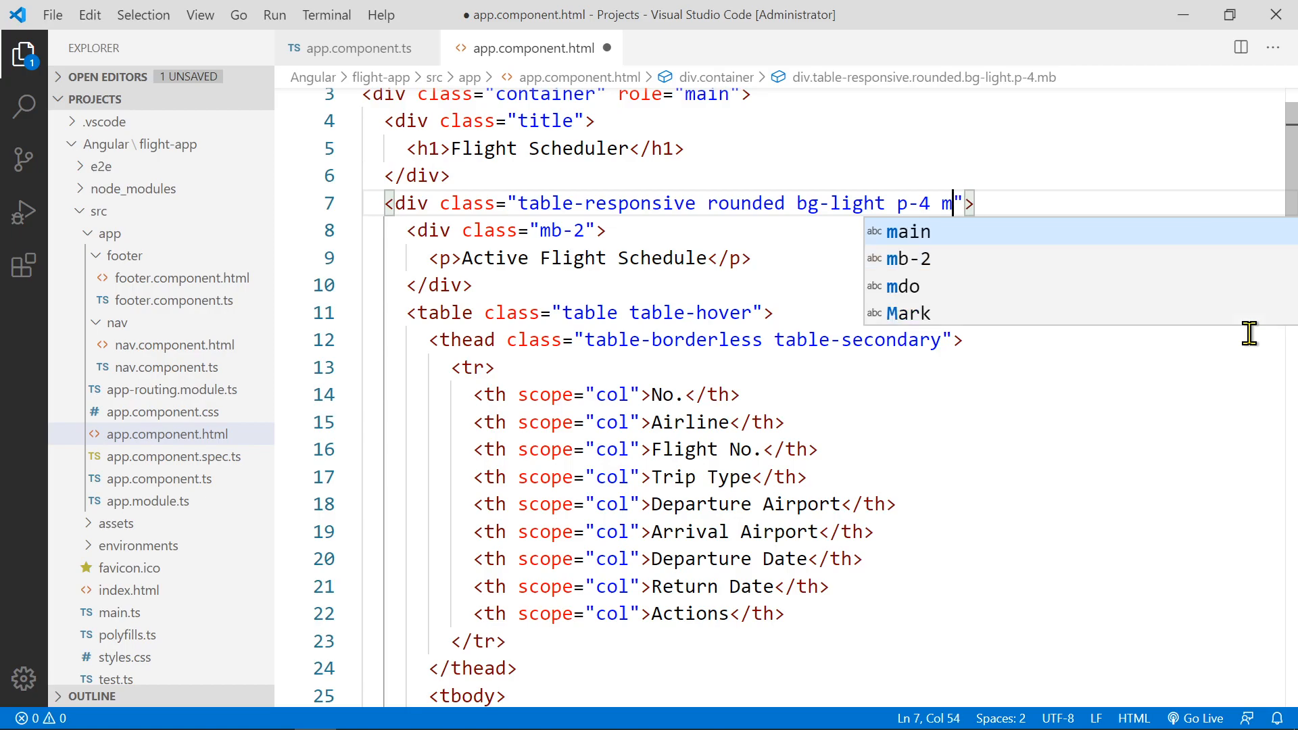
{"action": "type", "text": "y"}
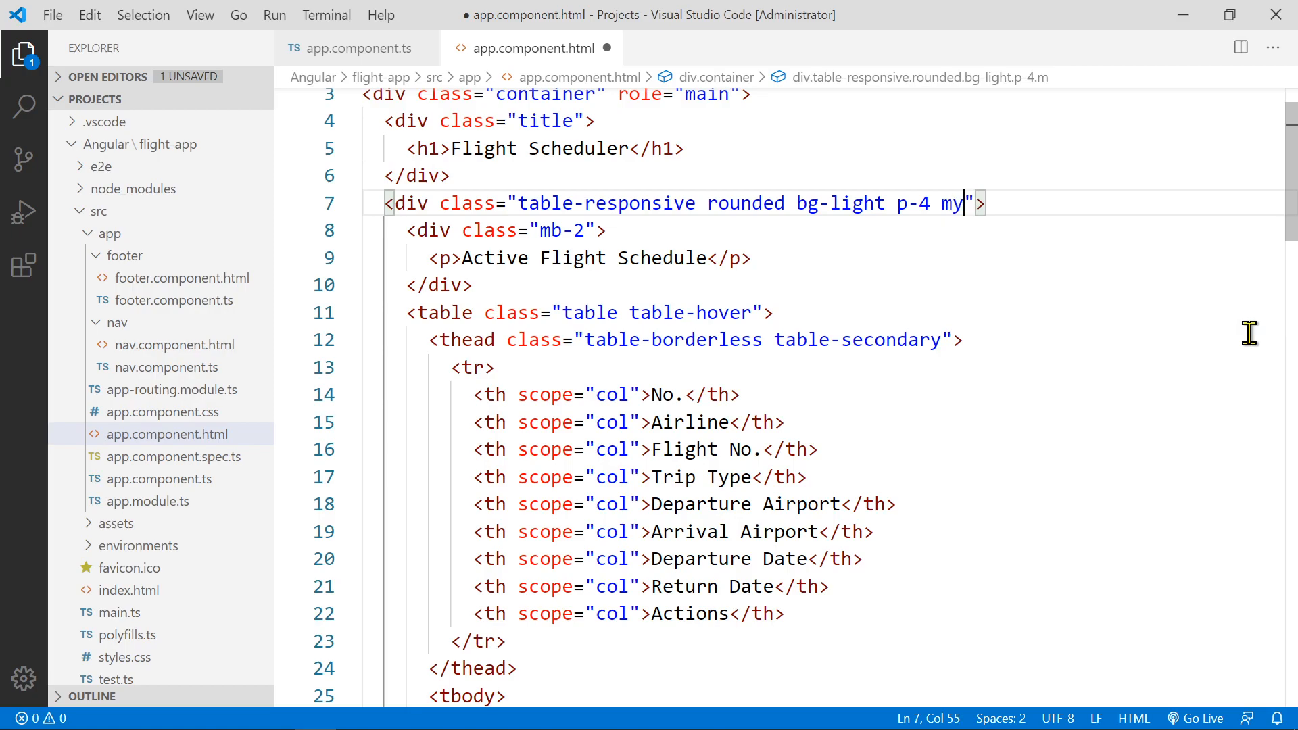
{"action": "type", "text": "-4"}
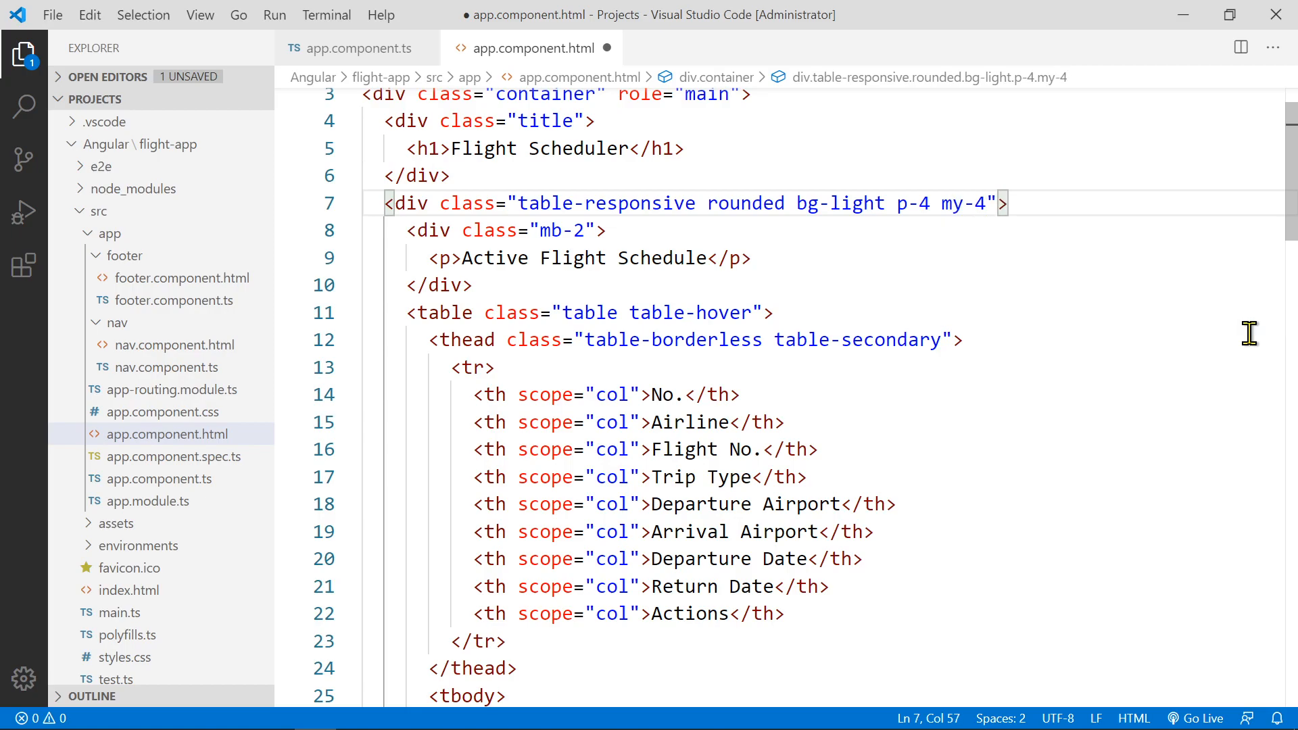
{"action": "left_click", "coordinate": [953, 202]}
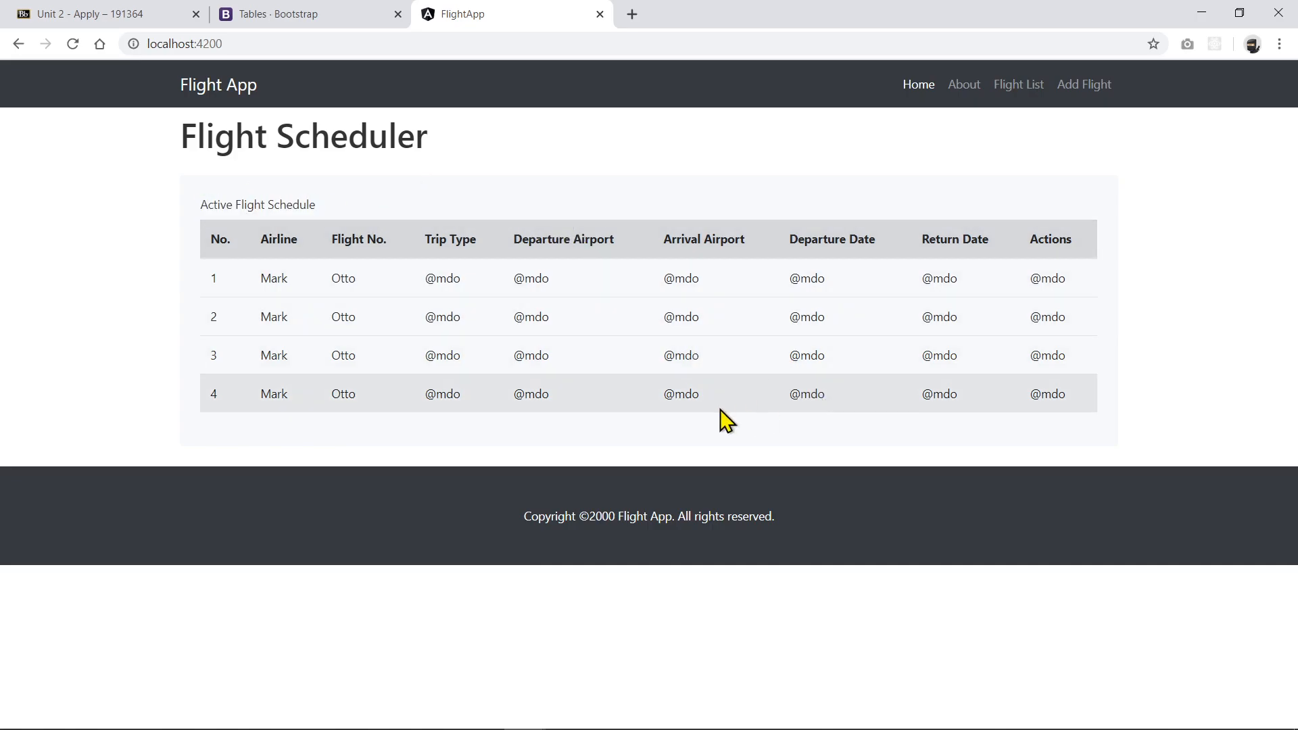
{"action": "mouse_move", "coordinate": [786, 278]}
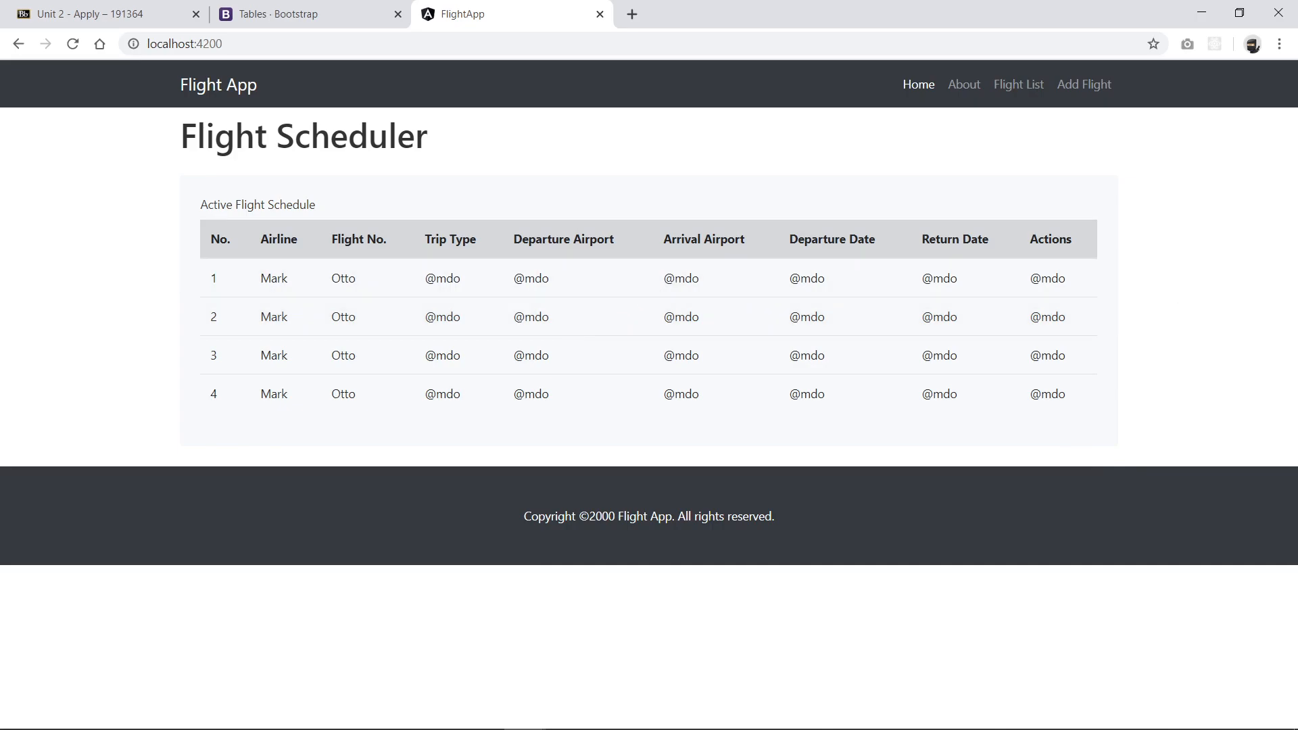
Return from the Chrome preview to the code editor with Alt+Tab
{"action": "key", "text": "alt+tab"}
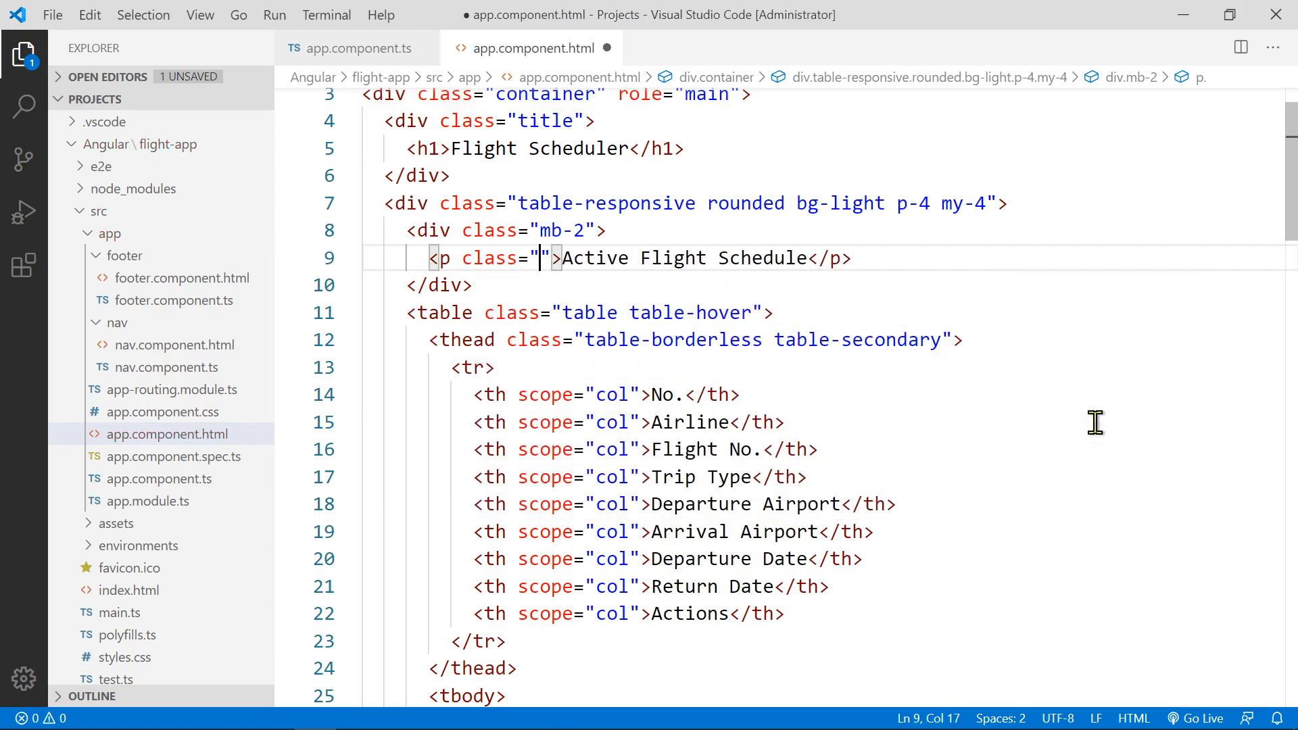
Give the Active Flight Schedule paragraph class="font-weight-bold" and save
{"action": "type", "text": "font-wei"}
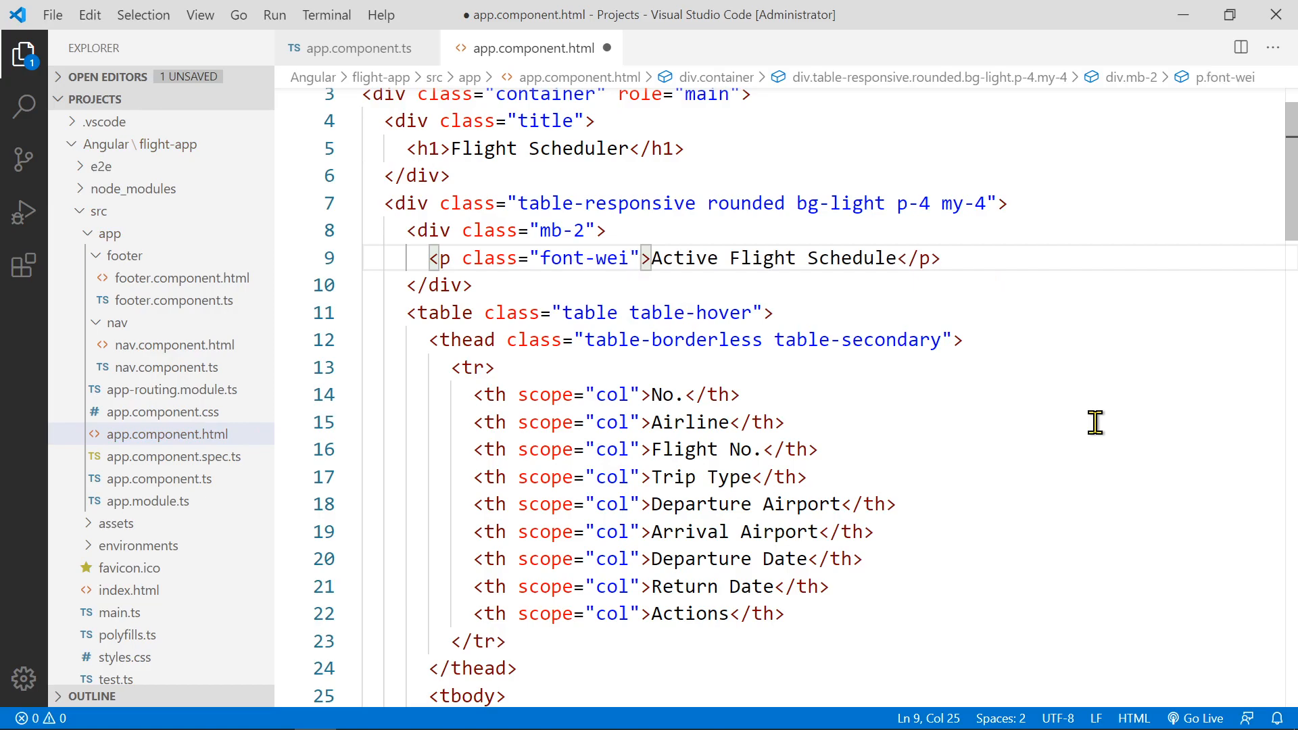
{"action": "type", "text": "tb"}
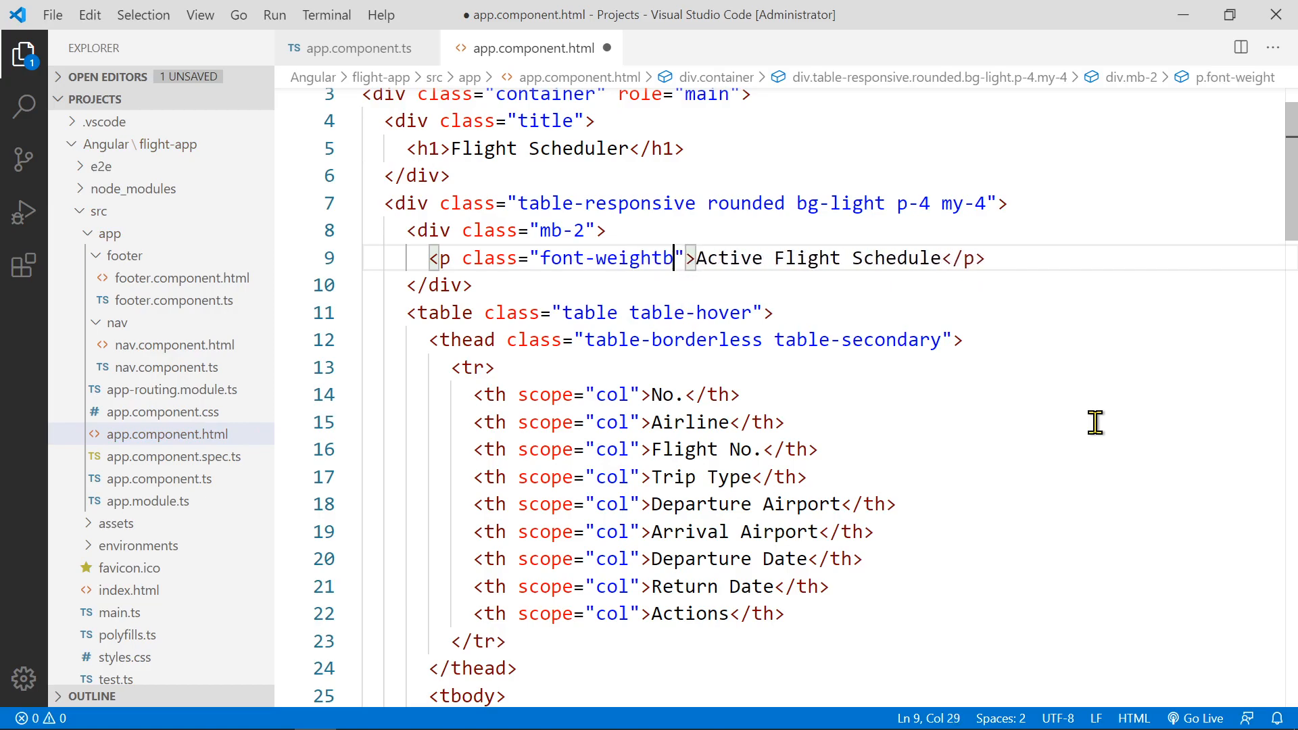
{"action": "type", "text": "-"}
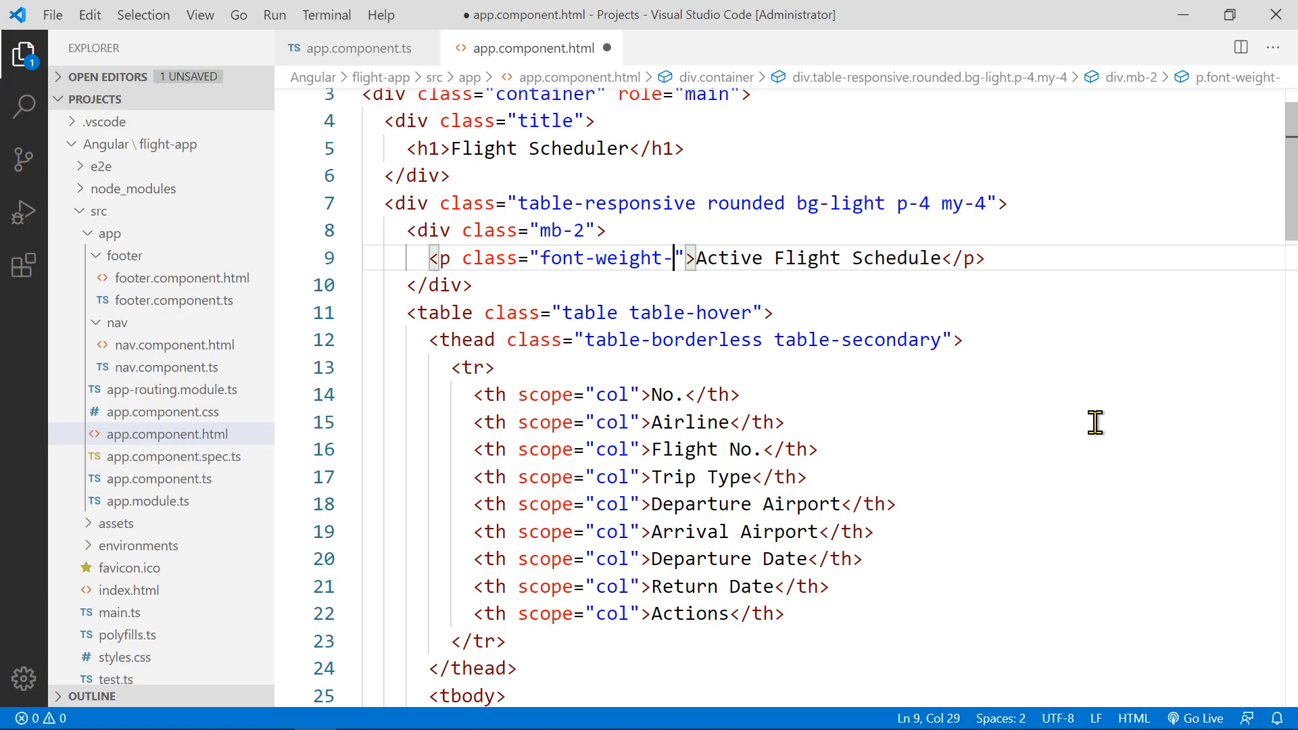
{"action": "type", "text": "bold"}
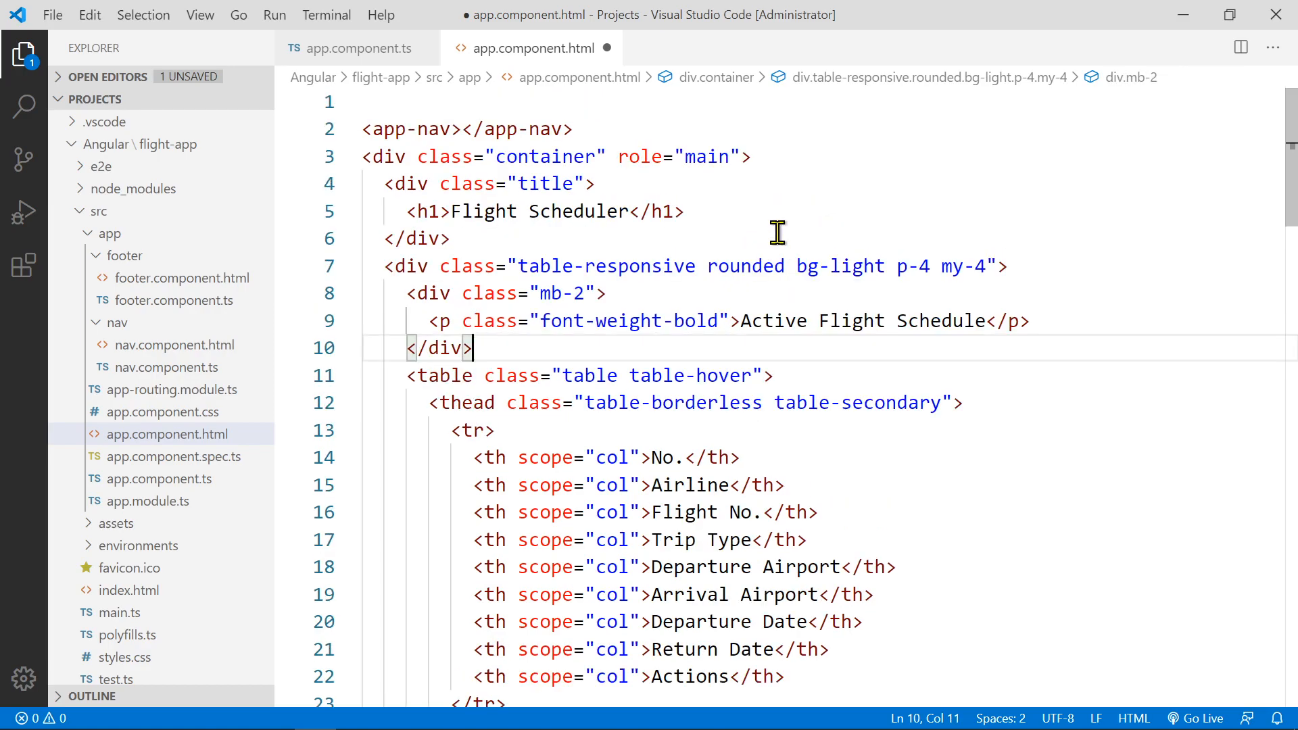
{"action": "scroll", "scroll_direction": "down", "scroll_amount": 3}
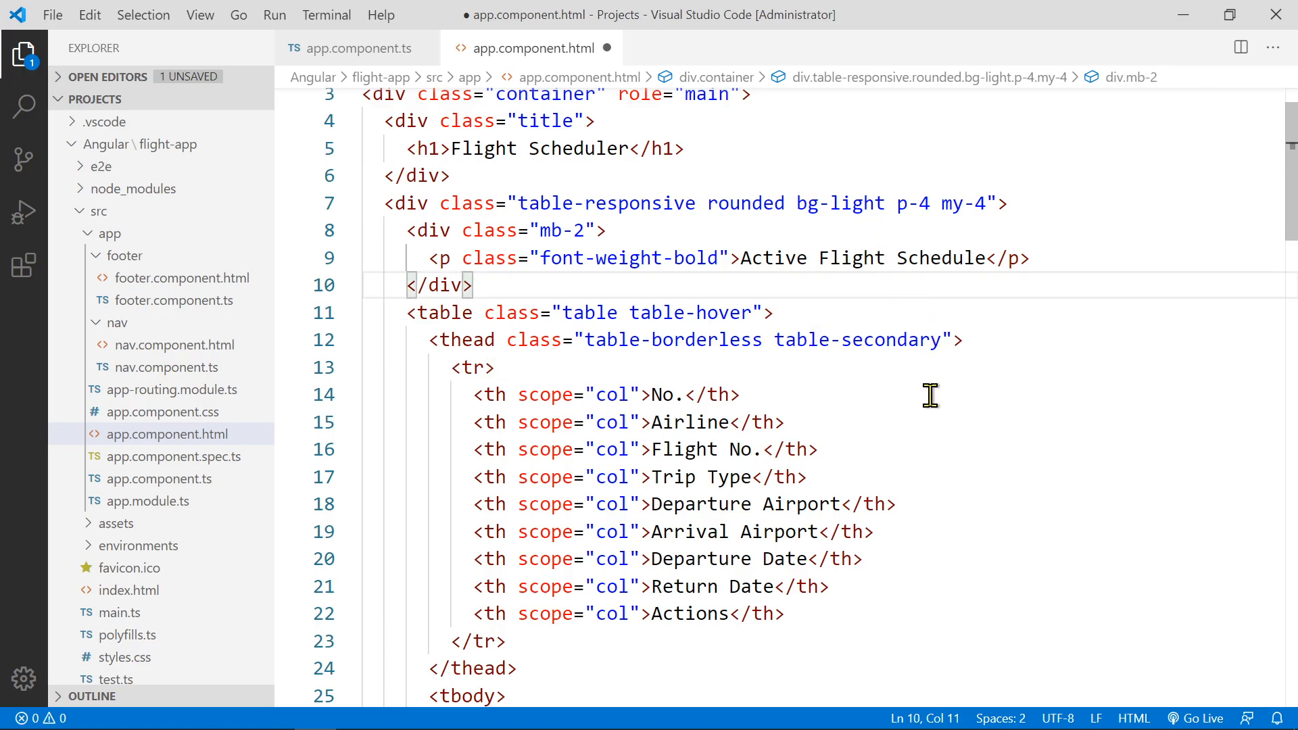
{"action": "key", "text": "ctrl+s"}
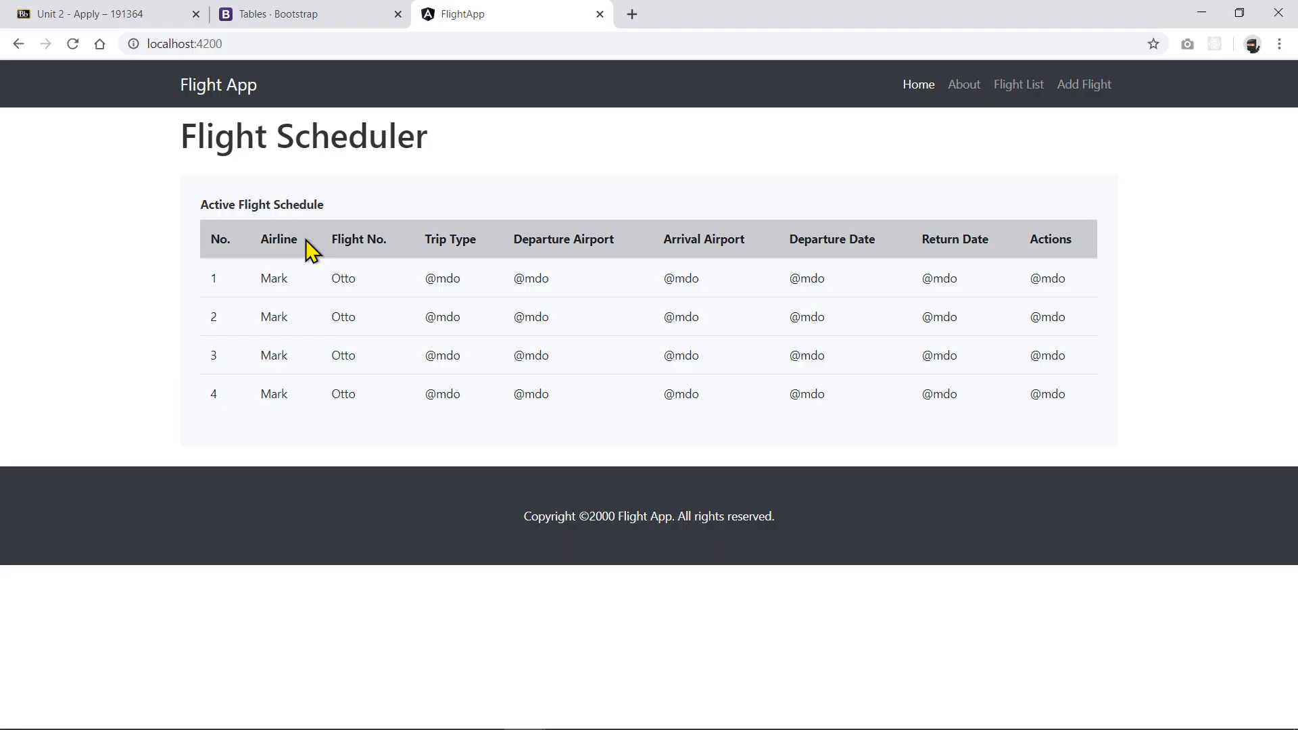
{"action": "mouse_move", "coordinate": [621, 183]}
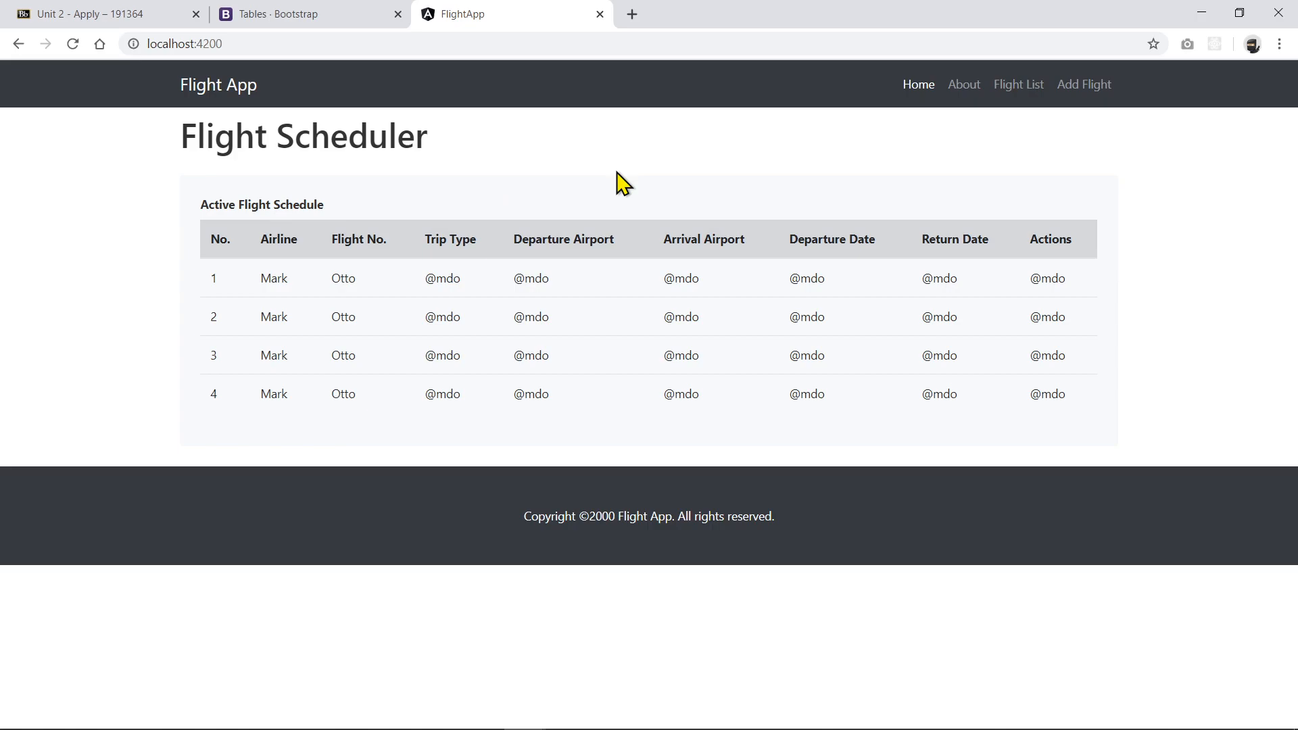
{"action": "mouse_move", "coordinate": [666, 175]}
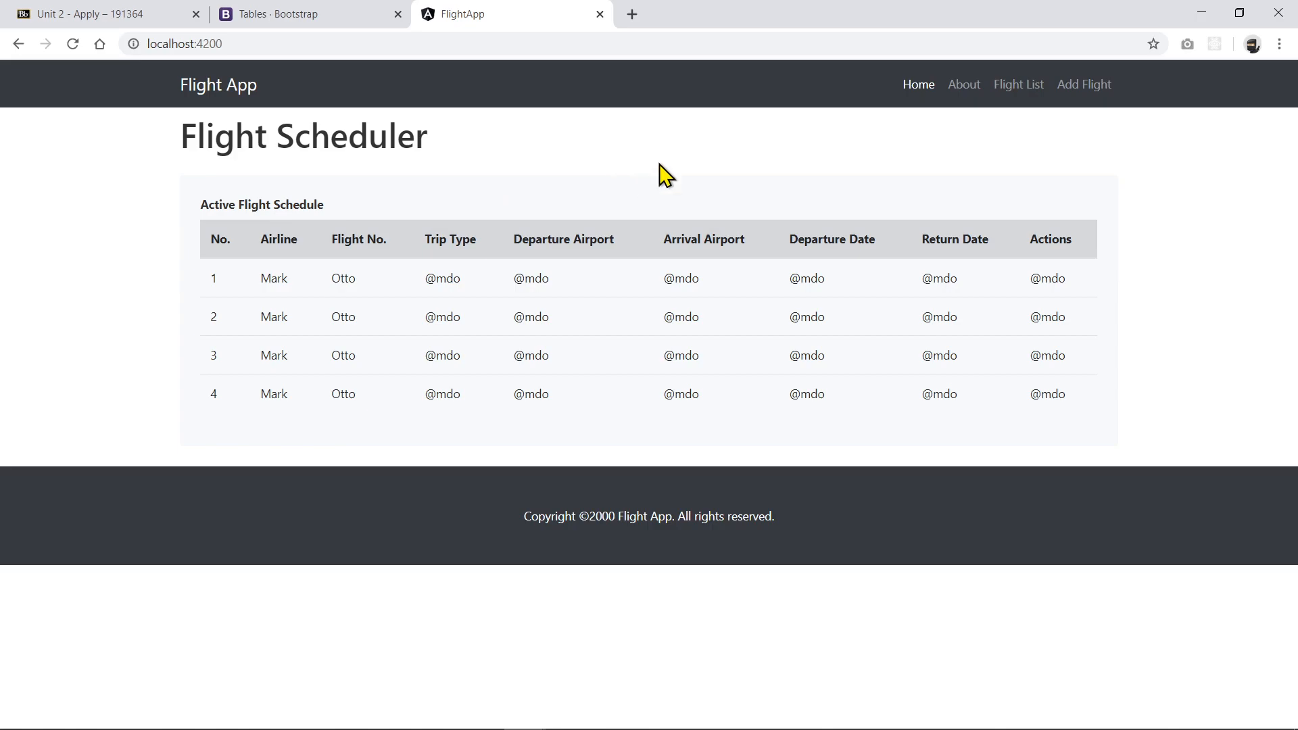